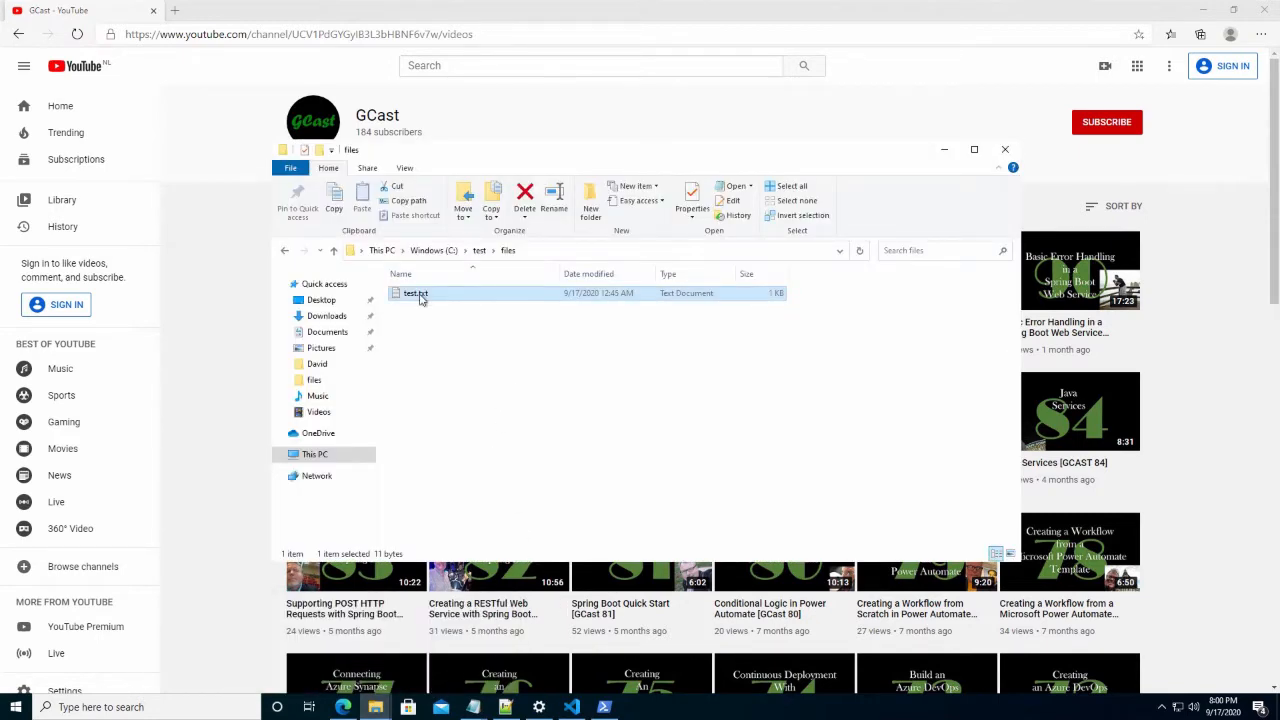
# - View test.txt in C:\test\files
pyautogui.doubleClick(412, 292)
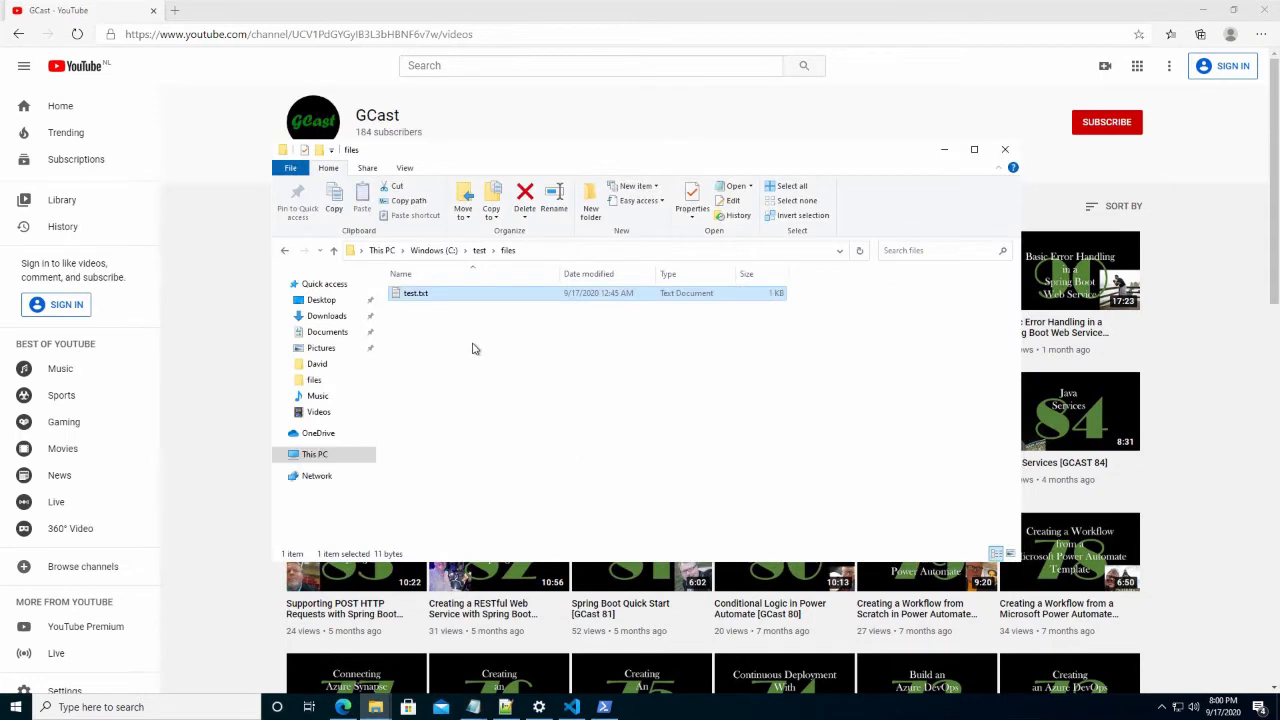
pyautogui.moveTo(888, 228)
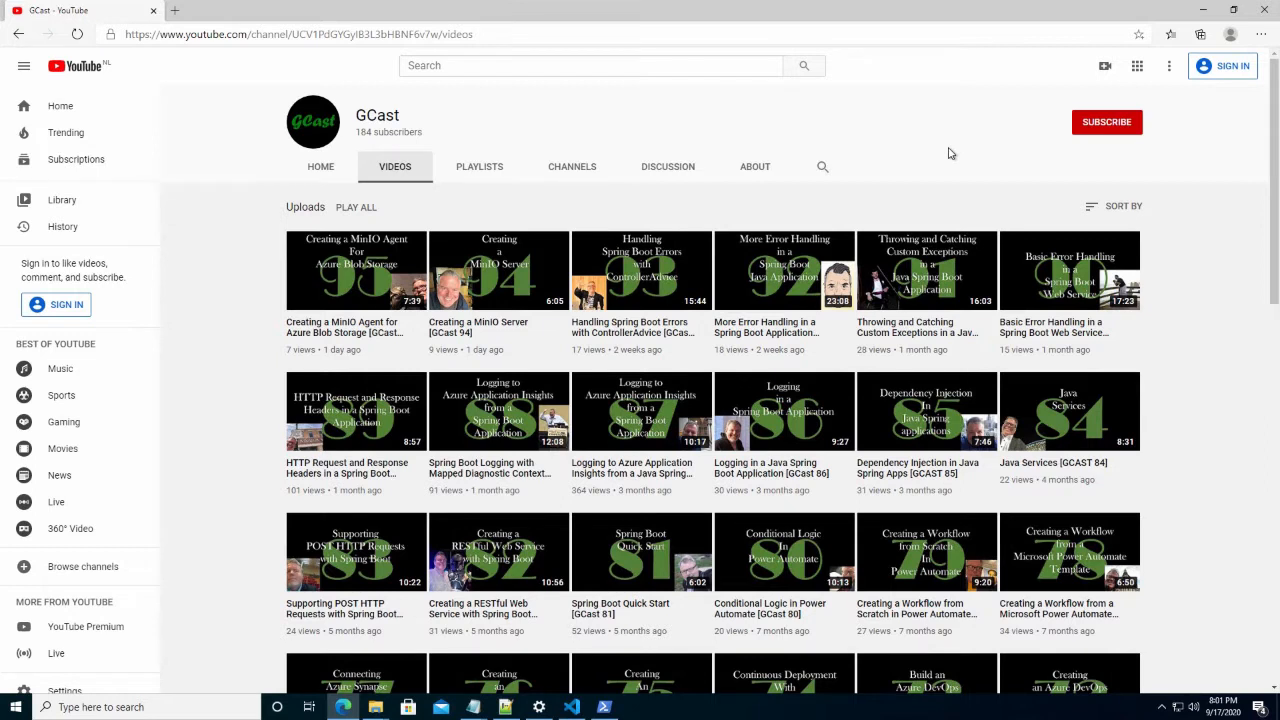
pyautogui.moveTo(270, 308)
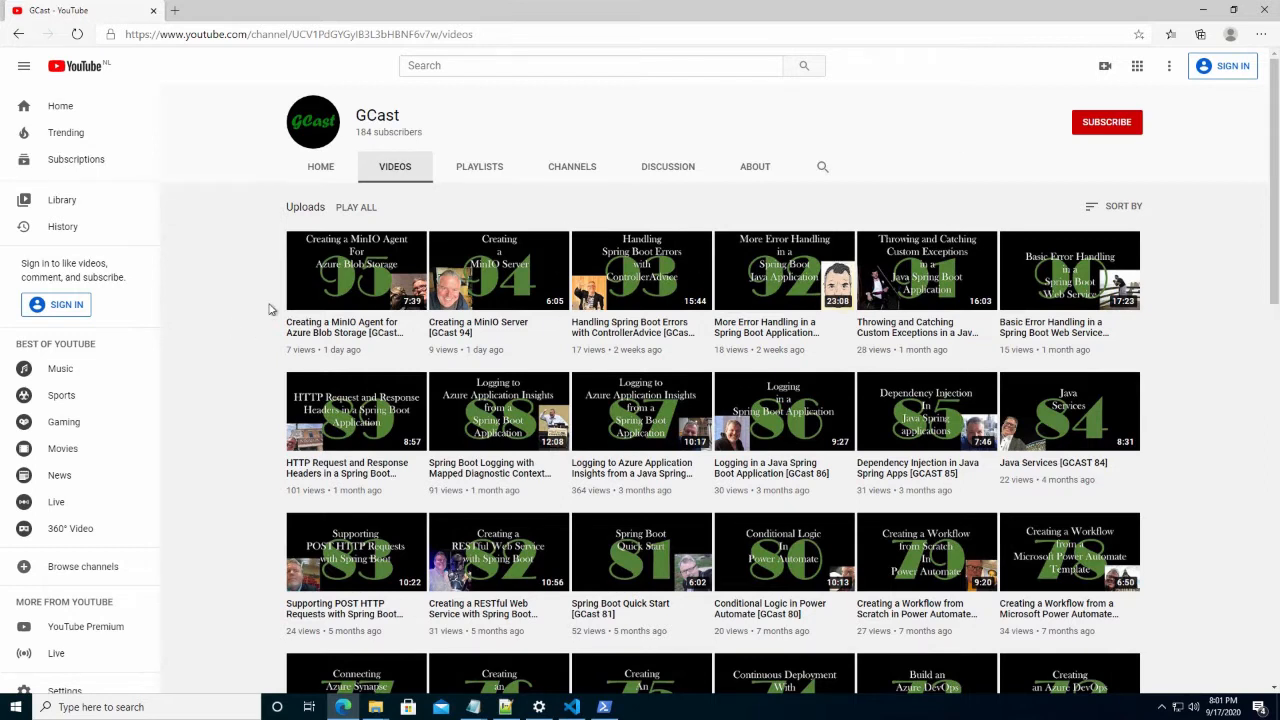
pyautogui.moveTo(304, 348)
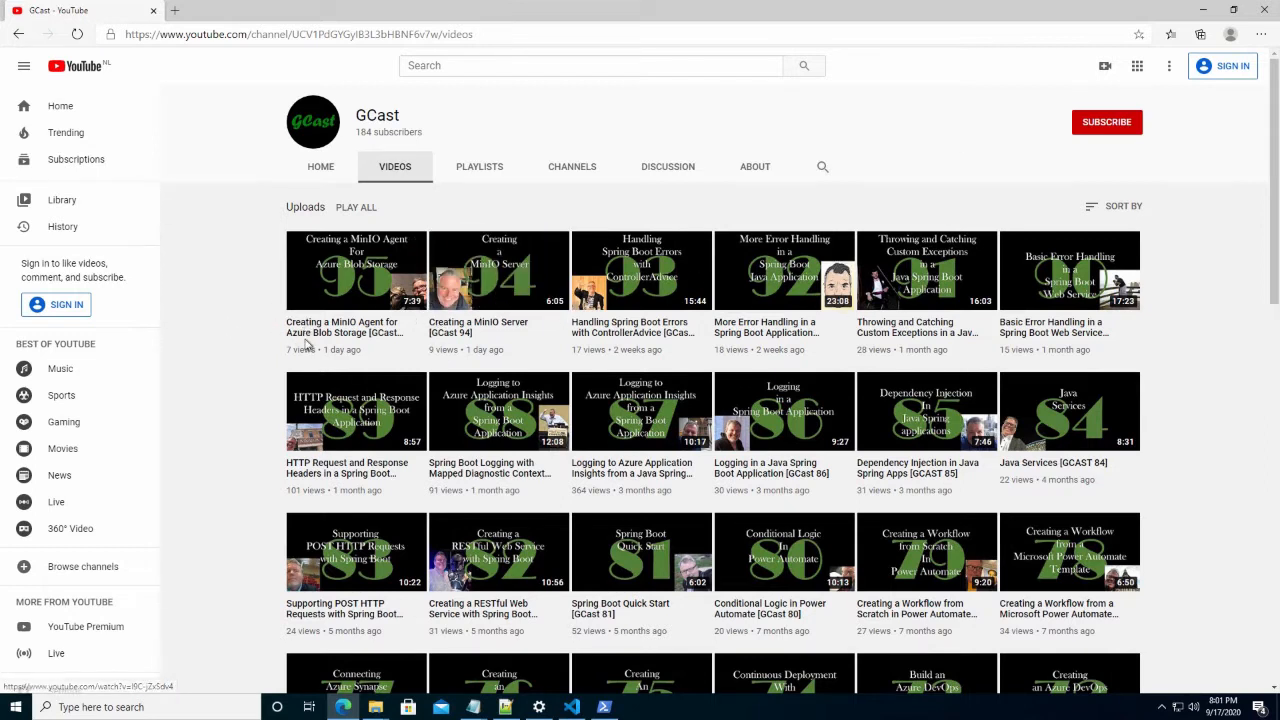
pyautogui.moveTo(500, 330)
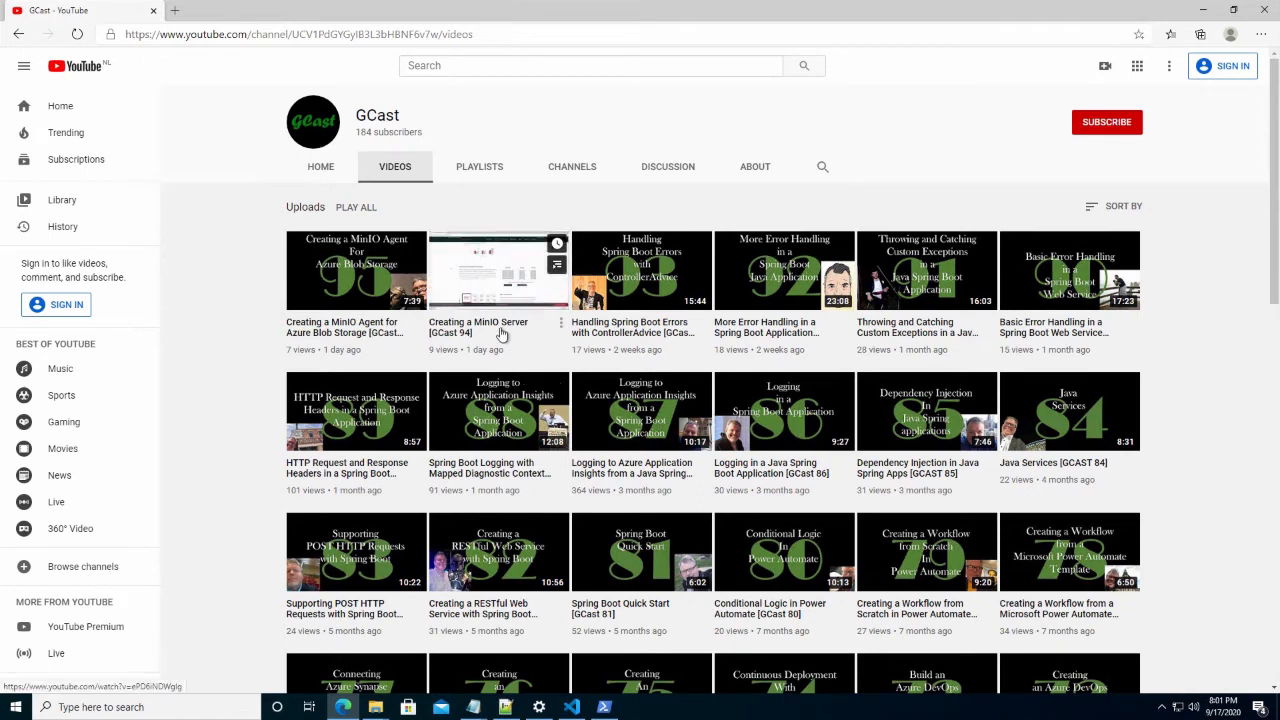
pyautogui.moveTo(500, 332)
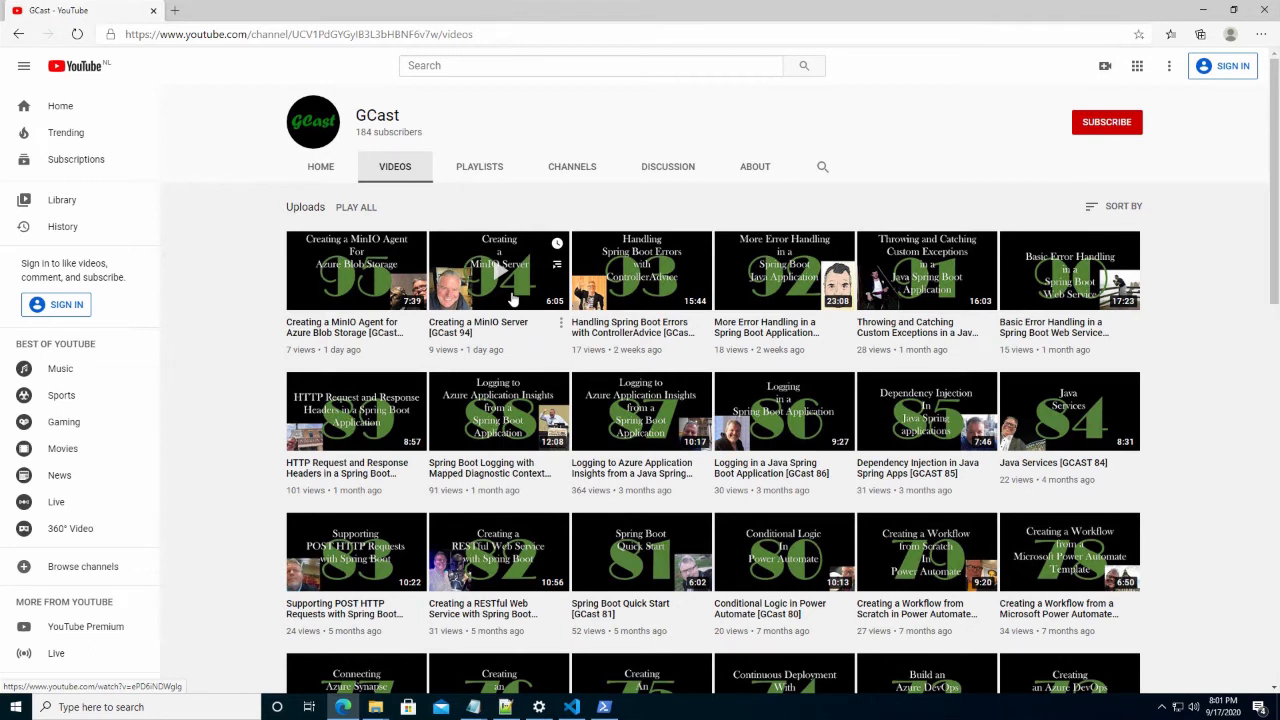
pyautogui.moveTo(1192, 502)
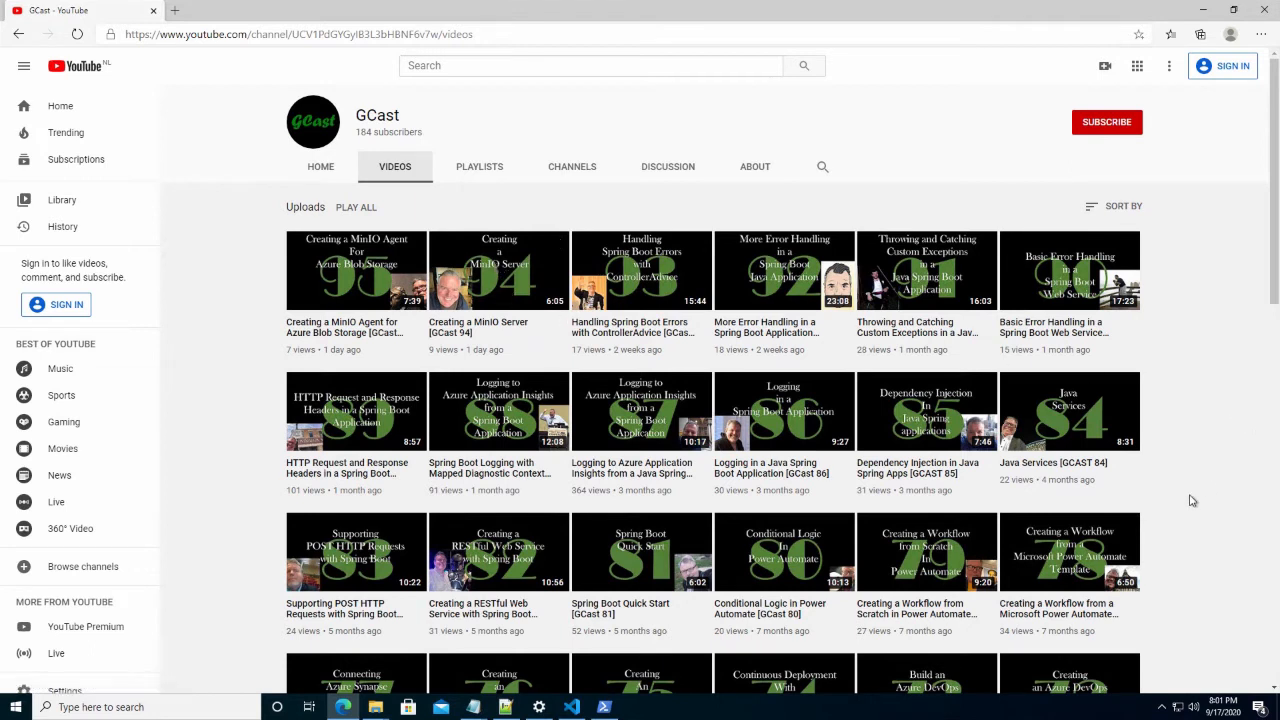
pyautogui.moveTo(1068, 412)
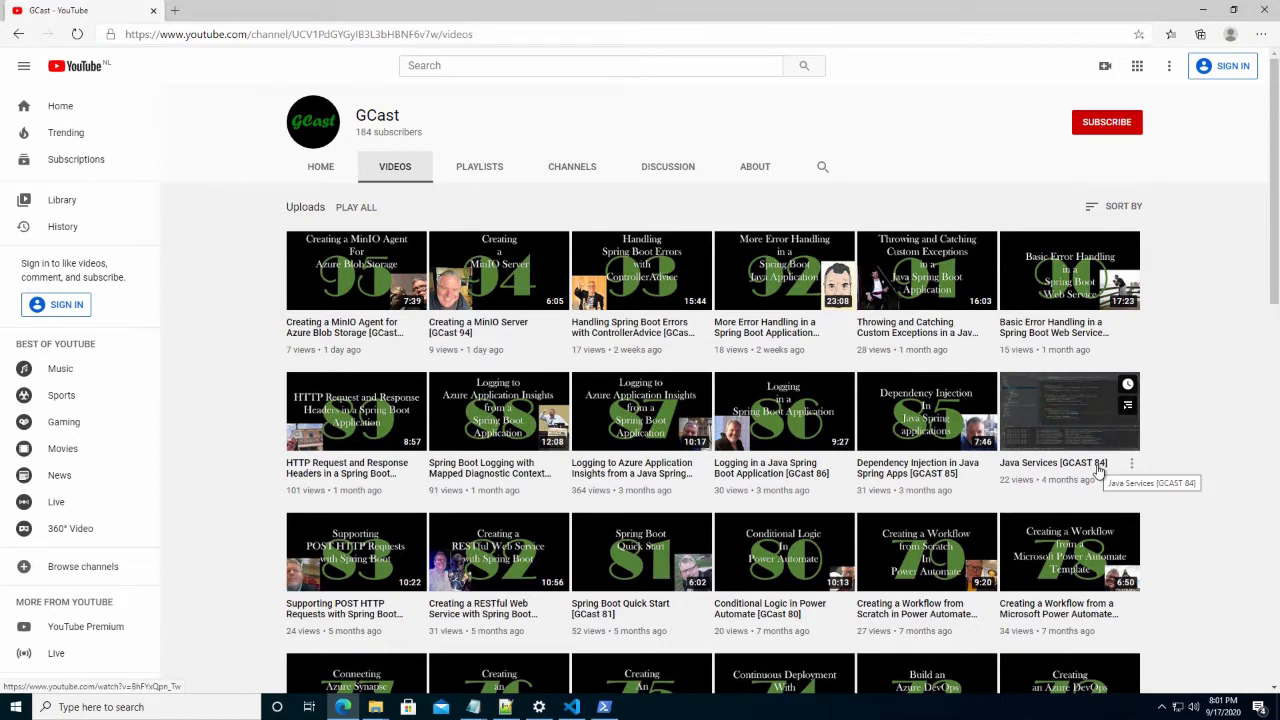
pyautogui.moveTo(1188, 472)
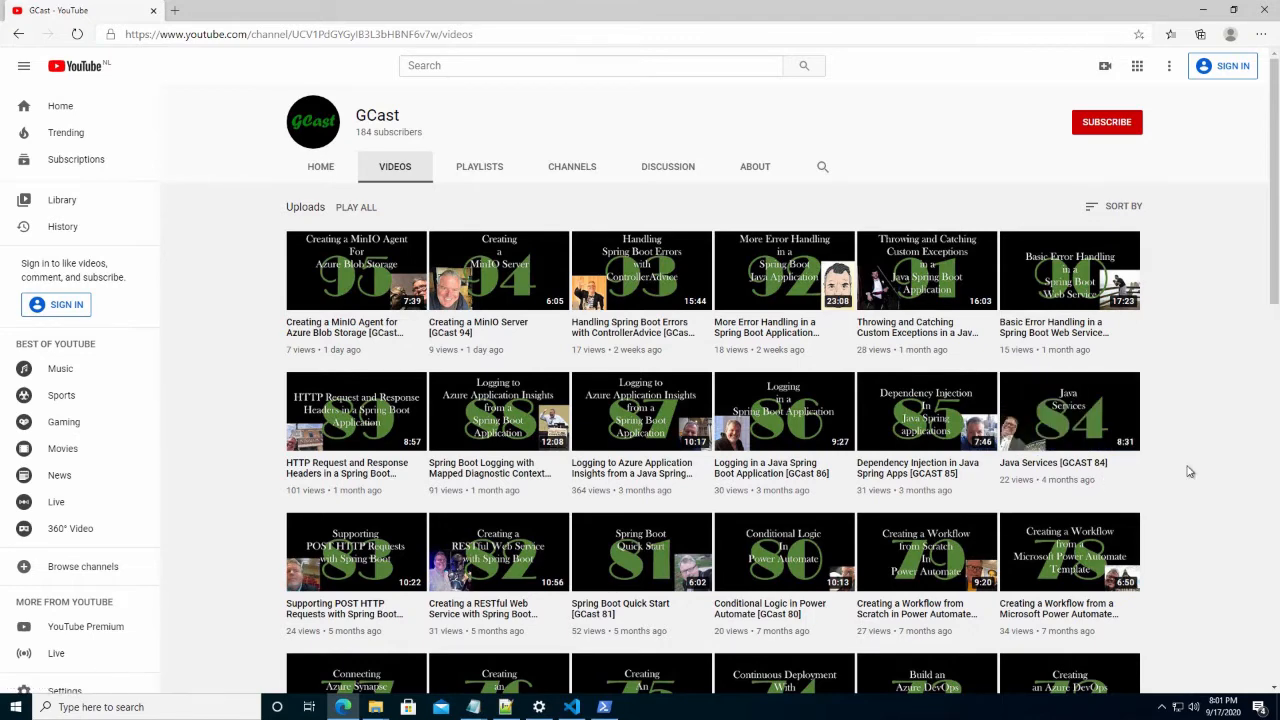
pyautogui.scroll(-3)
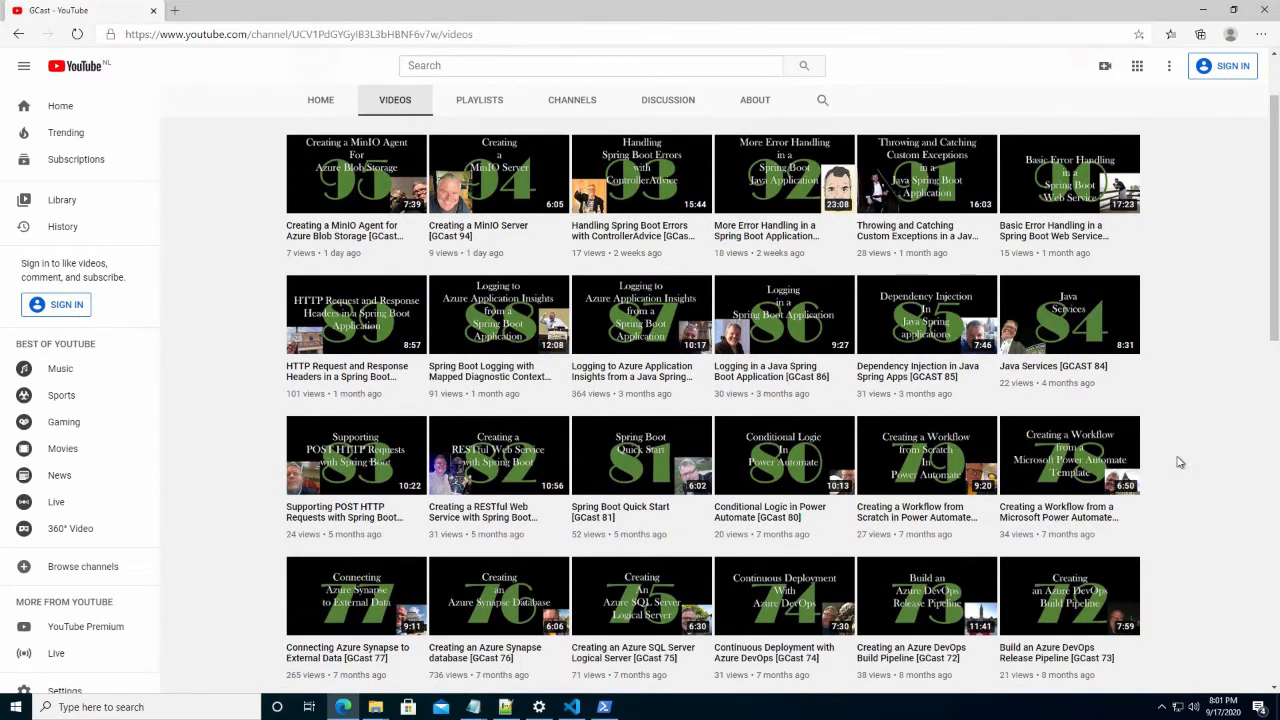
pyautogui.moveTo(1088, 488)
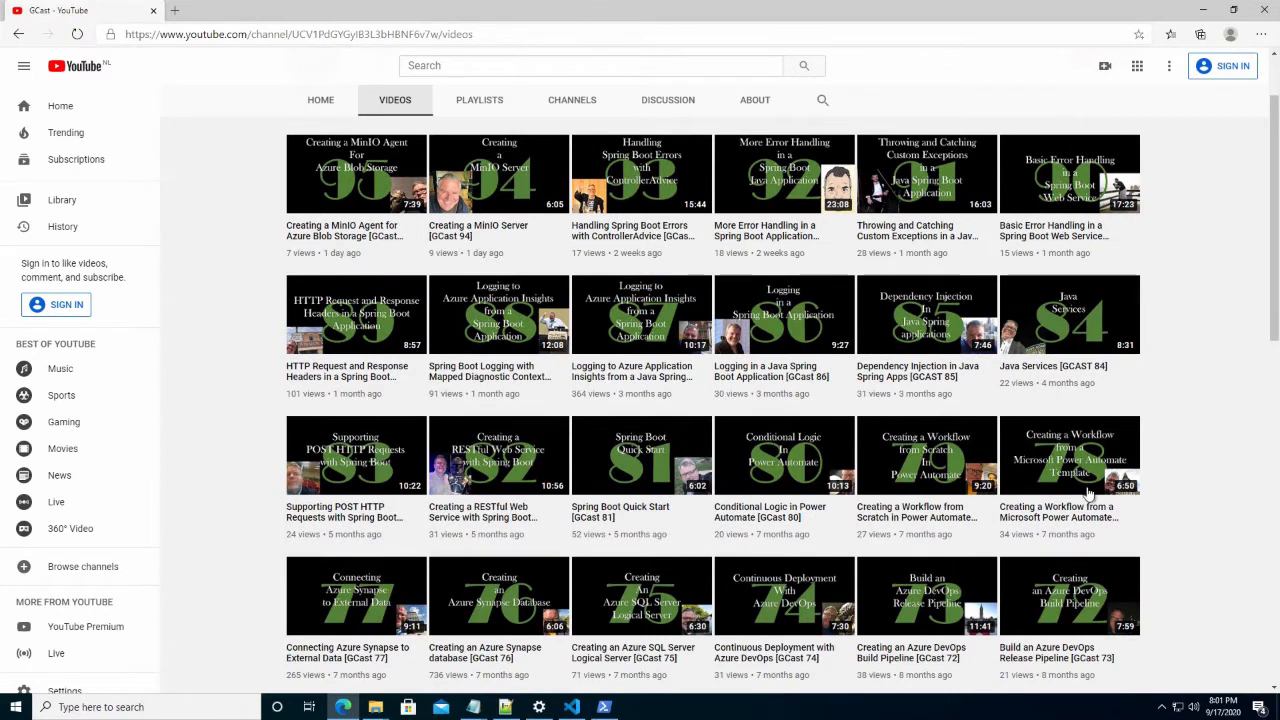
pyautogui.moveTo(640, 456)
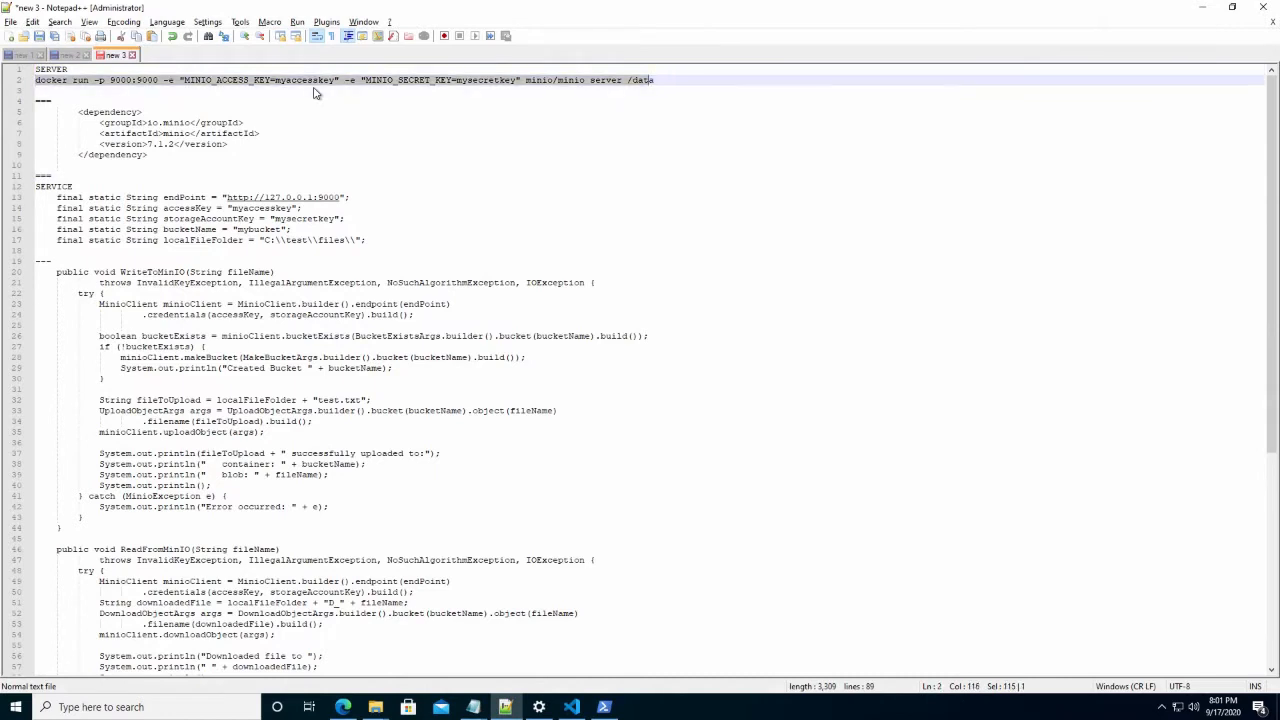
pyautogui.moveTo(104, 82)
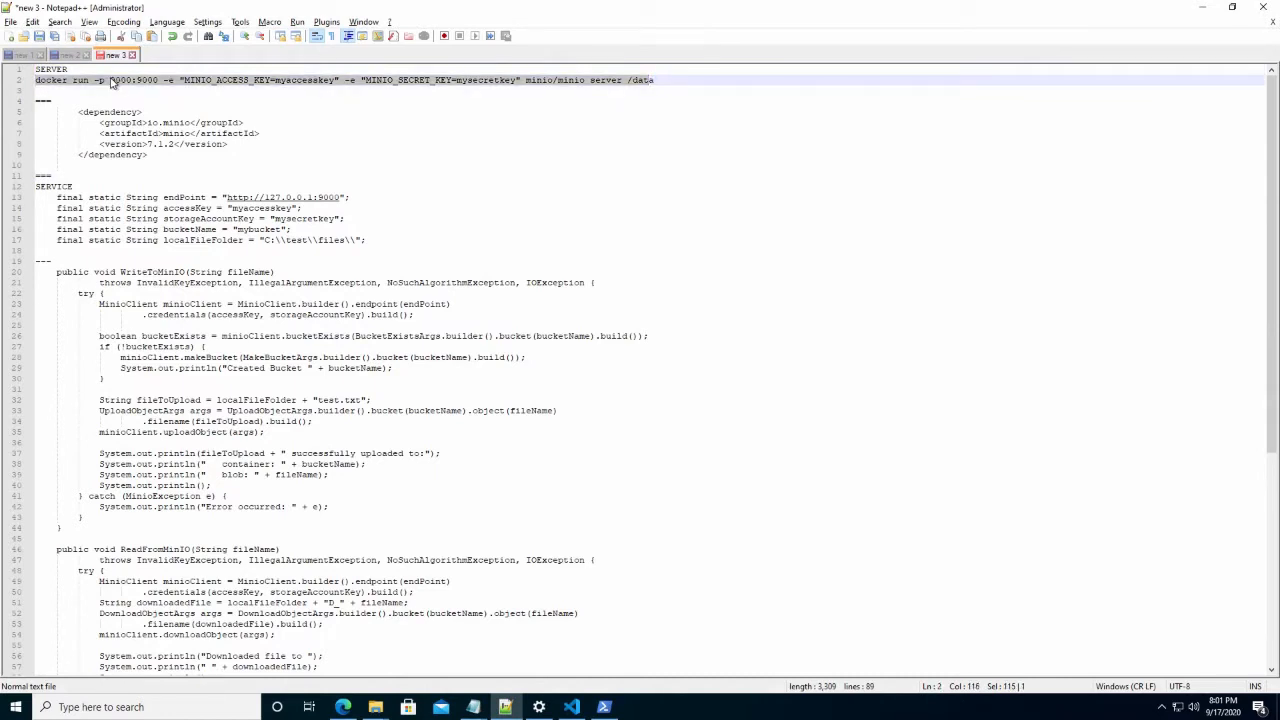
pyautogui.moveTo(148, 88)
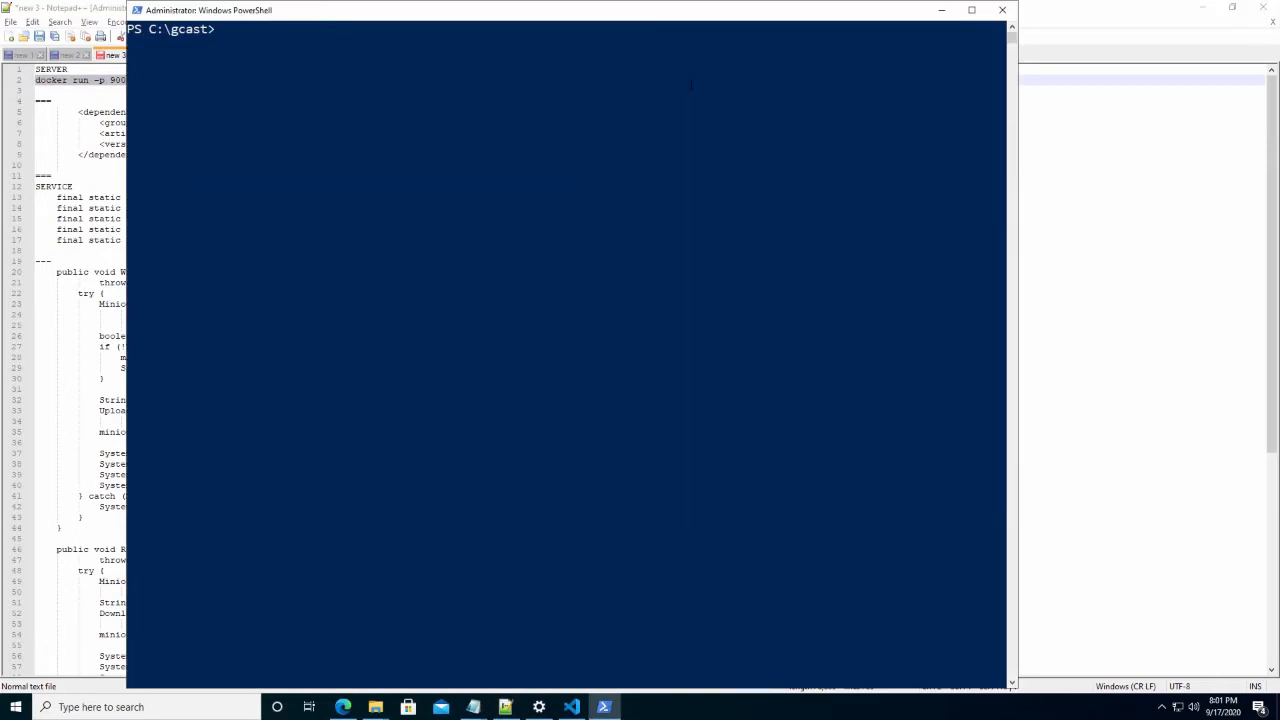
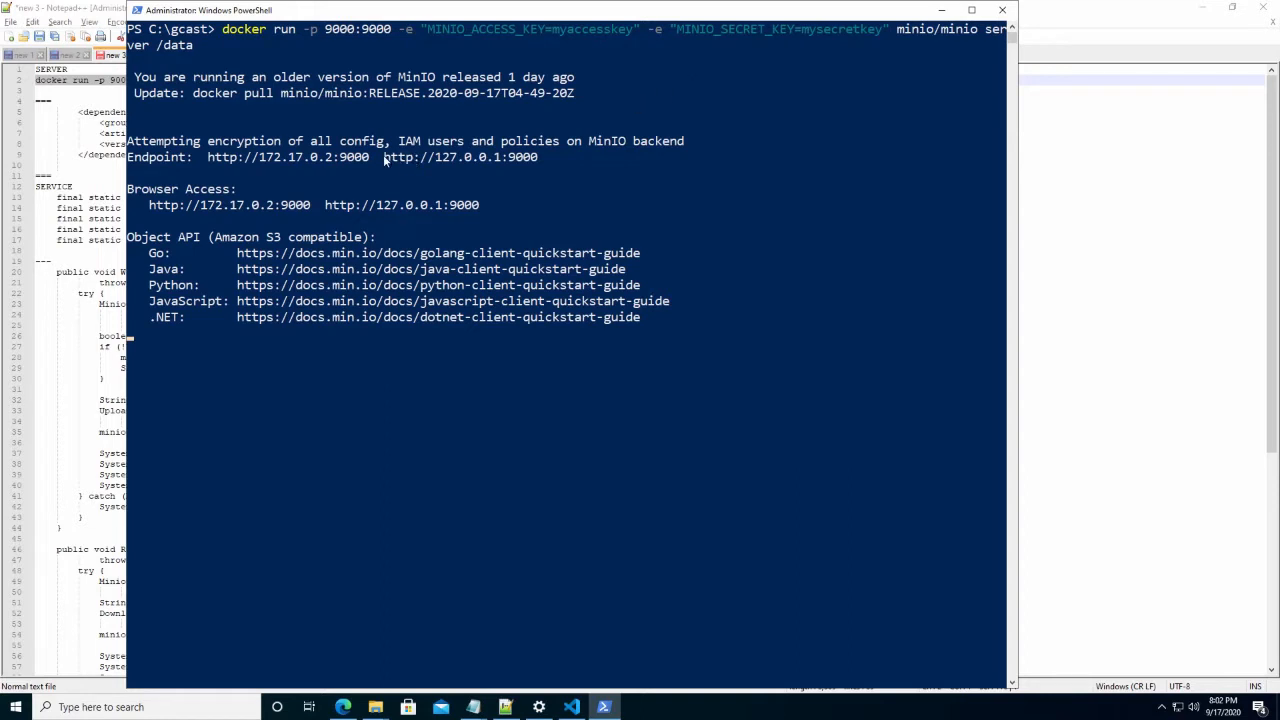
pyautogui.moveTo(382, 156); pyautogui.dragTo(544, 156)
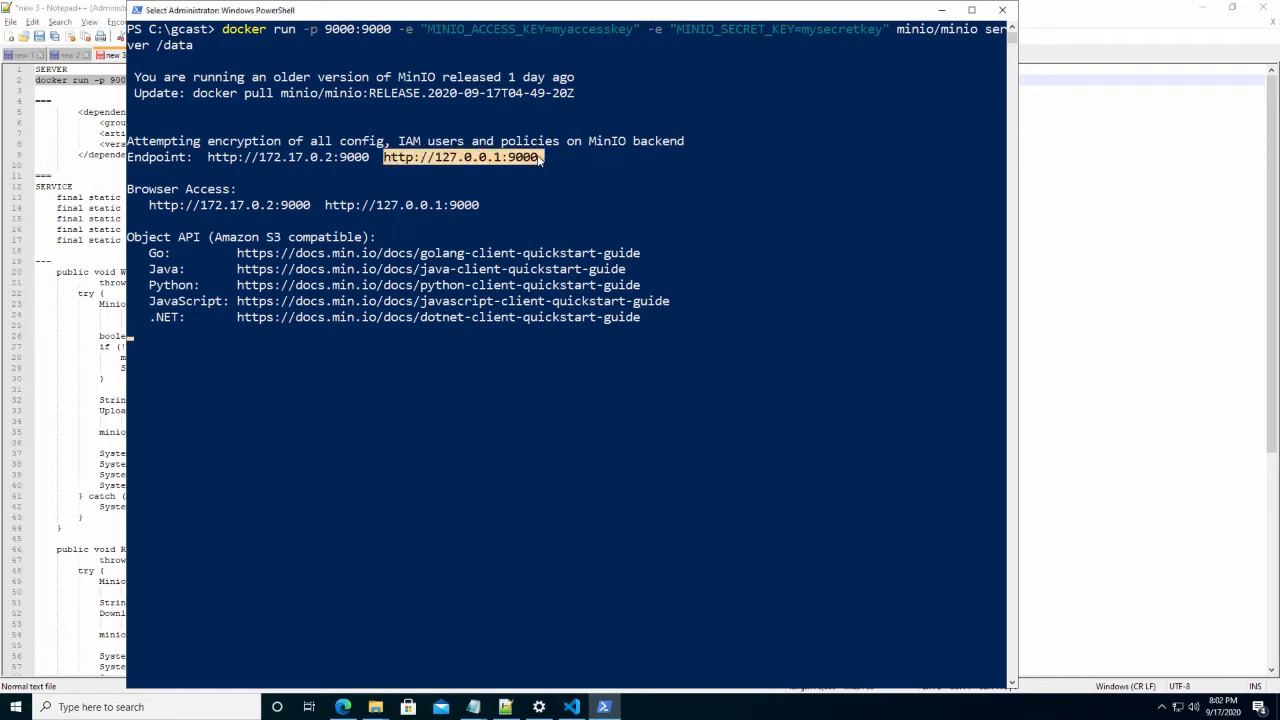
pyautogui.moveTo(538, 180)
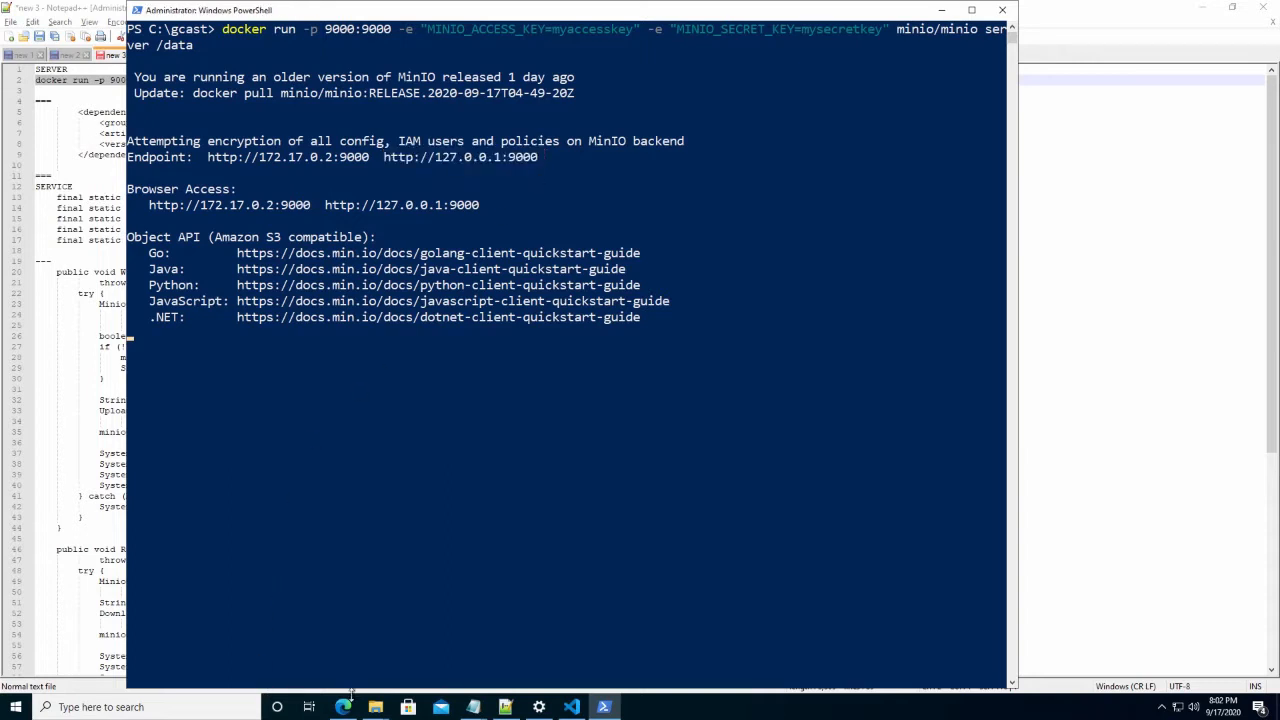
# - Launch a new InPrivate Edge window for the MinIO page at 127.0.0.1:9000
pyautogui.click(344, 704)
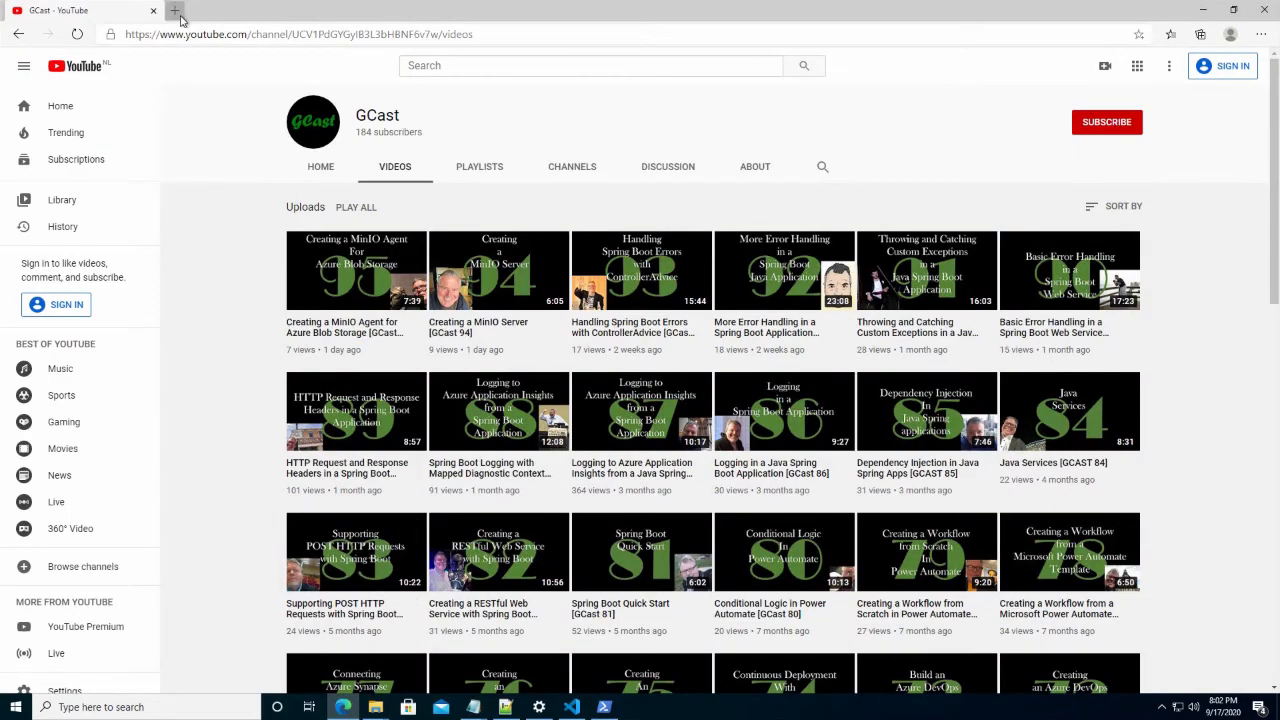
pyautogui.click(174, 12)
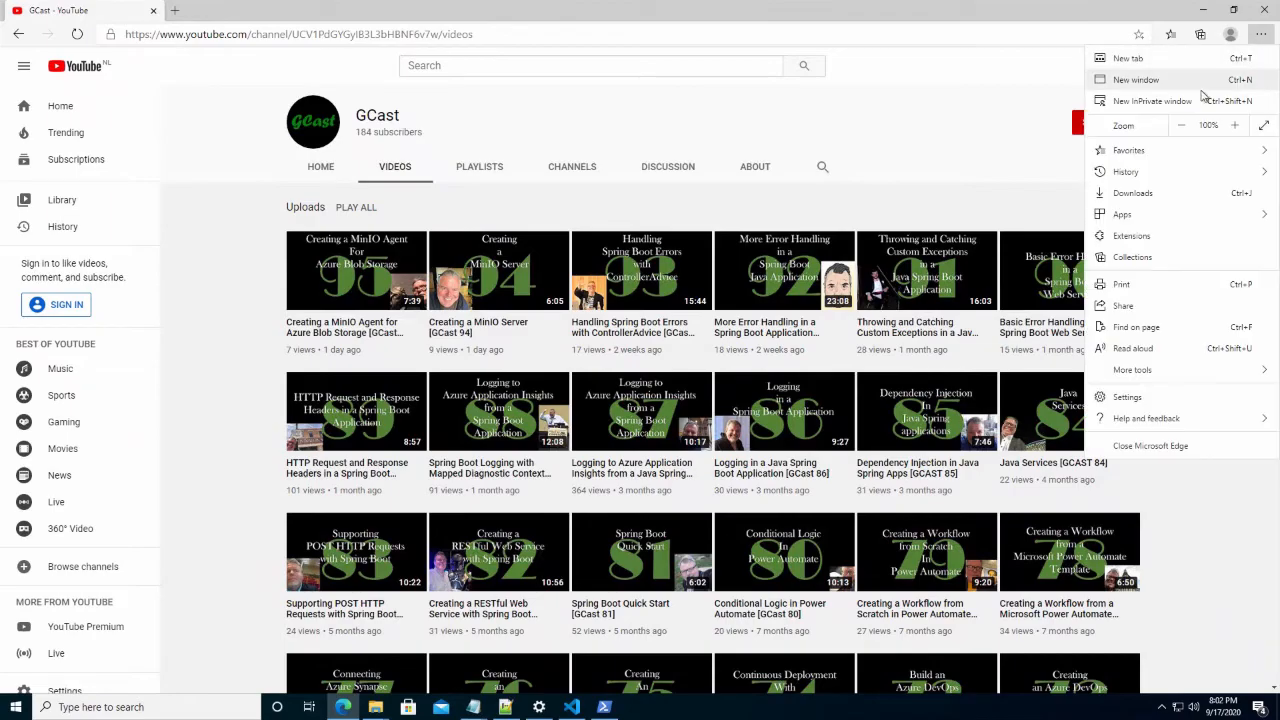
pyautogui.click(1152, 100)
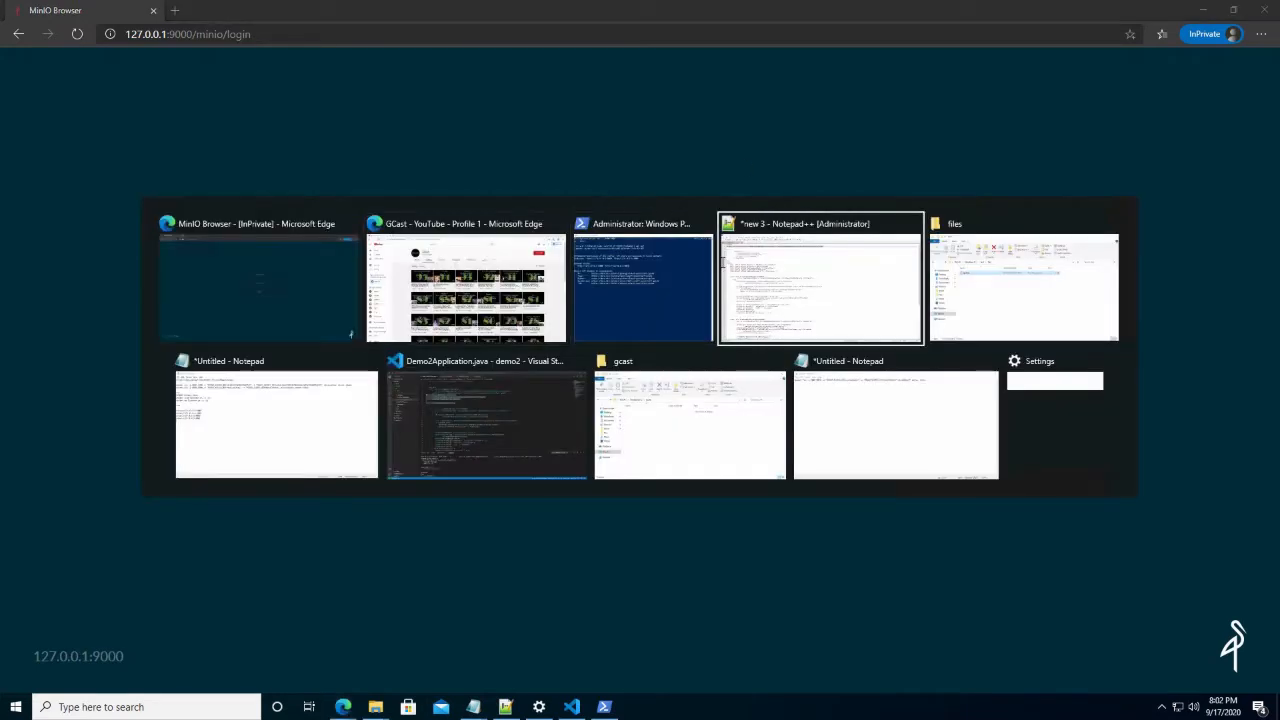
# - Sign in to MinIO Browser with myaccesskey and the secret key, reaching the empty bucket list
pyautogui.click(820, 280)
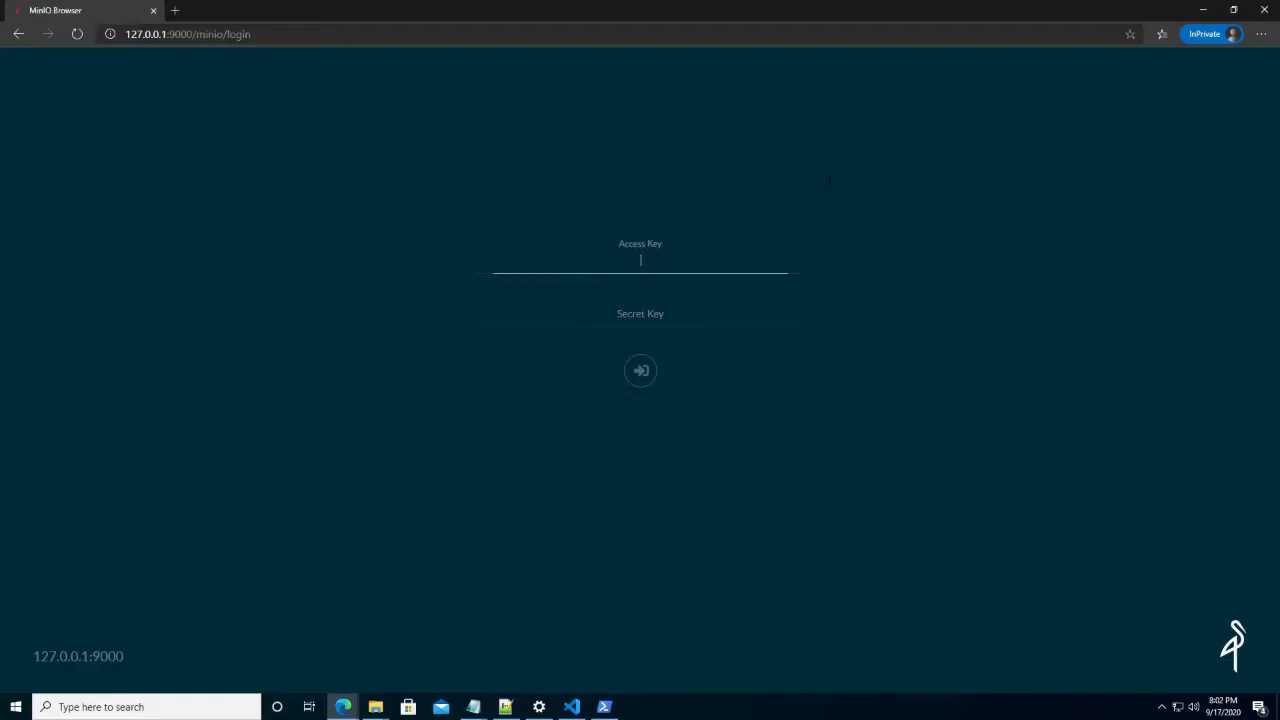
pyautogui.write('myaccesskey')
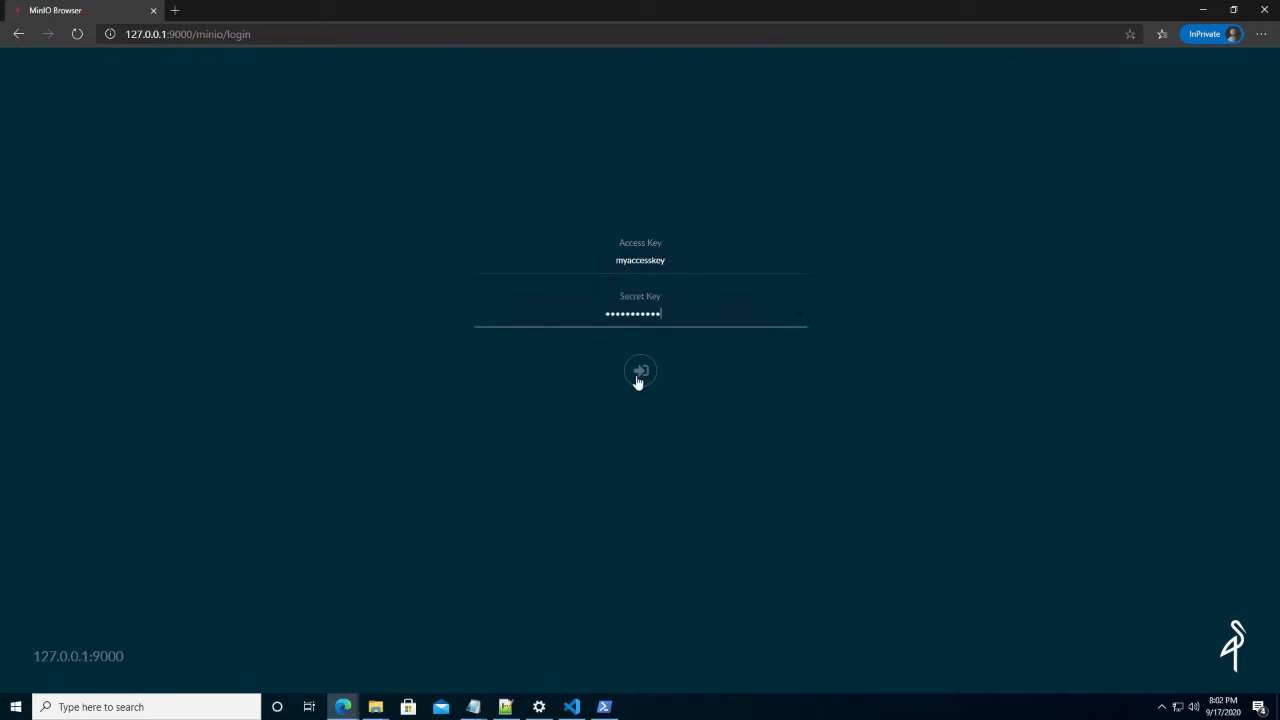
pyautogui.click(640, 370)
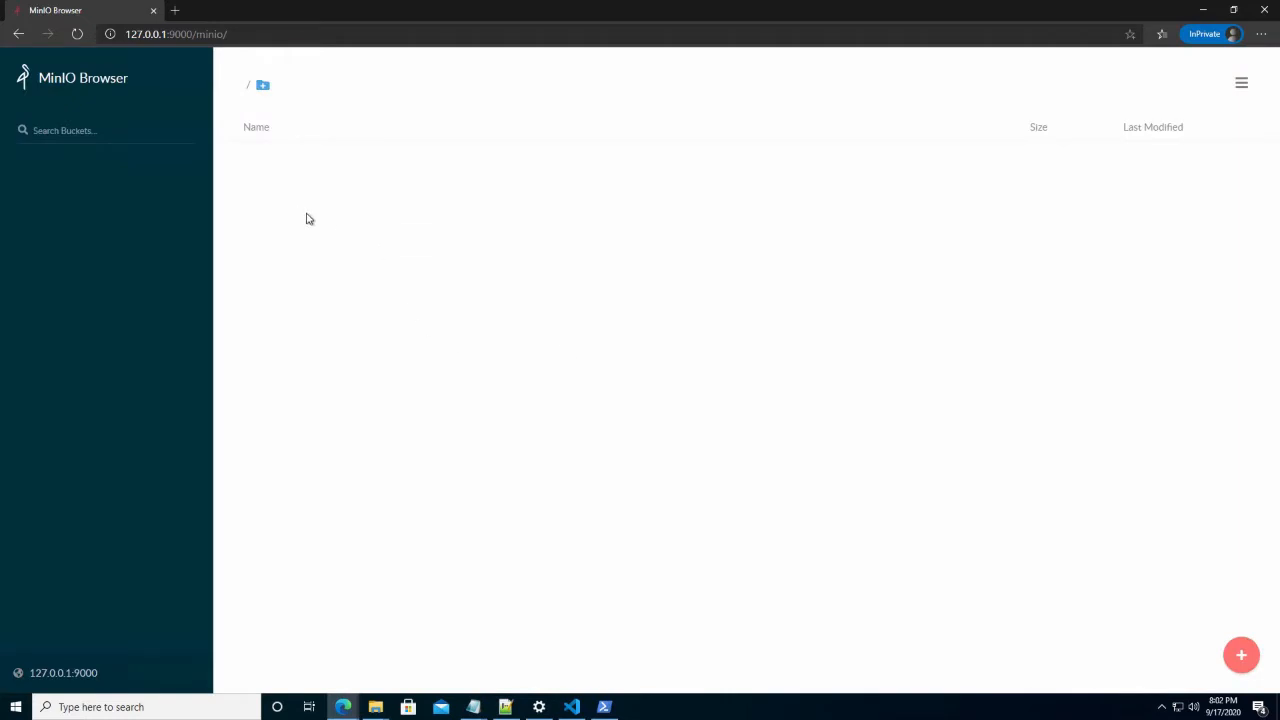
pyautogui.moveTo(90, 156)
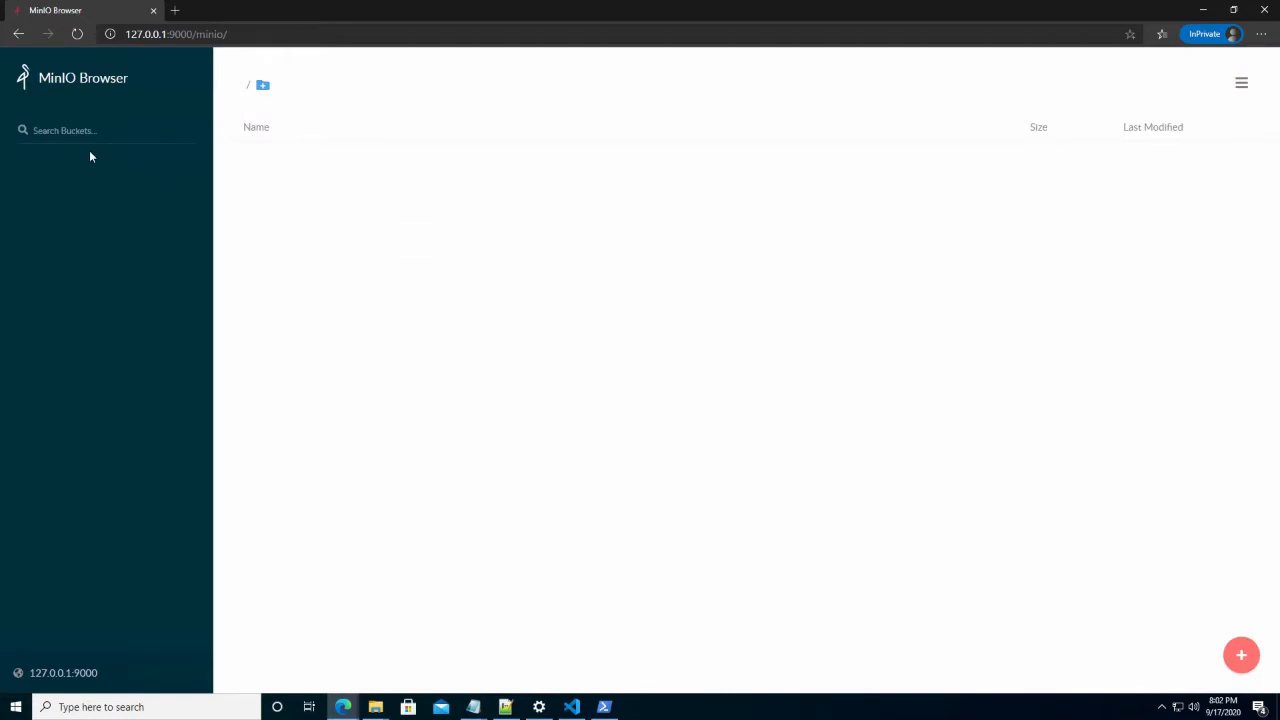
pyautogui.moveTo(648, 264)
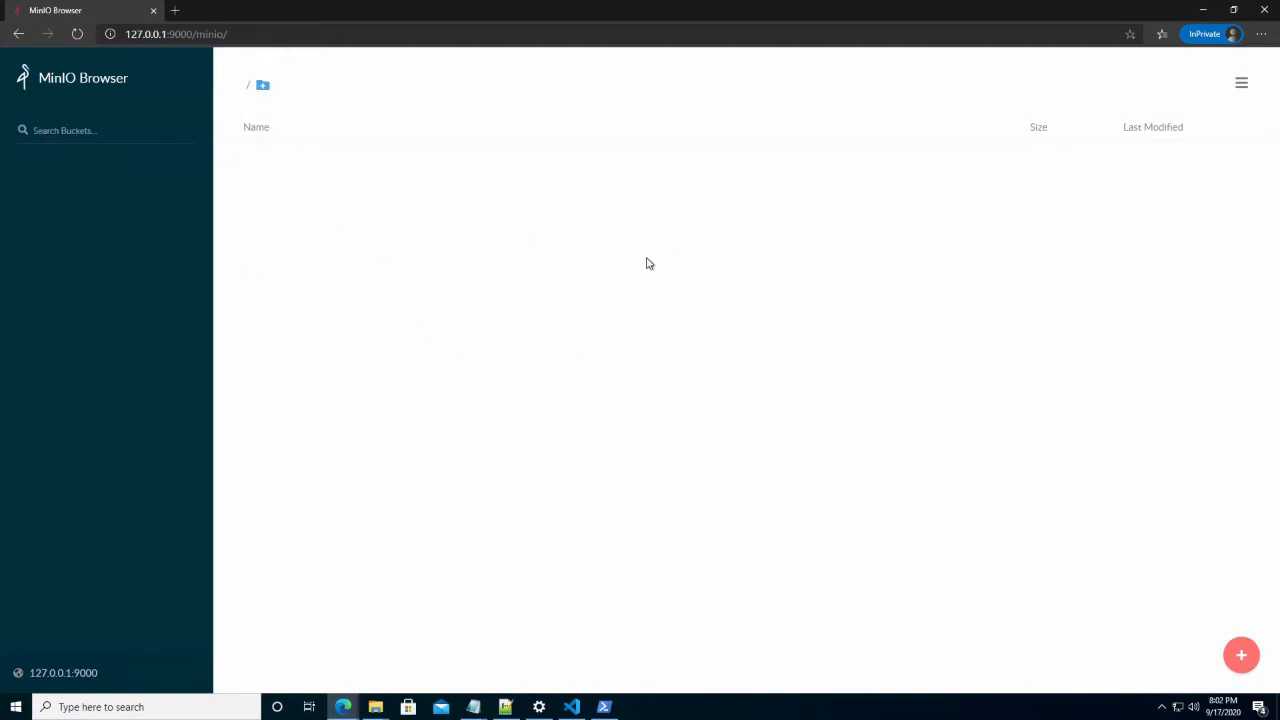
pyautogui.moveTo(600, 344)
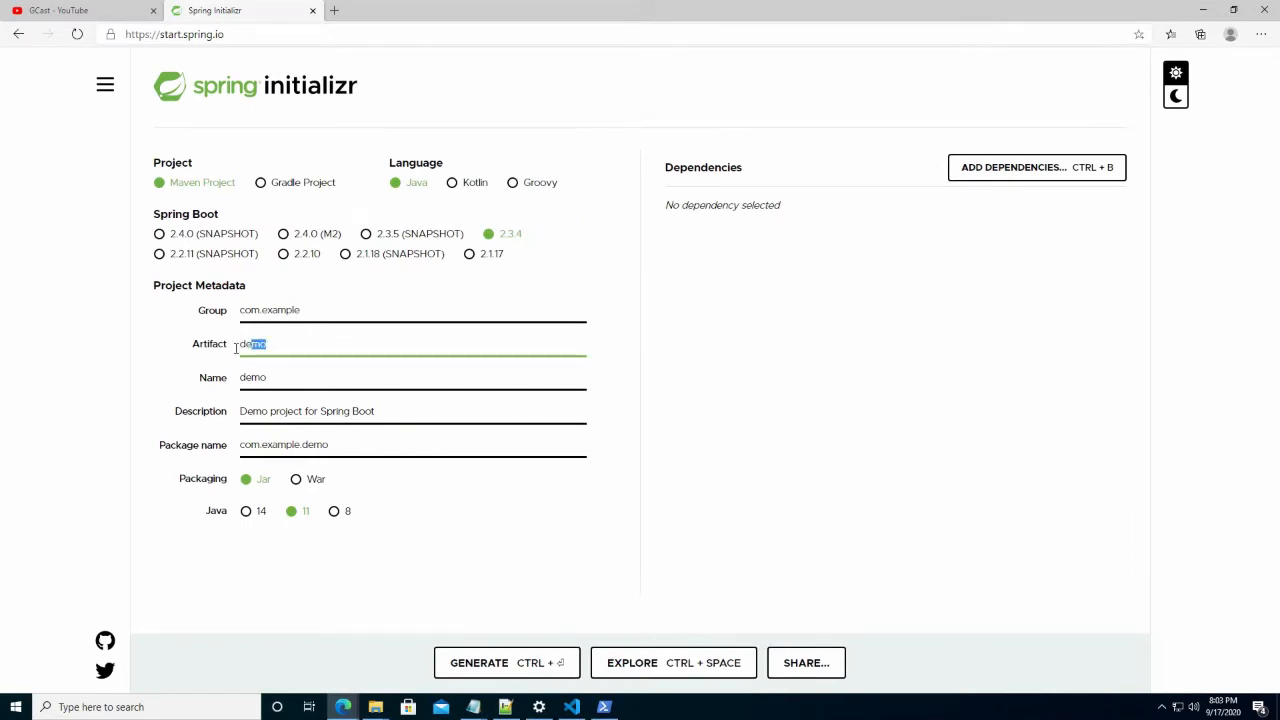
# - Configure group com.gcast, artifact gcastminiosdk, description 'Demo project for SDK with MinIO', and generate the project
pyautogui.write('gcastmini')
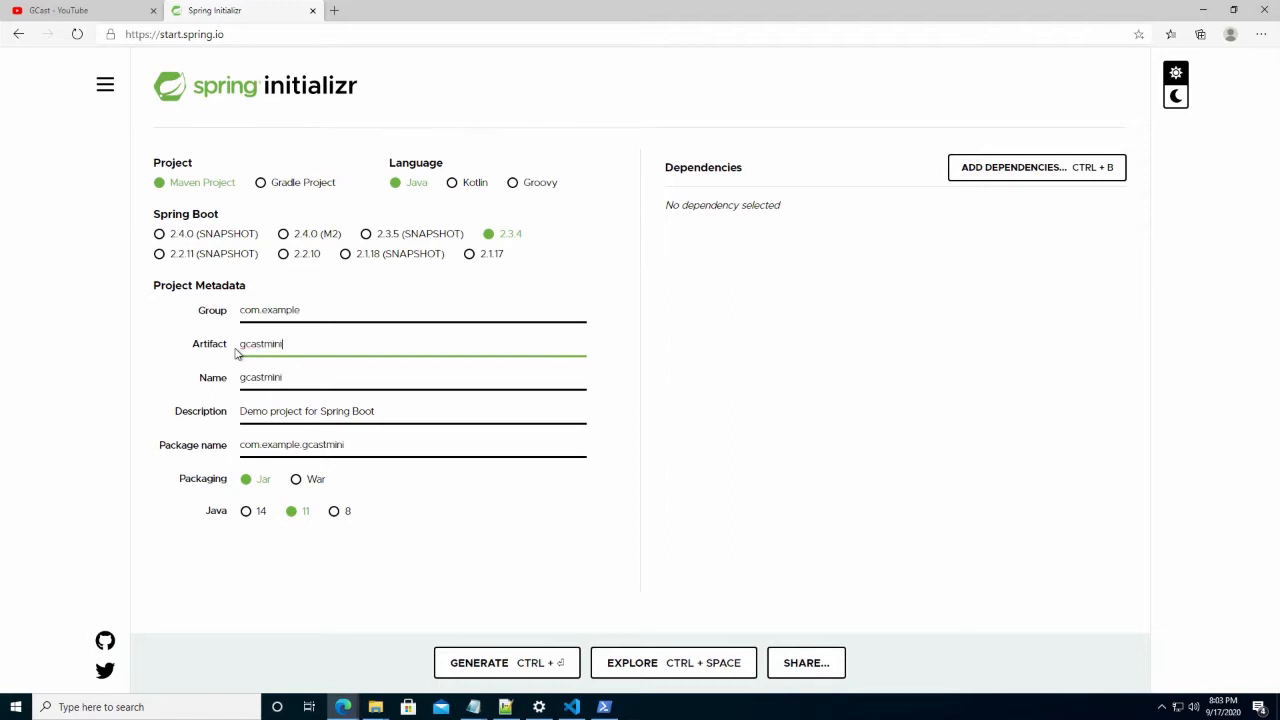
pyautogui.write('osdk')
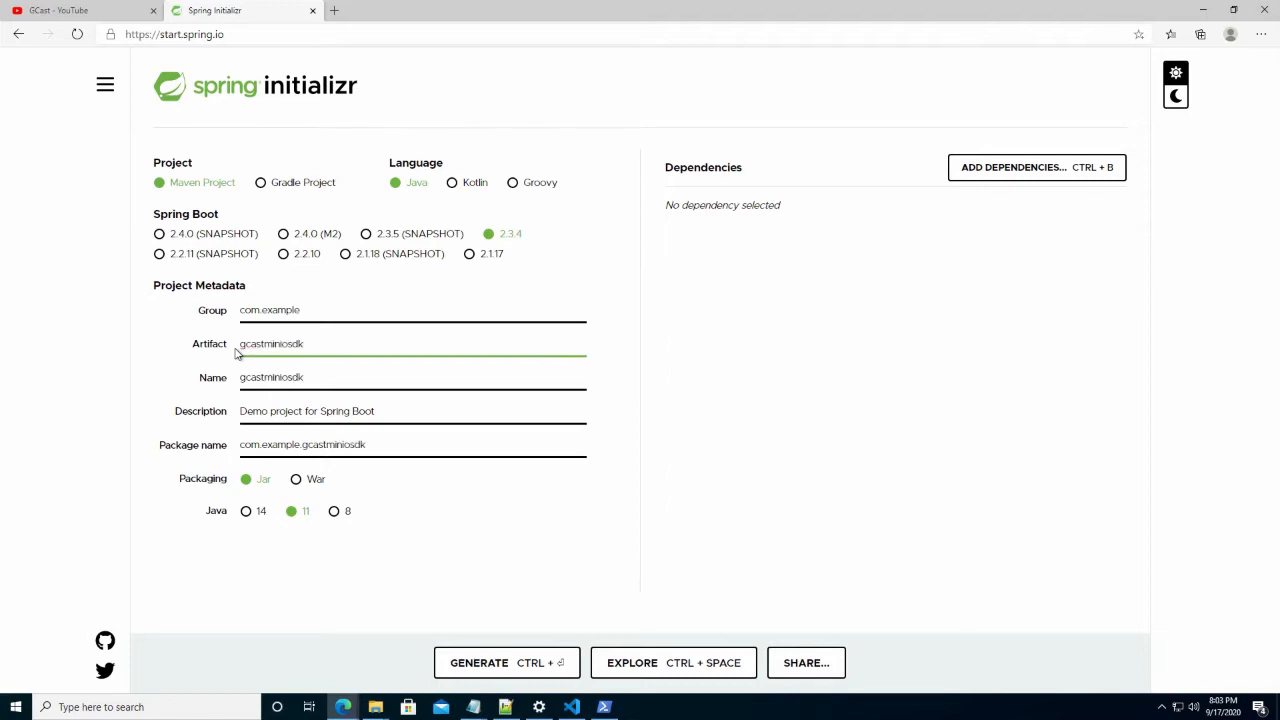
pyautogui.doubleClick(284, 310)
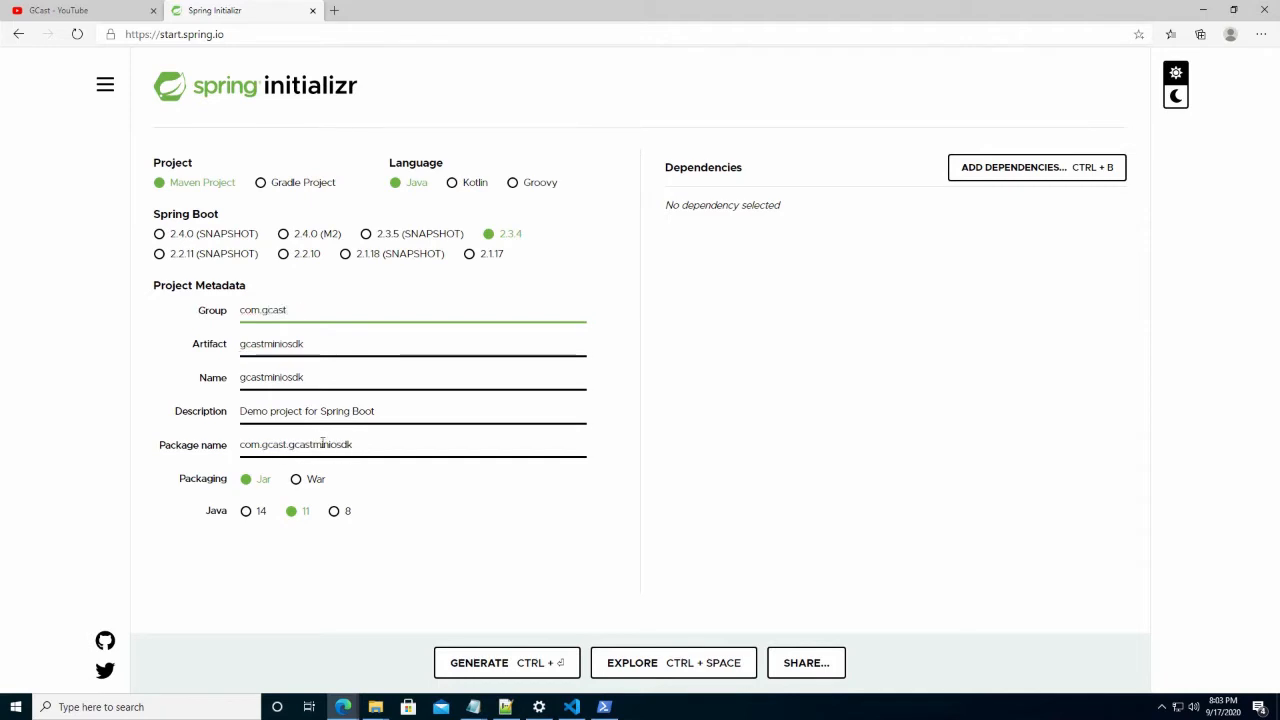
pyautogui.doubleClick(336, 412)
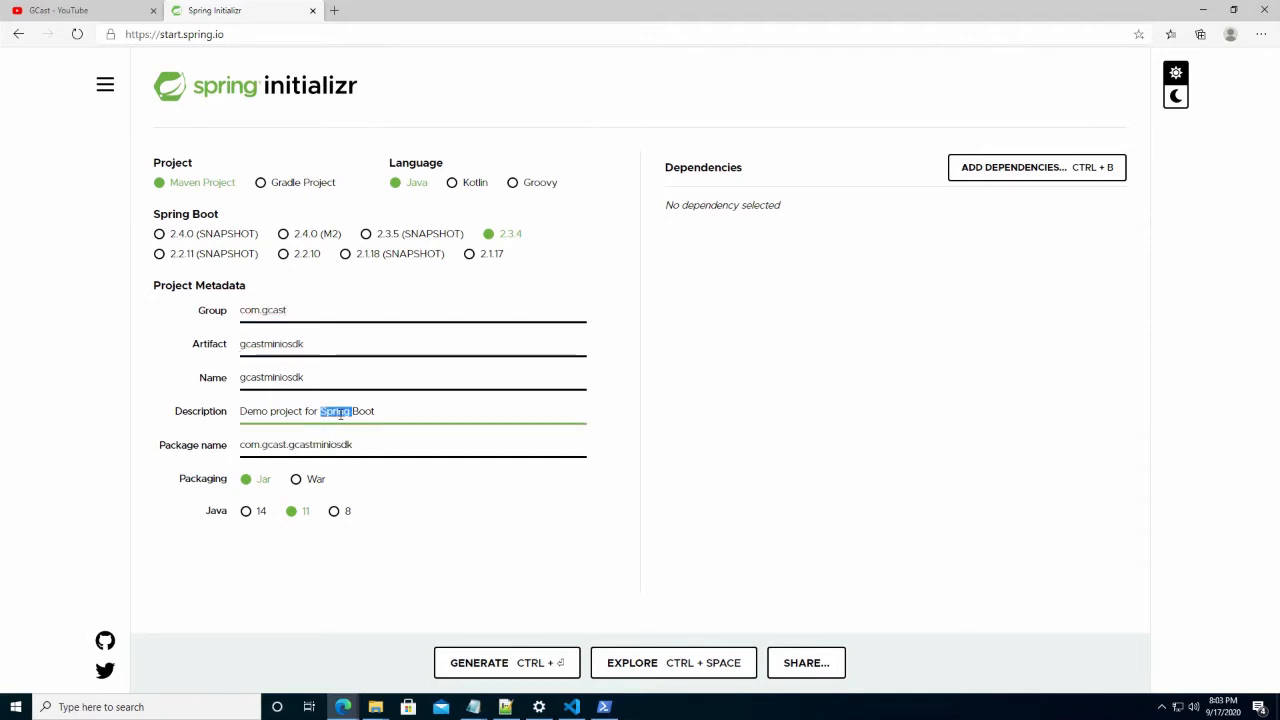
pyautogui.write('S')
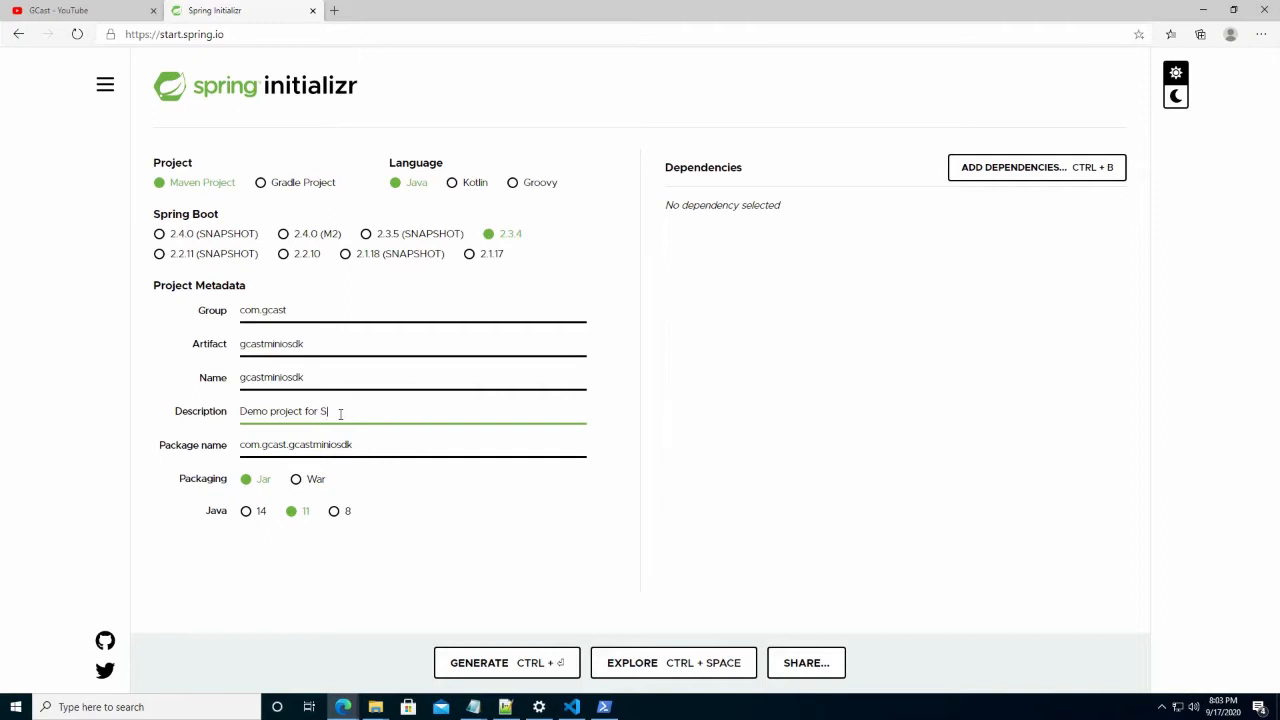
pyautogui.write('DK with MinIO')
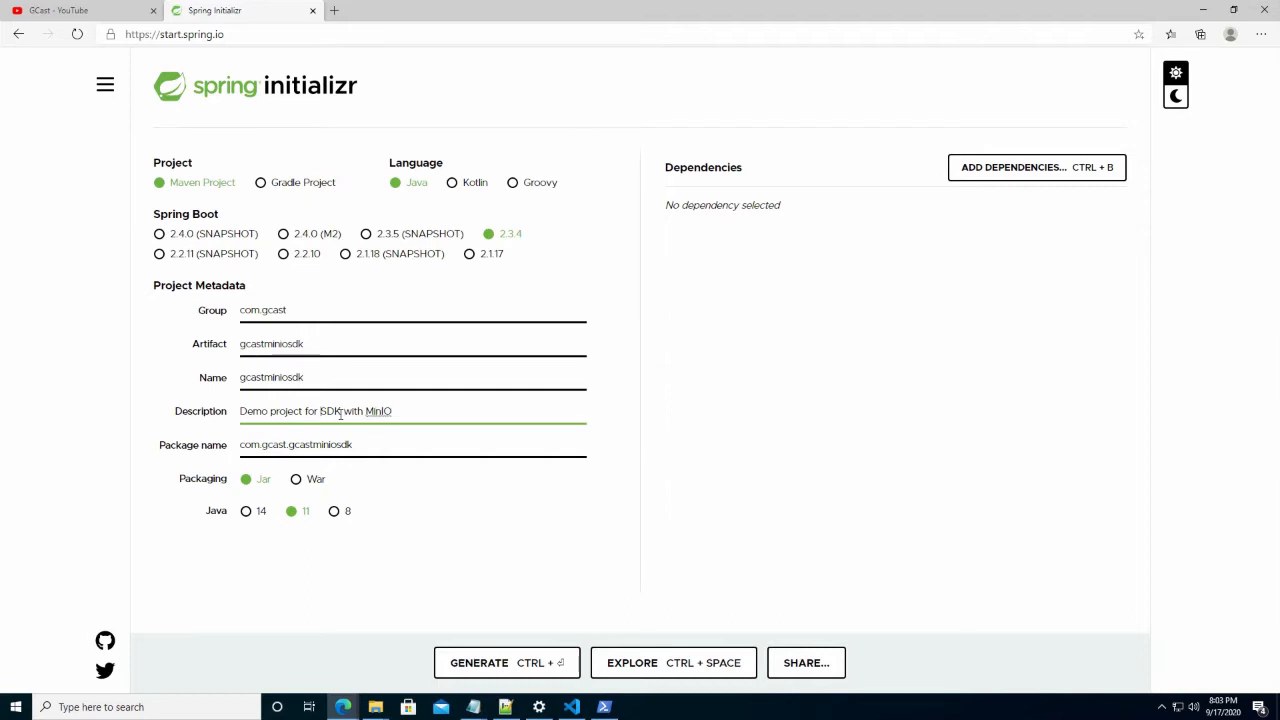
pyautogui.moveTo(616, 628)
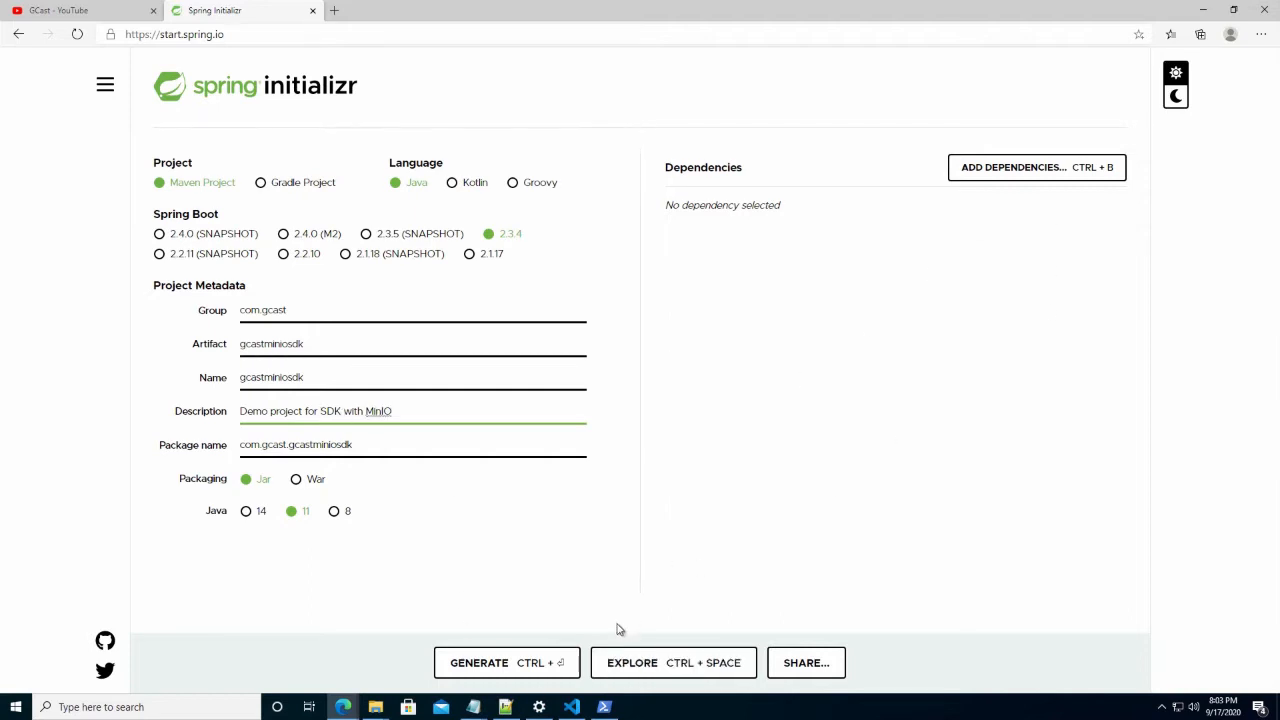
pyautogui.click(506, 664)
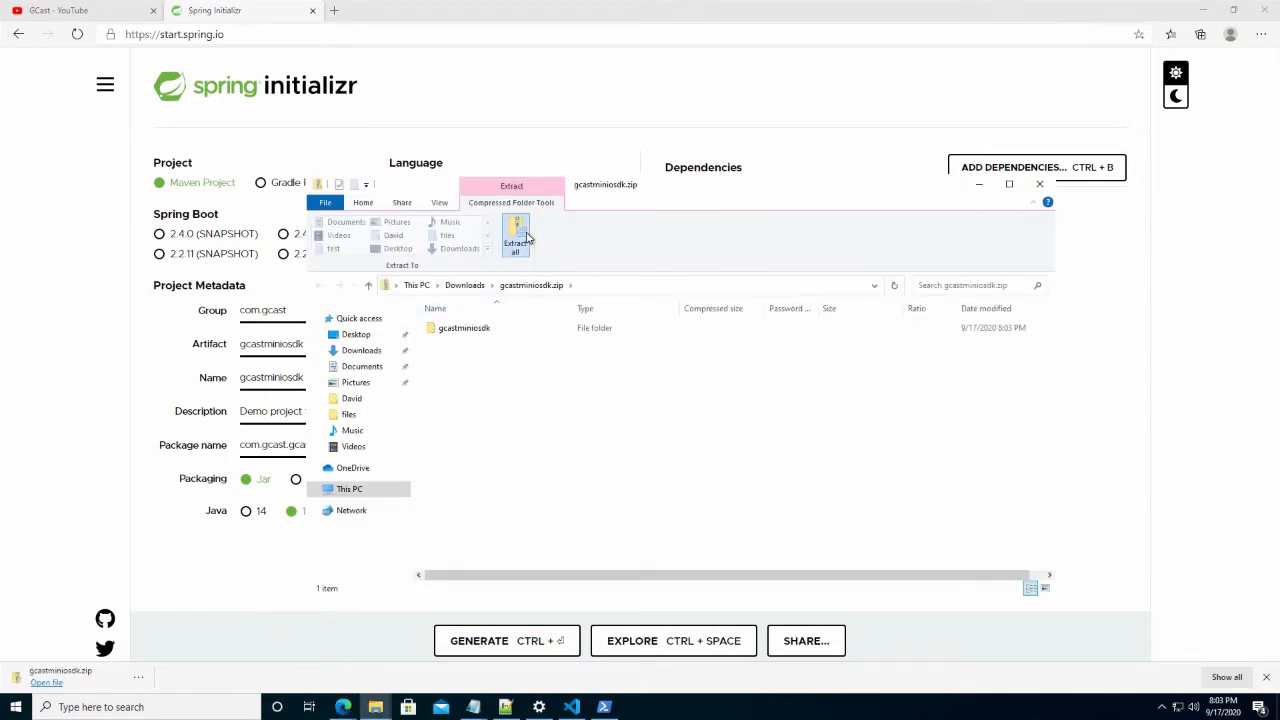
# - Extract the downloaded gcastminiosdk zip into C:\gcast and launch Visual Studio Code
pyautogui.click(514, 236)
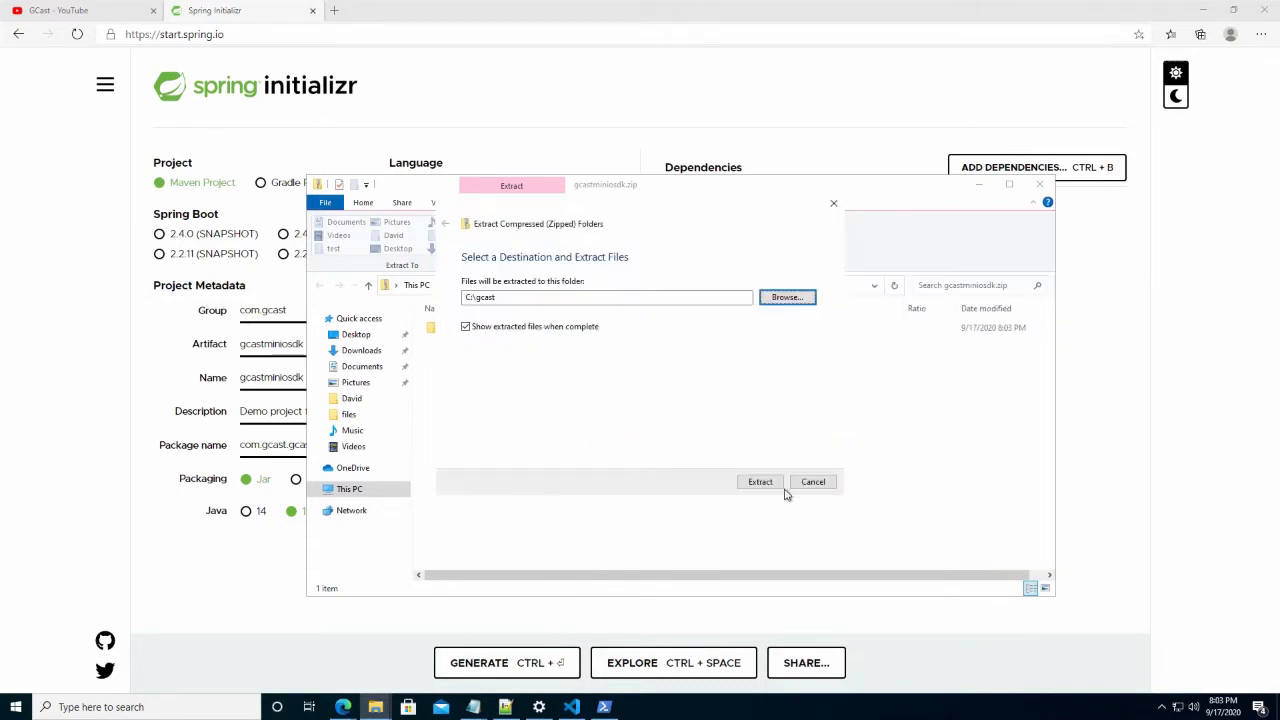
pyautogui.click(760, 480)
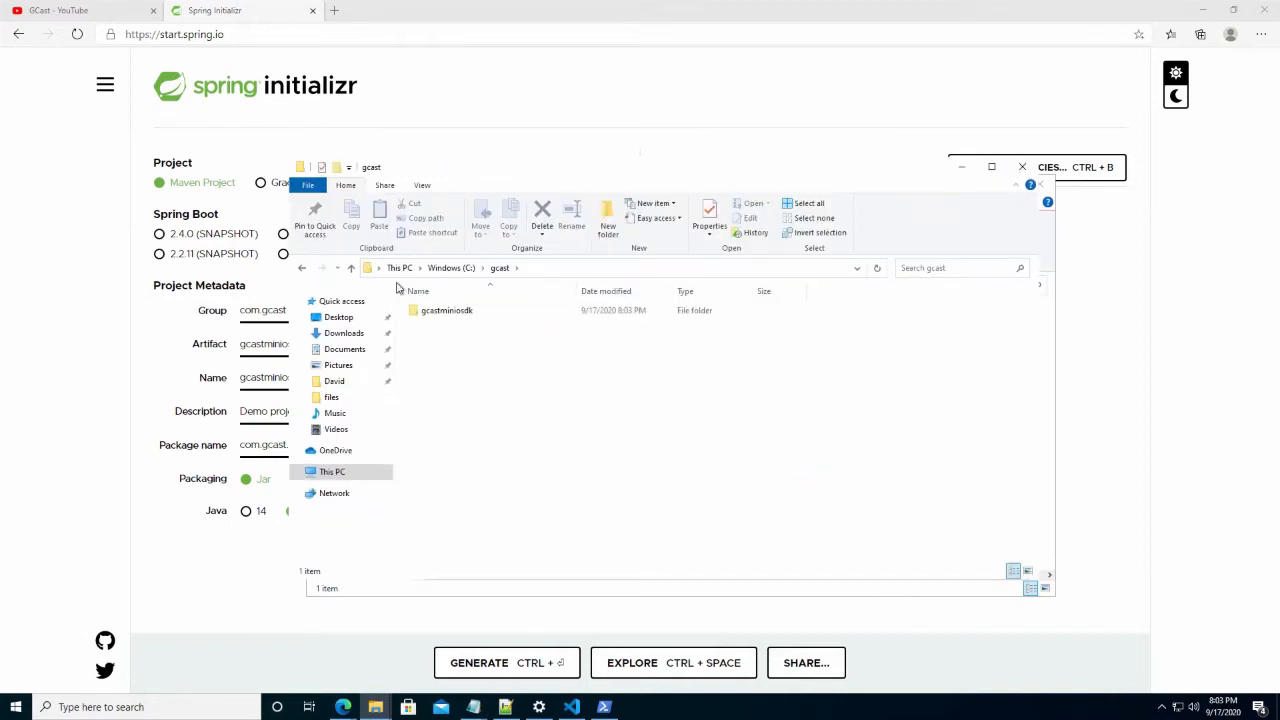
pyautogui.rightClick(444, 310)
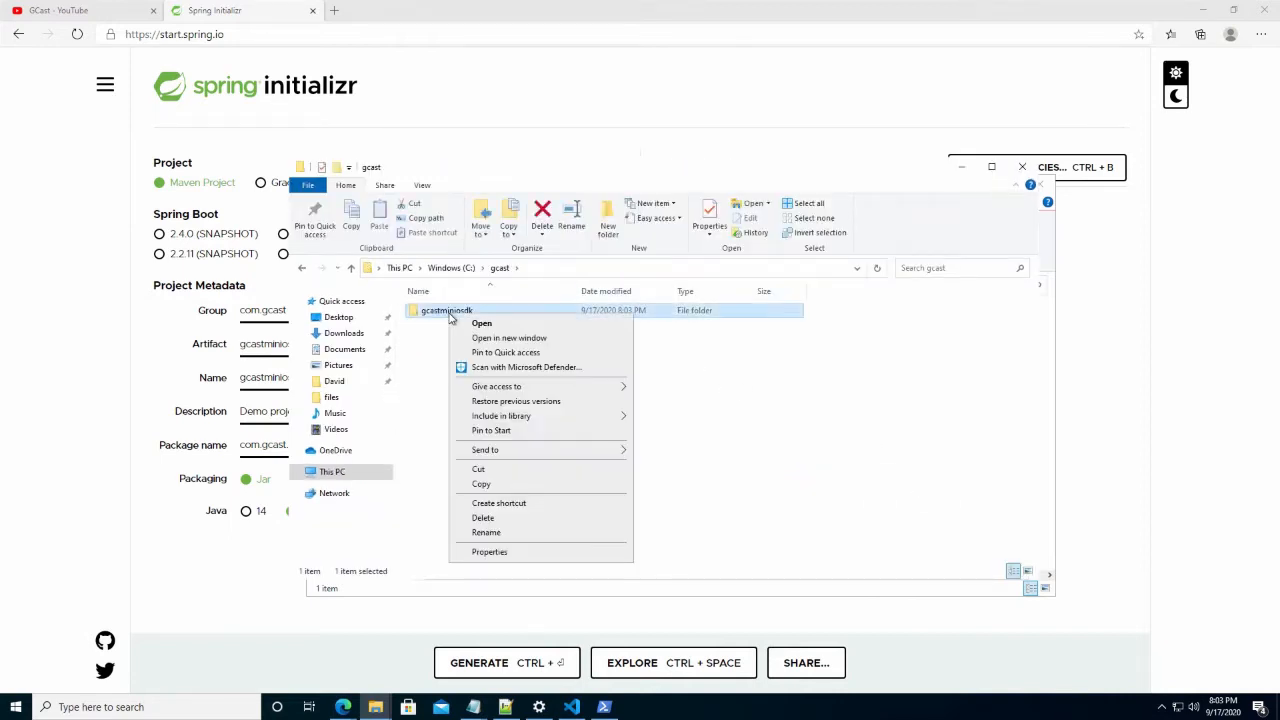
pyautogui.click(358, 672)
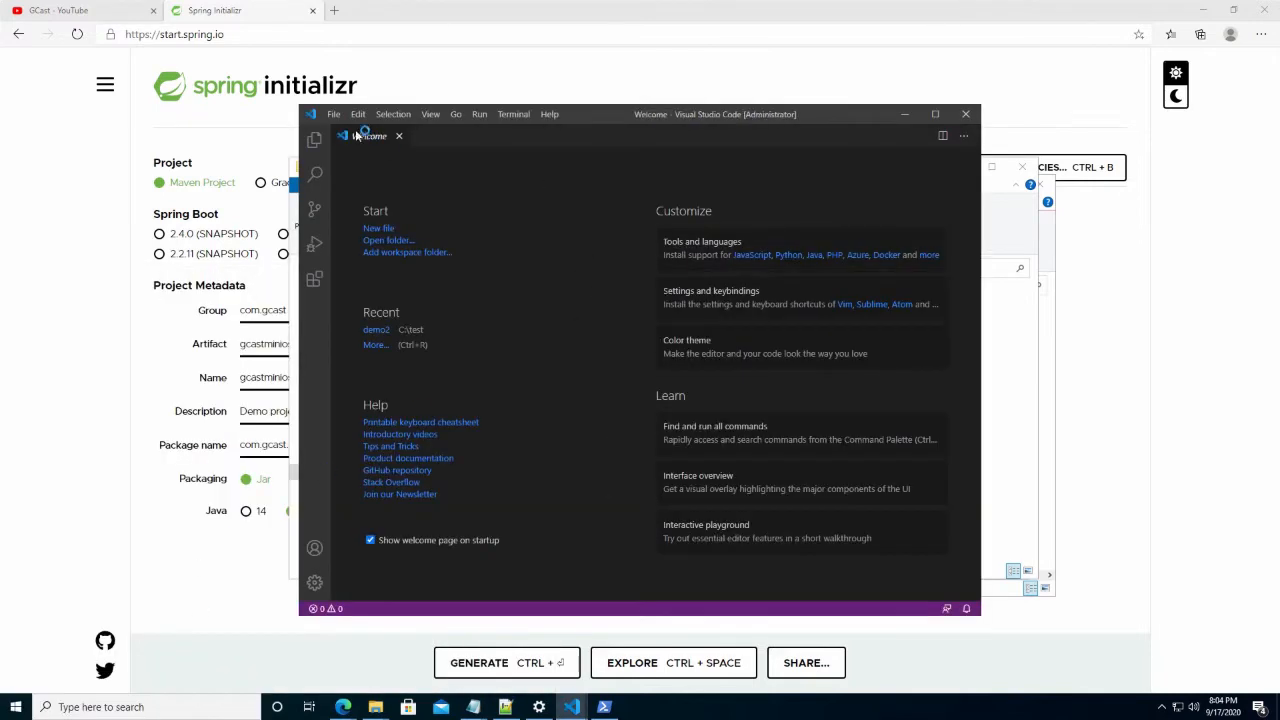
# - Open C:\gcast\gcastminiosdk as the VS Code workspace folder
pyautogui.click(332, 112)
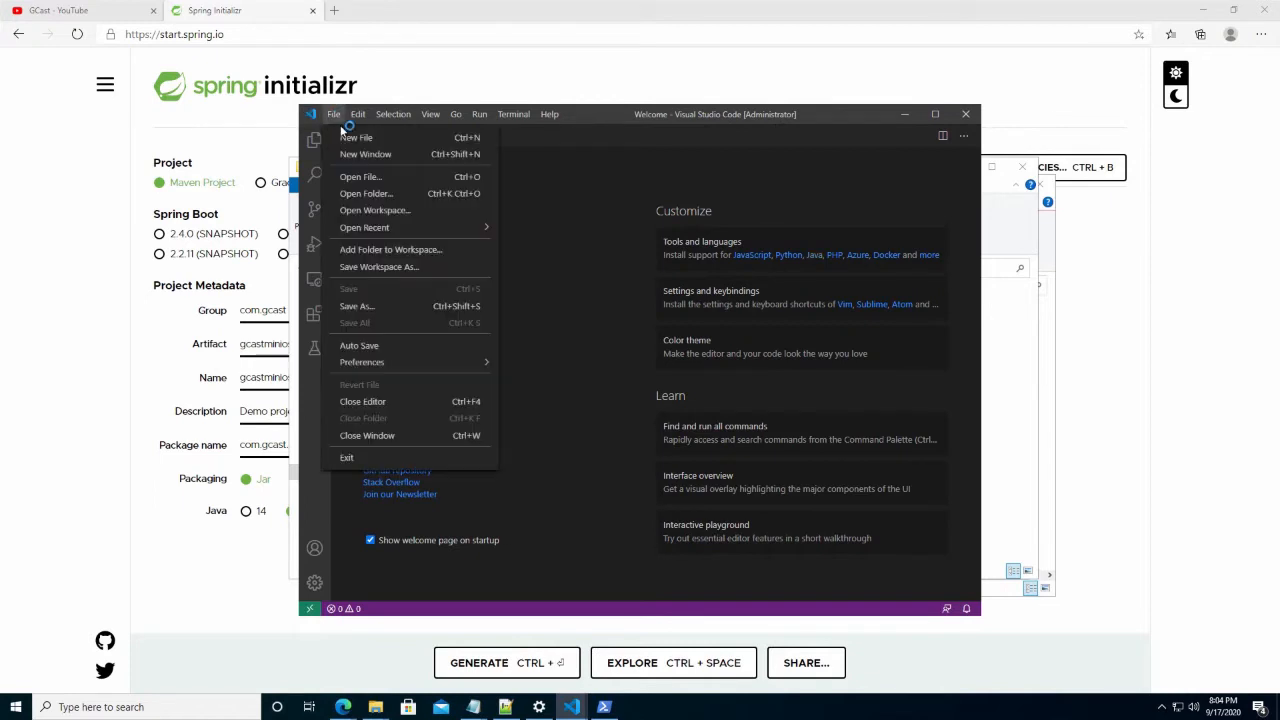
pyautogui.click(366, 192)
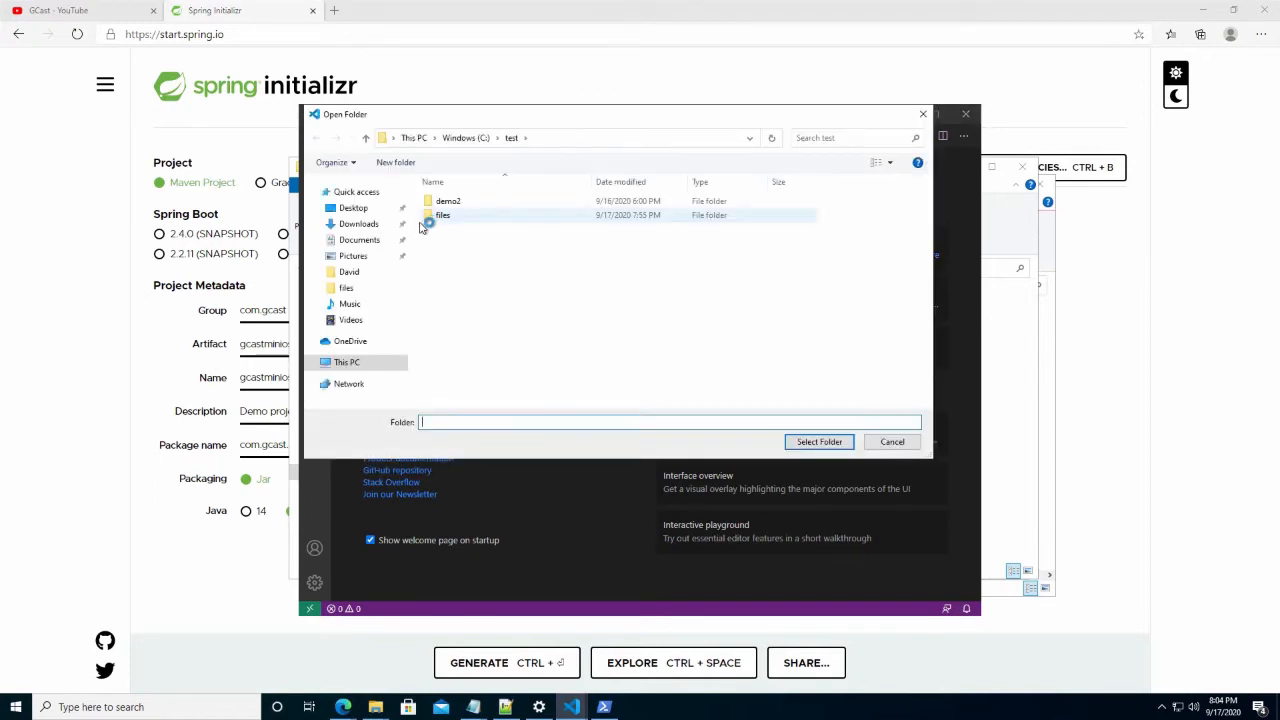
pyautogui.write('\\g')
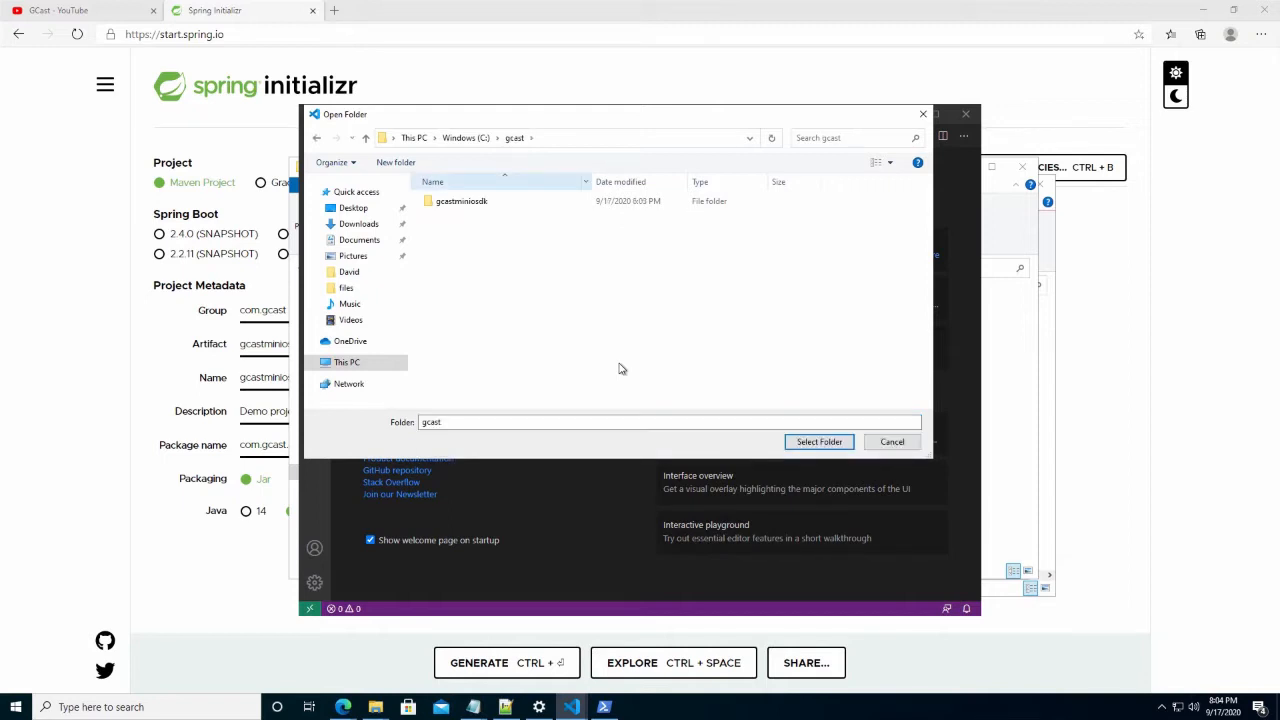
pyautogui.doubleClick(464, 200)
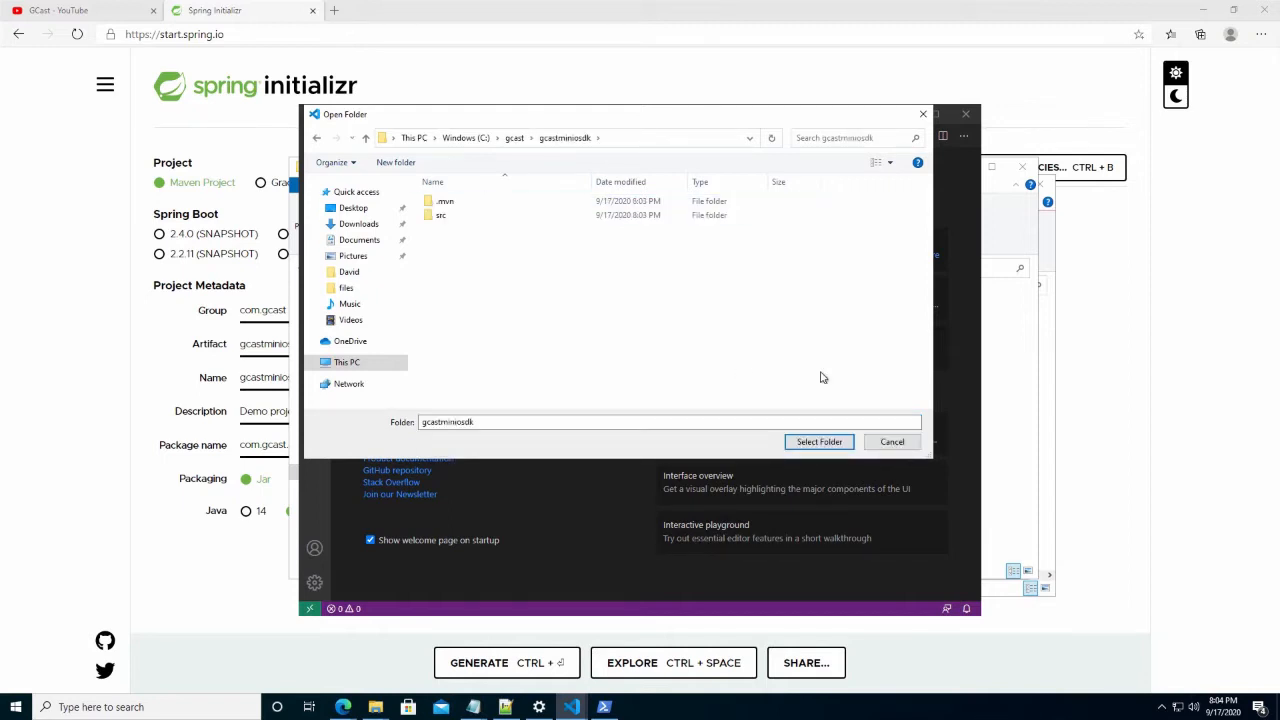
pyautogui.click(820, 442)
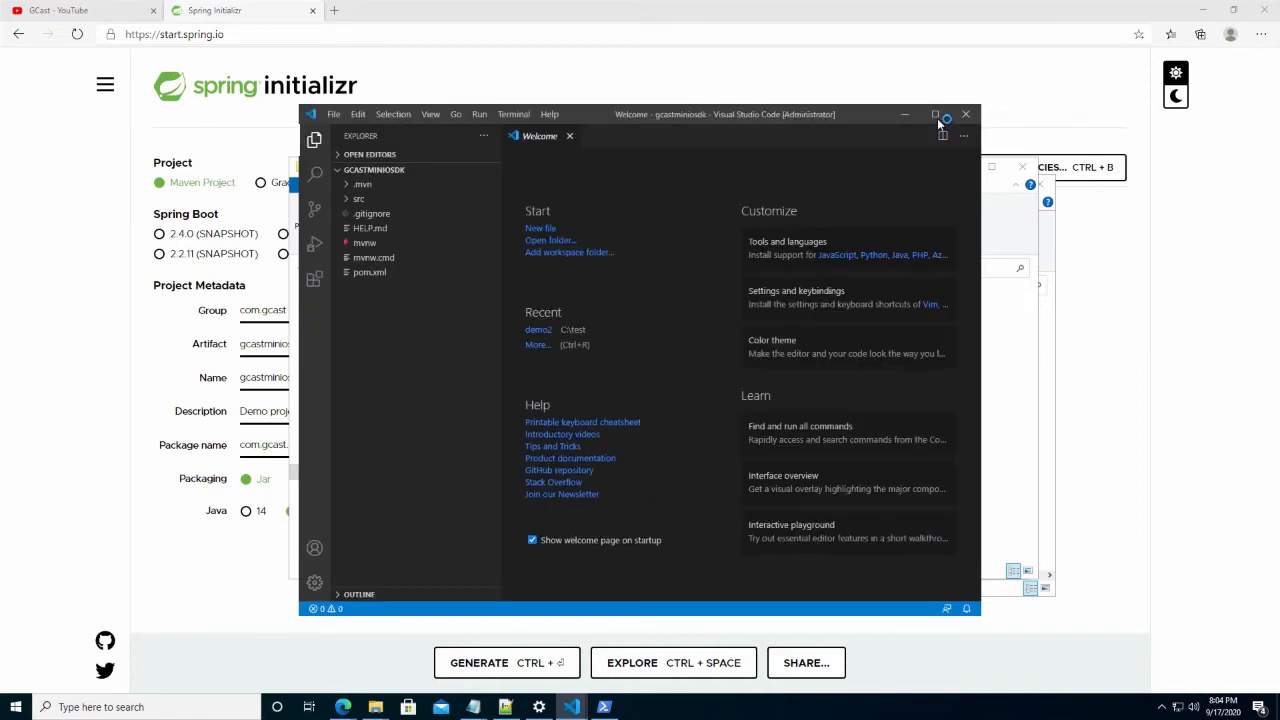
# - Maximize the editor, close Welcome, accept the Java import and trust the Maven wrapper
pyautogui.click(944, 114)
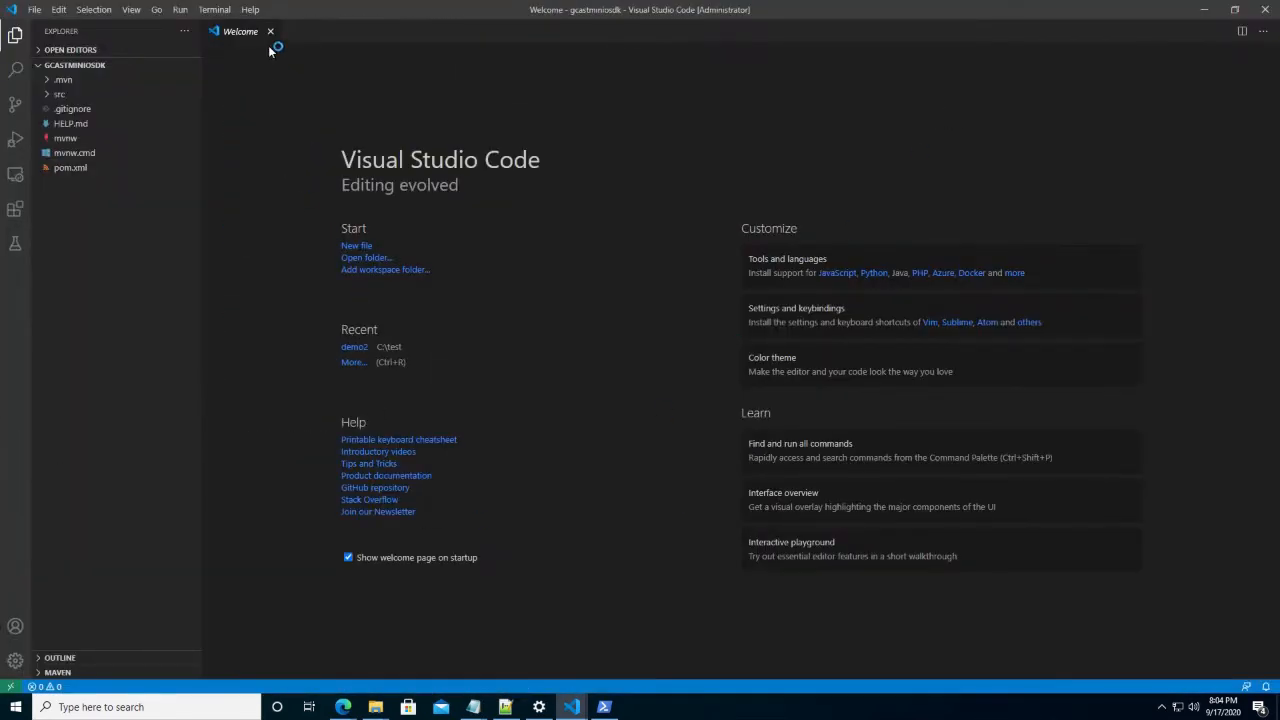
pyautogui.click(272, 32)
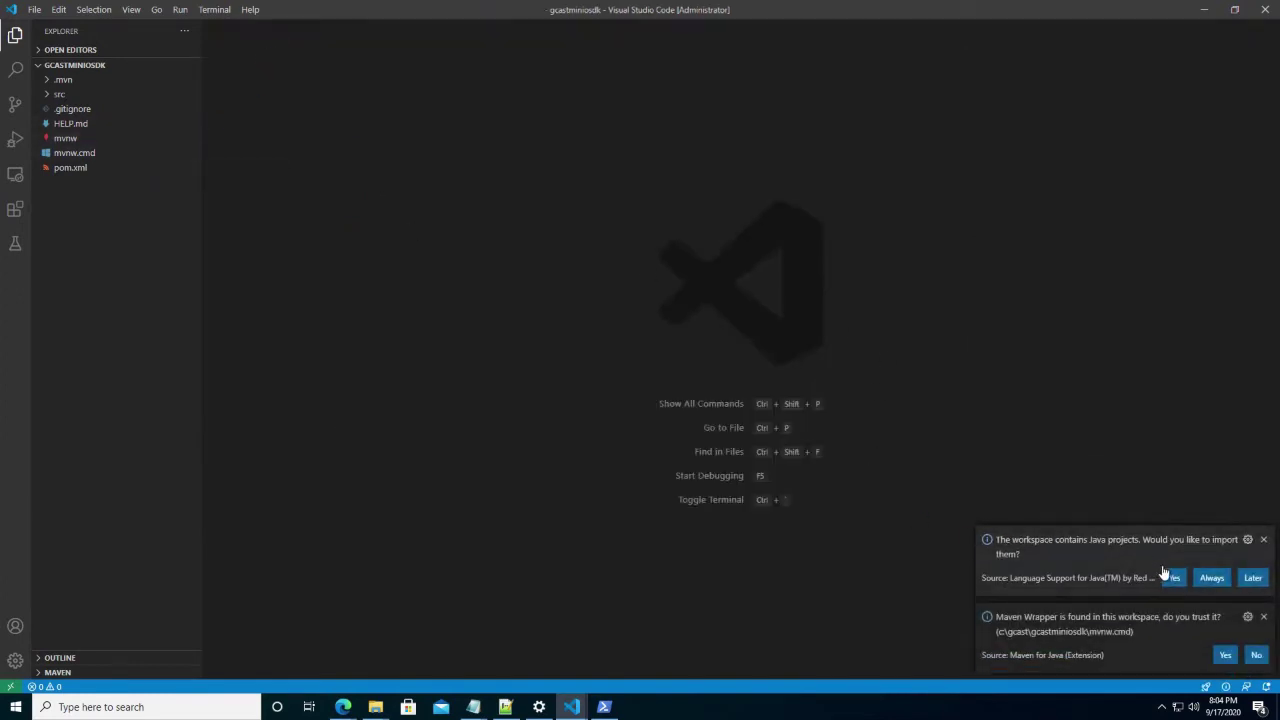
pyautogui.click(1176, 576)
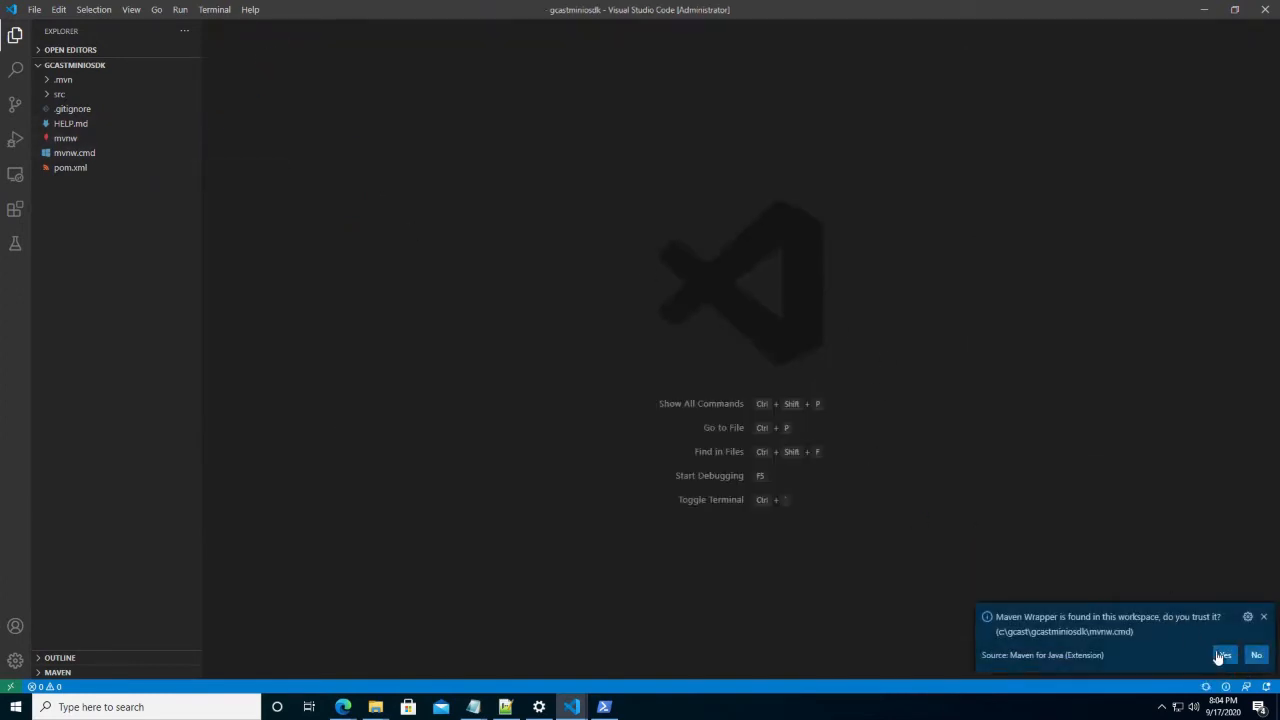
pyautogui.click(1224, 656)
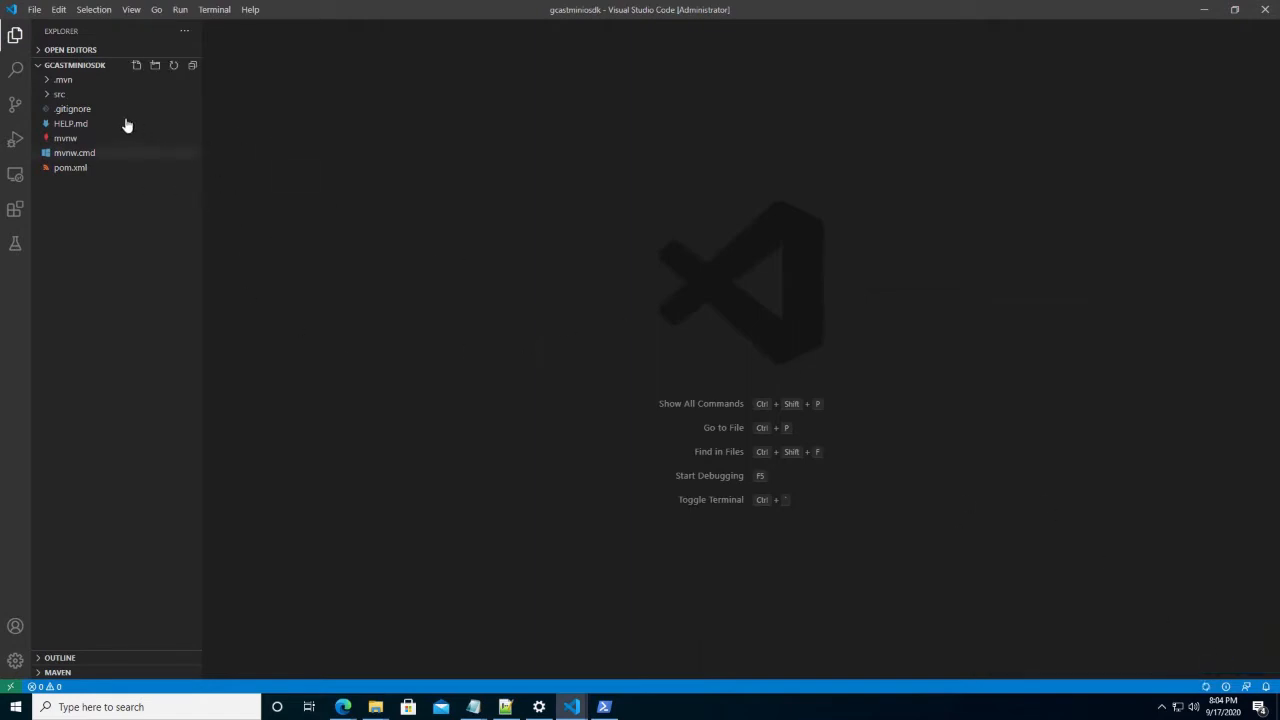
# - Expand src/main/java and open GcastminiosdkApplication.java
pyautogui.click(60, 94)
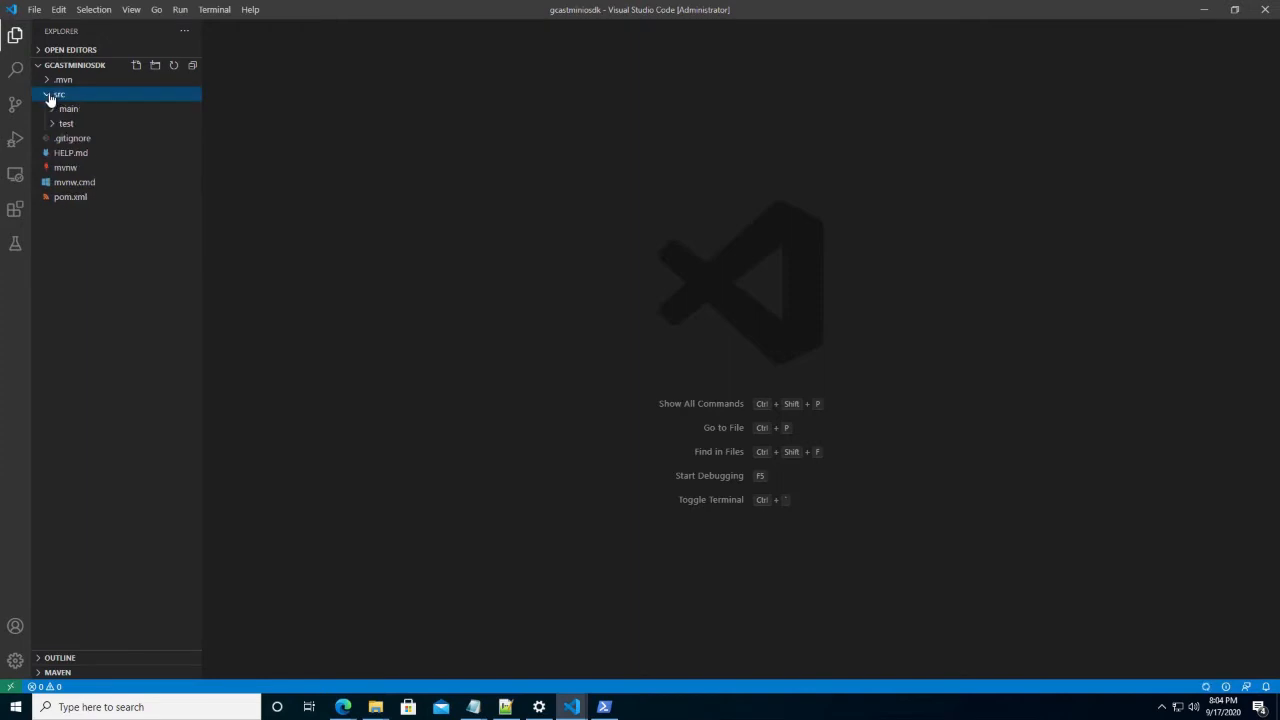
pyautogui.click(66, 108)
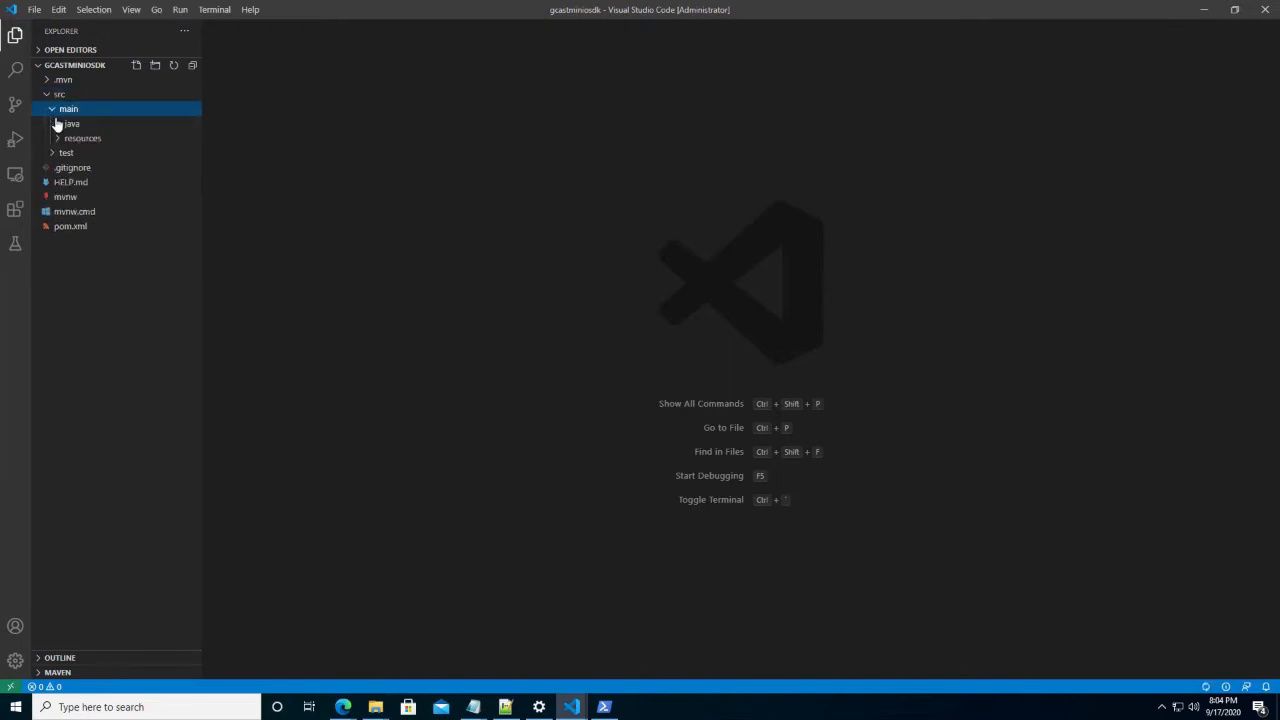
pyautogui.click(72, 124)
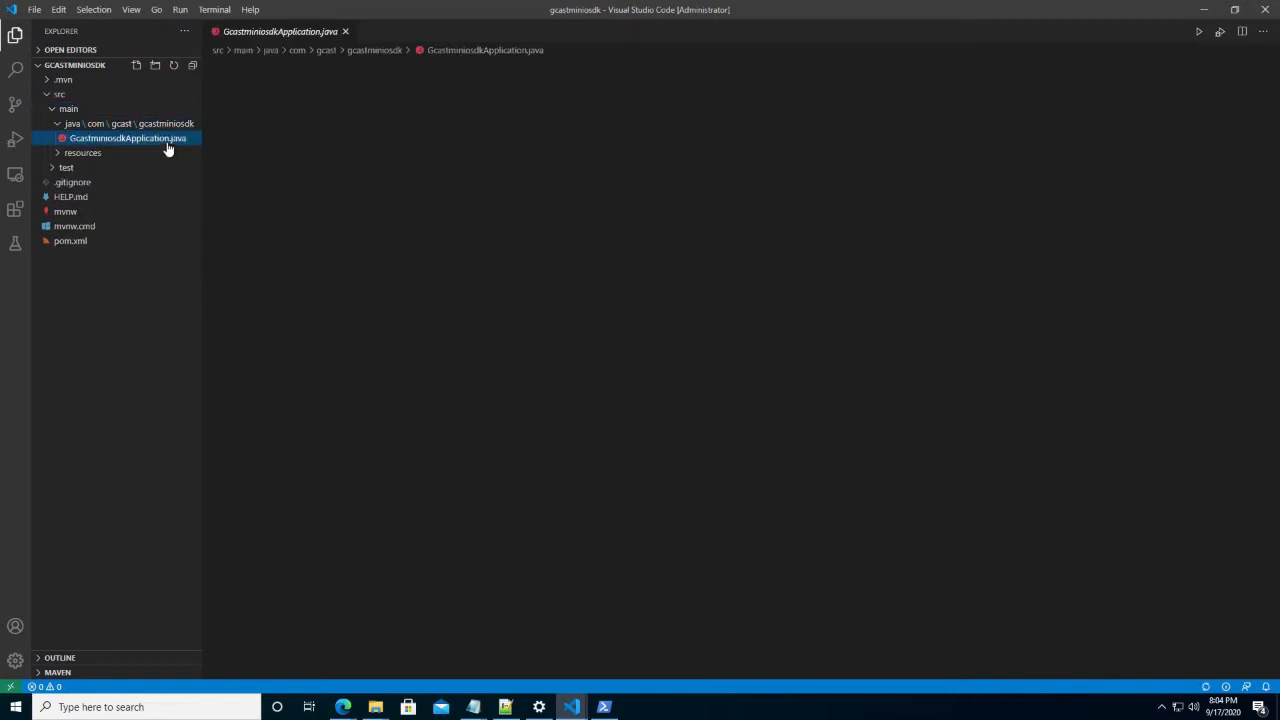
pyautogui.click(128, 138)
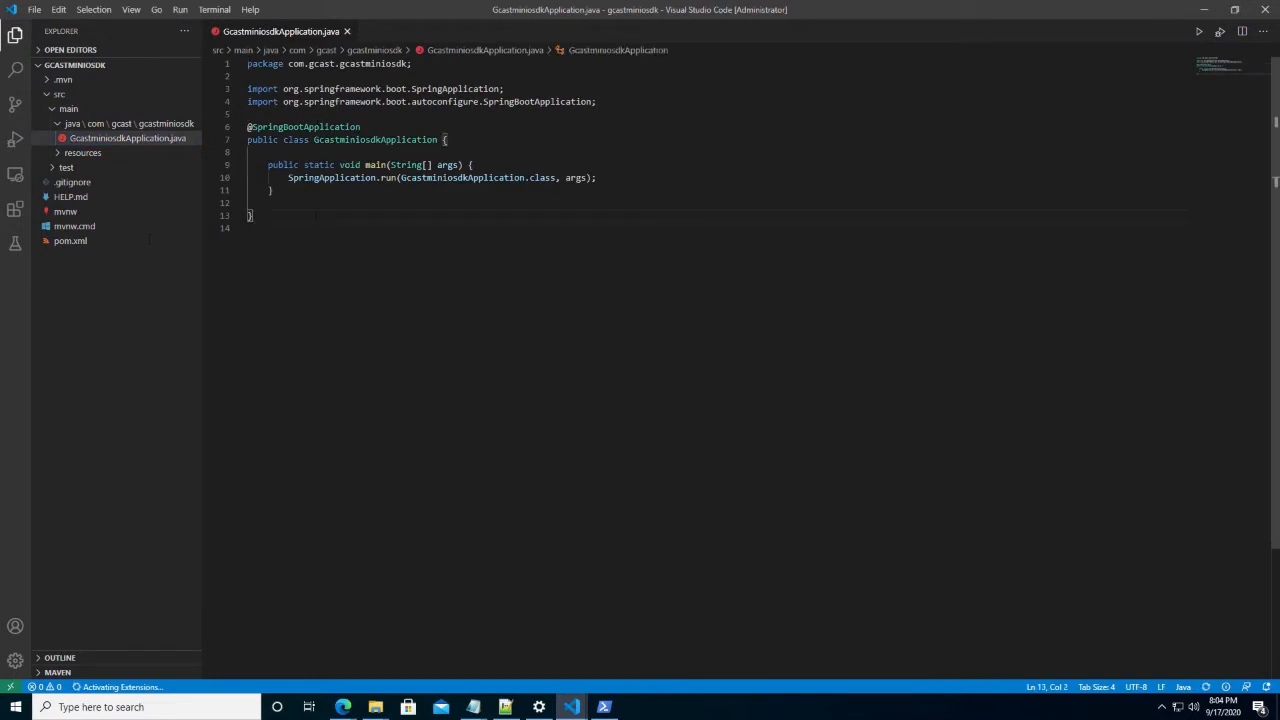
# - Copy the io.minio 7.1.2 dependency block from the Notepad++ notes and return to VS Code
pyautogui.click(70, 240)
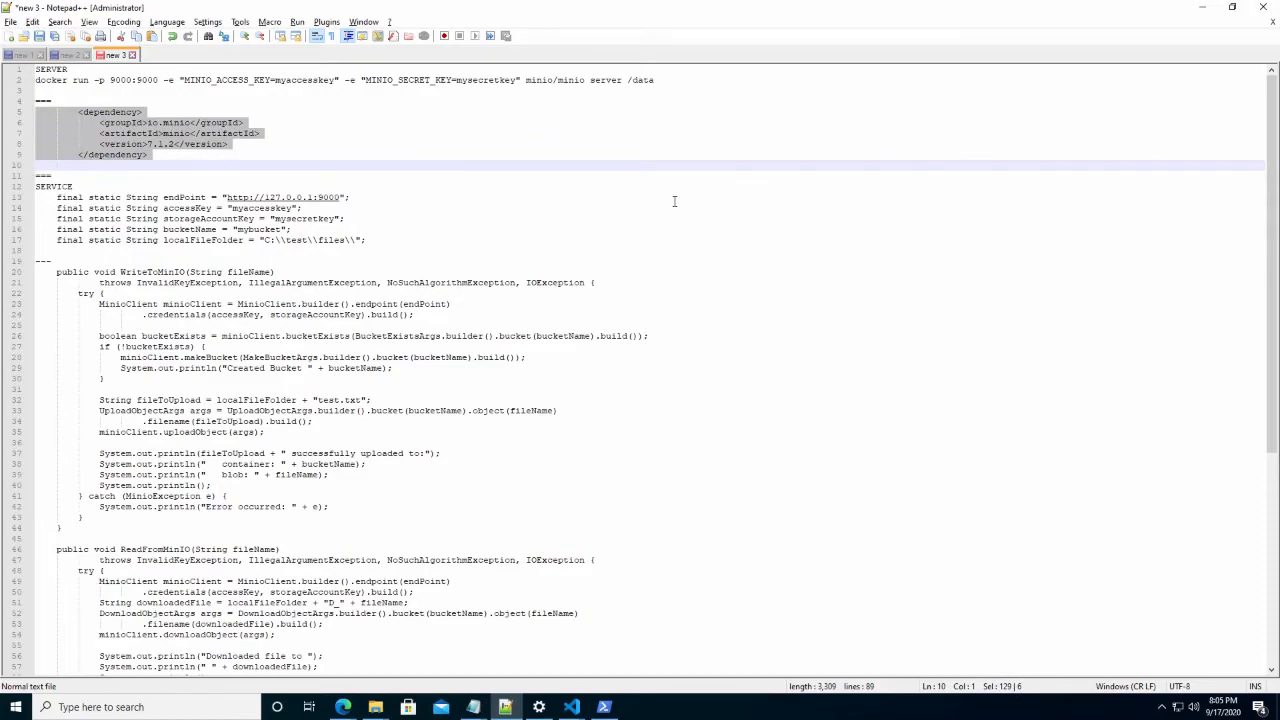
pyautogui.click(572, 704)
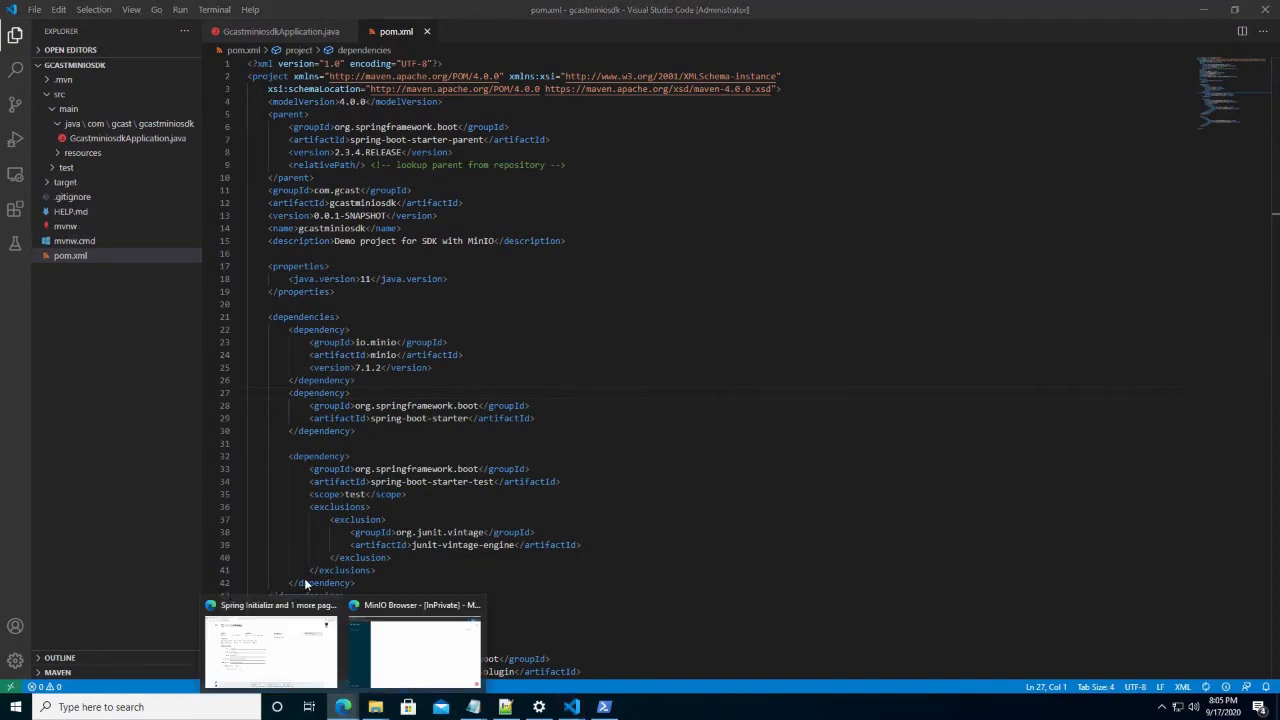
# - With the MinIO dependency in pom.xml, switch back to the Edge browser window
pyautogui.click(270, 650)
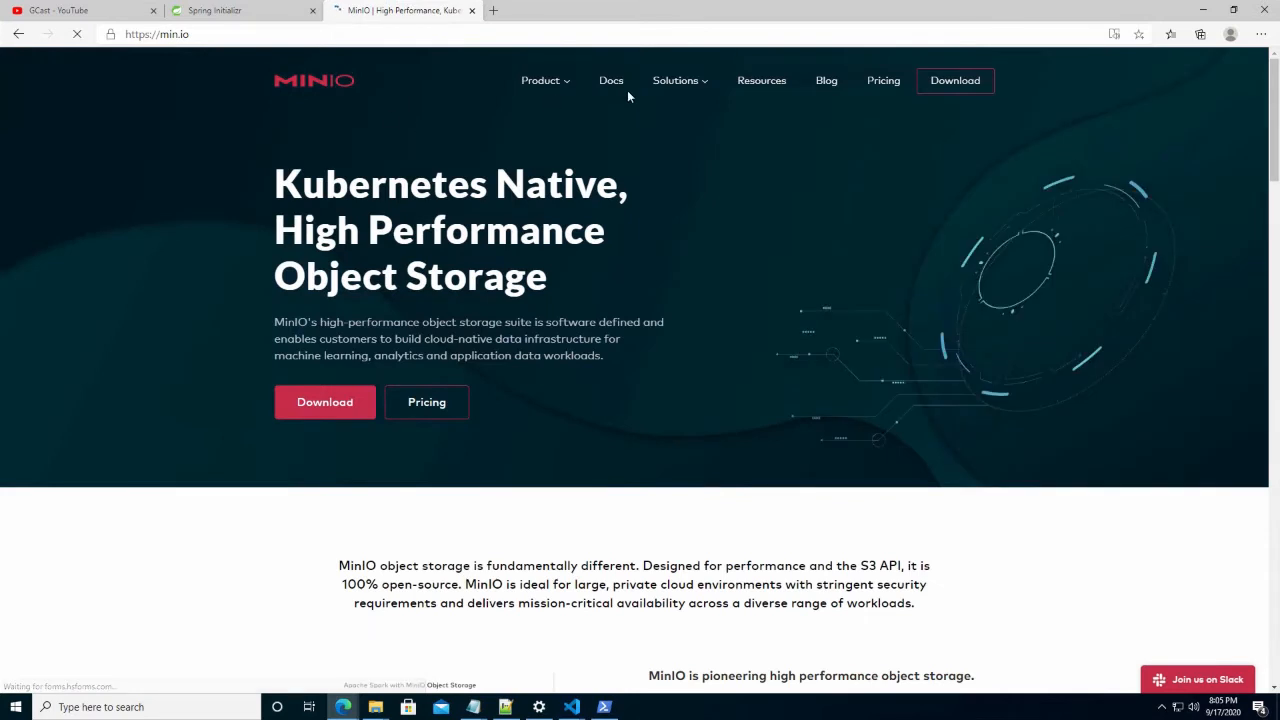
# - Browse down the MinIO quickstart guide in MinIO Docs
pyautogui.click(612, 80)
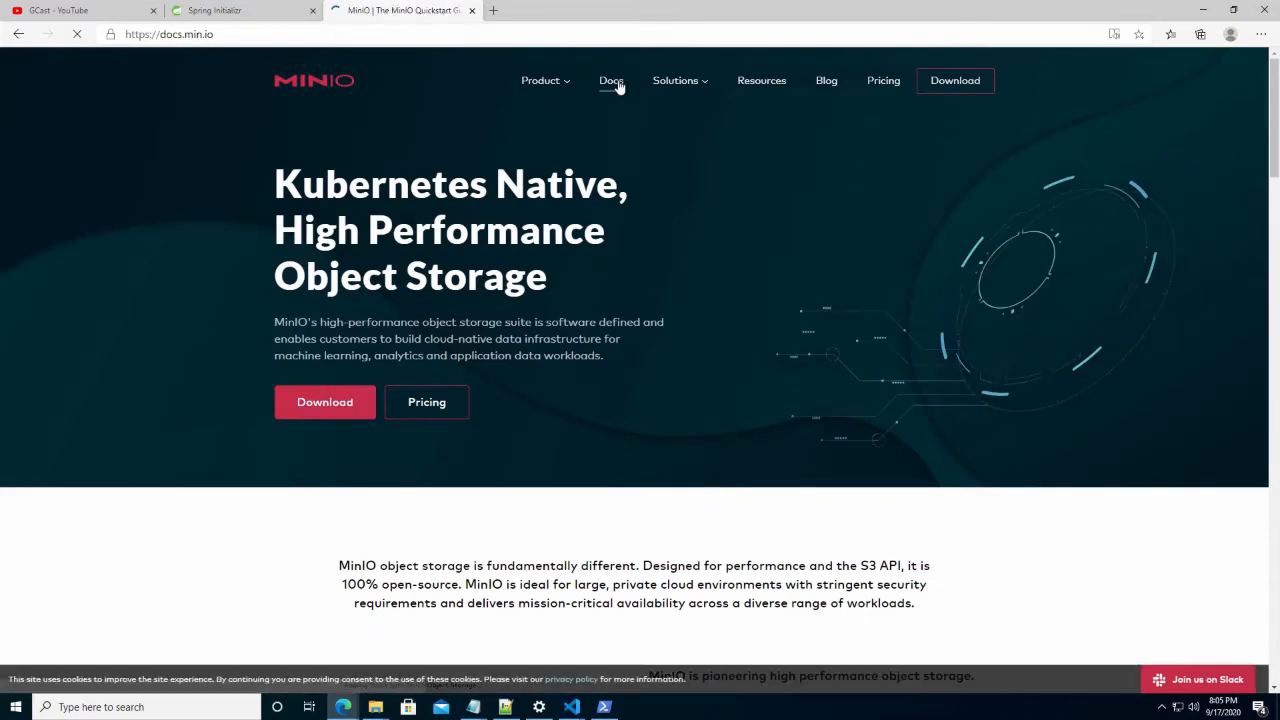
pyautogui.click(610, 80)
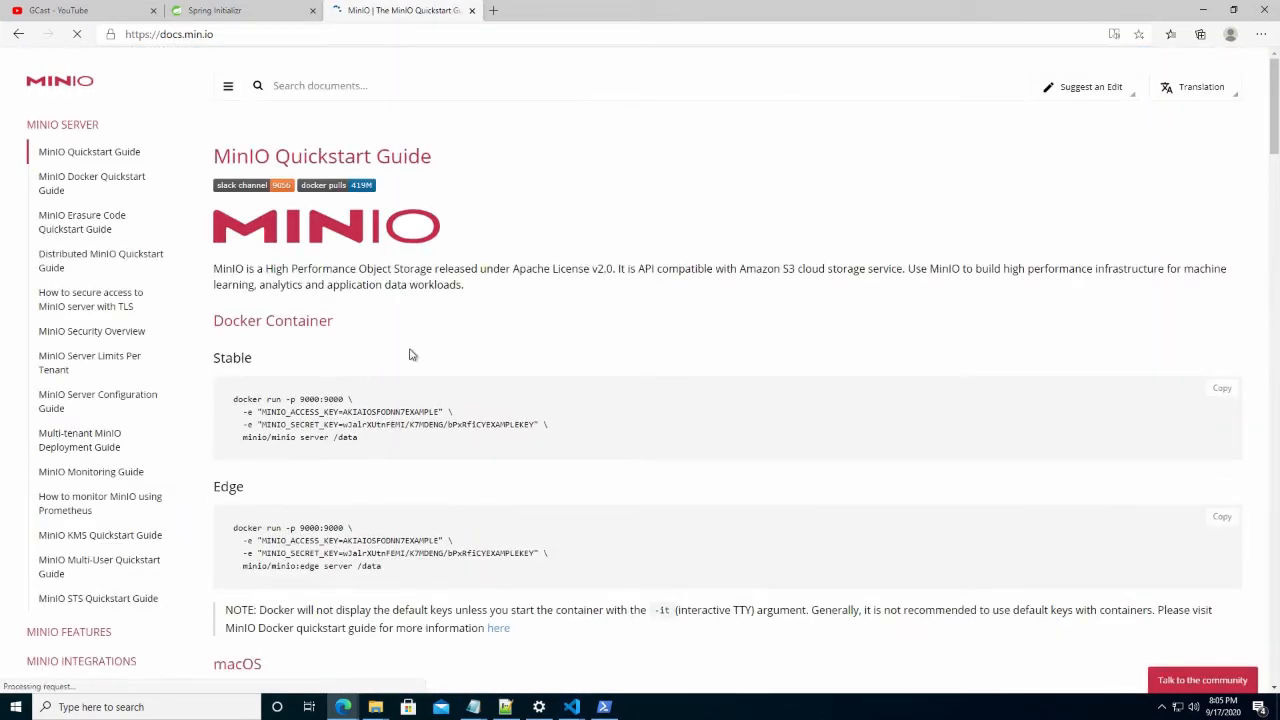
pyautogui.scroll(-3)
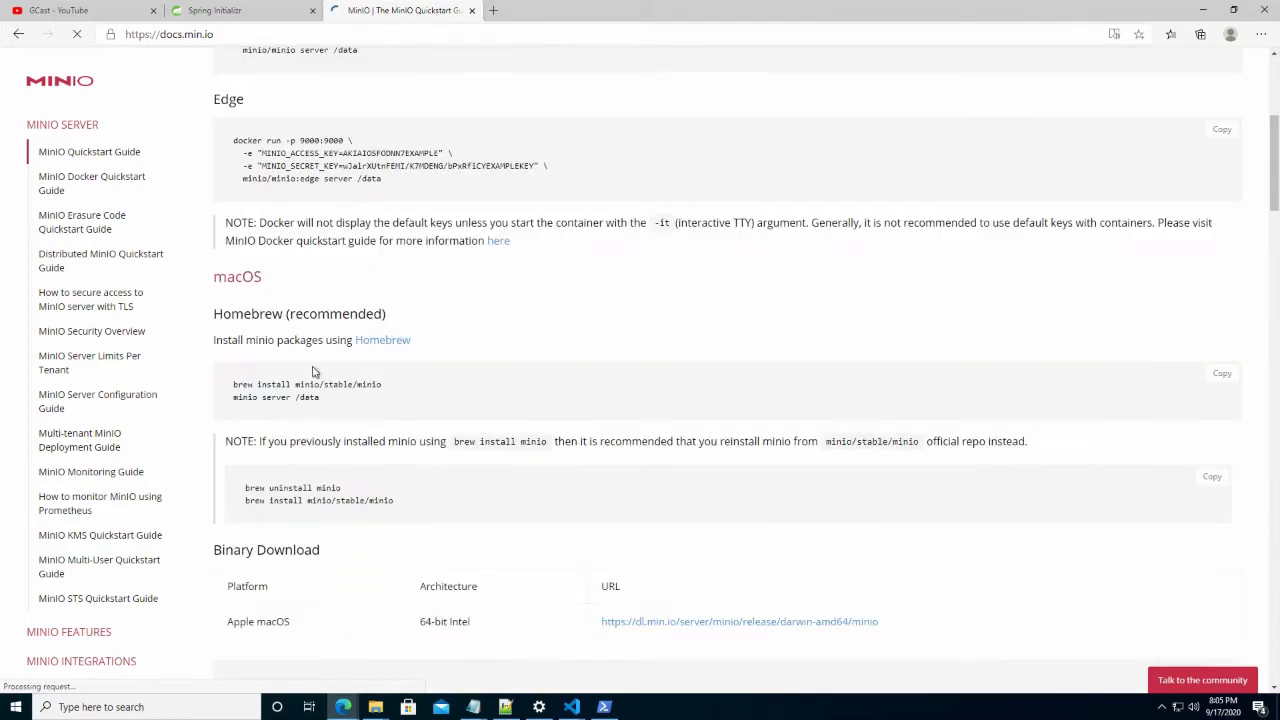
pyautogui.scroll(-3)
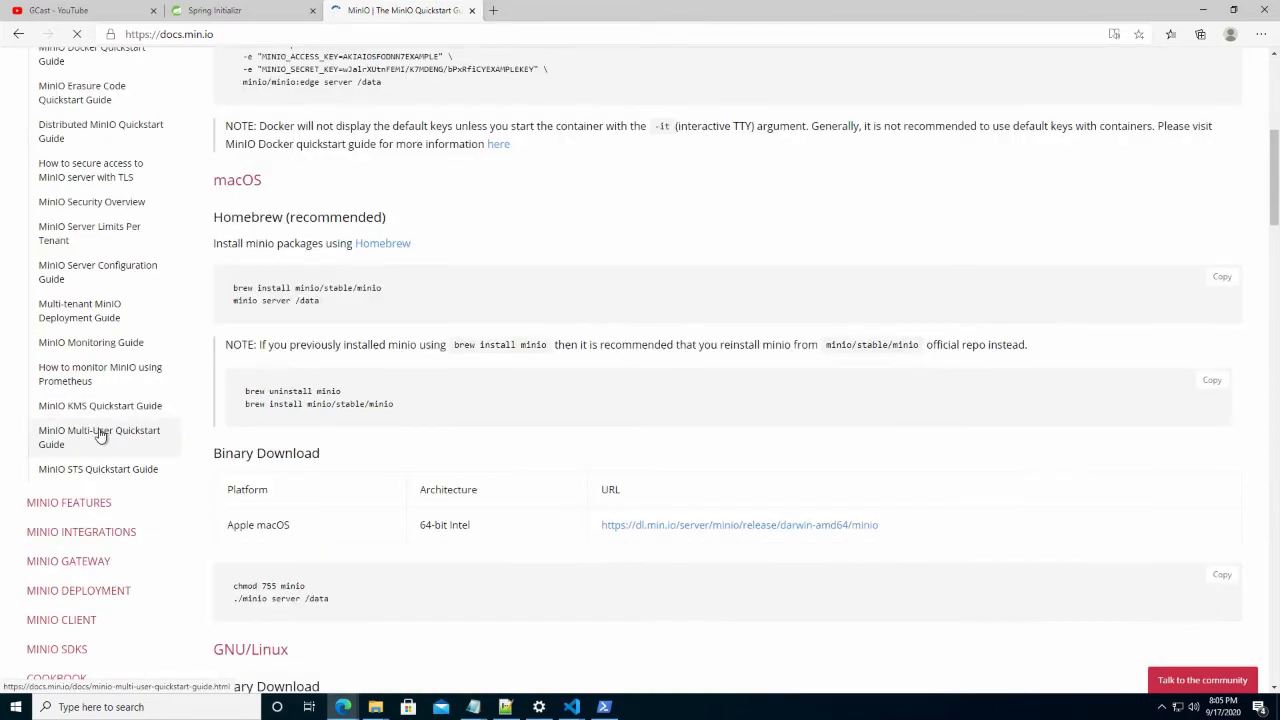
pyautogui.scroll(-3)
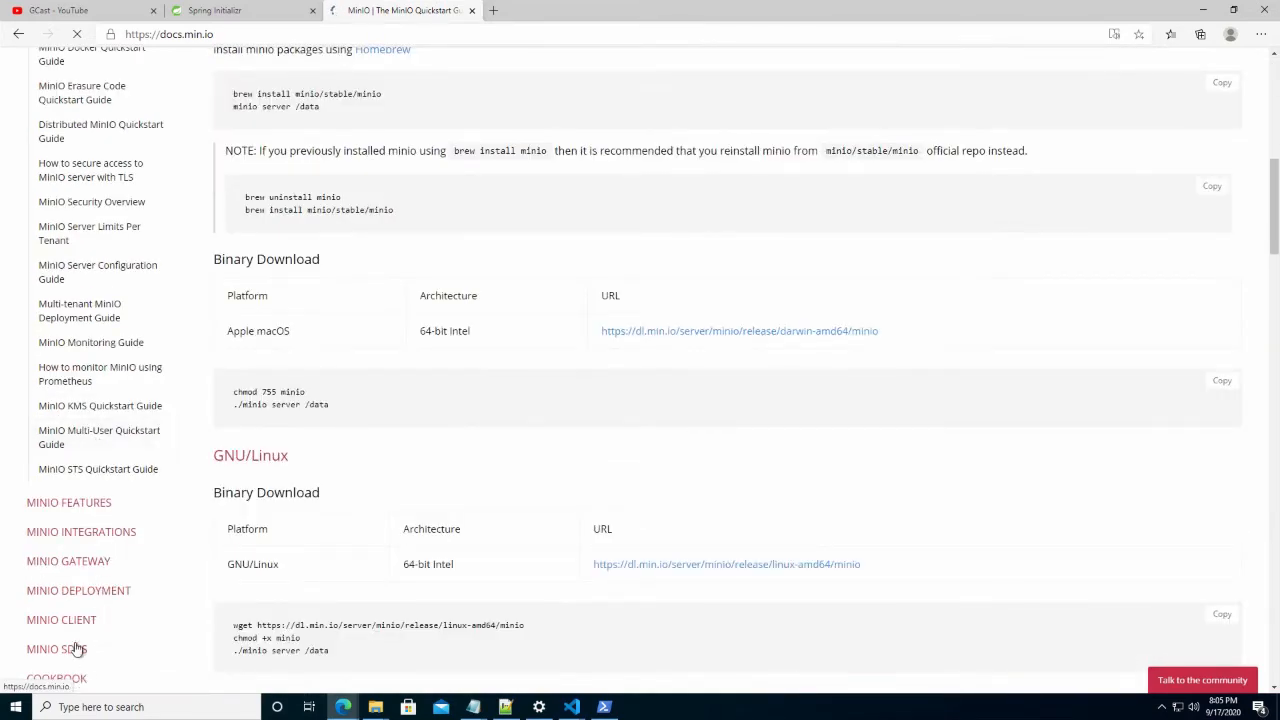
# - Expand MinIO SDKs and reach the Java Client Quickstart Guide via the Java Client API Reference
pyautogui.click(56, 648)
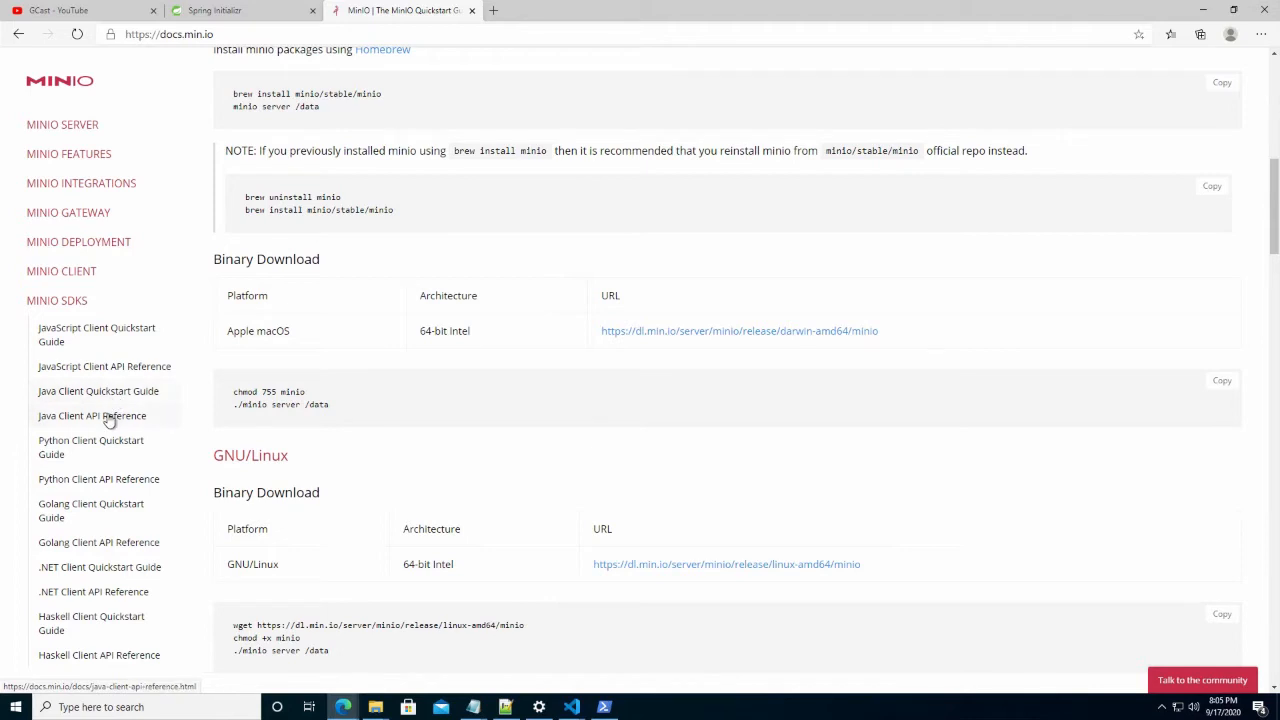
pyautogui.click(92, 416)
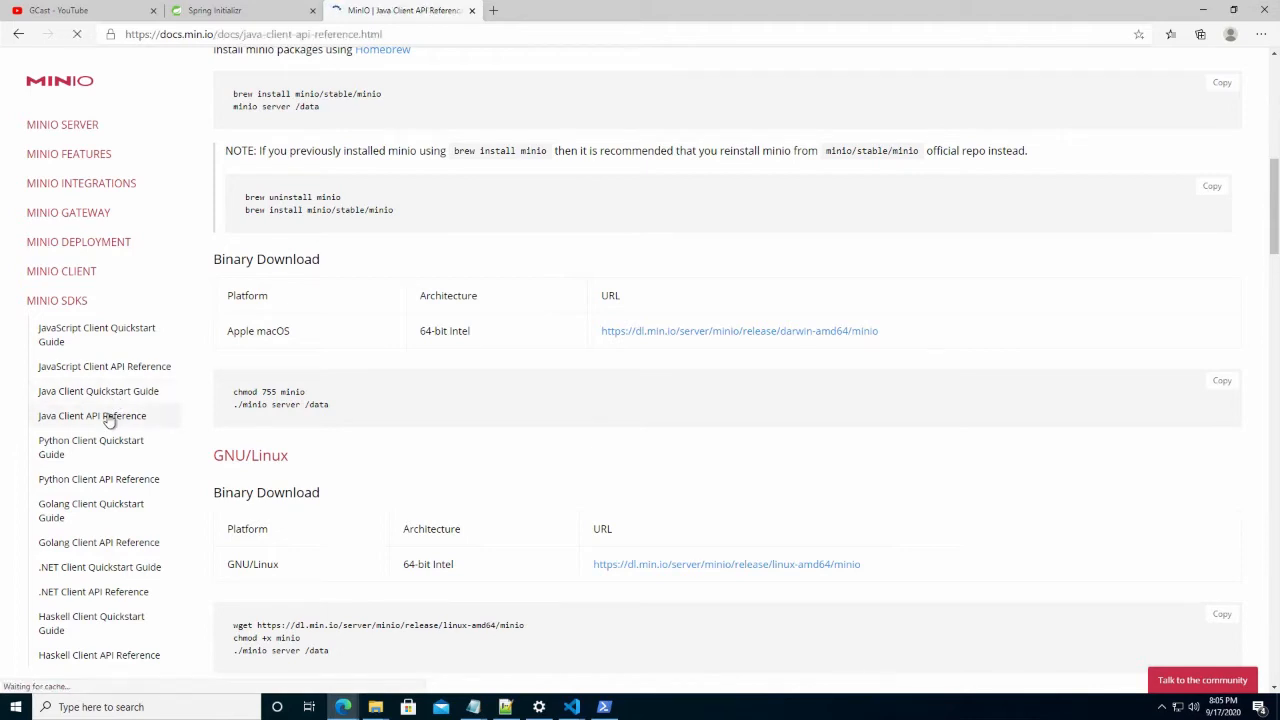
pyautogui.moveTo(110, 396)
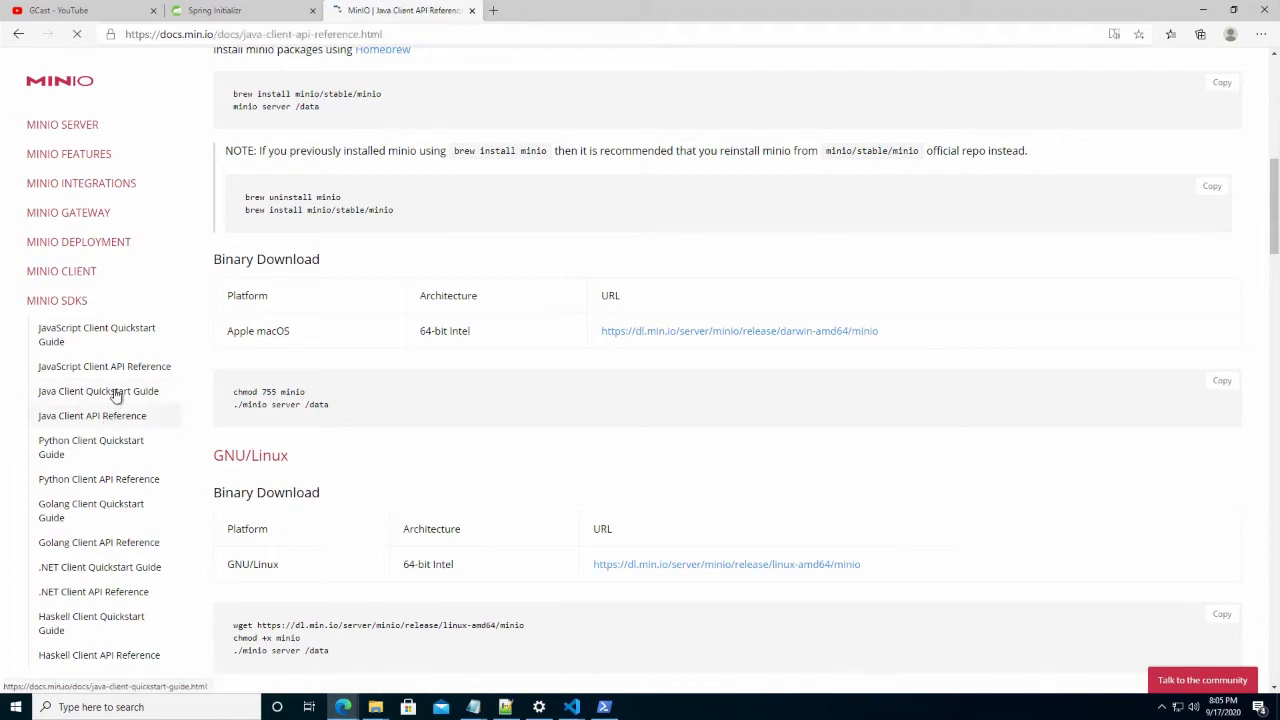
pyautogui.click(92, 416)
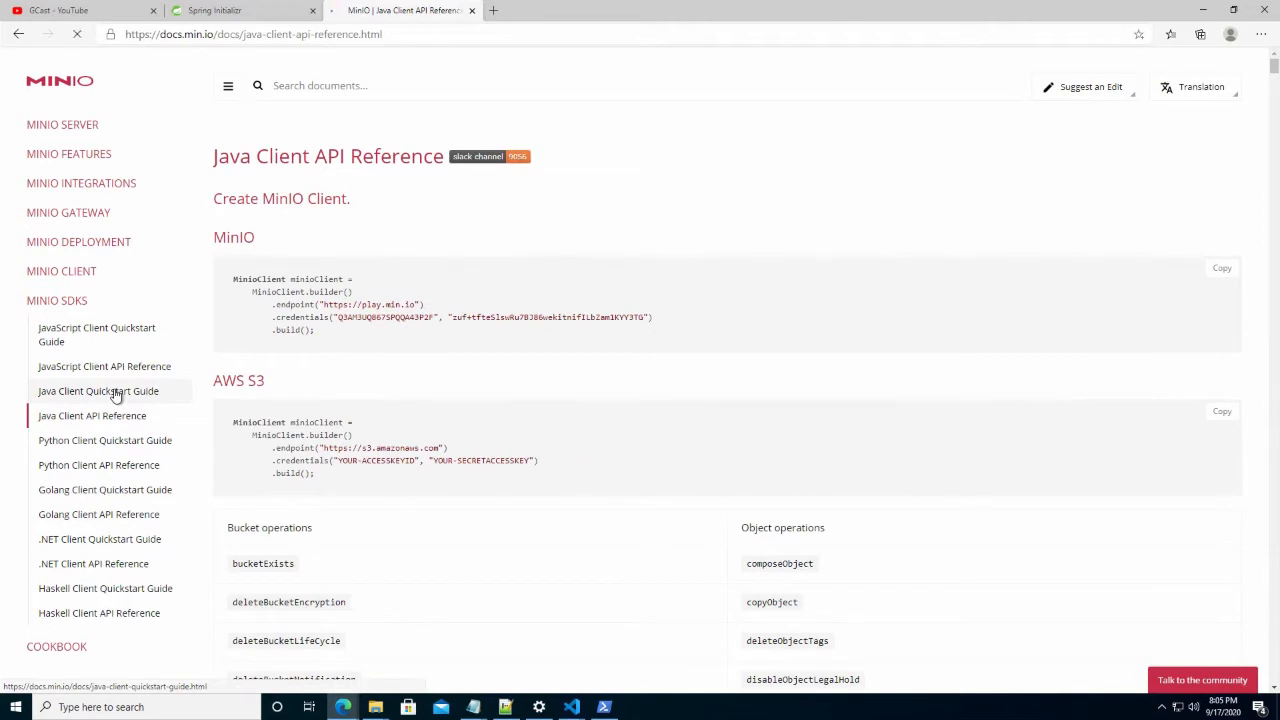
pyautogui.click(98, 390)
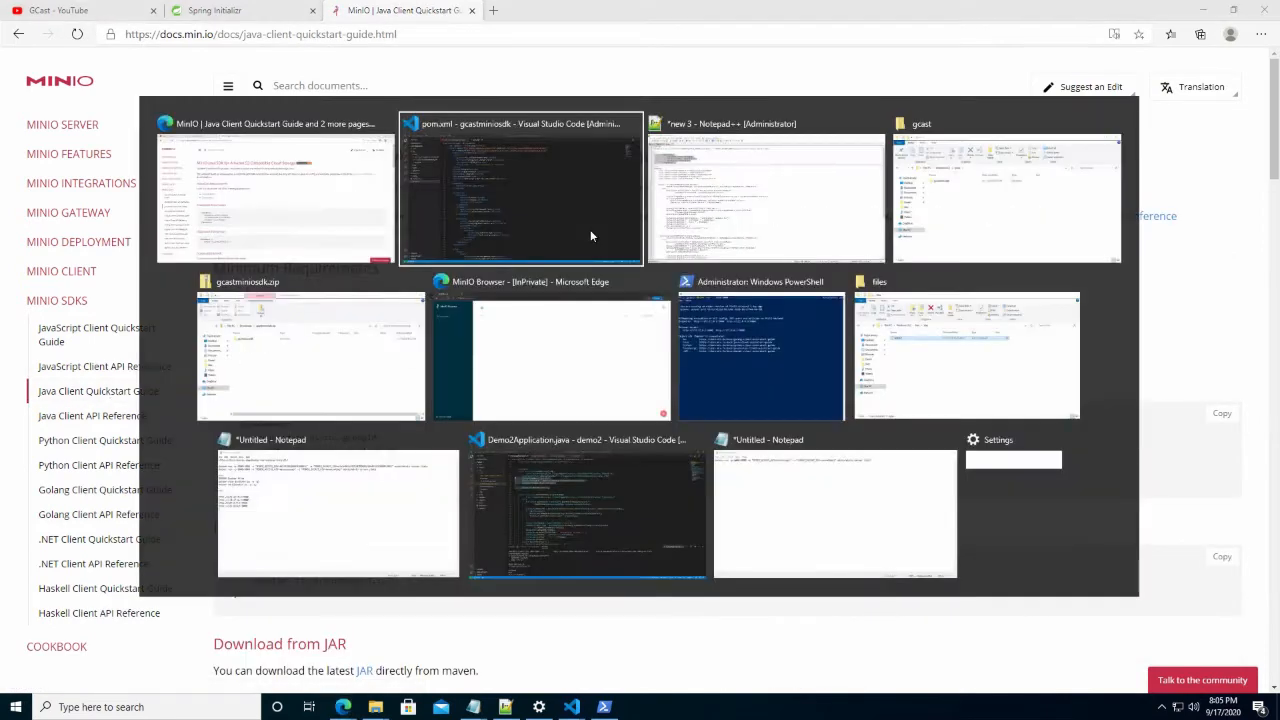
# - Switch to the gcastminiosdk project, review pom.xml and show GcastminiosdkApplication.java
pyautogui.click(520, 190)
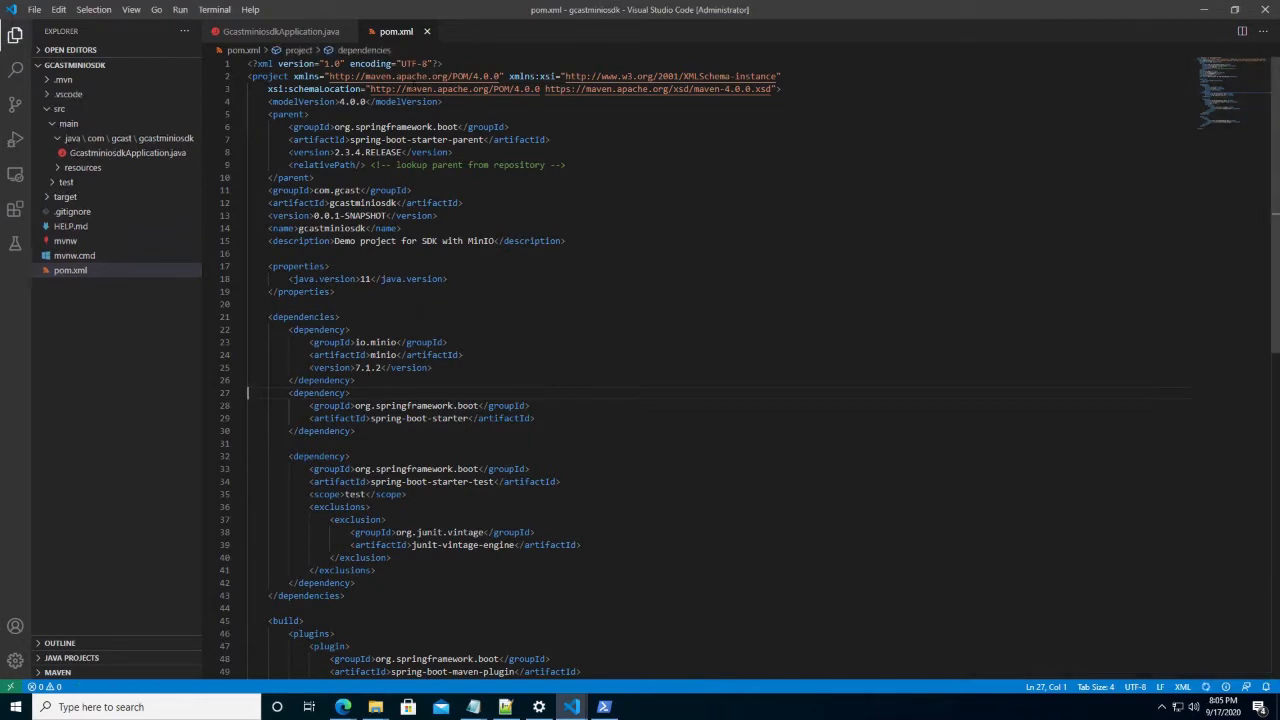
pyautogui.moveTo(426, 34)
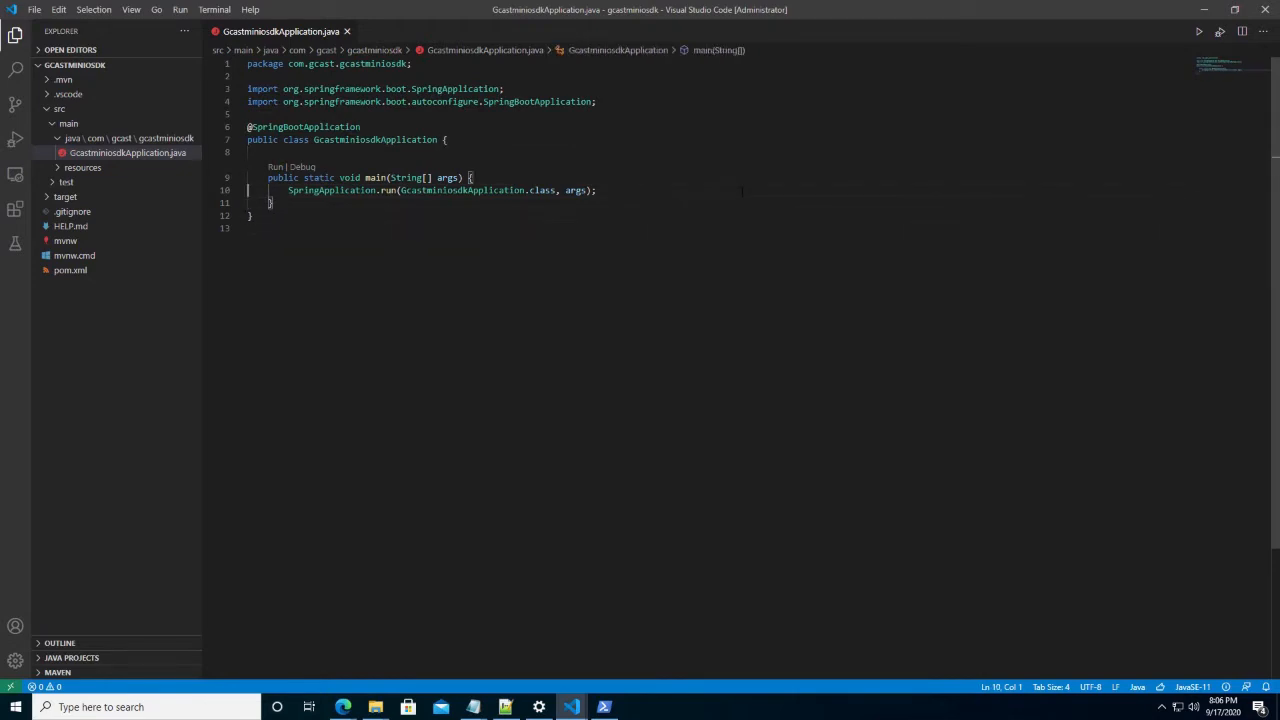
pyautogui.moveTo(268, 176); pyautogui.dragTo(254, 216)
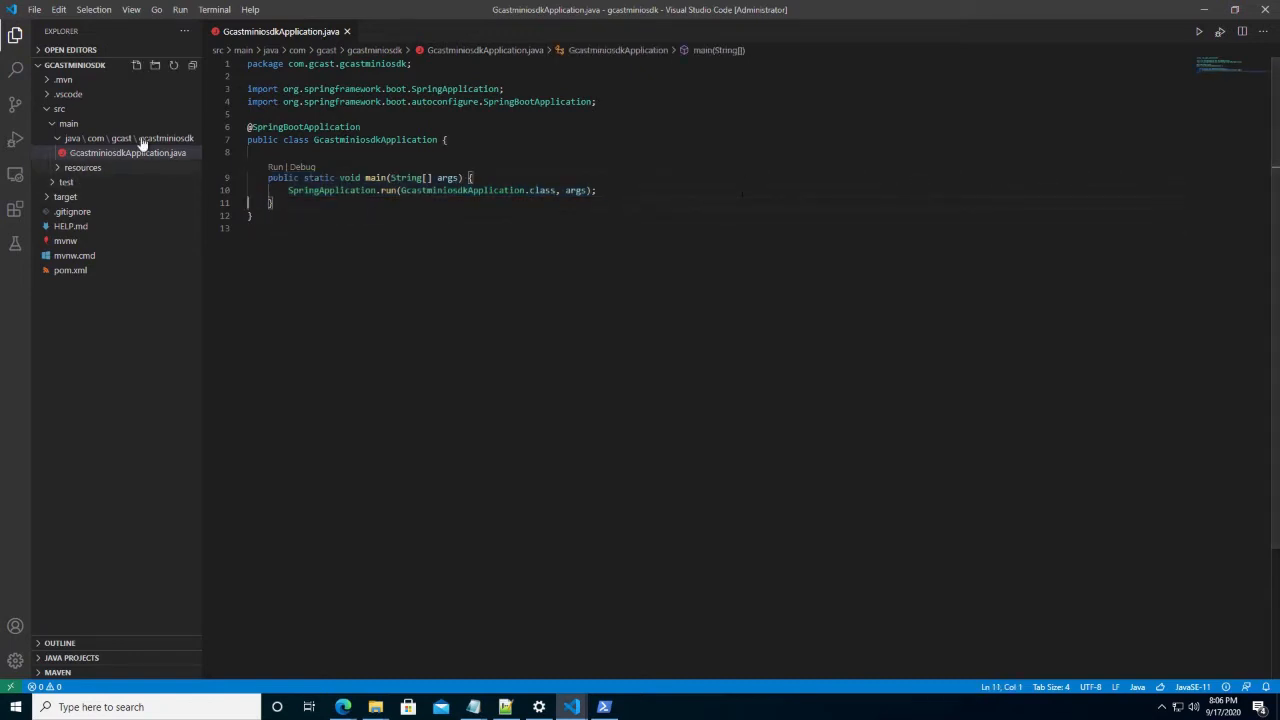
# - Add components and services folders inside the gcastminiosdk package
pyautogui.rightClick(164, 138)
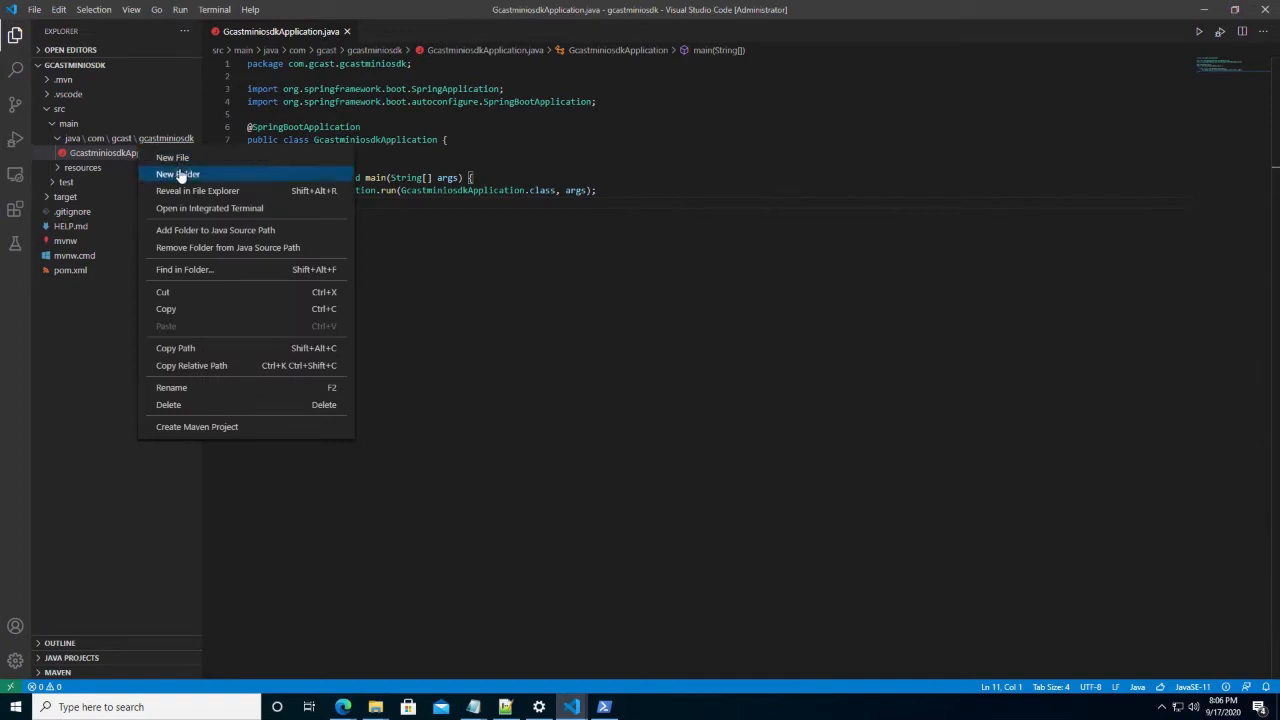
pyautogui.click(176, 174)
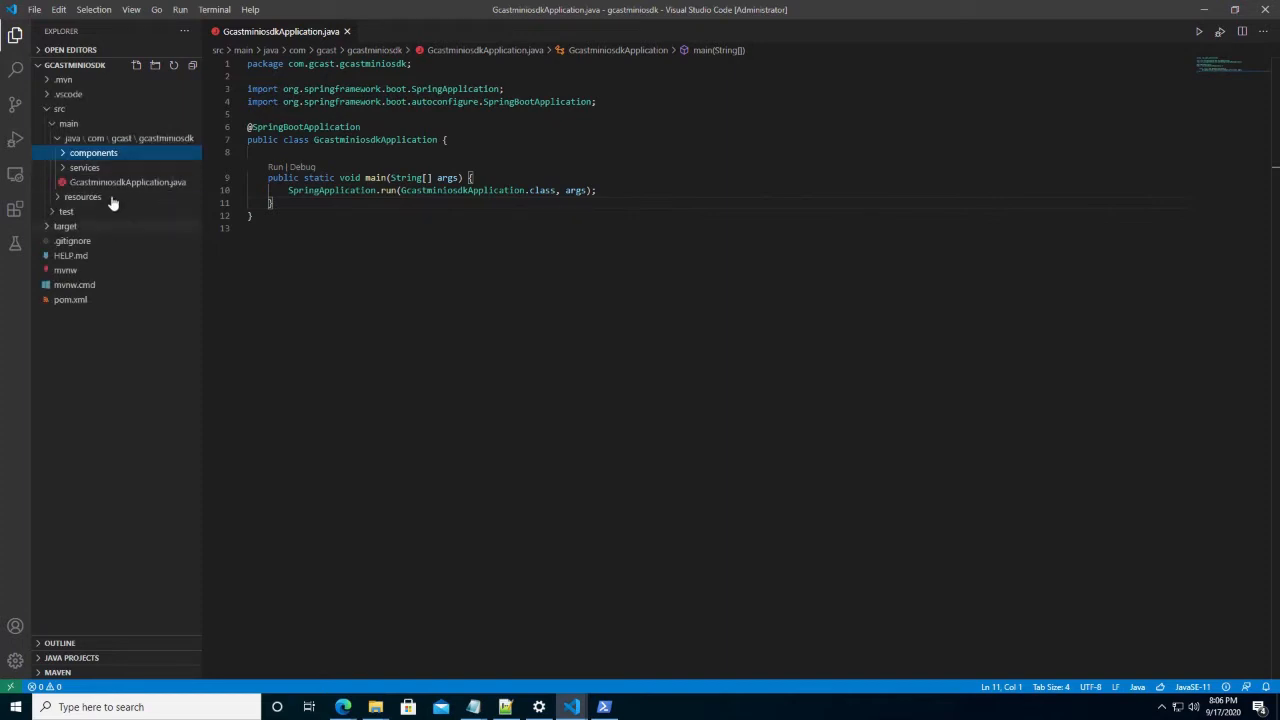
pyautogui.moveTo(98, 168)
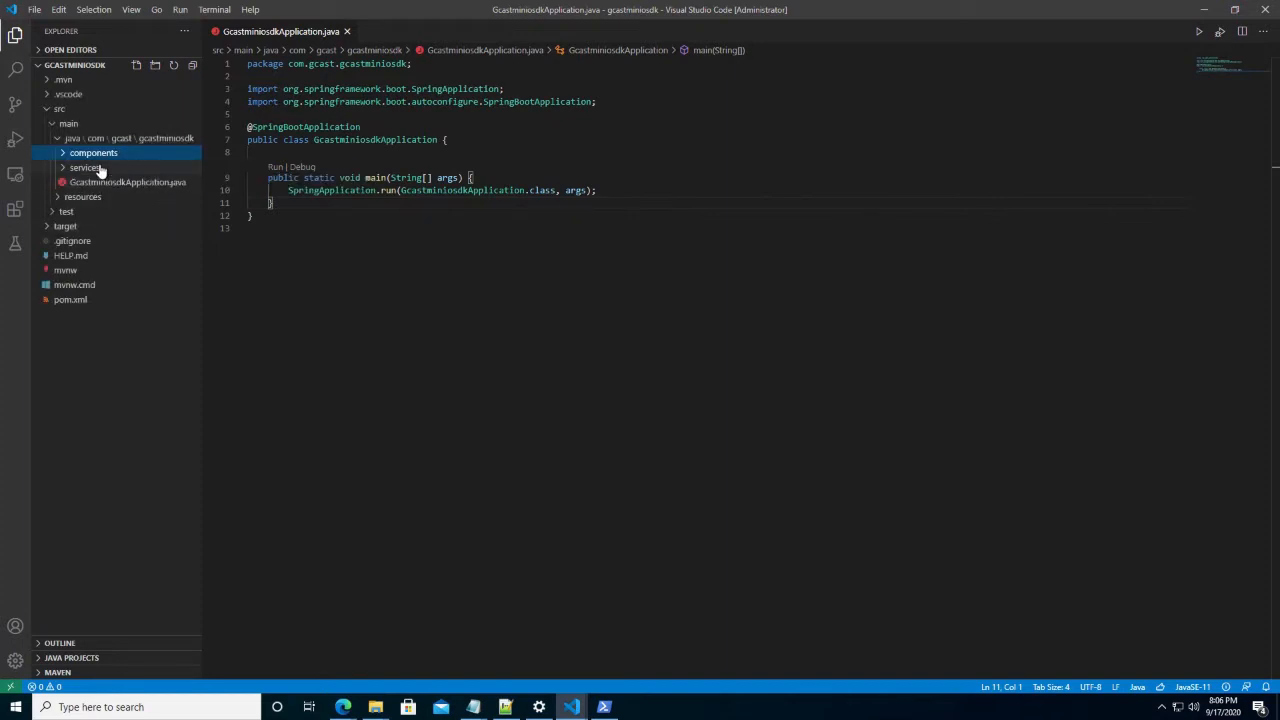
# - Create a new file MinIOService.java in the services folder
pyautogui.rightClick(84, 168)
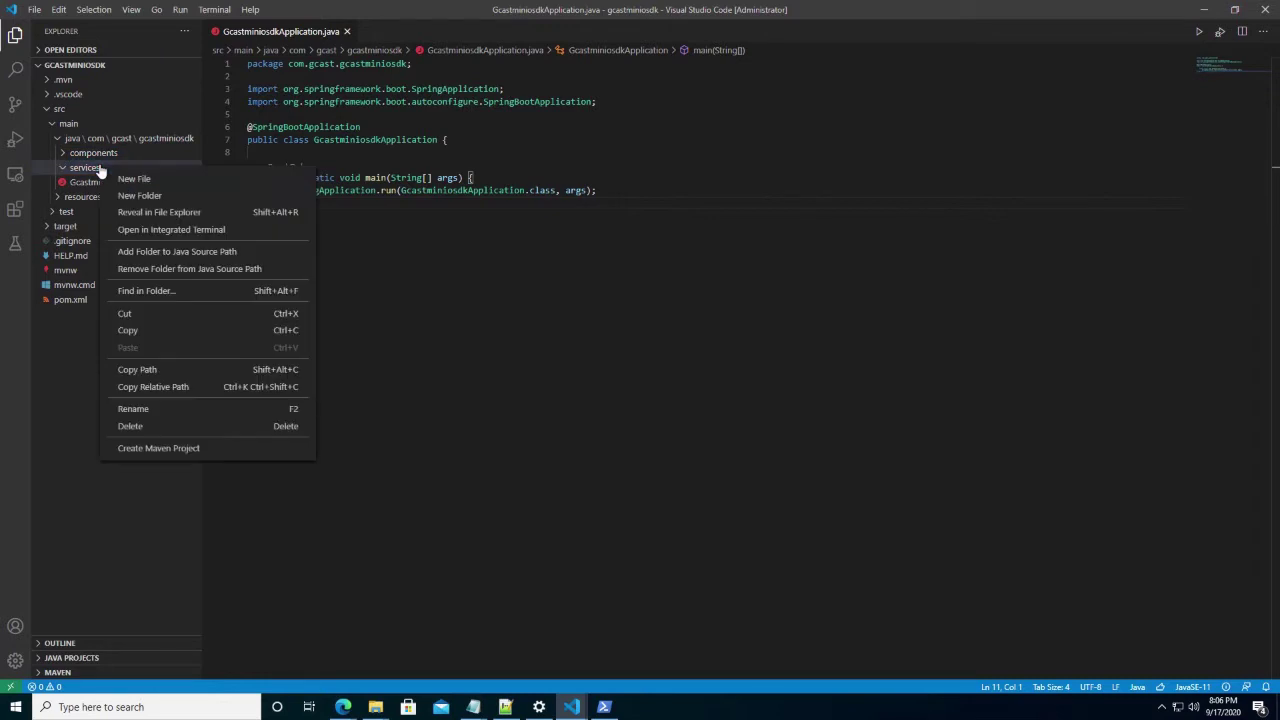
pyautogui.click(134, 180)
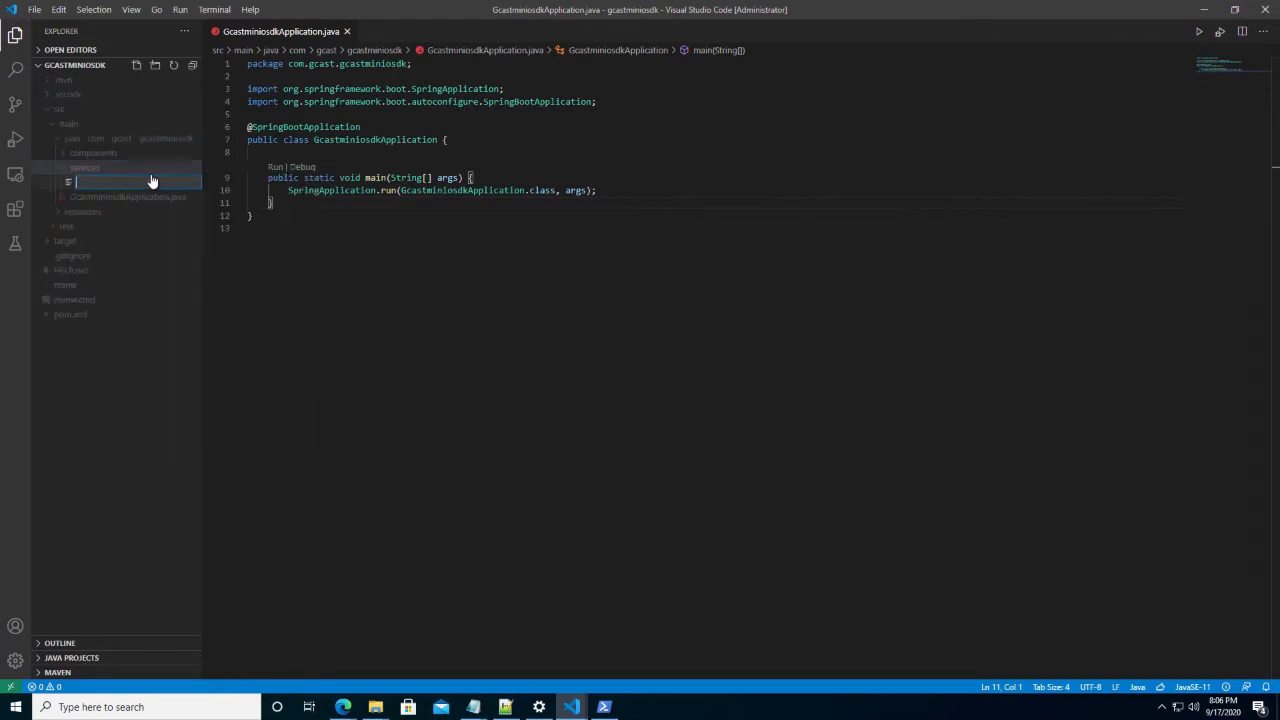
pyautogui.write('Main')
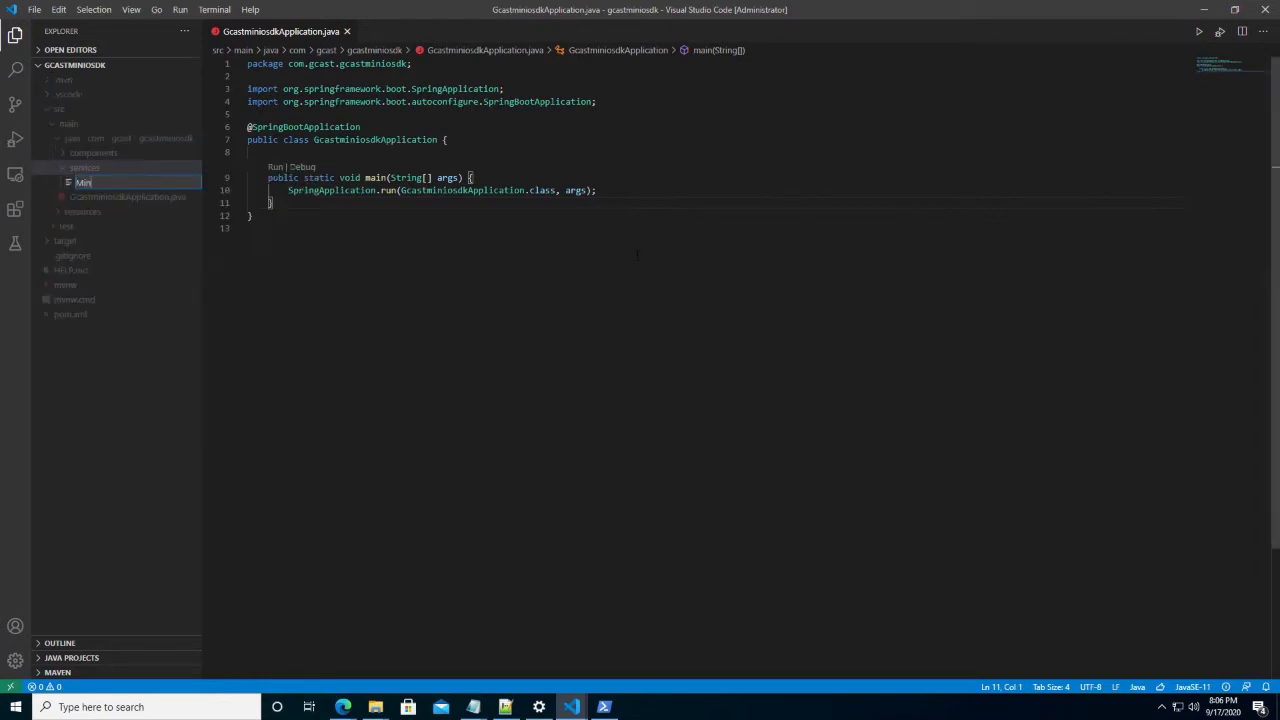
pyautogui.write('MiniOSer')
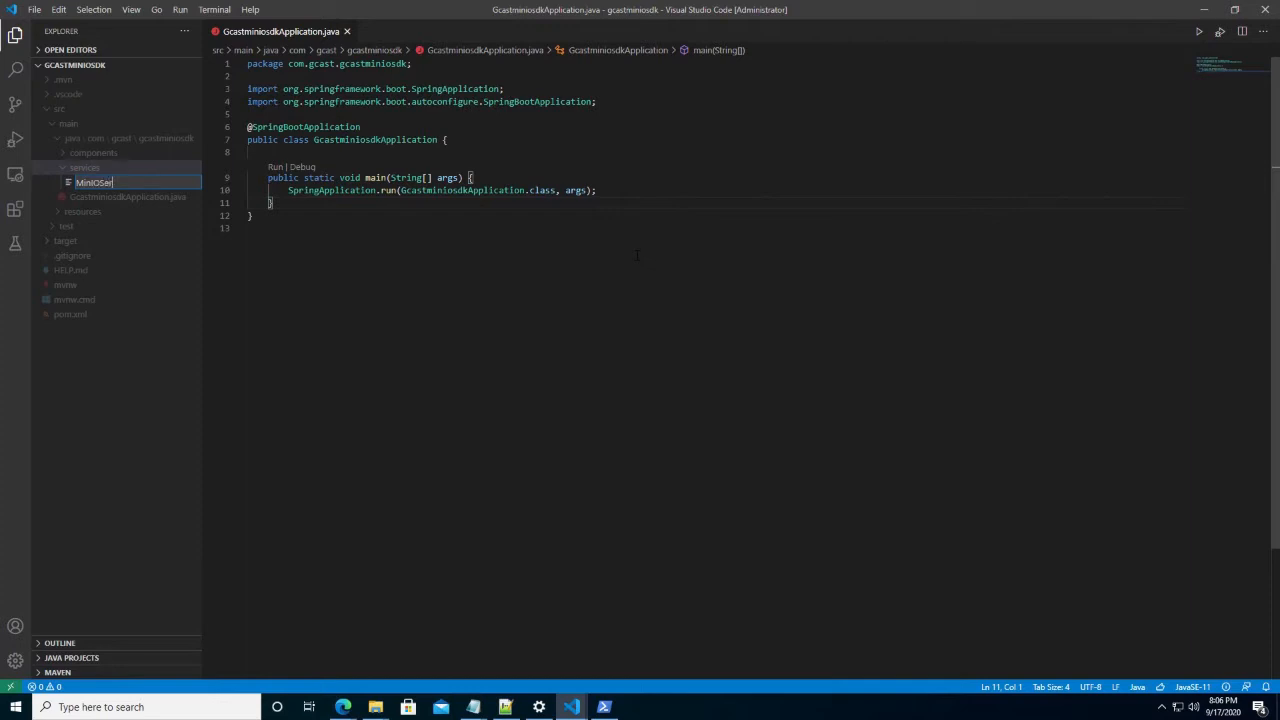
pyautogui.write('MinIOService.java')
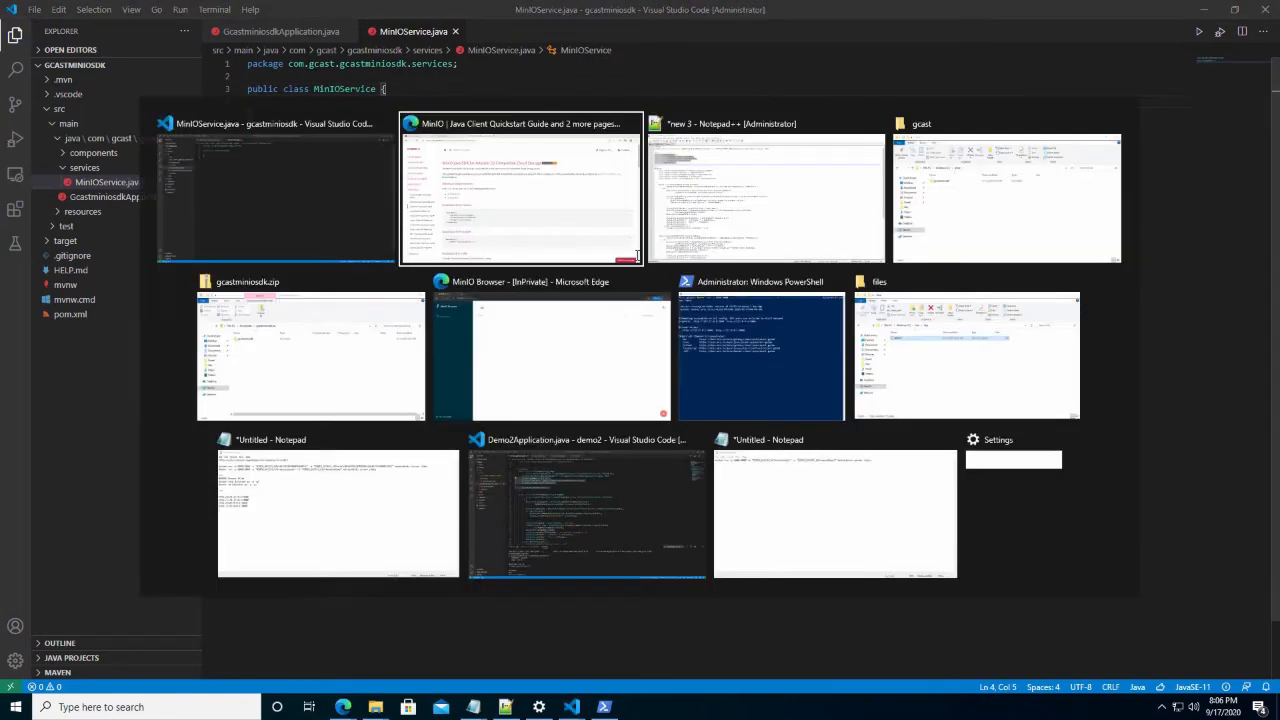
# - Copy the prepared WriteToMinIO and ReadFromMinIO methods from the Notepad++ notes
pyautogui.click(522, 190)
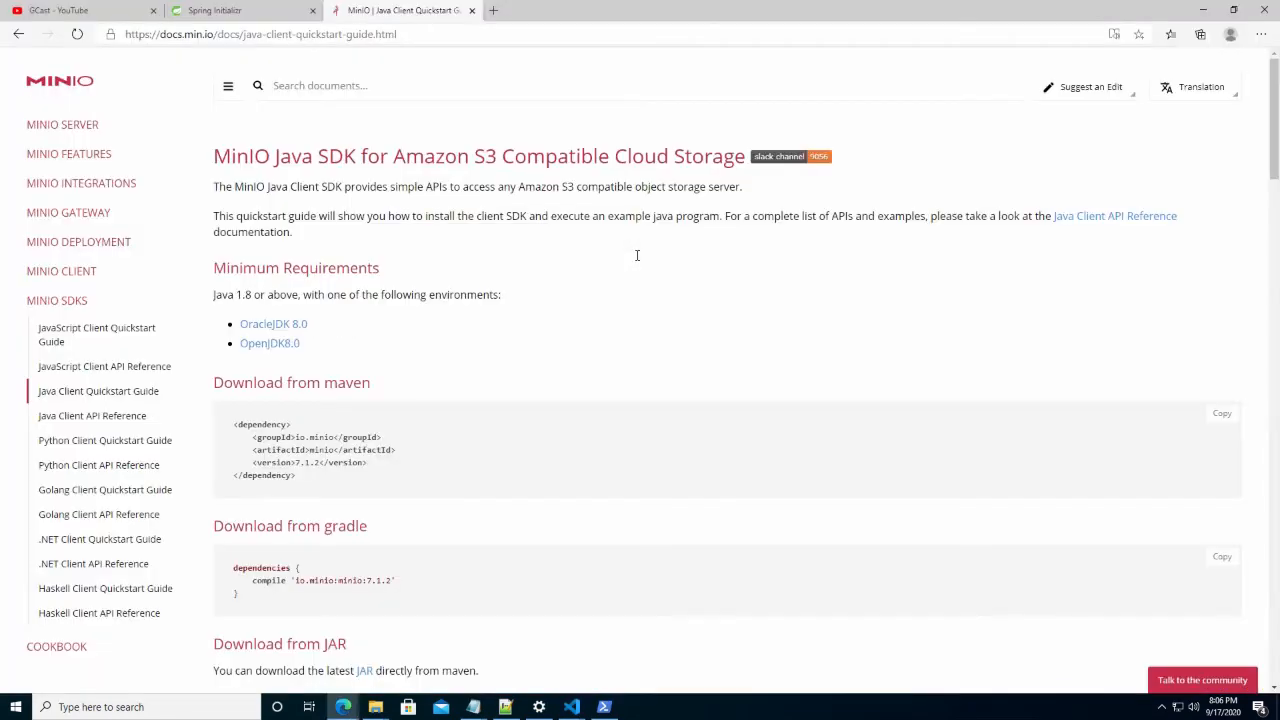
pyautogui.scroll(-3)
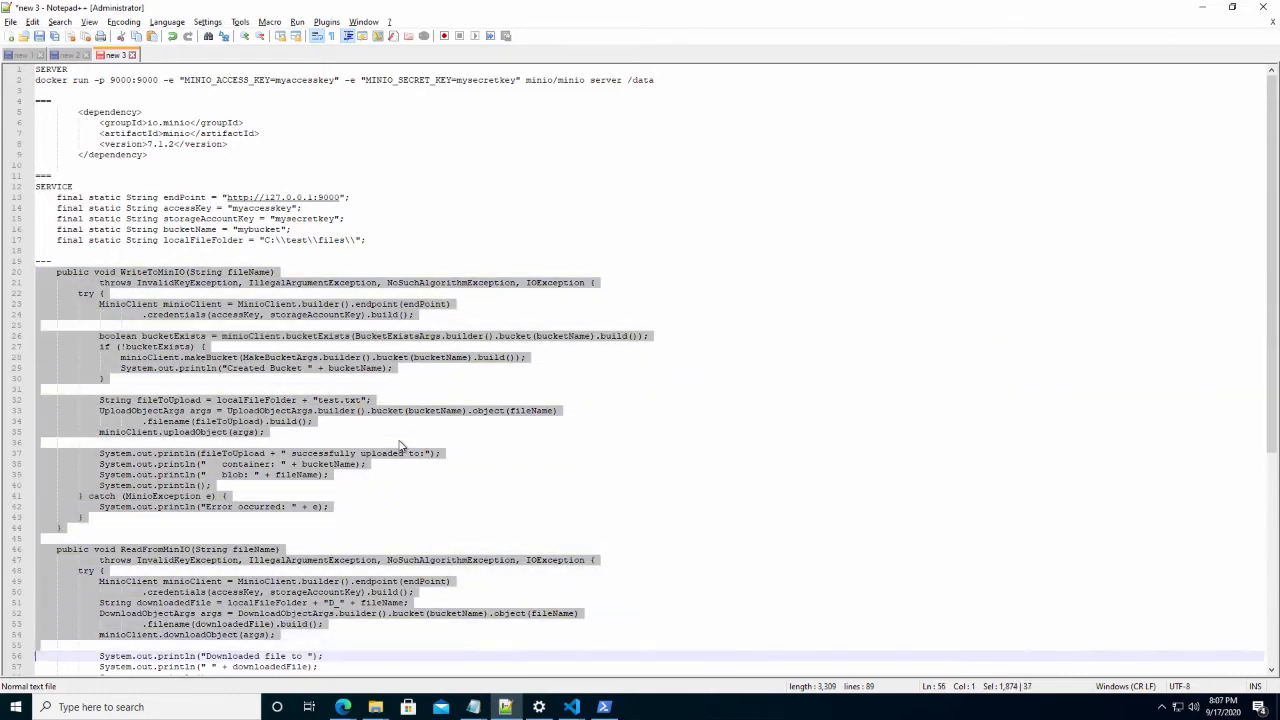
pyautogui.scroll(-3)
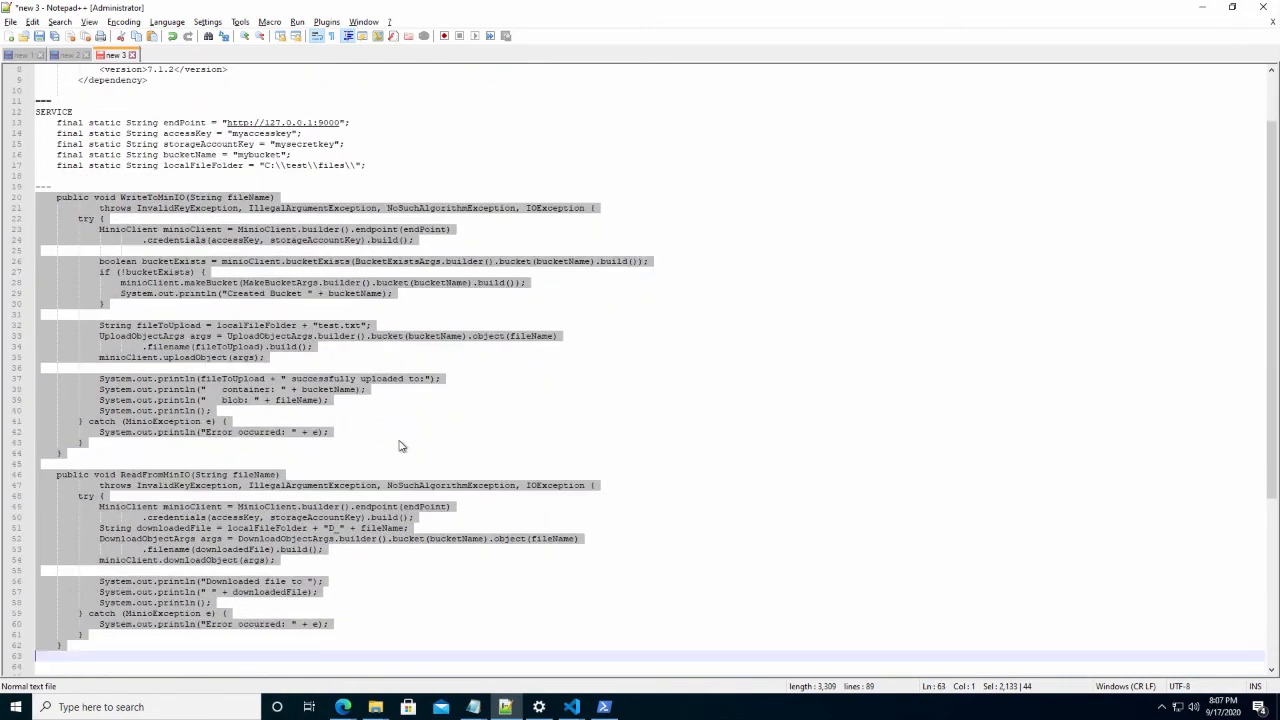
pyautogui.click(572, 704)
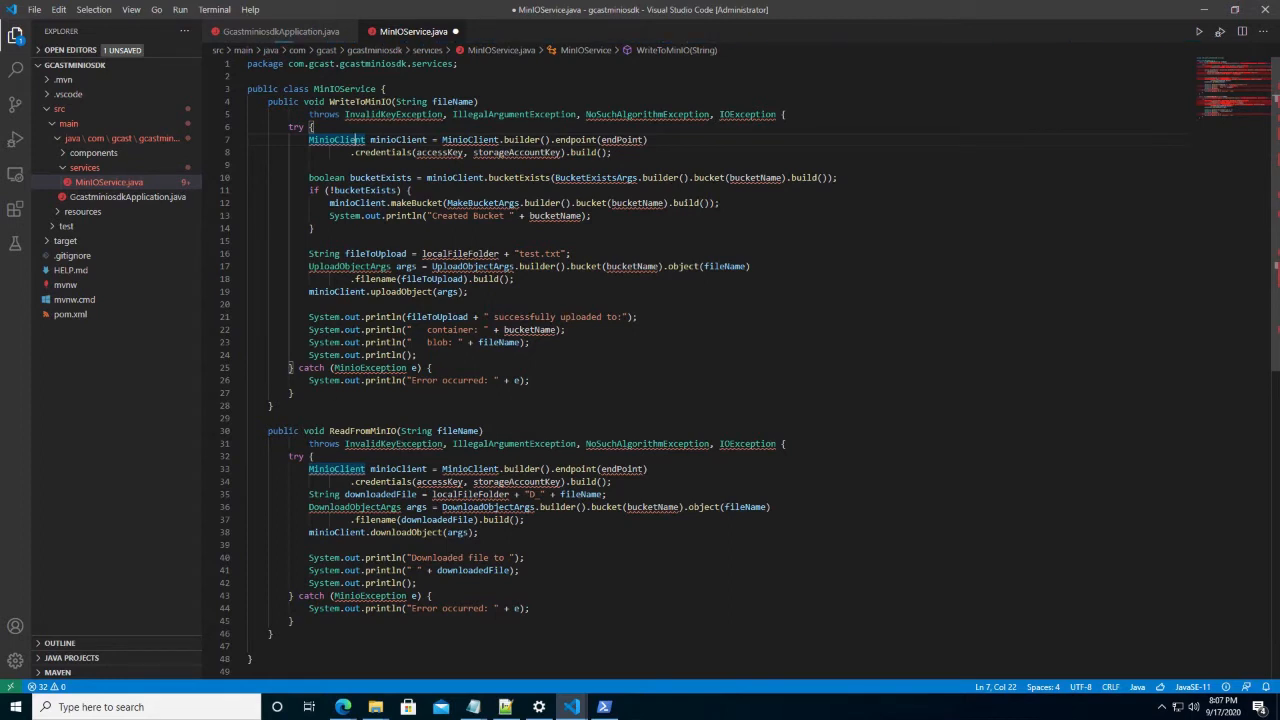
# - Add 'import io.minio.MinioClient;' to MinIOService.java, save, and return to the Notepad++ notes
pyautogui.click(336, 140)
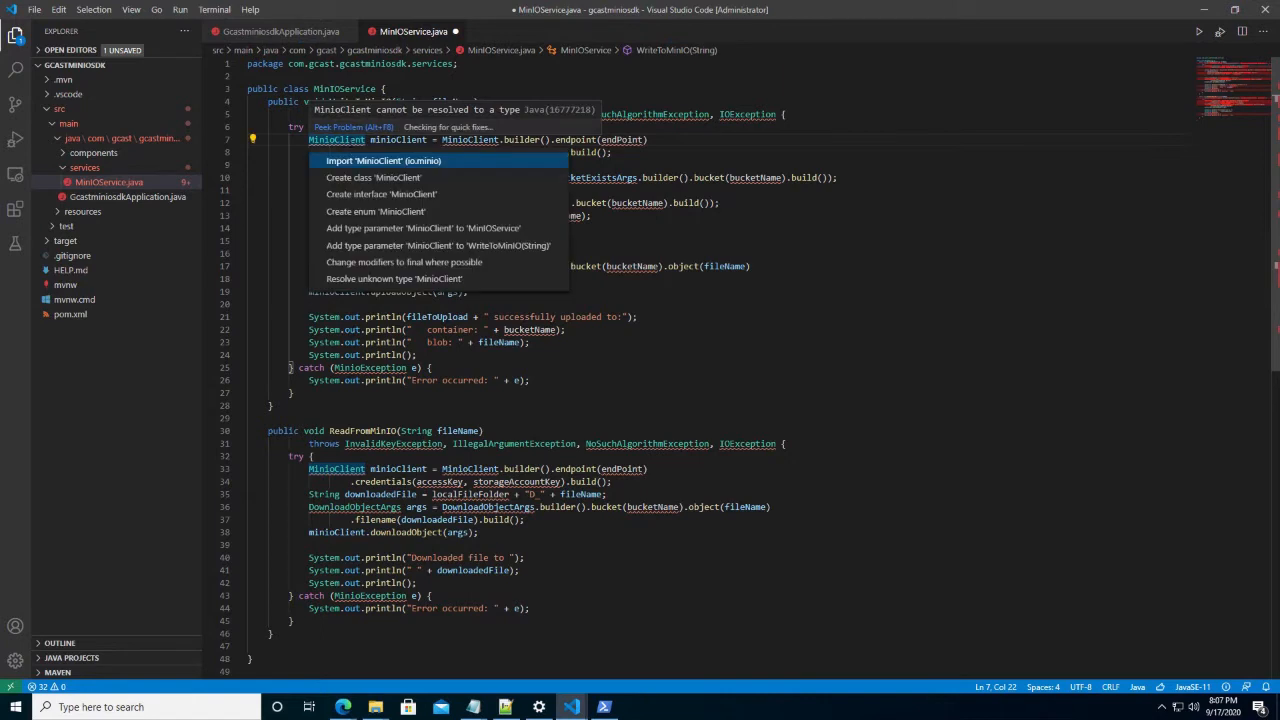
pyautogui.click(372, 160)
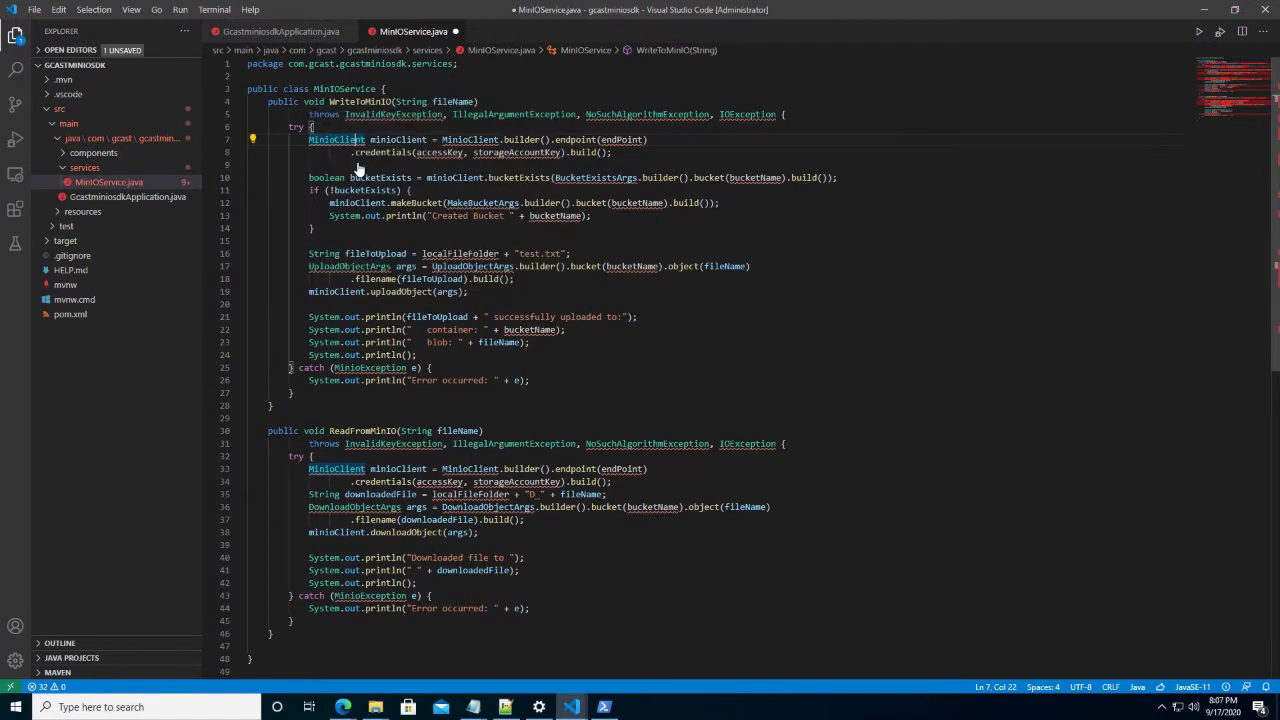
pyautogui.write('import io.minio.MinioClient;')
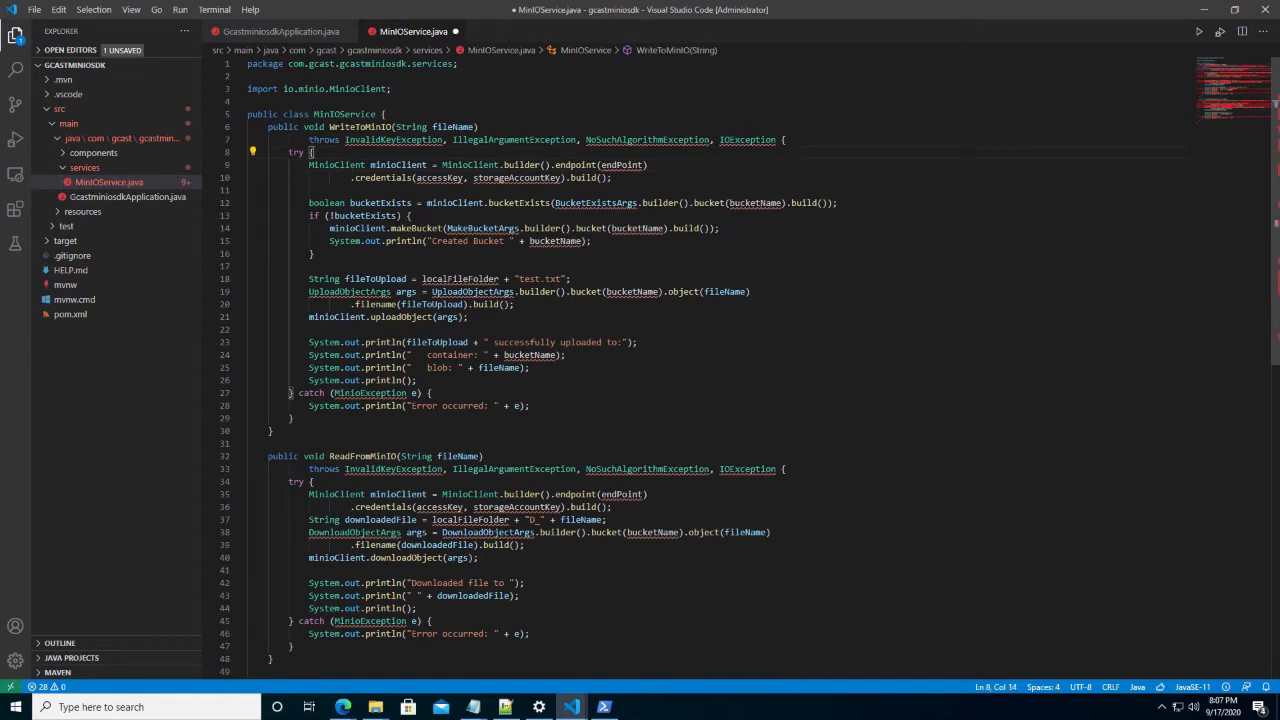
pyautogui.doubleClick(518, 176)
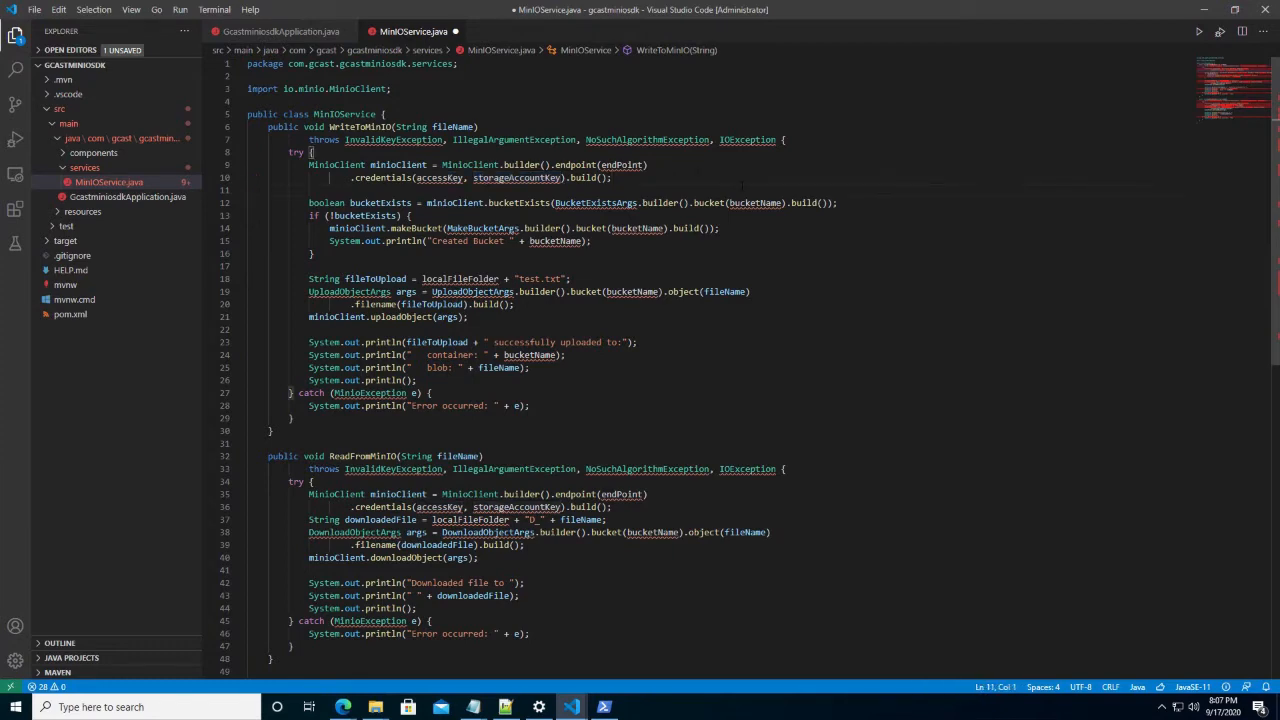
pyautogui.press('ctrl+s')
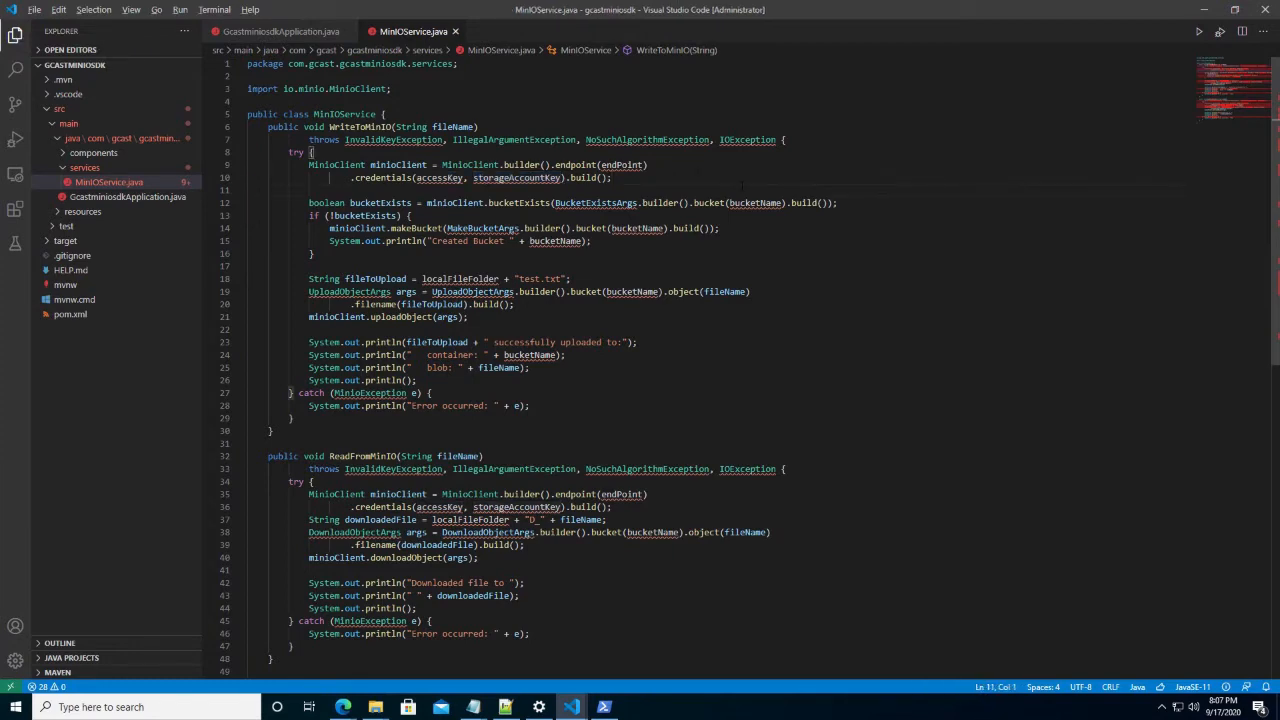
pyautogui.click(500, 704)
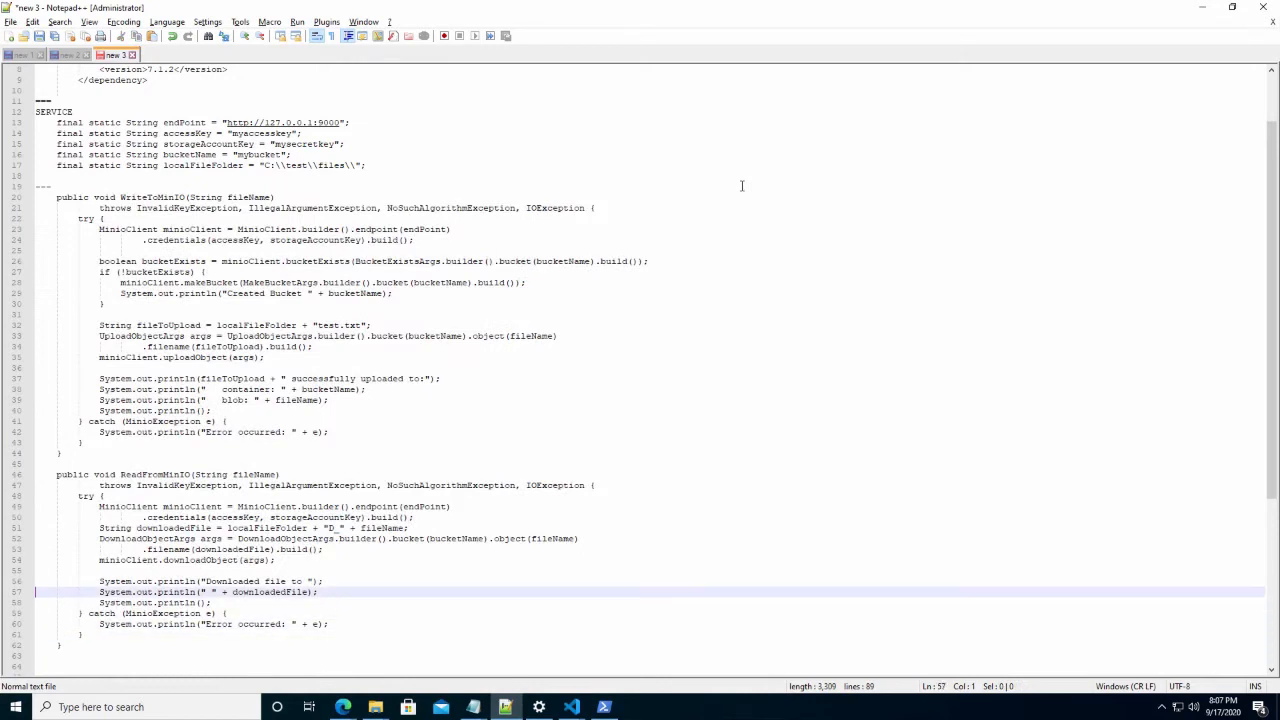
# - Declare endpoint, accessKey, secretKey, bucket name and C:\test\files\ folder constants in MinIOService and save
pyautogui.scroll(3)
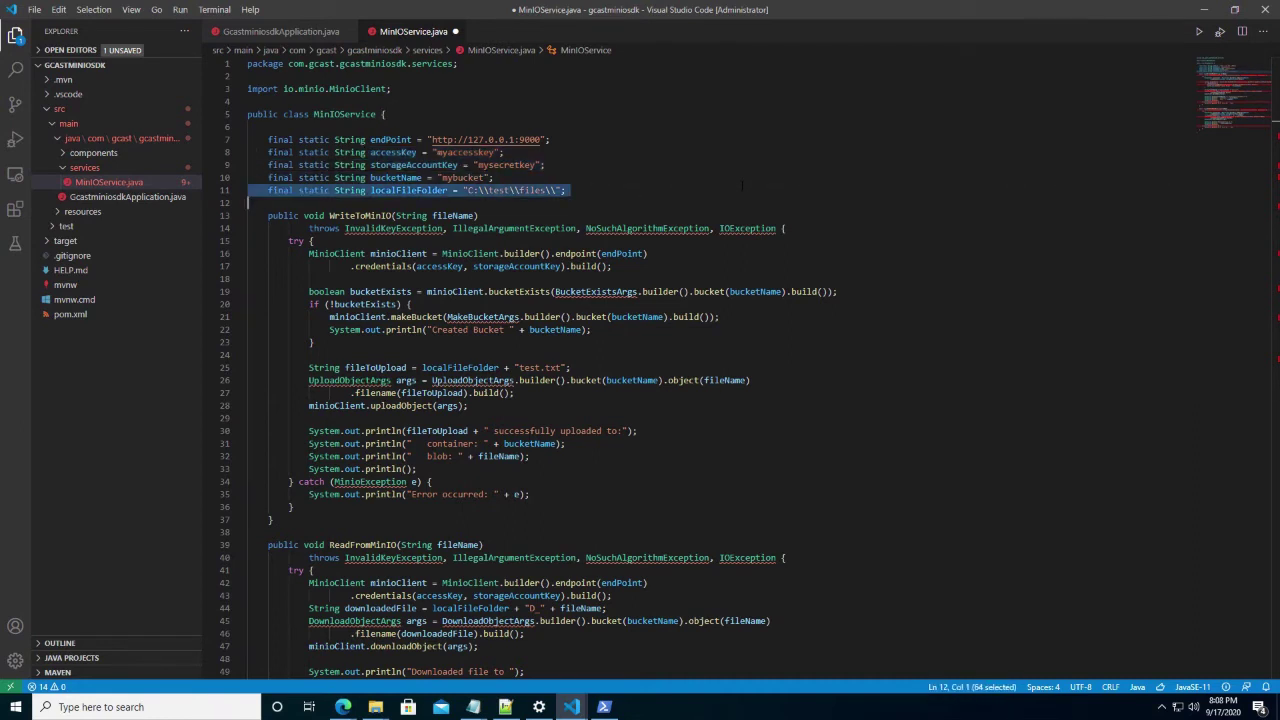
pyautogui.press('Ctrl+s')
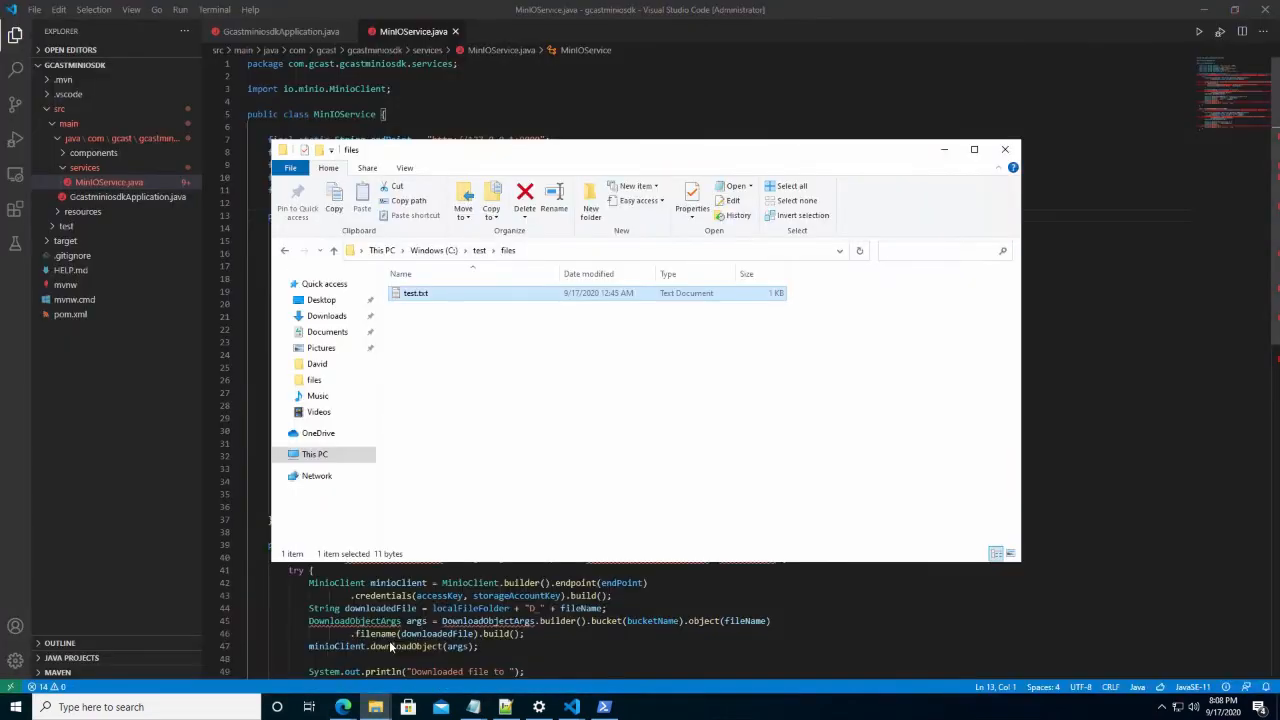
pyautogui.click(1004, 148)
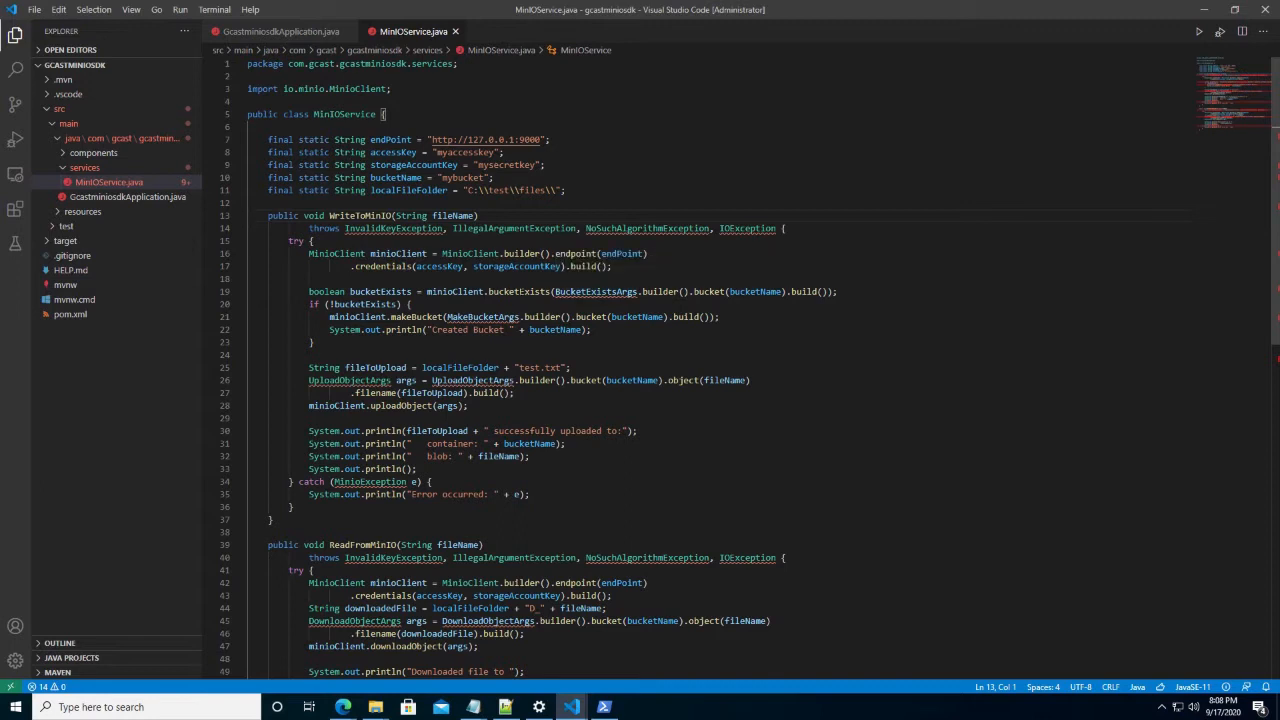
# - Quick-fix imports for BucketExistsArgs, UploadObjectArgs and MinioException in WriteToMinIO
pyautogui.click(608, 292)
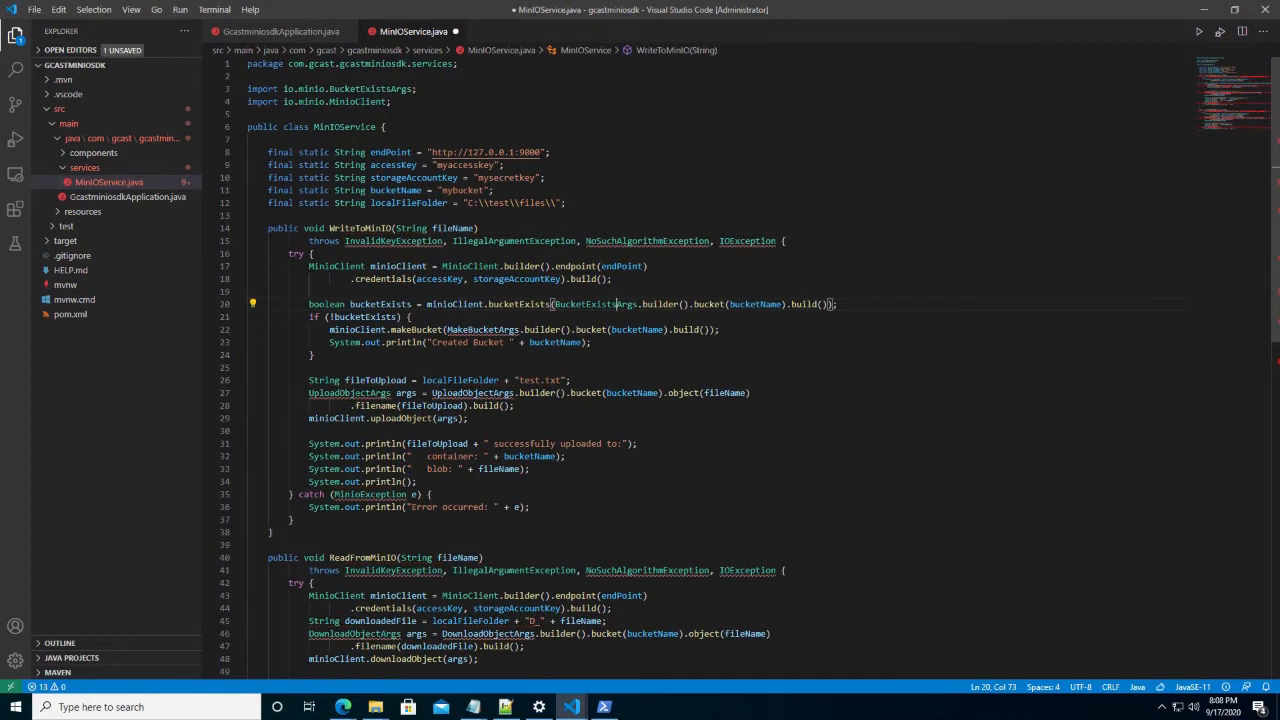
pyautogui.click(350, 392)
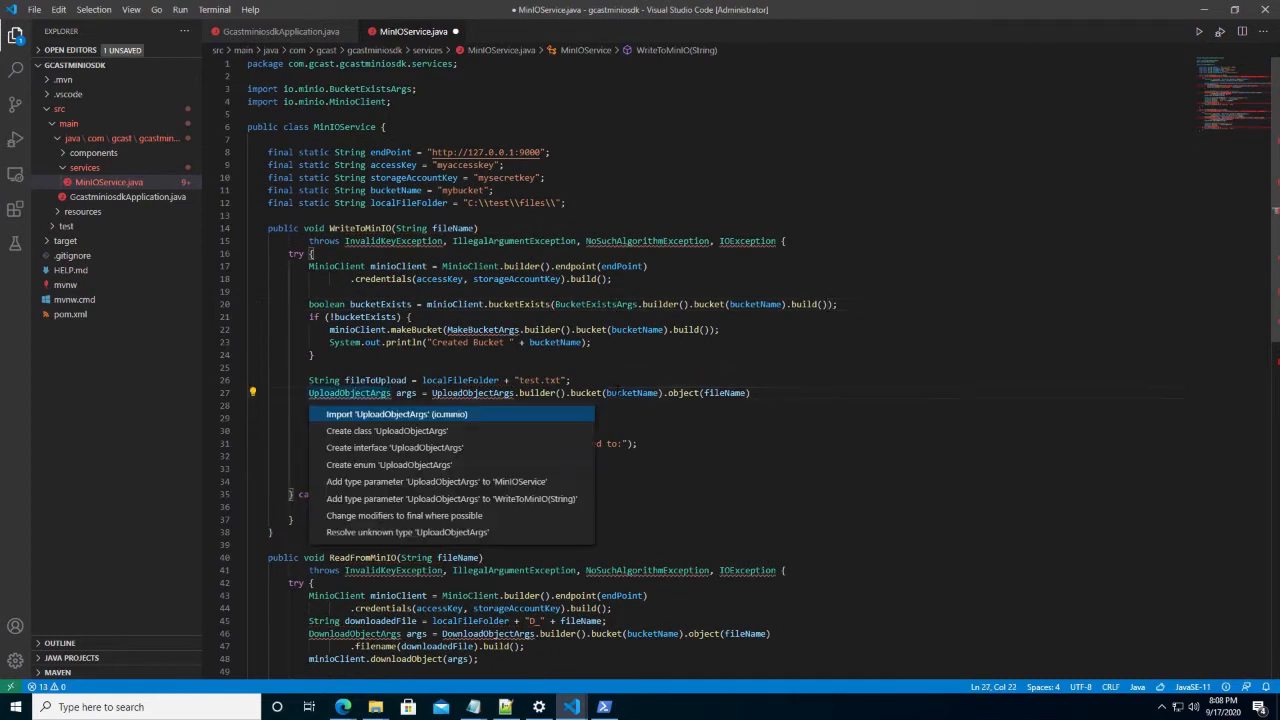
pyautogui.click(398, 412)
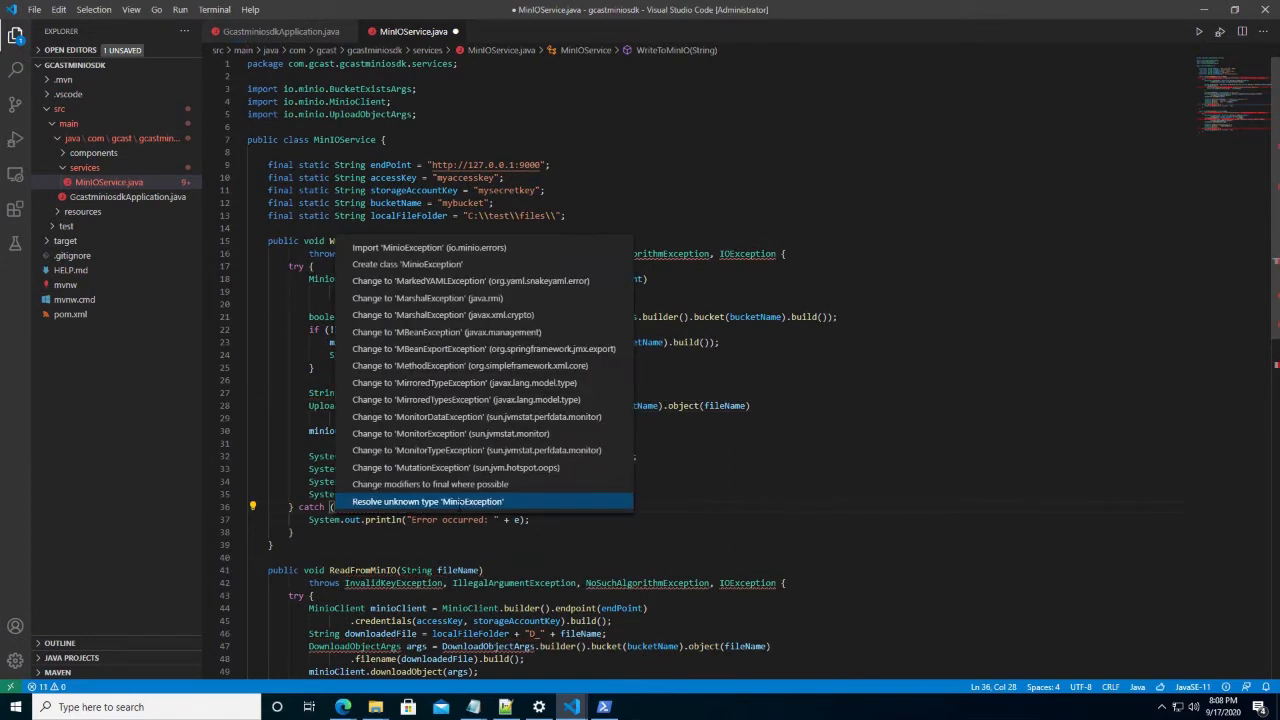
pyautogui.moveTo(482, 248)
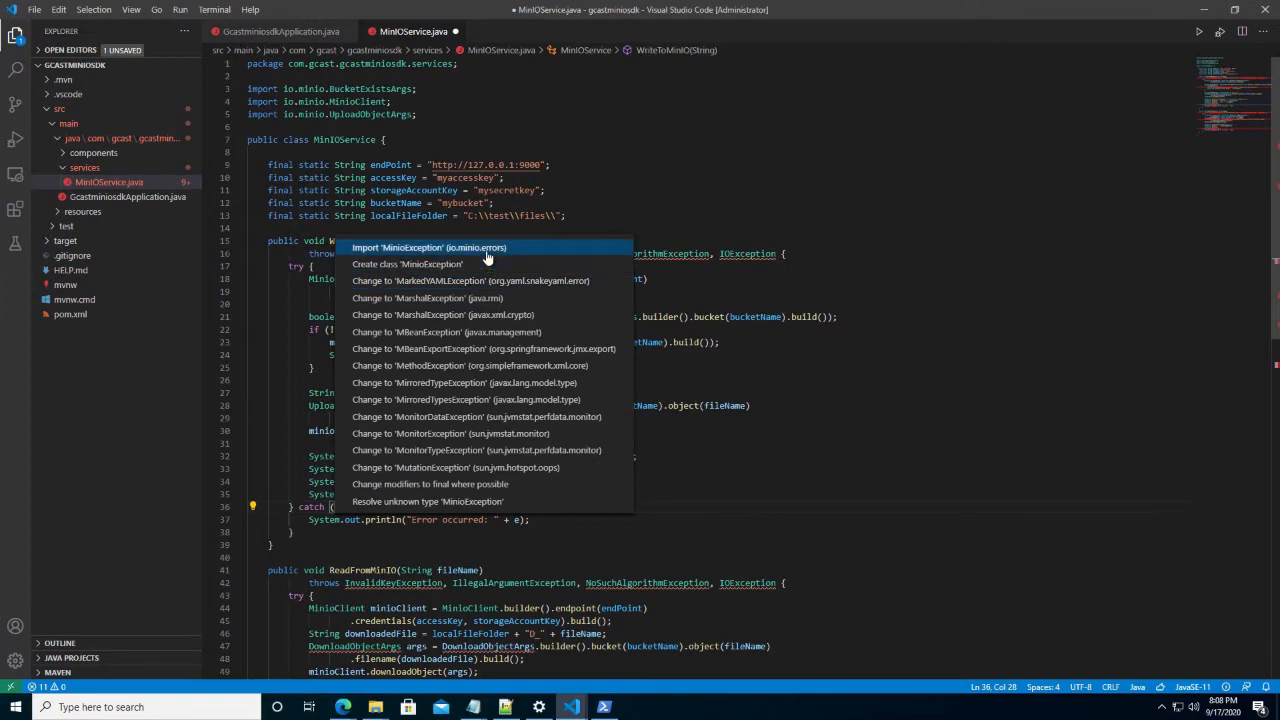
pyautogui.click(430, 248)
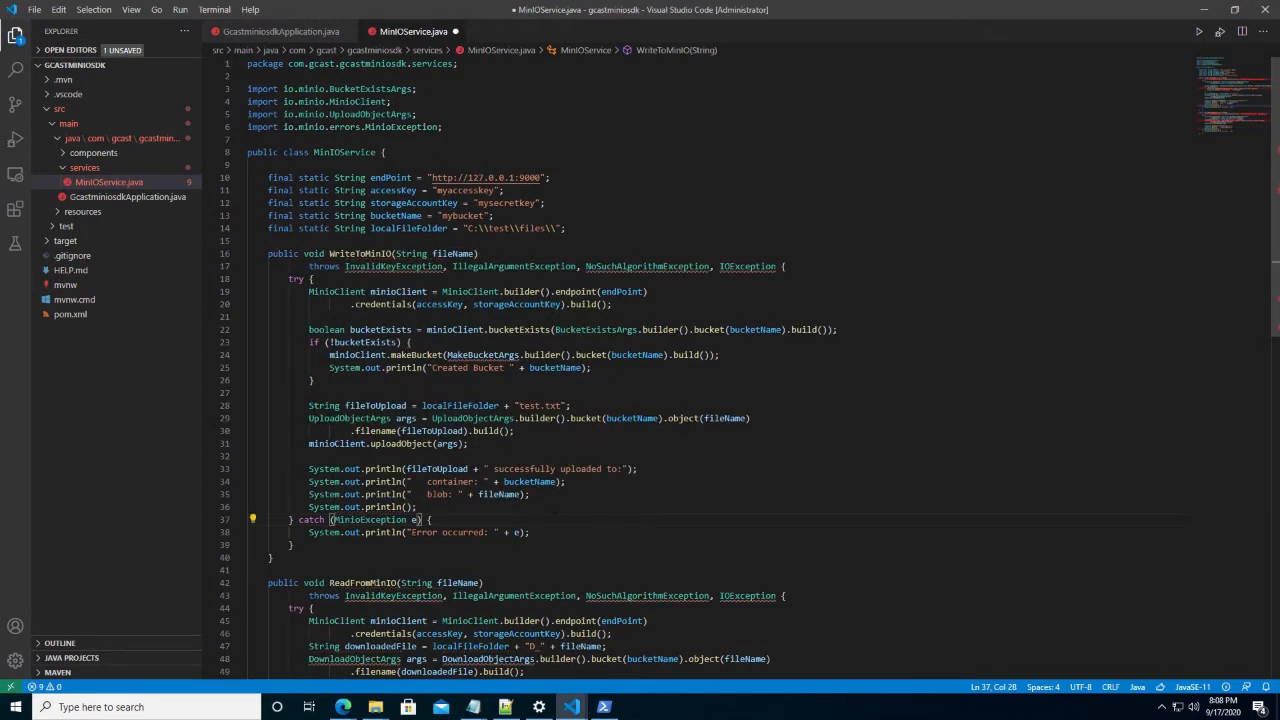
pyautogui.scroll(-3)
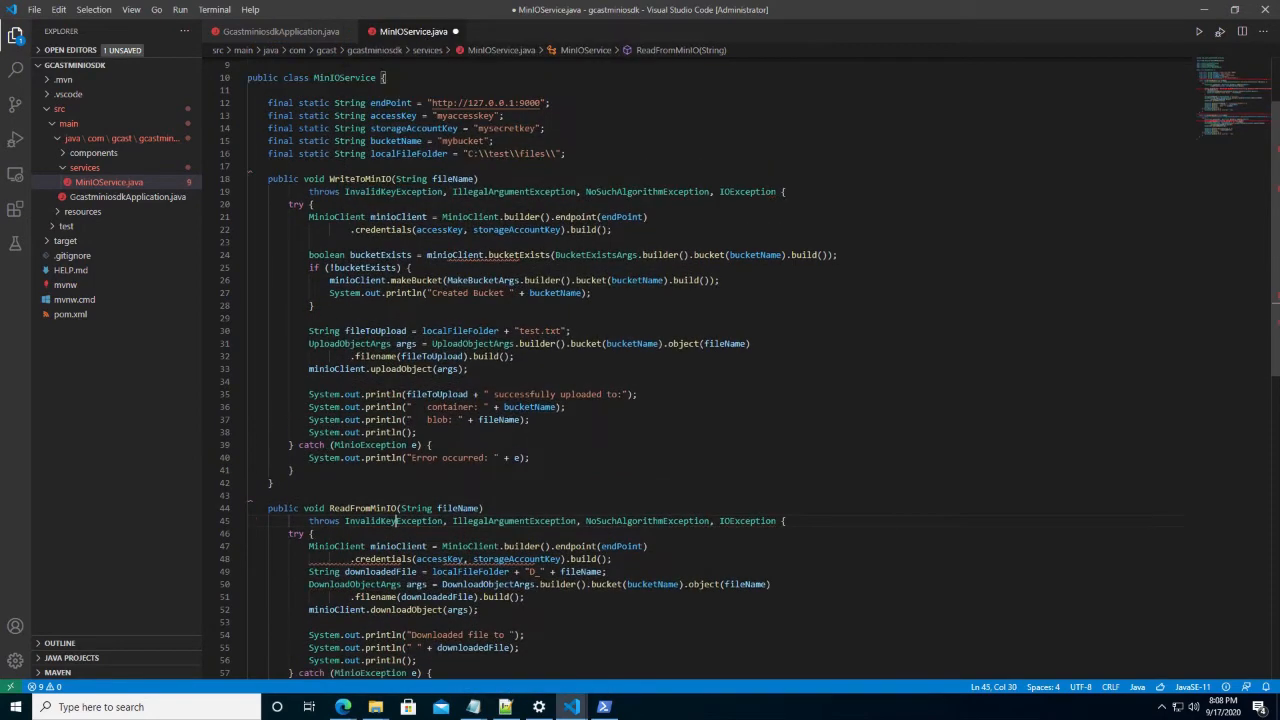
pyautogui.scroll(-3)
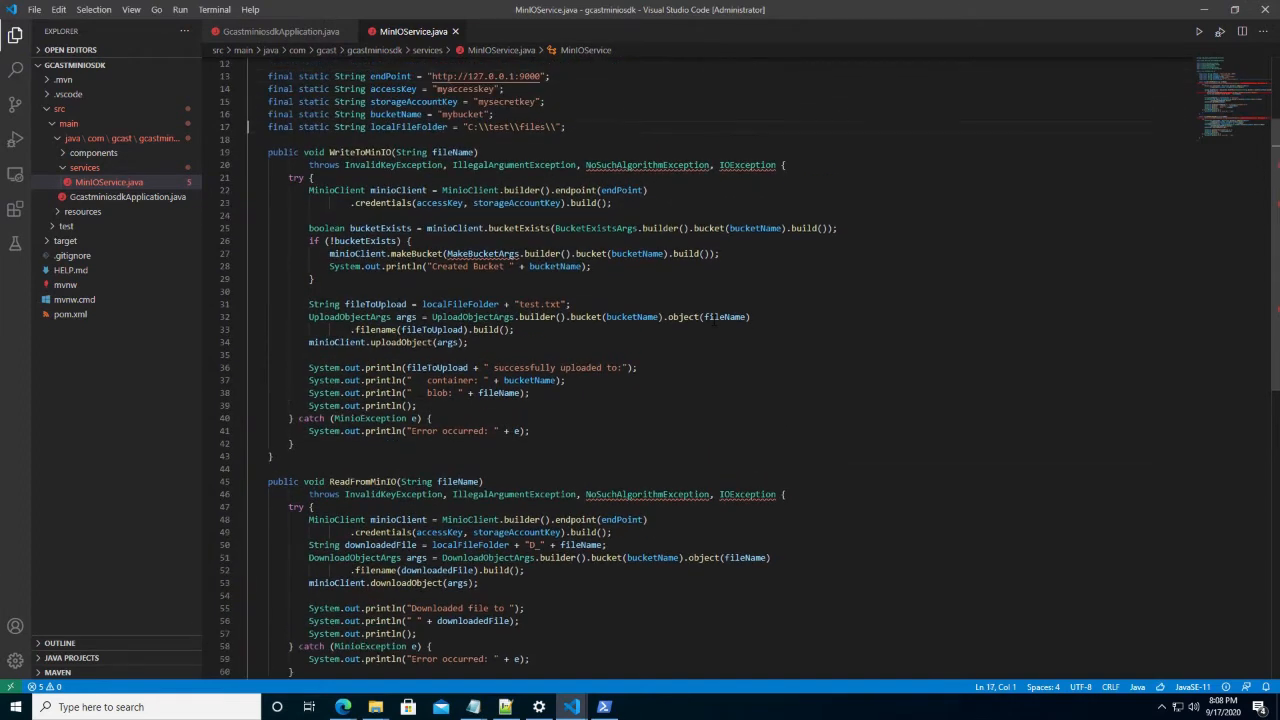
# - Make the MinioClient builders use accessKey and secretKey instead of storageAccountKey
pyautogui.moveTo(308, 190); pyautogui.dragTo(616, 202)
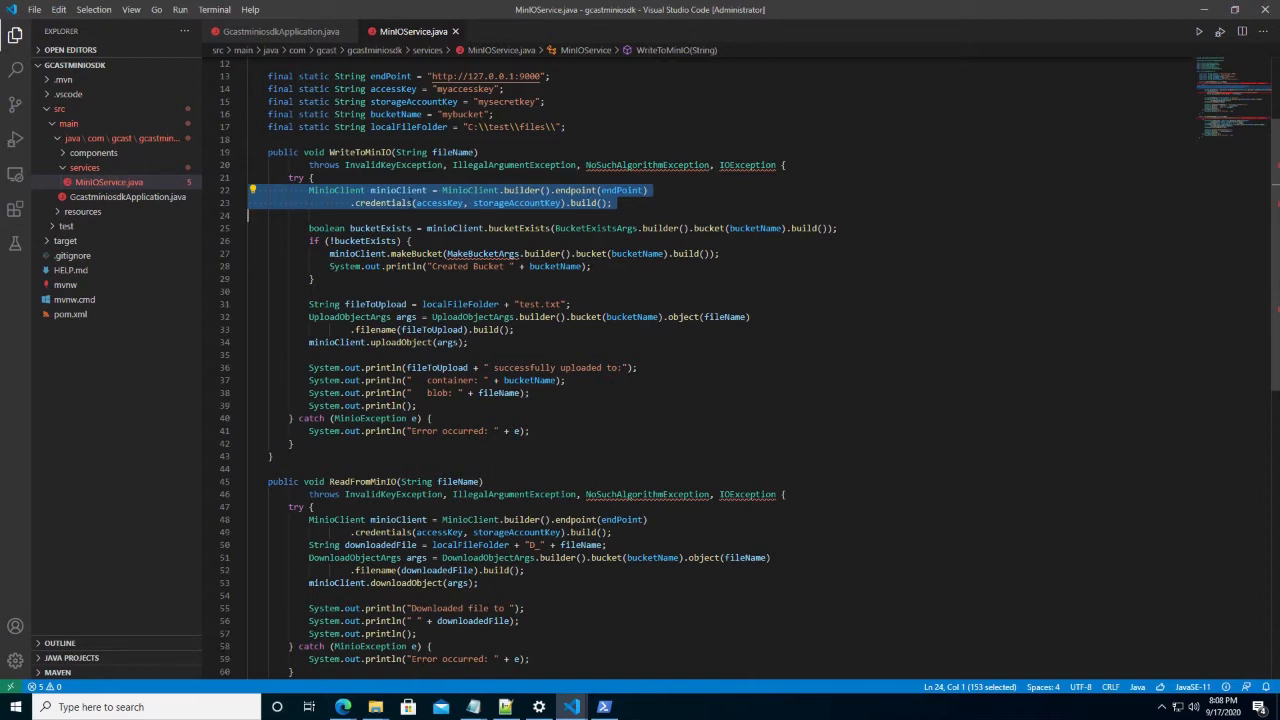
pyautogui.click(496, 204)
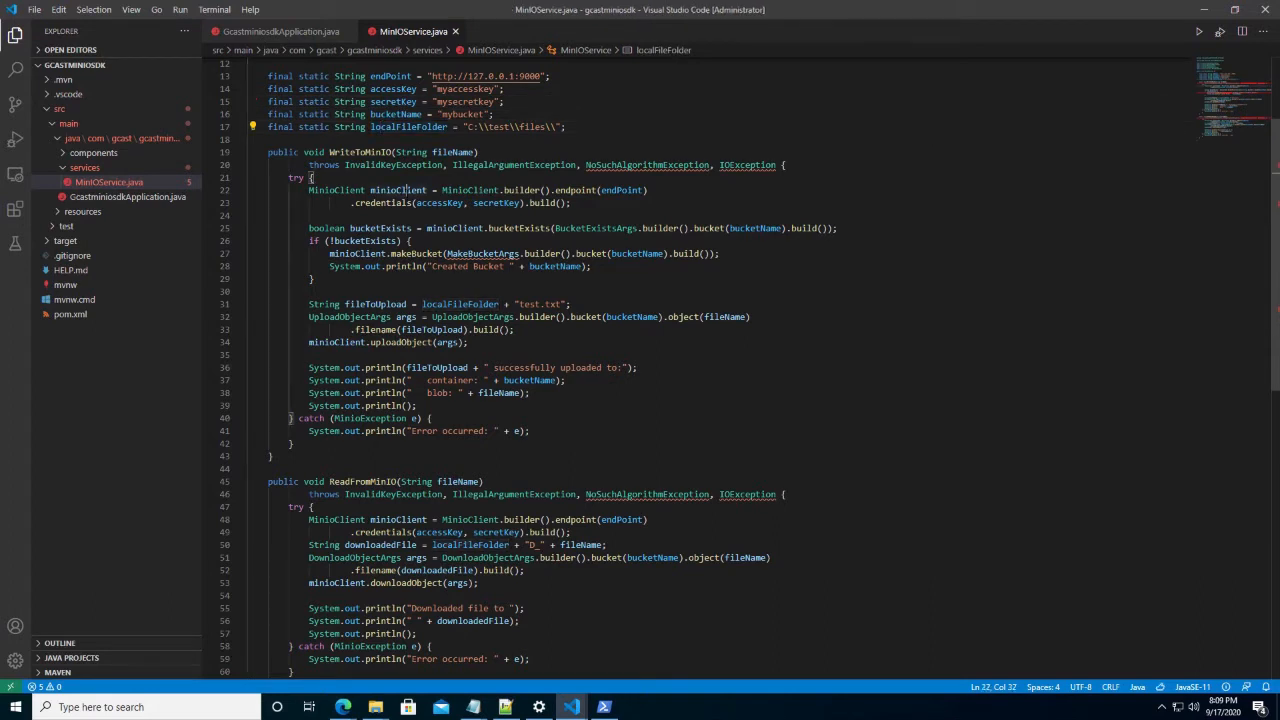
pyautogui.doubleClick(392, 190)
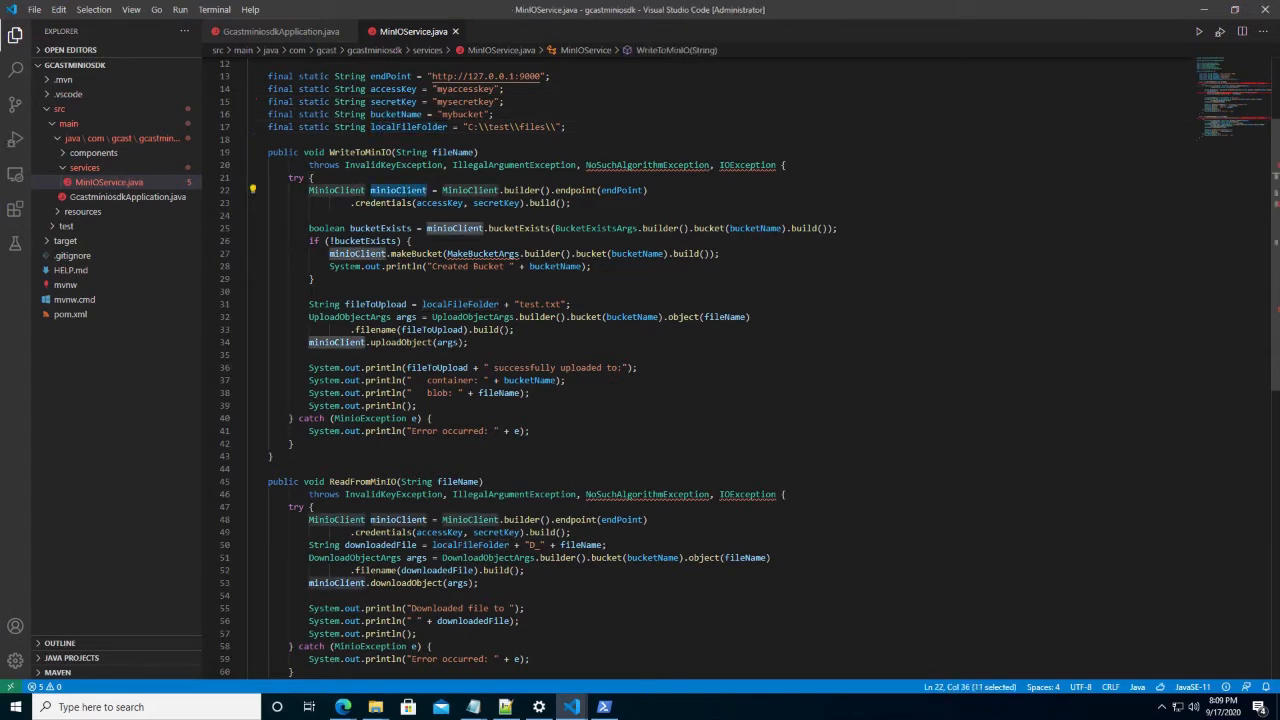
pyautogui.doubleClick(392, 228)
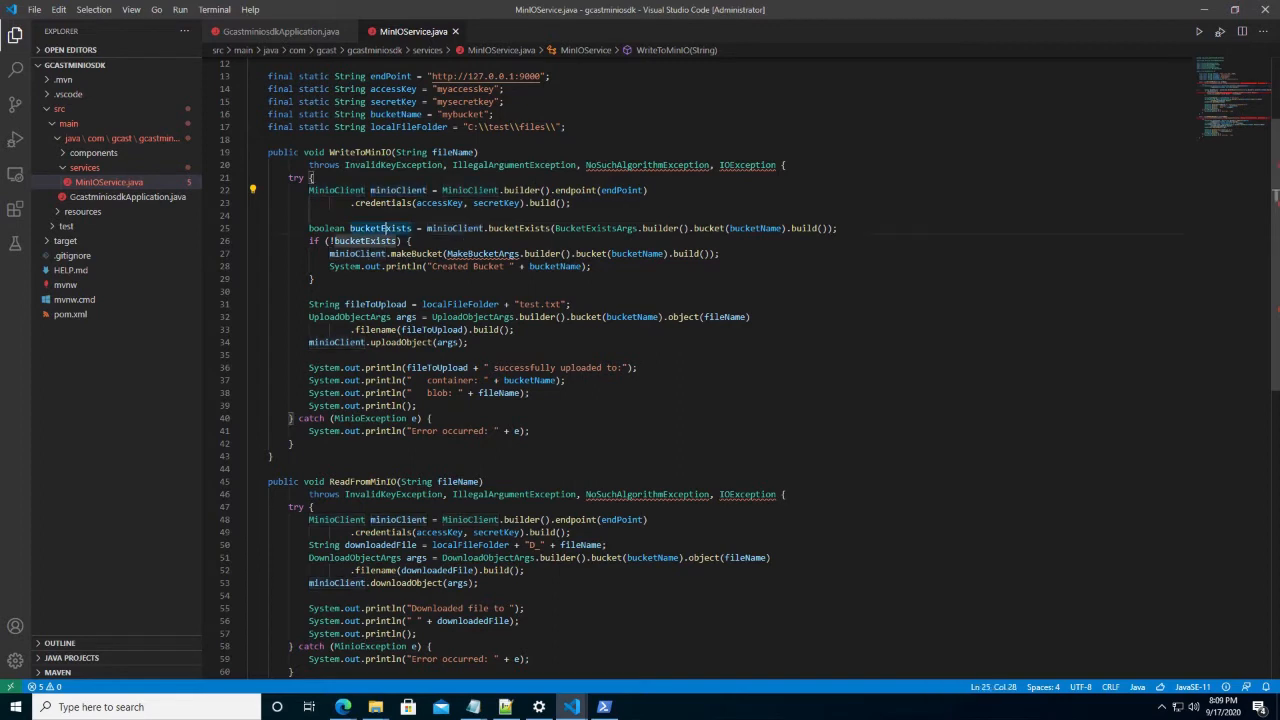
pyautogui.doubleClick(526, 228)
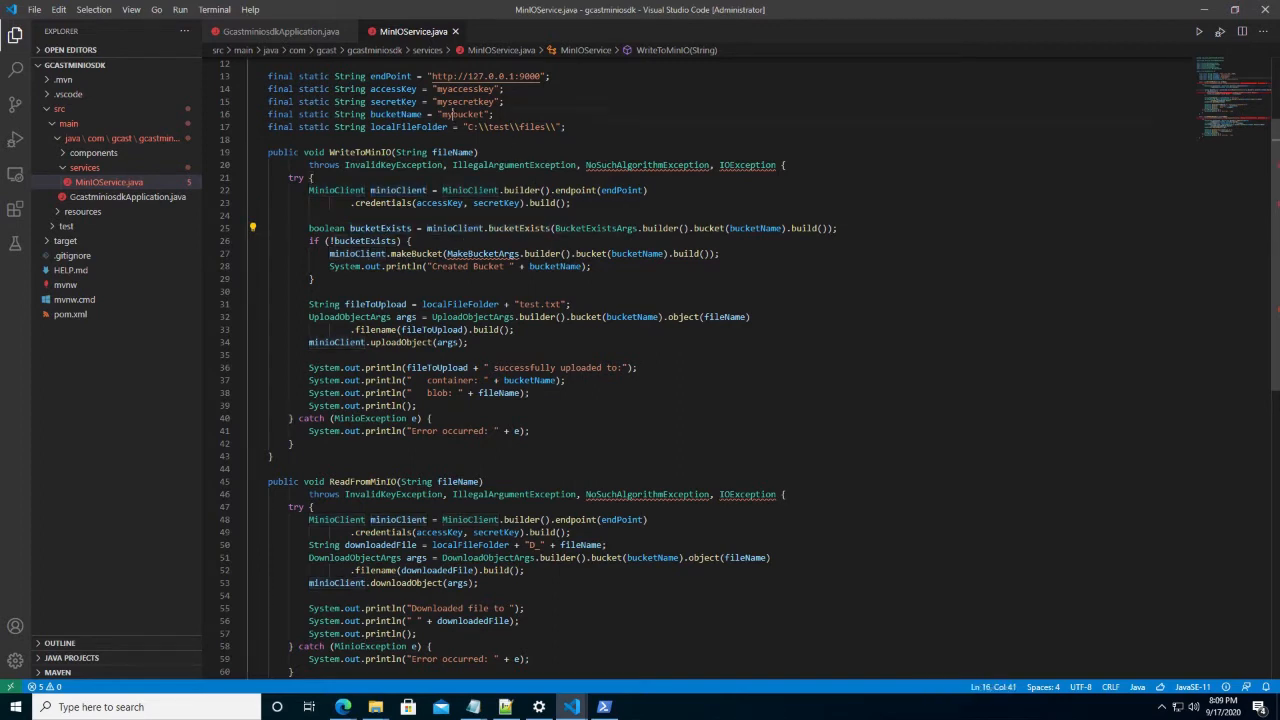
pyautogui.doubleClick(460, 114)
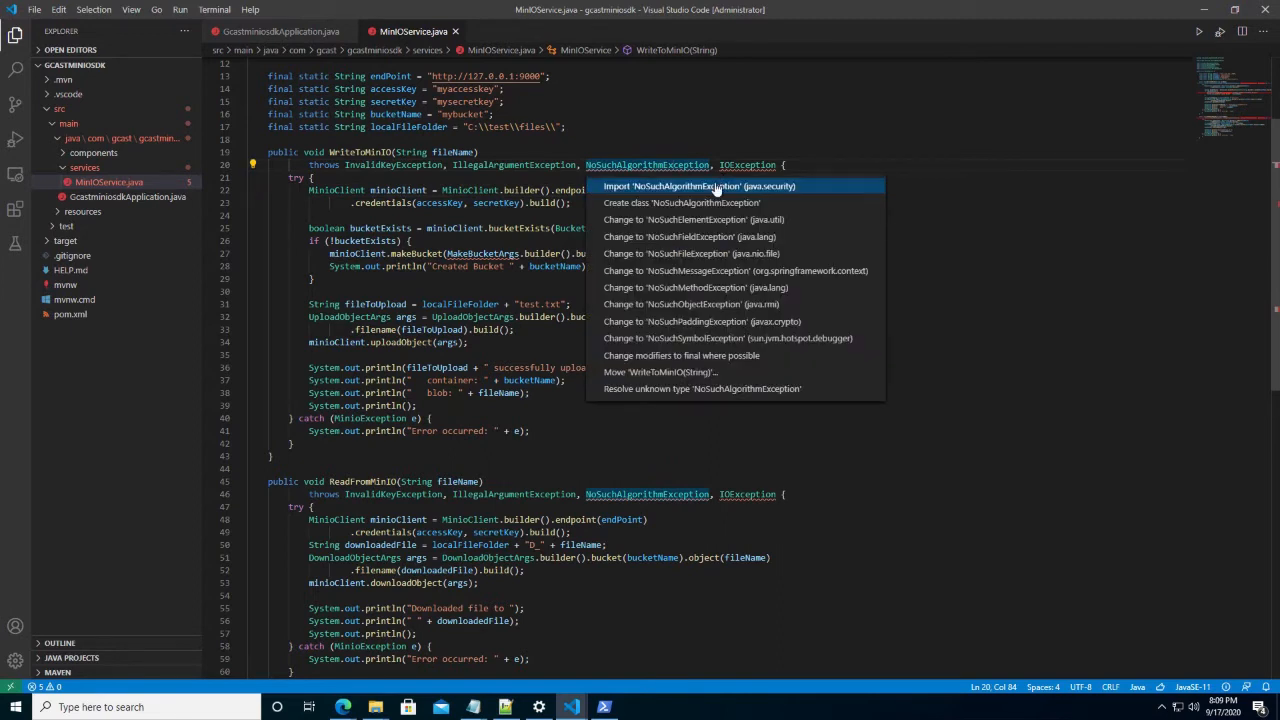
# - Import java.security.NoSuchAlgorithmException and io.minio.MakeBucketArgs via Quick Fix
pyautogui.click(690, 186)
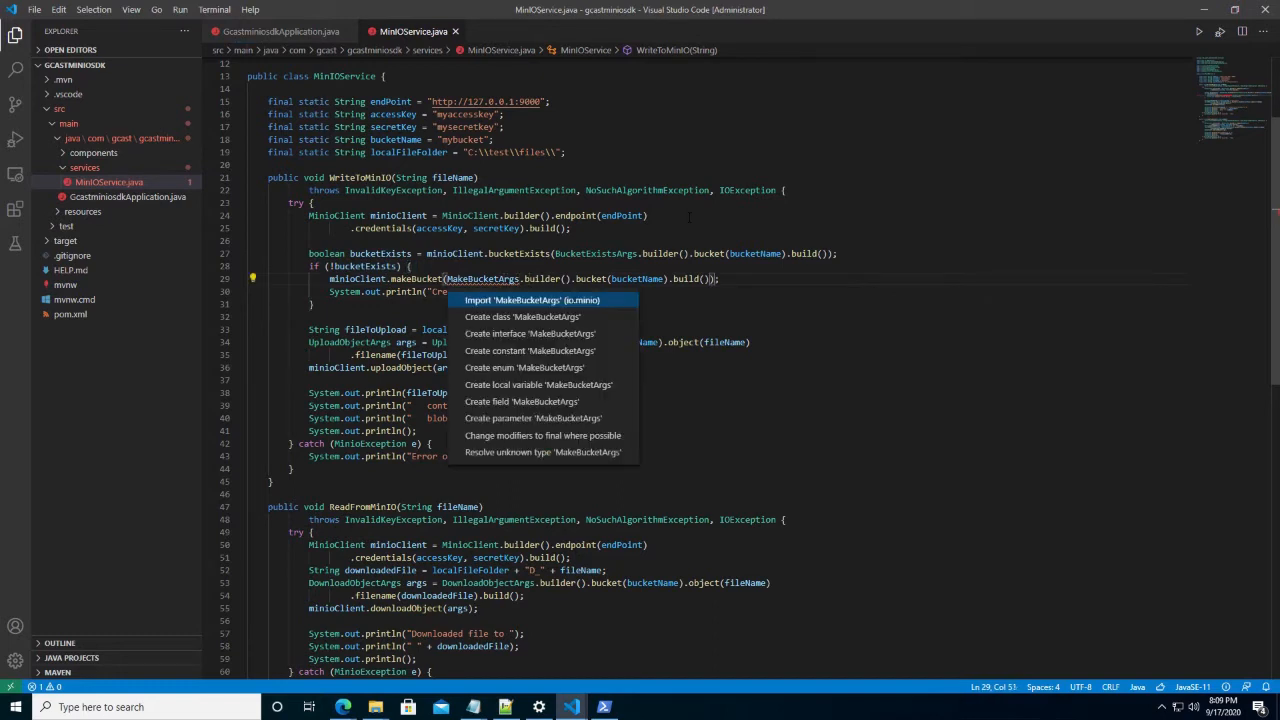
pyautogui.click(524, 300)
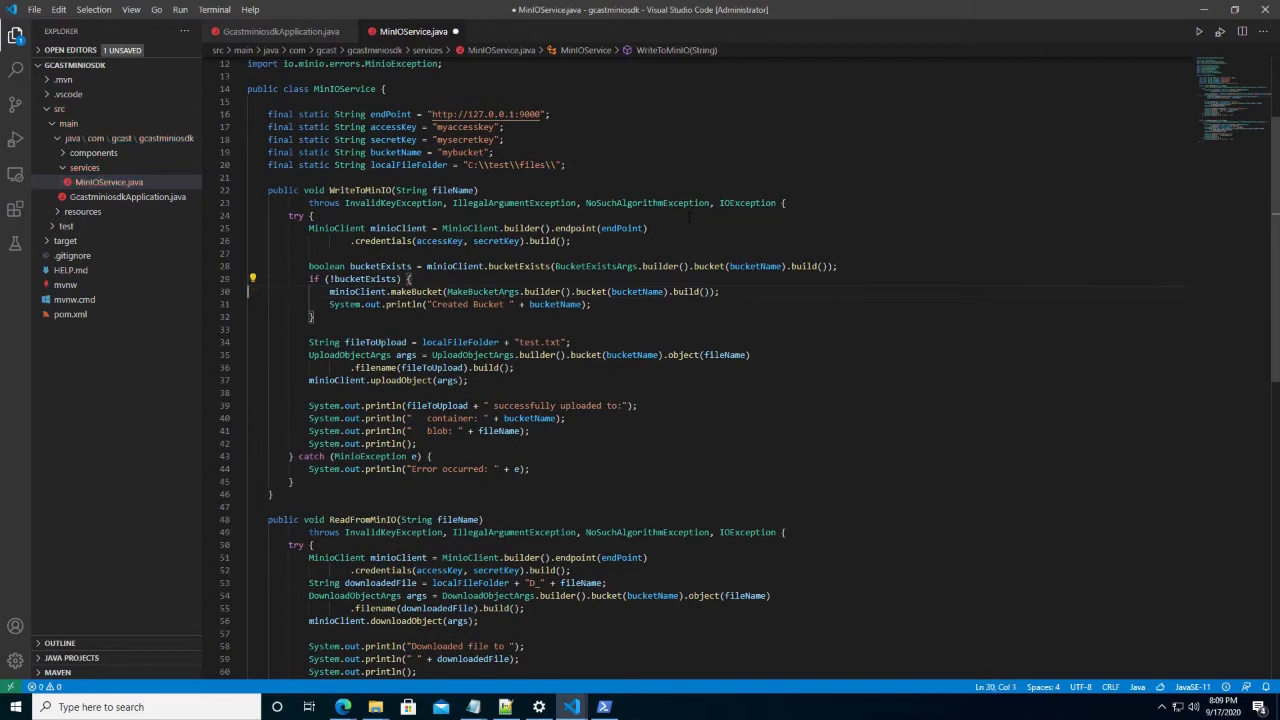
# - Remove the 'Created Bucket' println and upload localFileFolder + fileName instead of test.txt, then save
pyautogui.press('Delete')
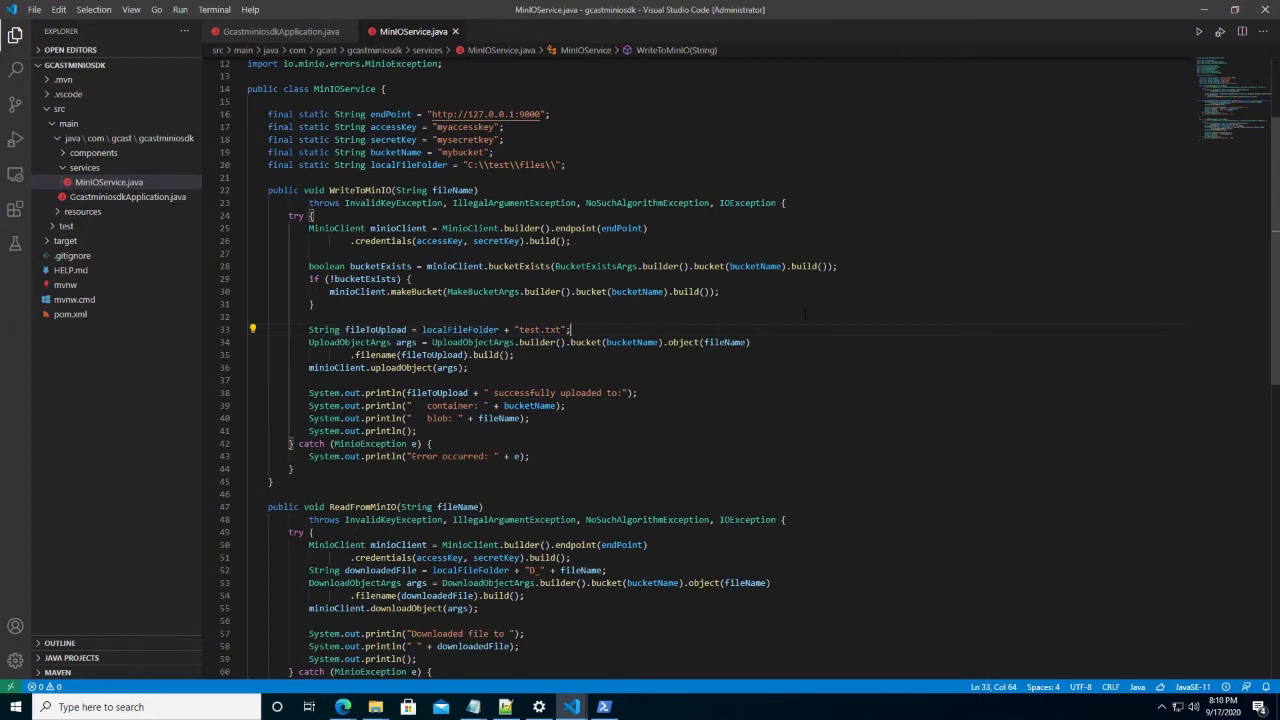
pyautogui.doubleClick(534, 328)
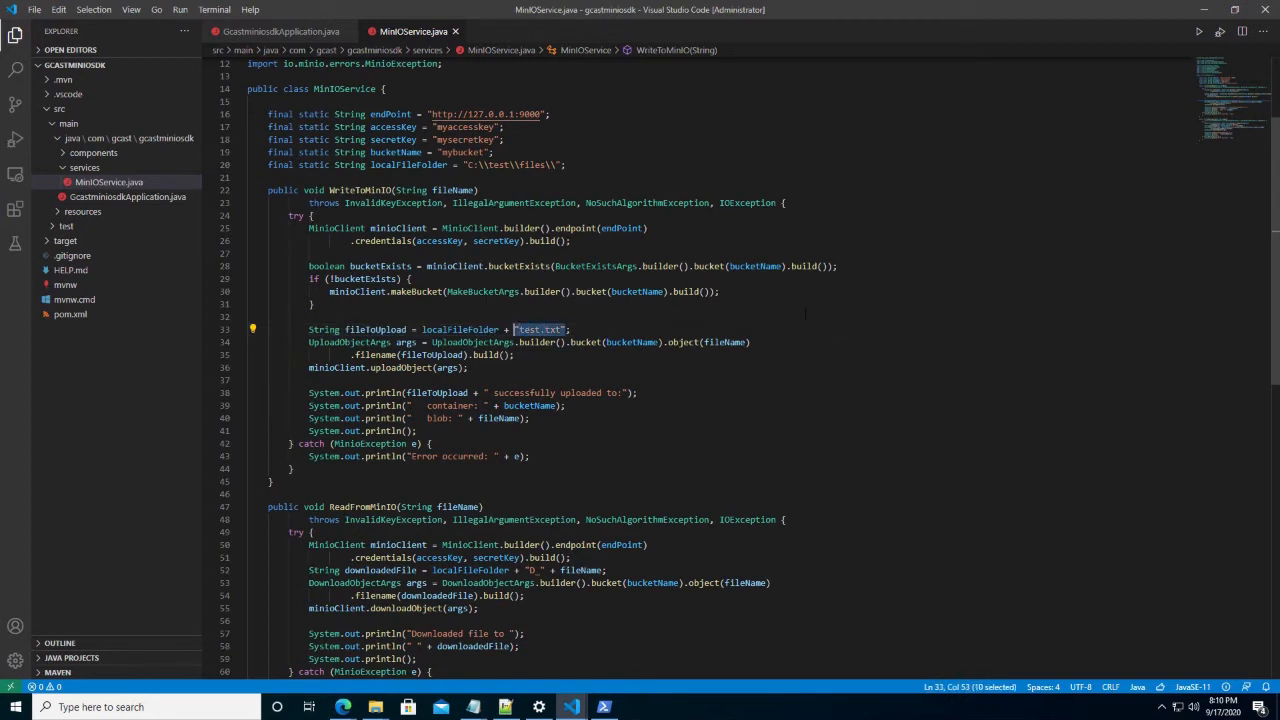
pyautogui.write('fileName')
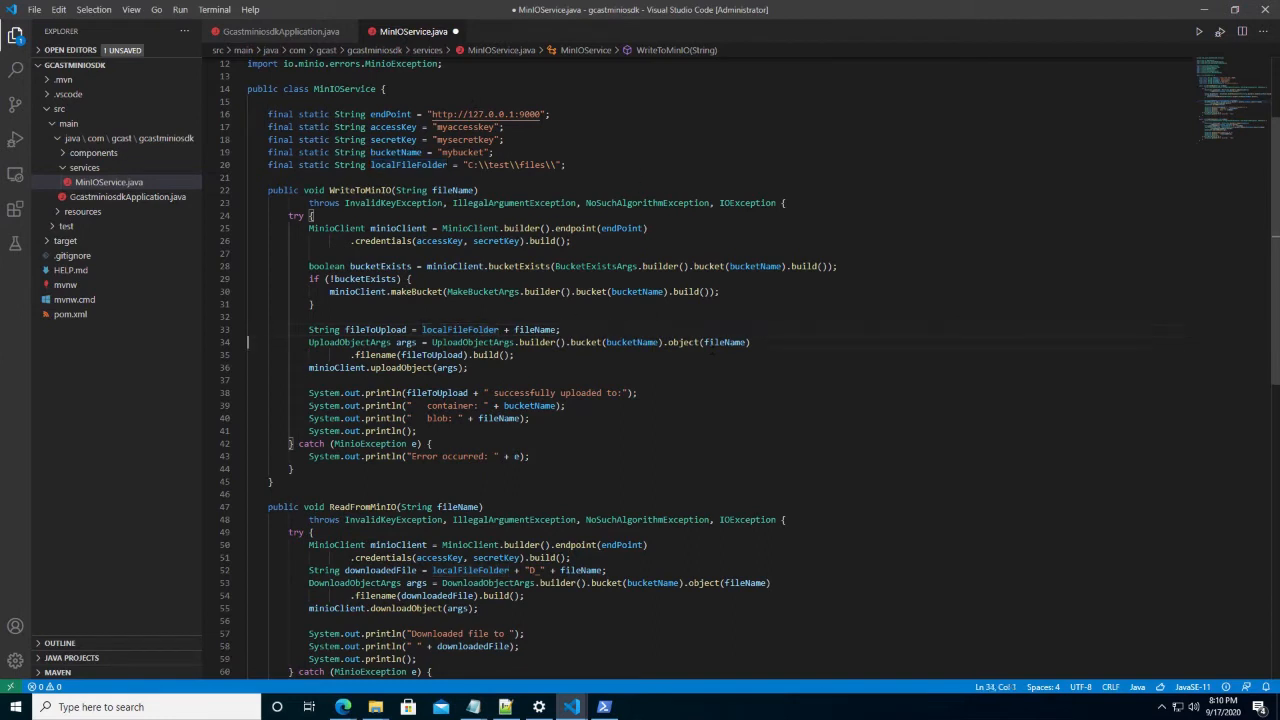
pyautogui.press('Ctrl+s')
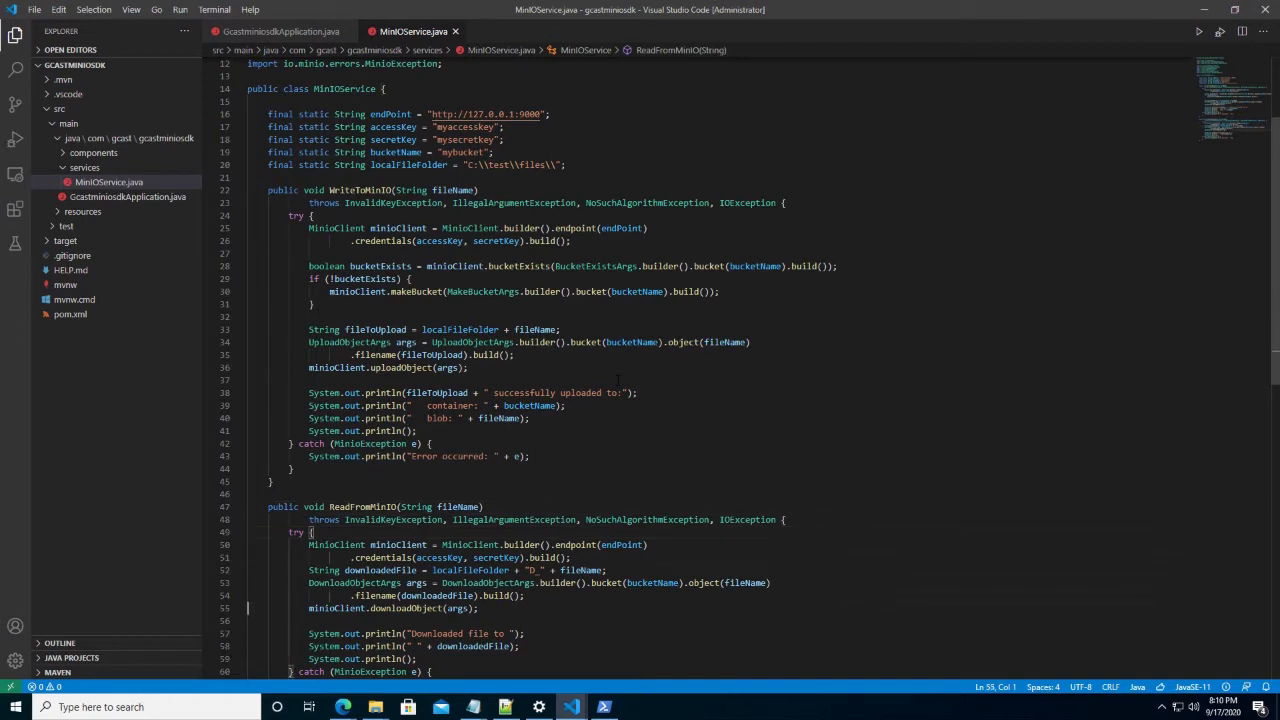
# - Check test.txt in the local Files folder, then import DownloadObjectArgs for ReadFromMinIO
pyautogui.moveTo(308, 544); pyautogui.dragTo(572, 556)
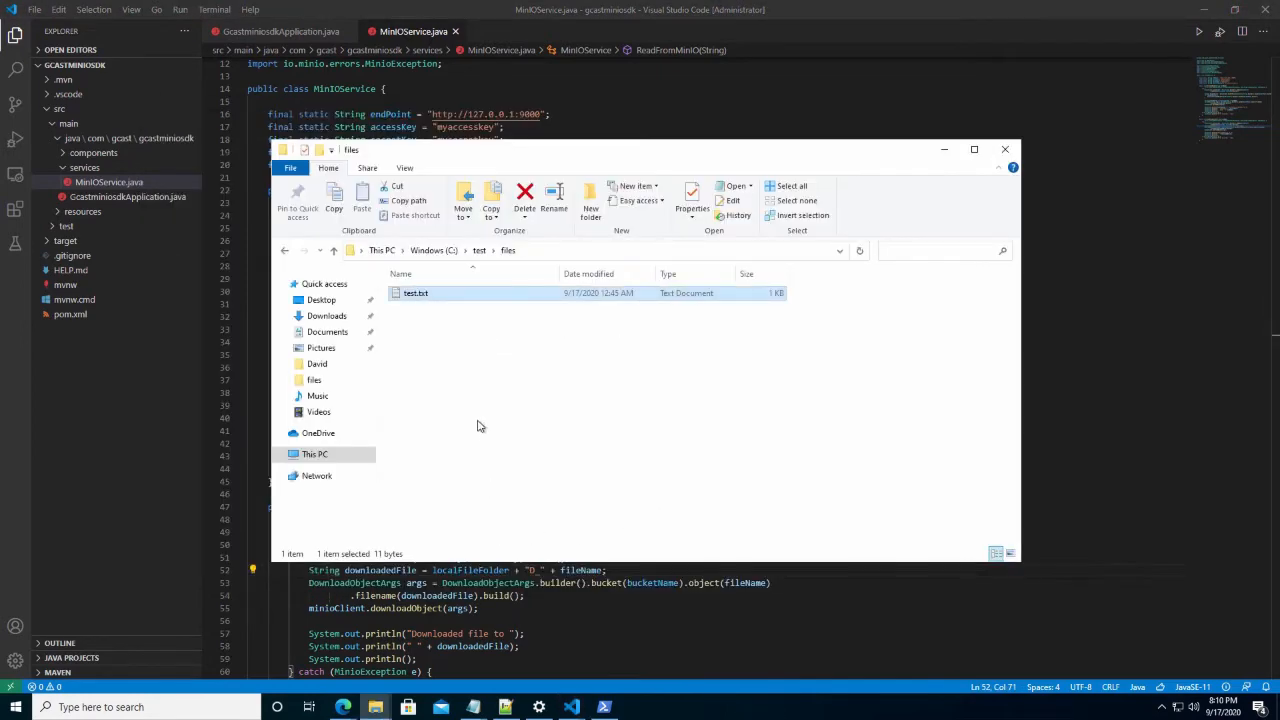
pyautogui.click(1004, 148)
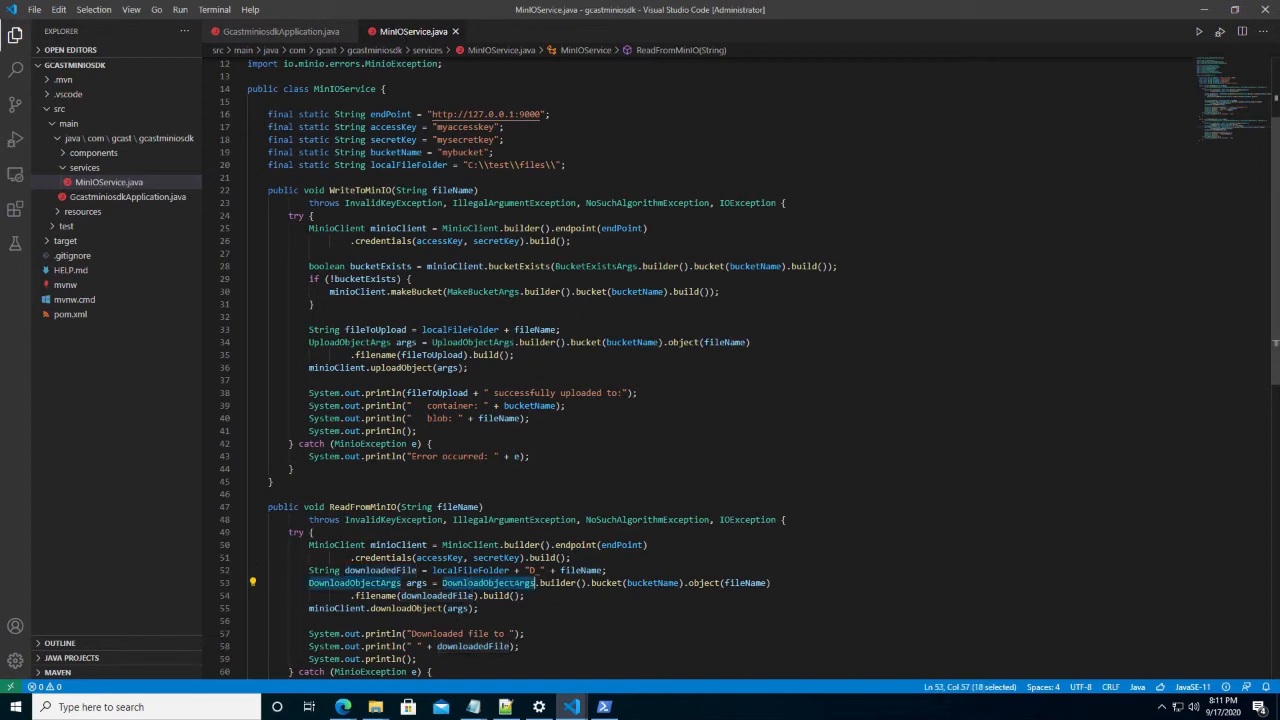
pyautogui.doubleClick(654, 584)
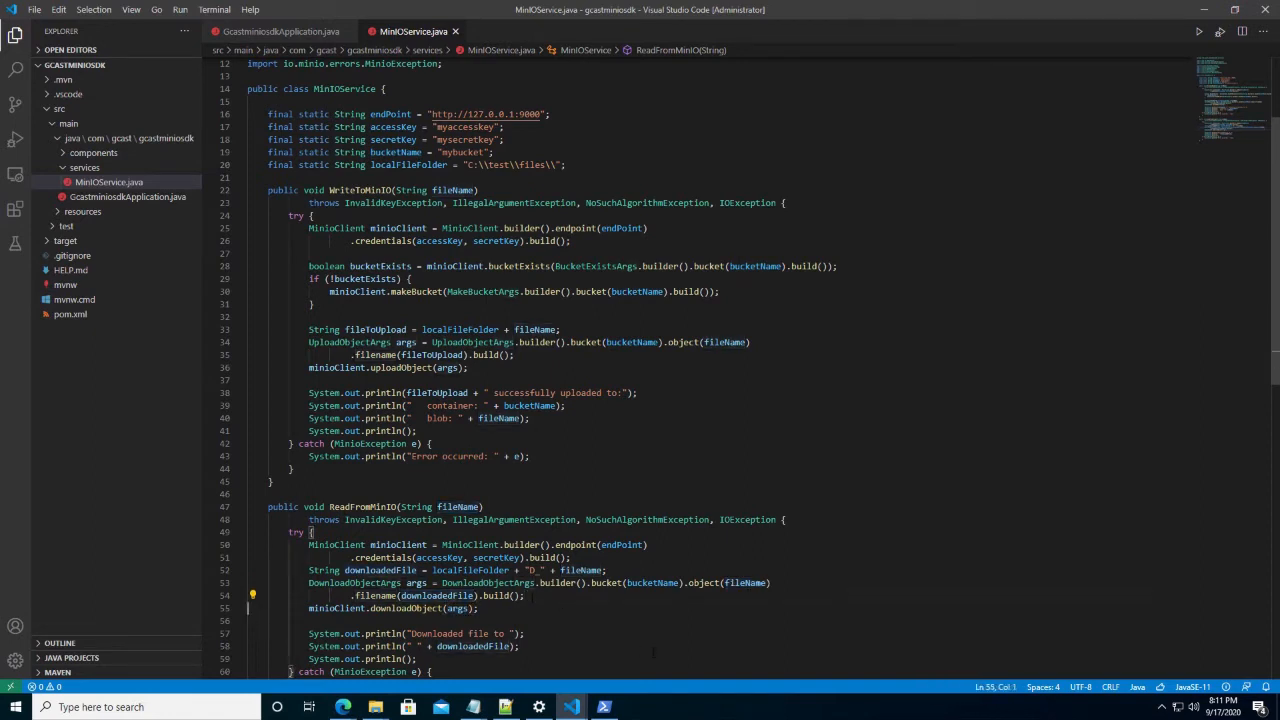
pyautogui.moveTo(308, 632); pyautogui.dragTo(520, 646)
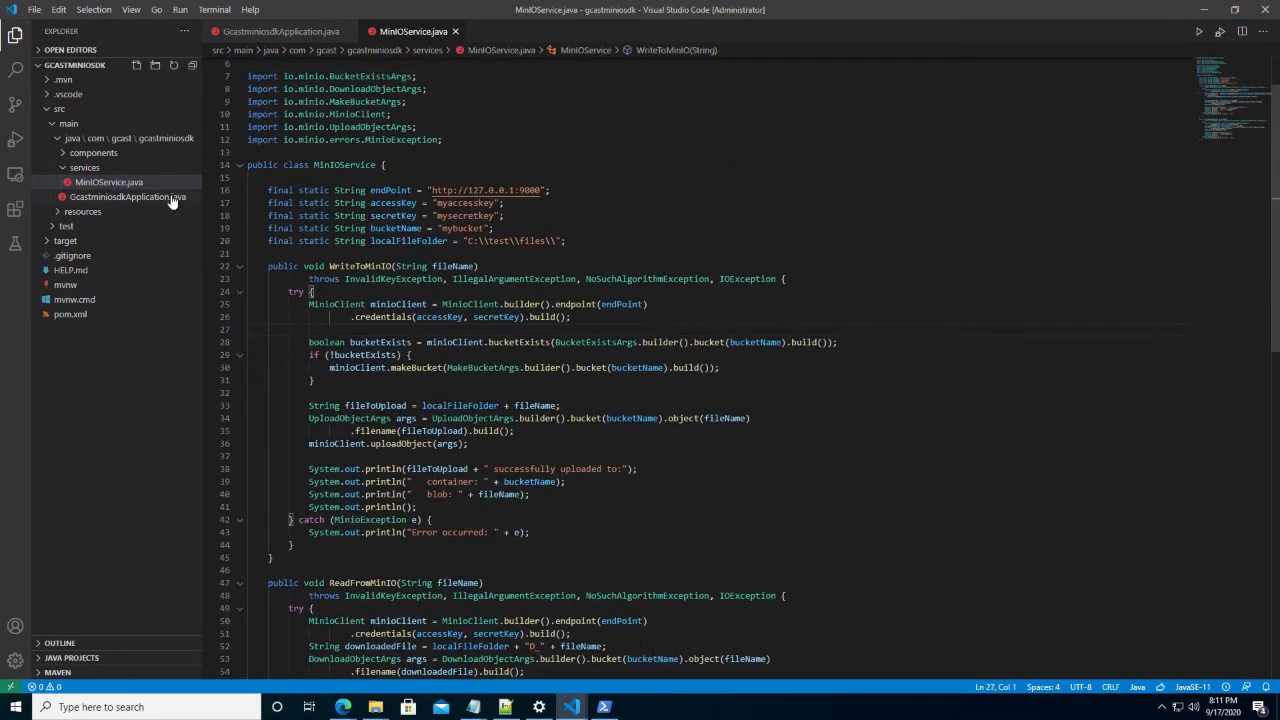
# - Create a new file in the components folder, starting its name with 'Mini'
pyautogui.click(128, 196)
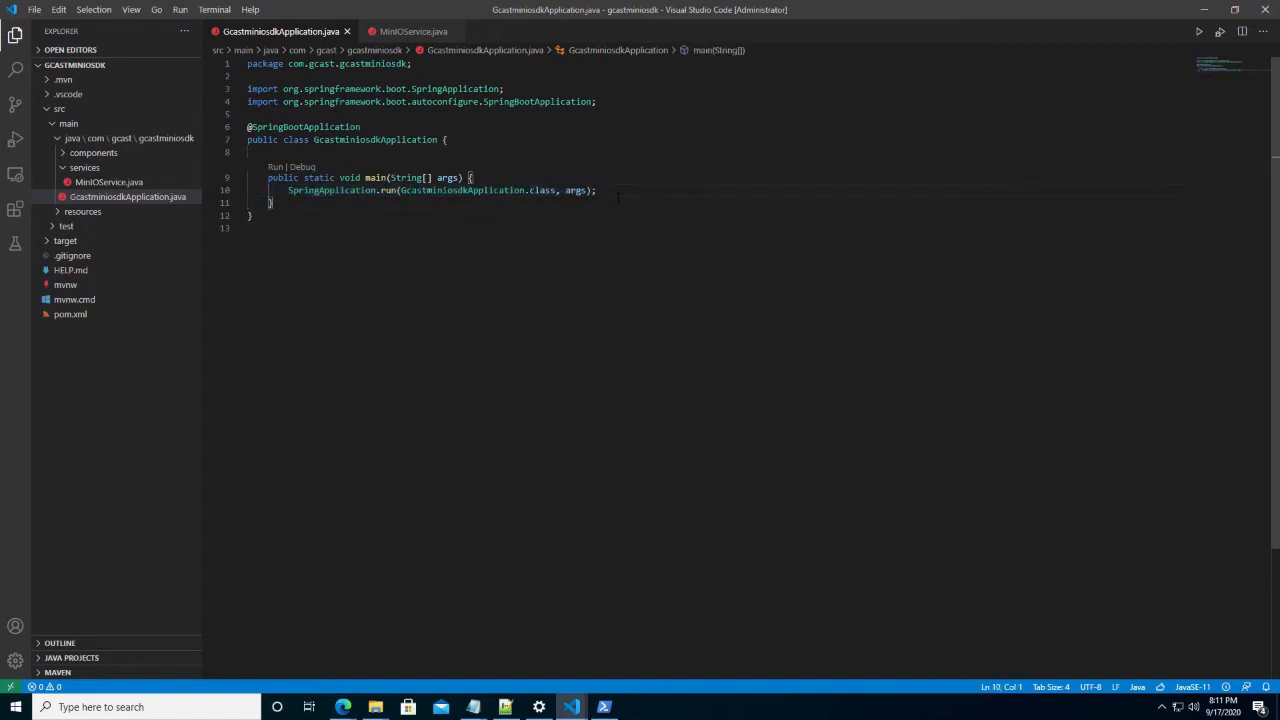
pyautogui.rightClick(92, 152)
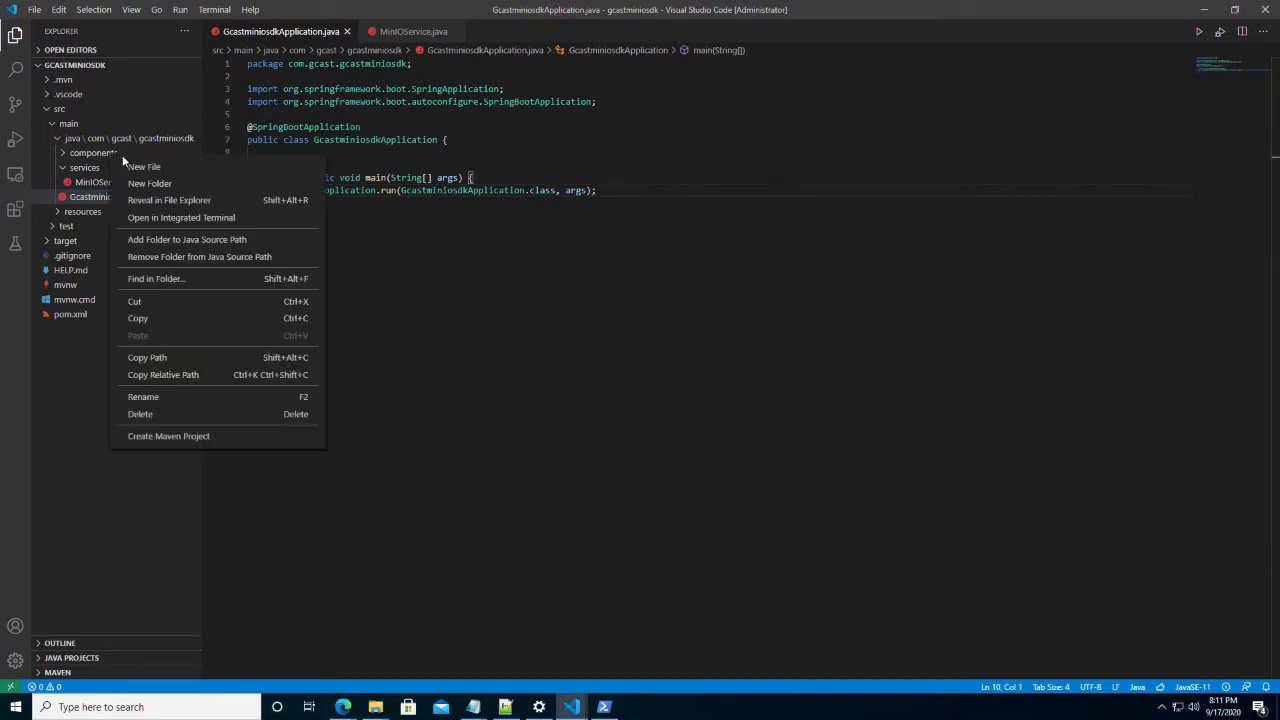
pyautogui.click(144, 166)
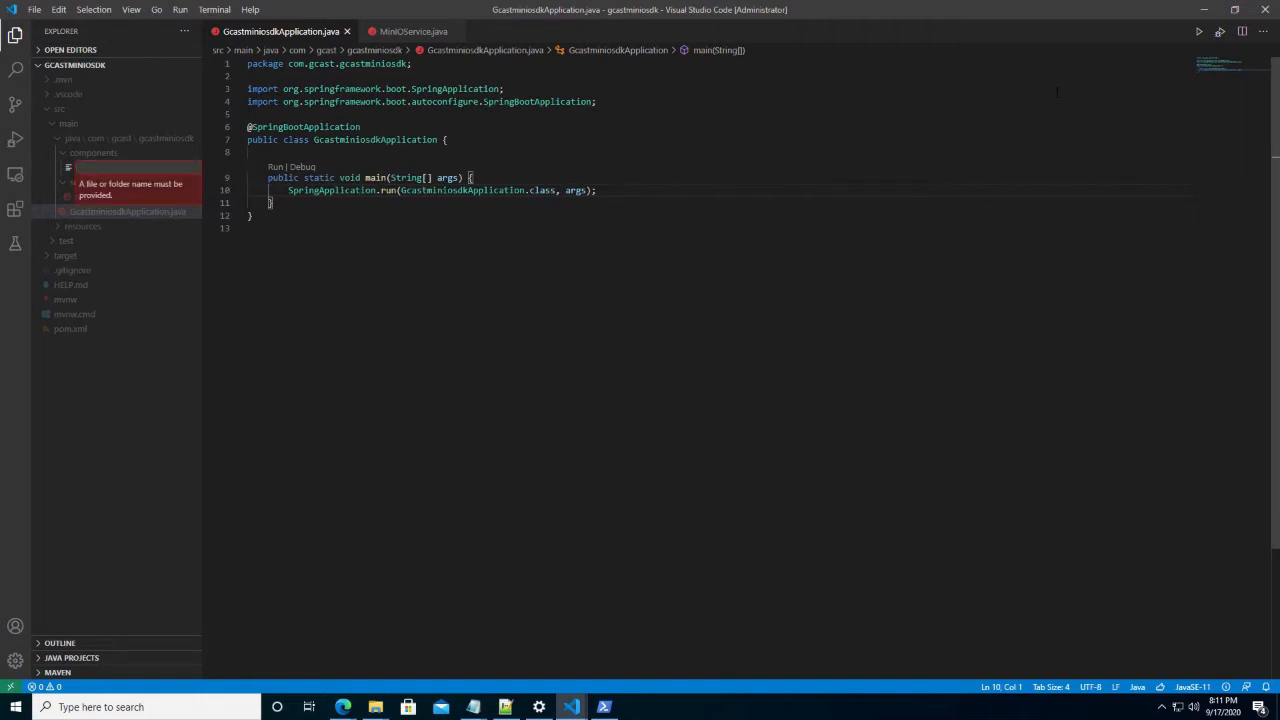
pyautogui.write('Mini')
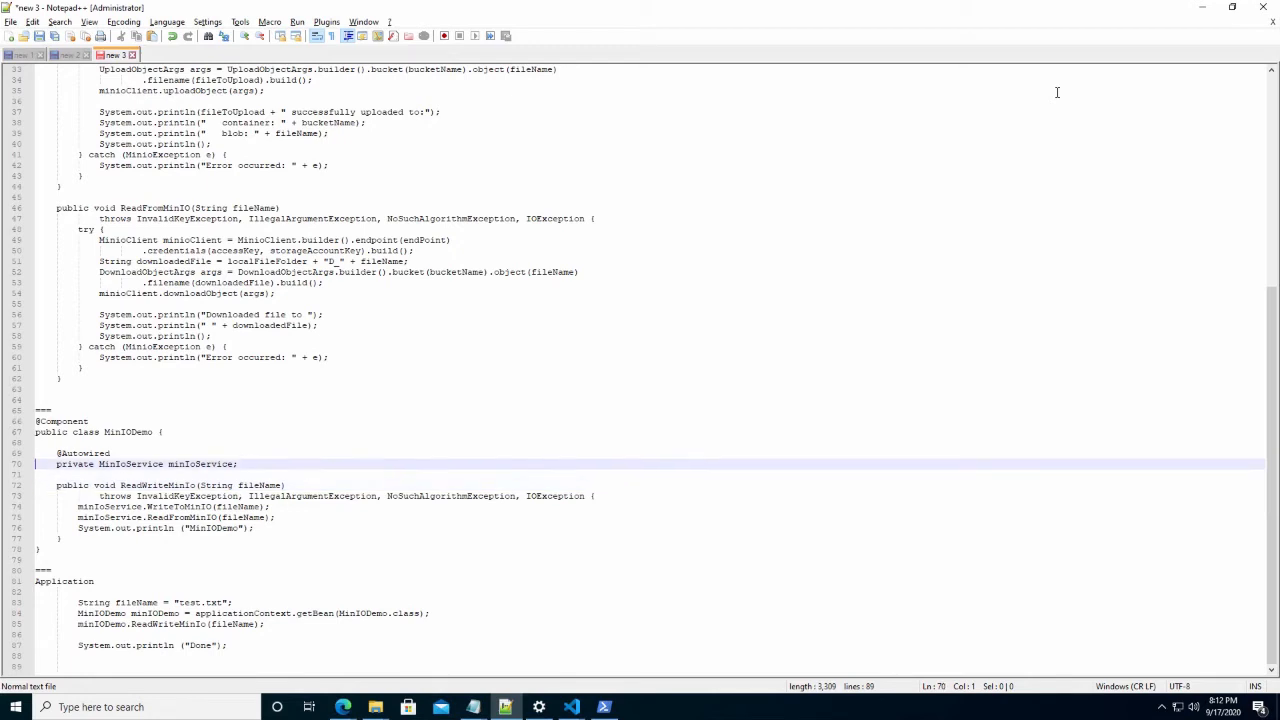
# - Select the ReadWriteMinIO method lines in the notes and switch back to the editor
pyautogui.moveTo(56, 486); pyautogui.dragTo(56, 548)
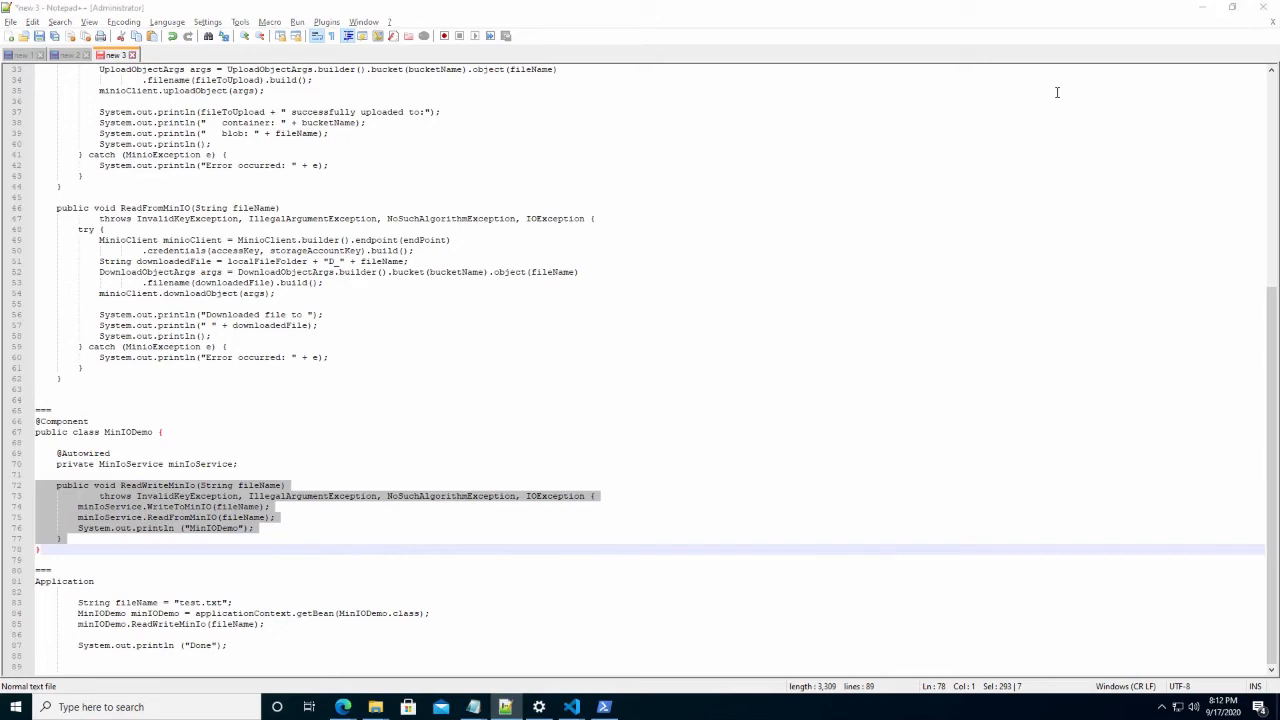
pyautogui.press('alt+tab')
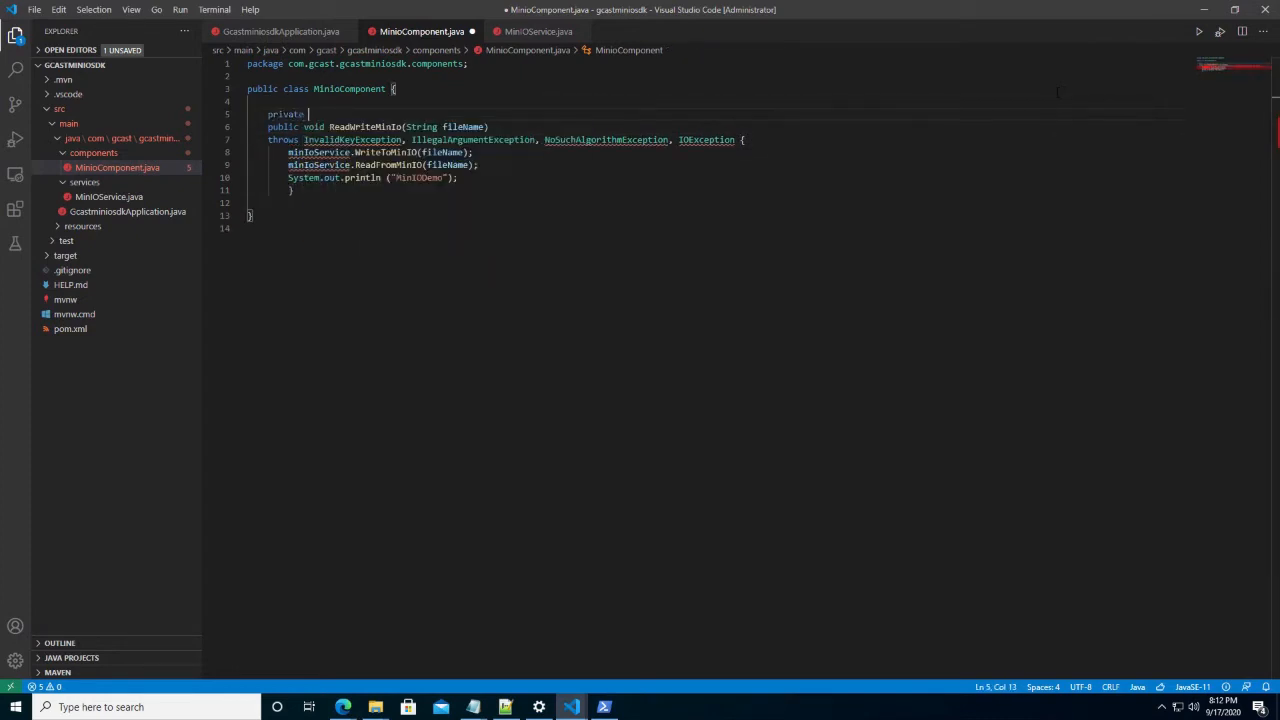
pyautogui.write('Minio')
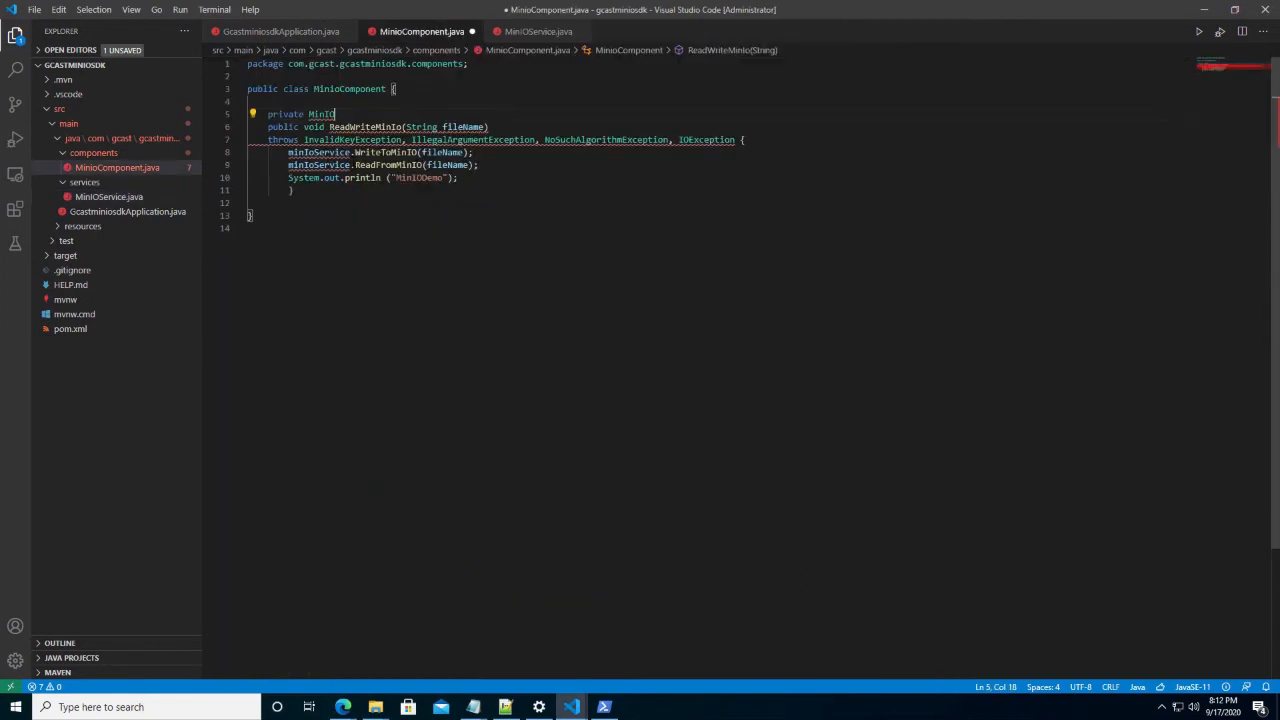
pyautogui.write('Service m')
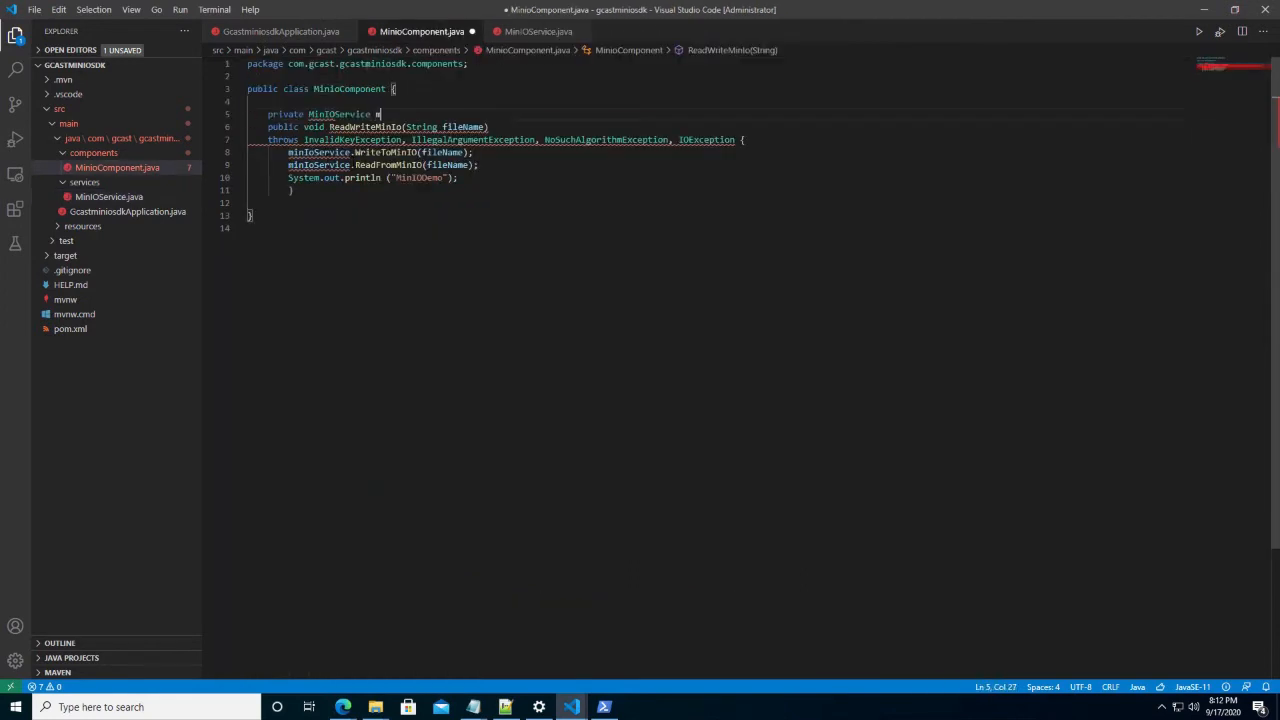
pyautogui.write('inioService;')
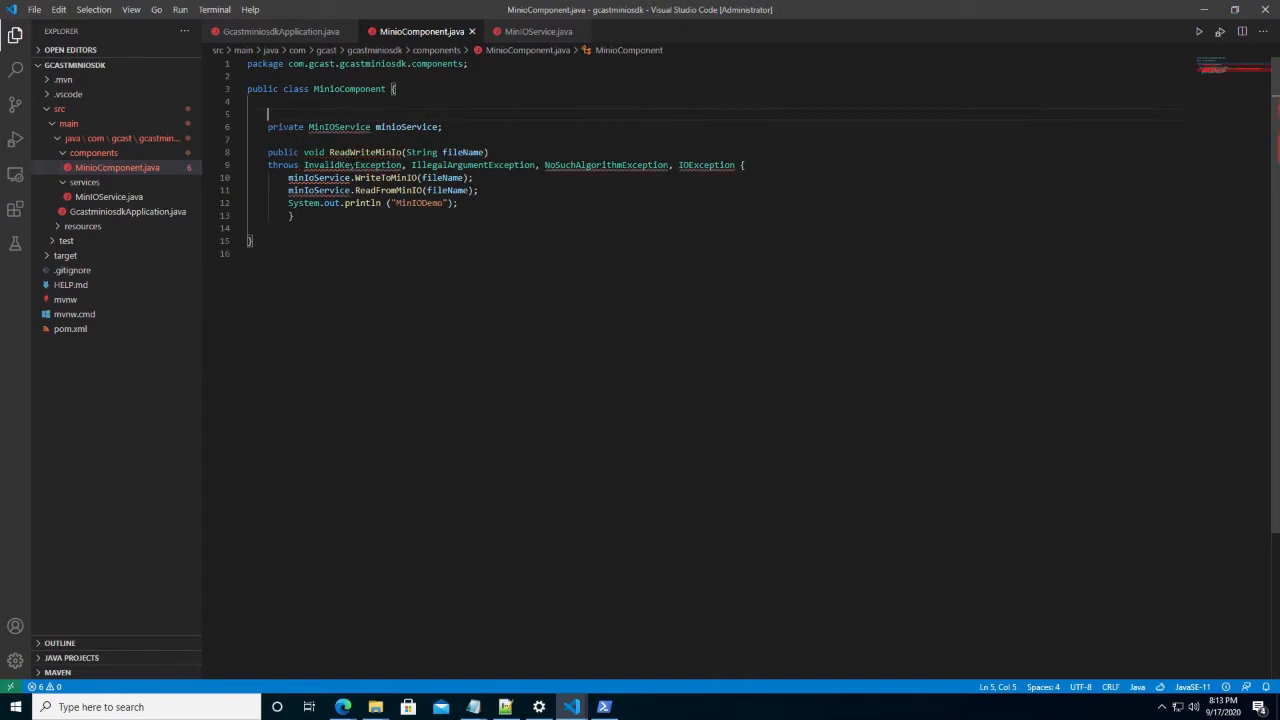
pyautogui.write('@')
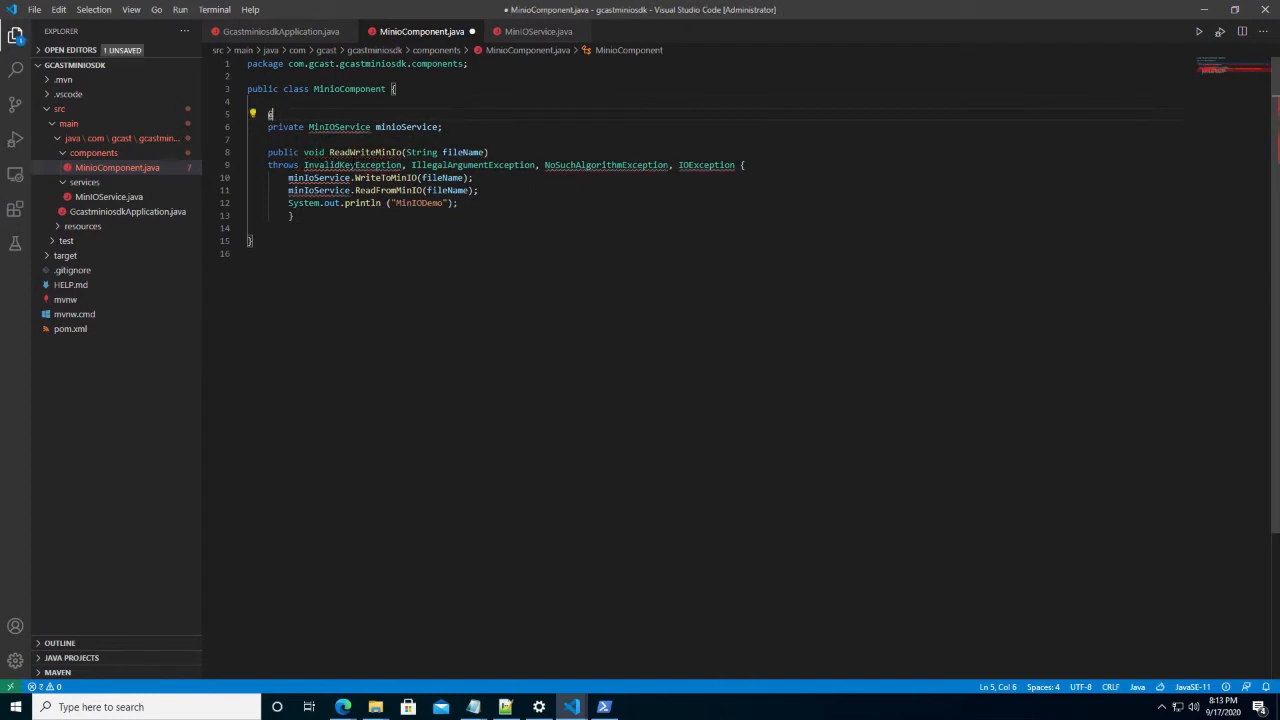
pyautogui.write('@AutoConfigureOrder')
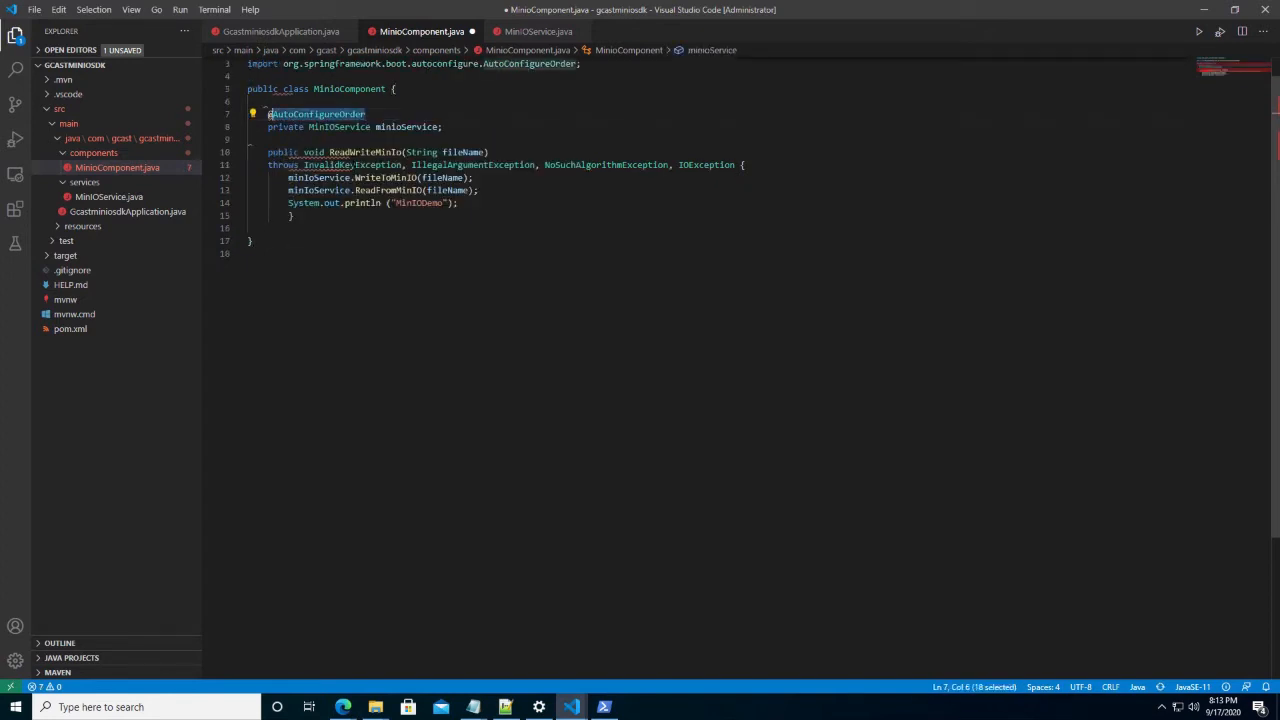
pyautogui.write('@Autowired')
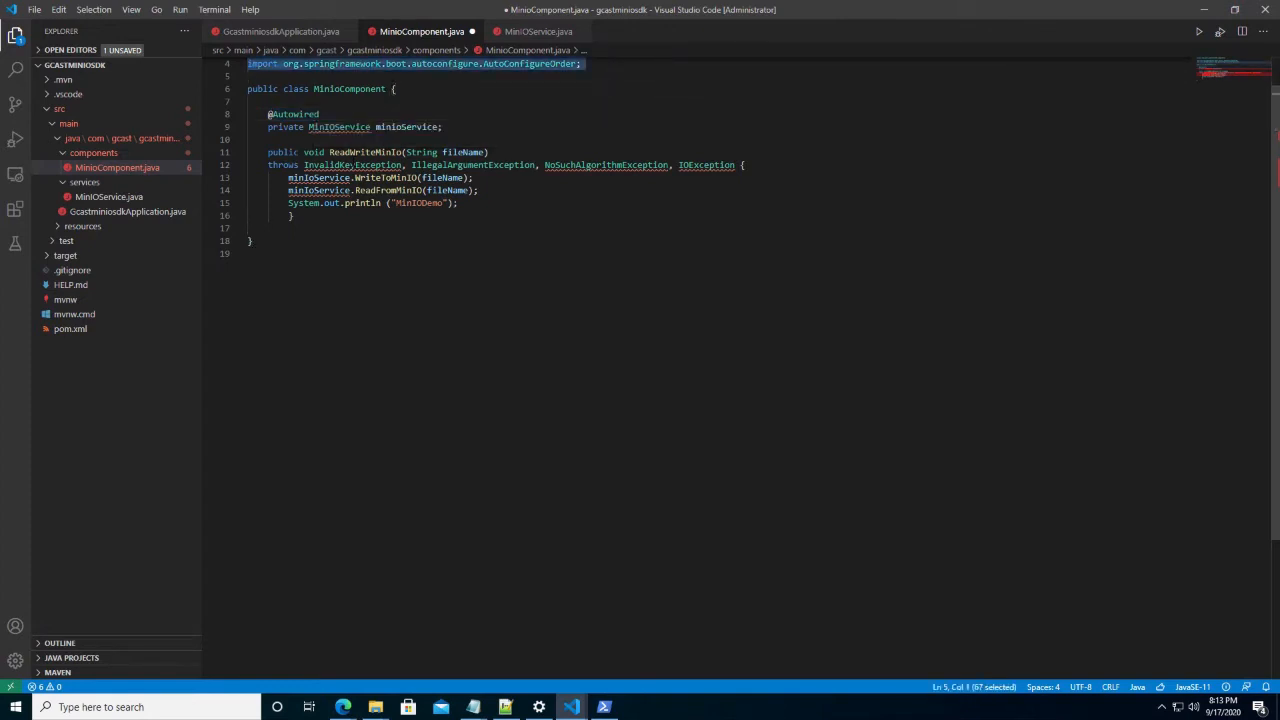
# - Remove the wrong AutoConfigureOrder import and import InvalidKeyException and IOException via Quick Fix
pyautogui.press('Delete')
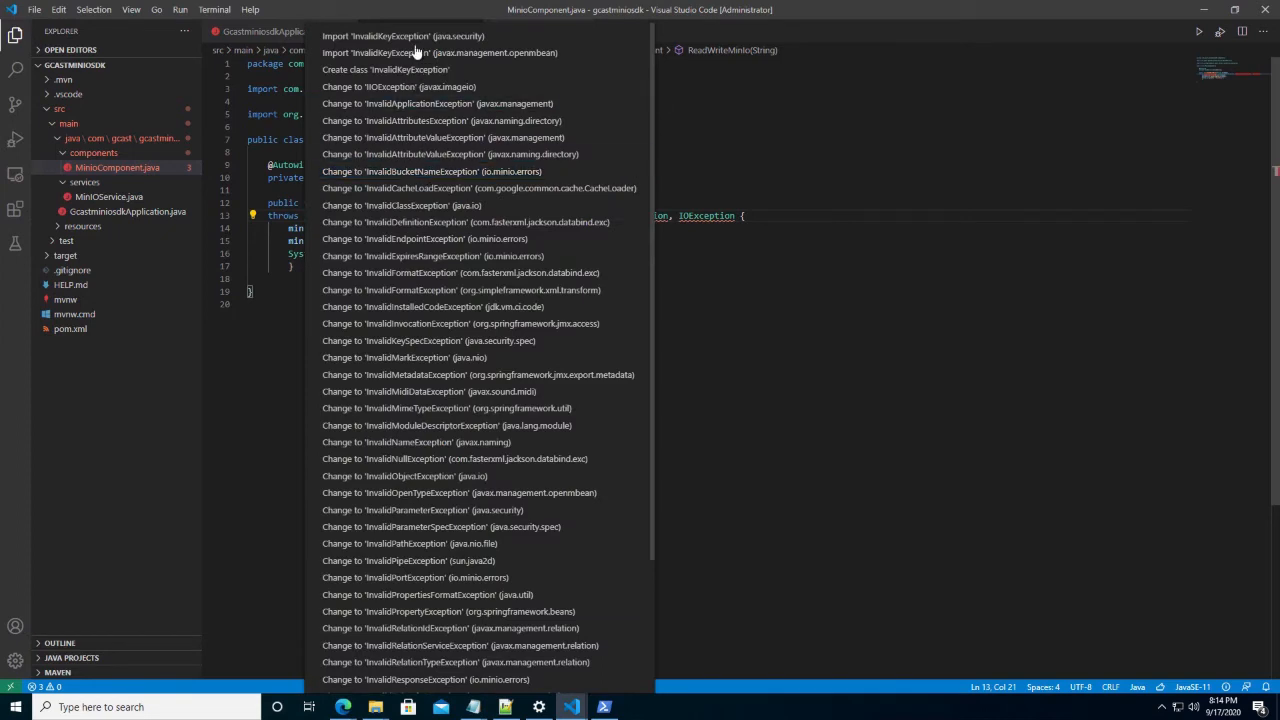
pyautogui.click(404, 36)
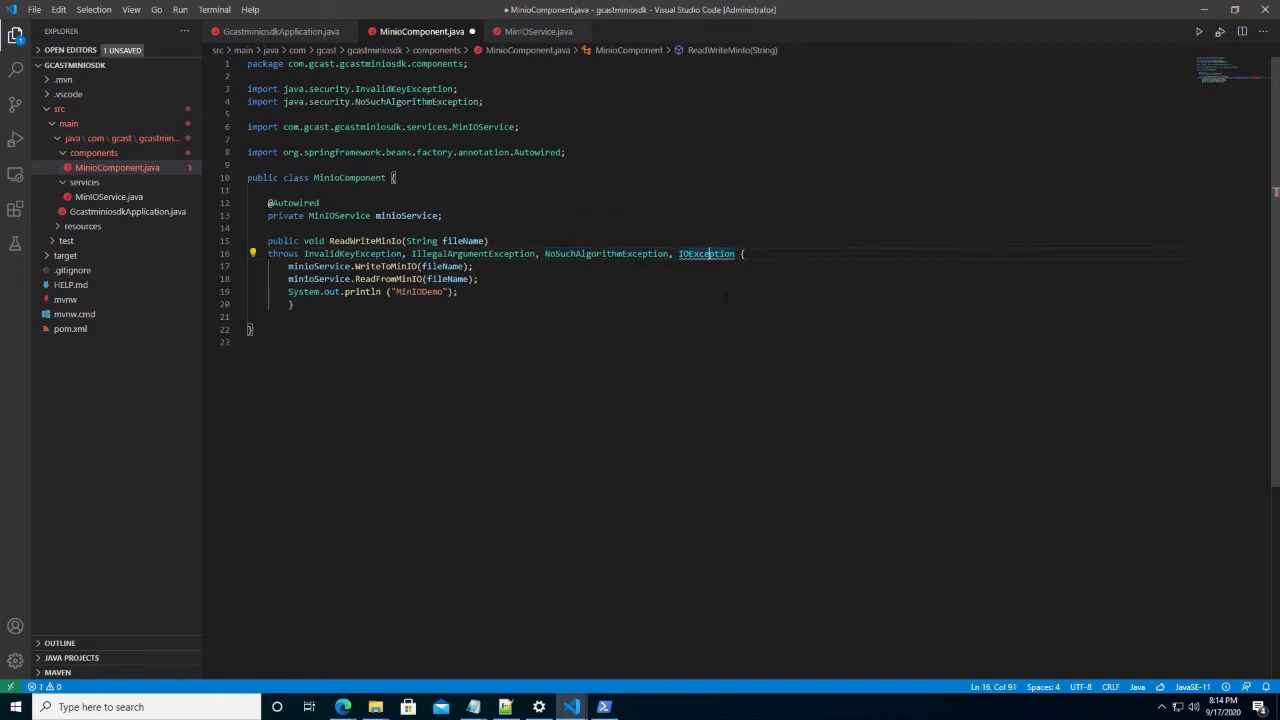
pyautogui.click(706, 252)
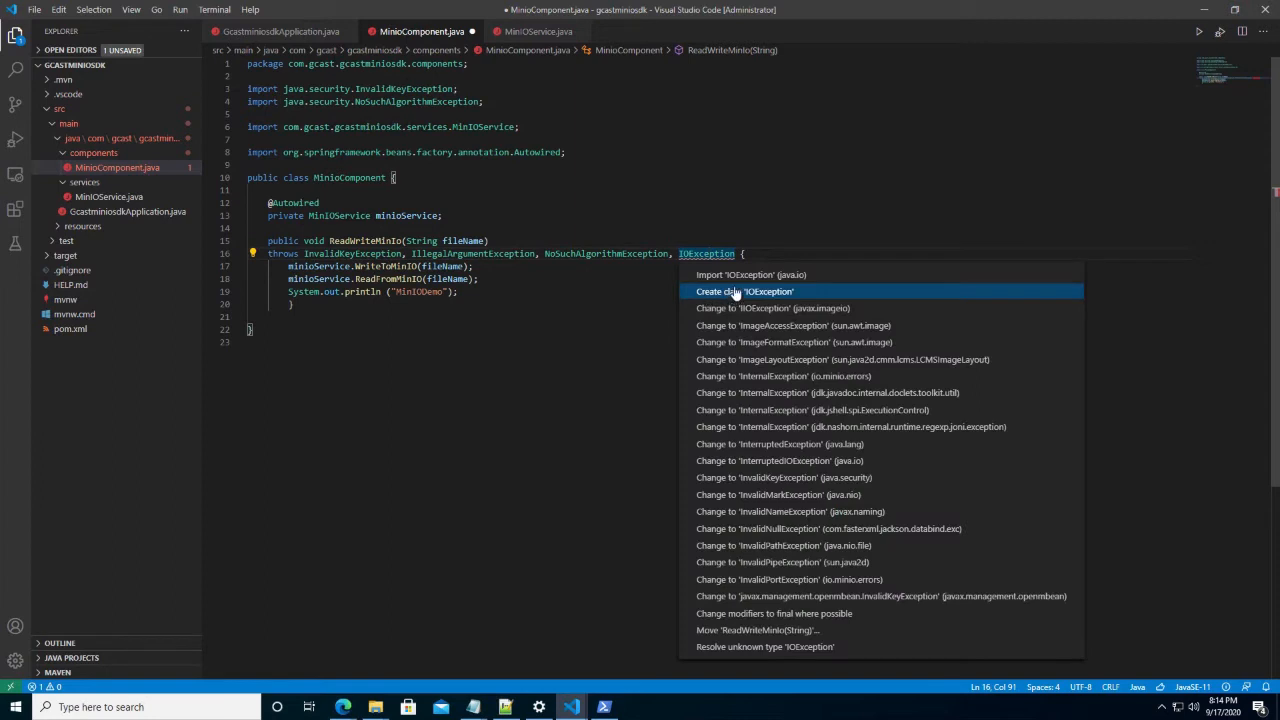
pyautogui.click(746, 274)
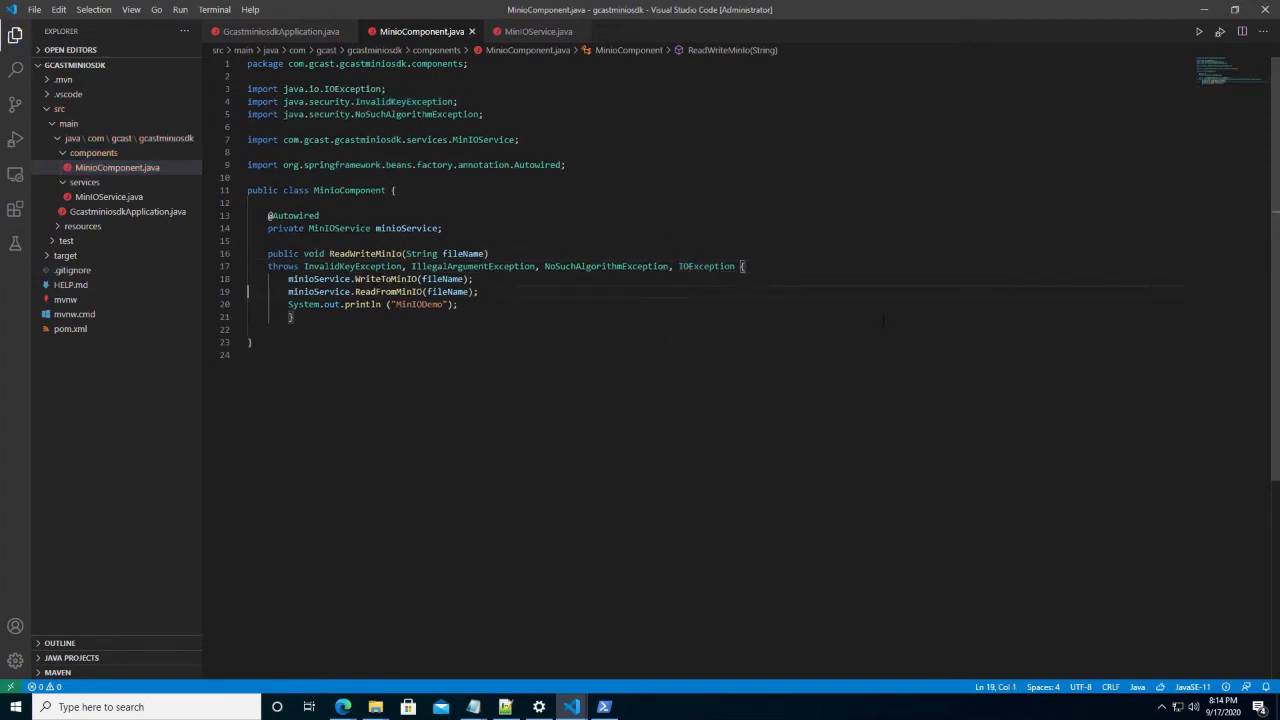
# - Review MinIOService.java against MinioComponent, then bring the Notepad++ notes back up
pyautogui.doubleClick(384, 228)
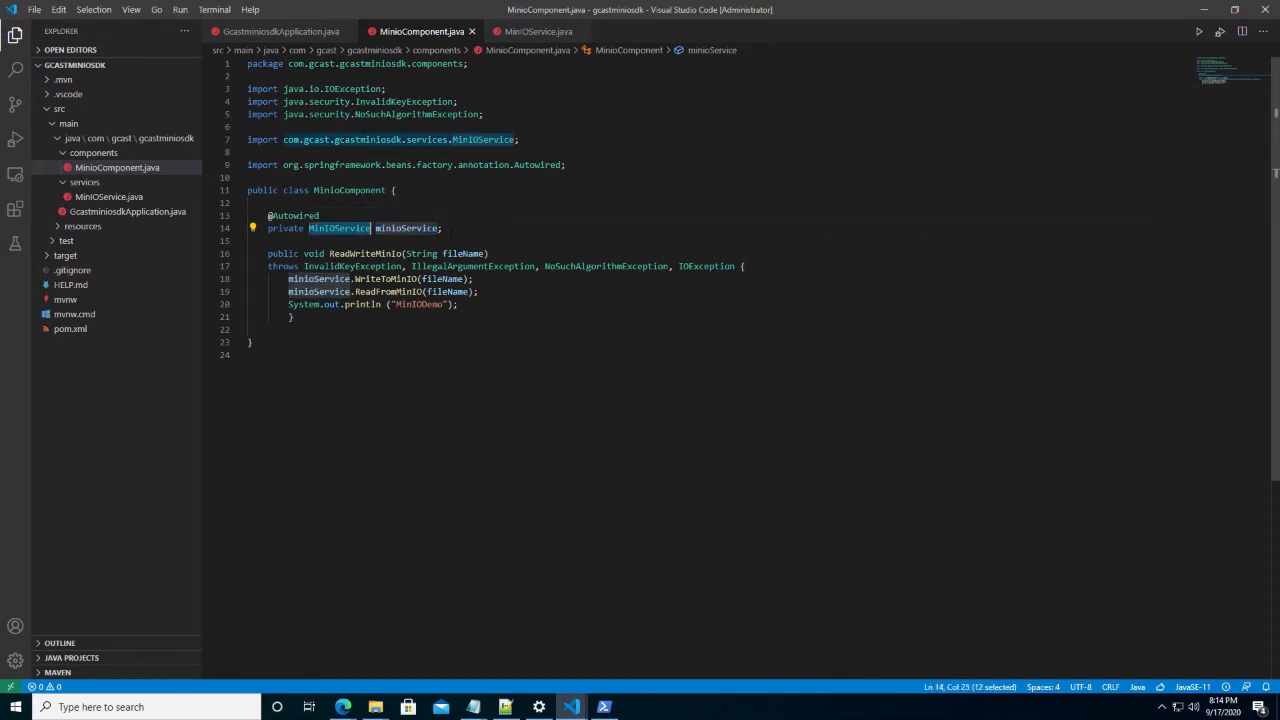
pyautogui.press('Ctrl+Tab')
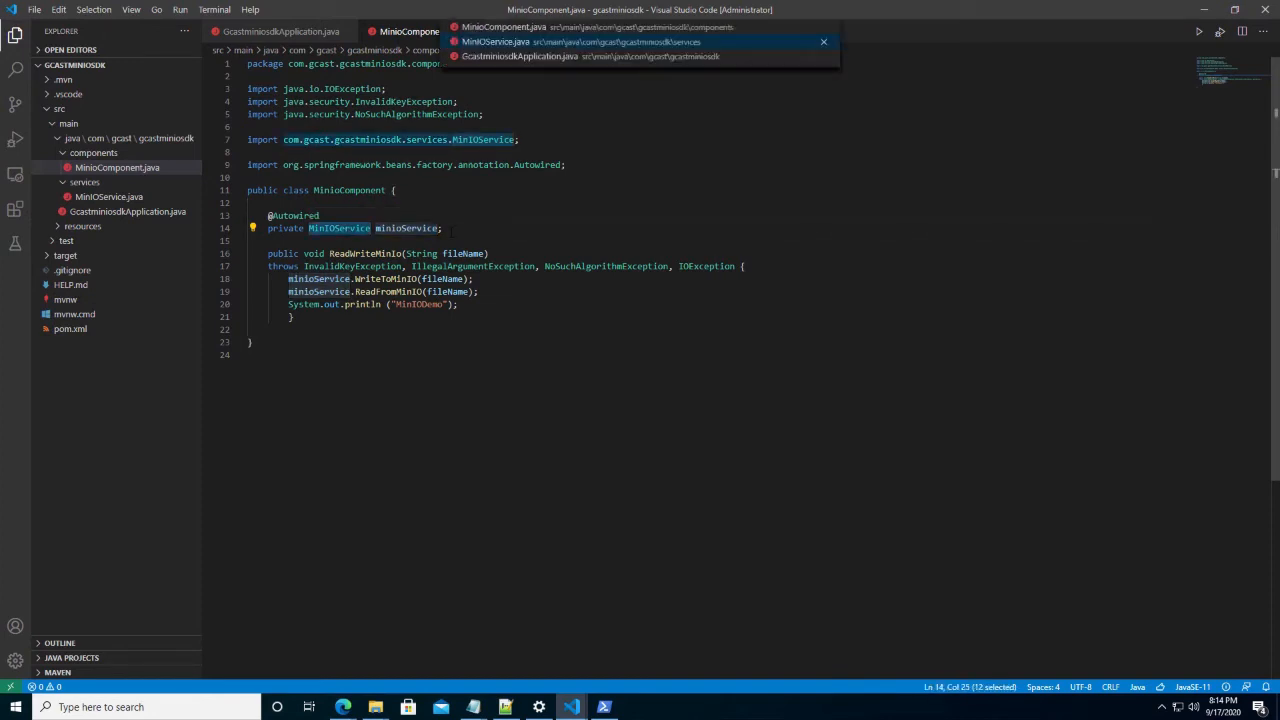
pyautogui.click(516, 40)
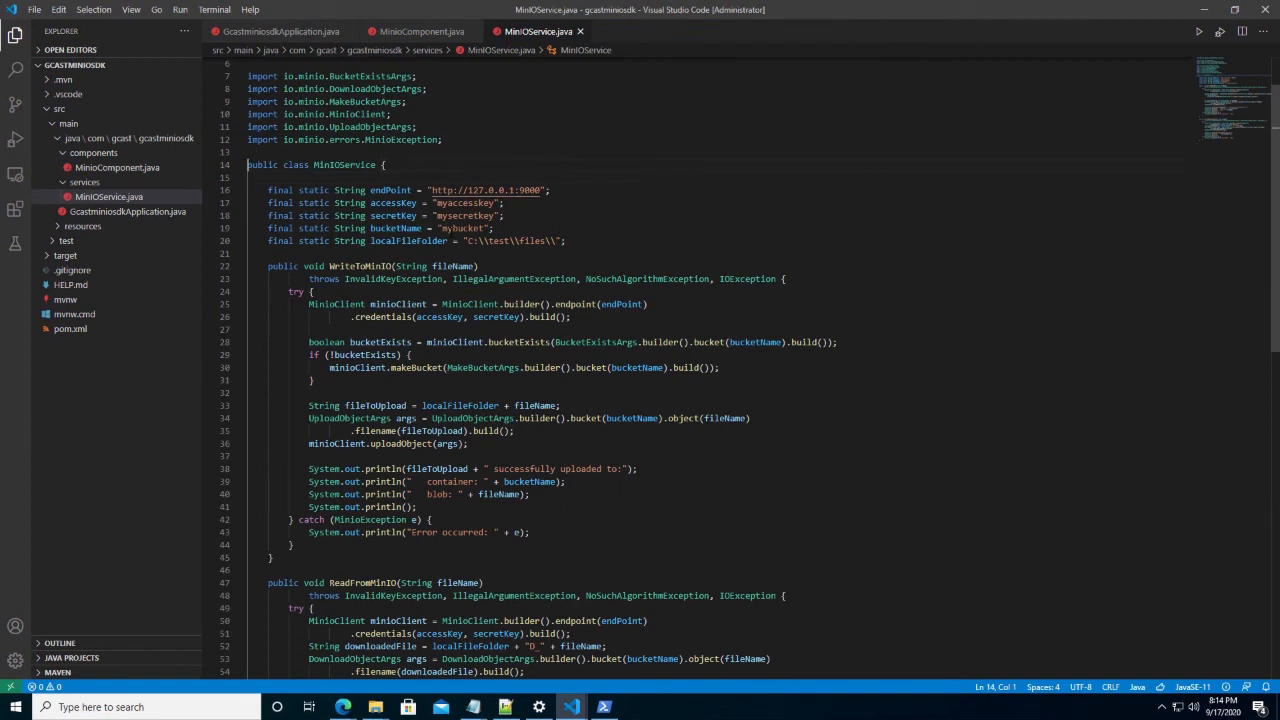
pyautogui.click(422, 32)
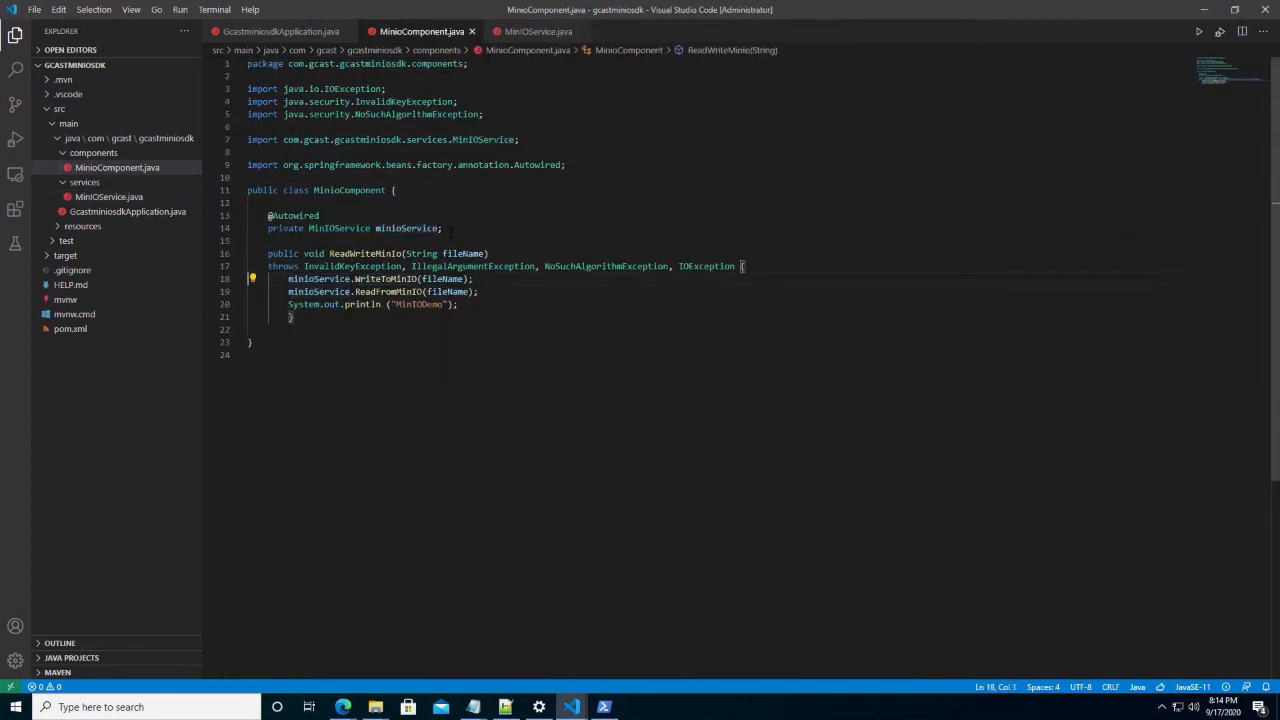
pyautogui.moveTo(290, 280); pyautogui.dragTo(480, 292)
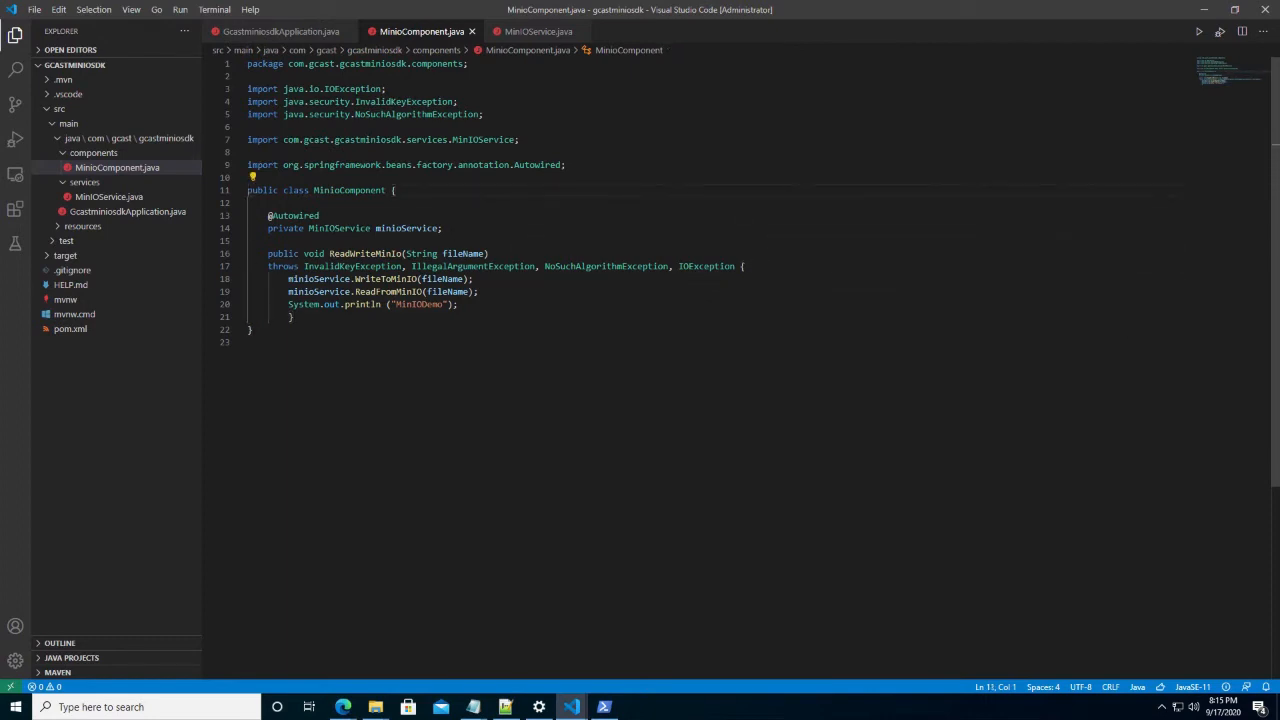
pyautogui.click(280, 32)
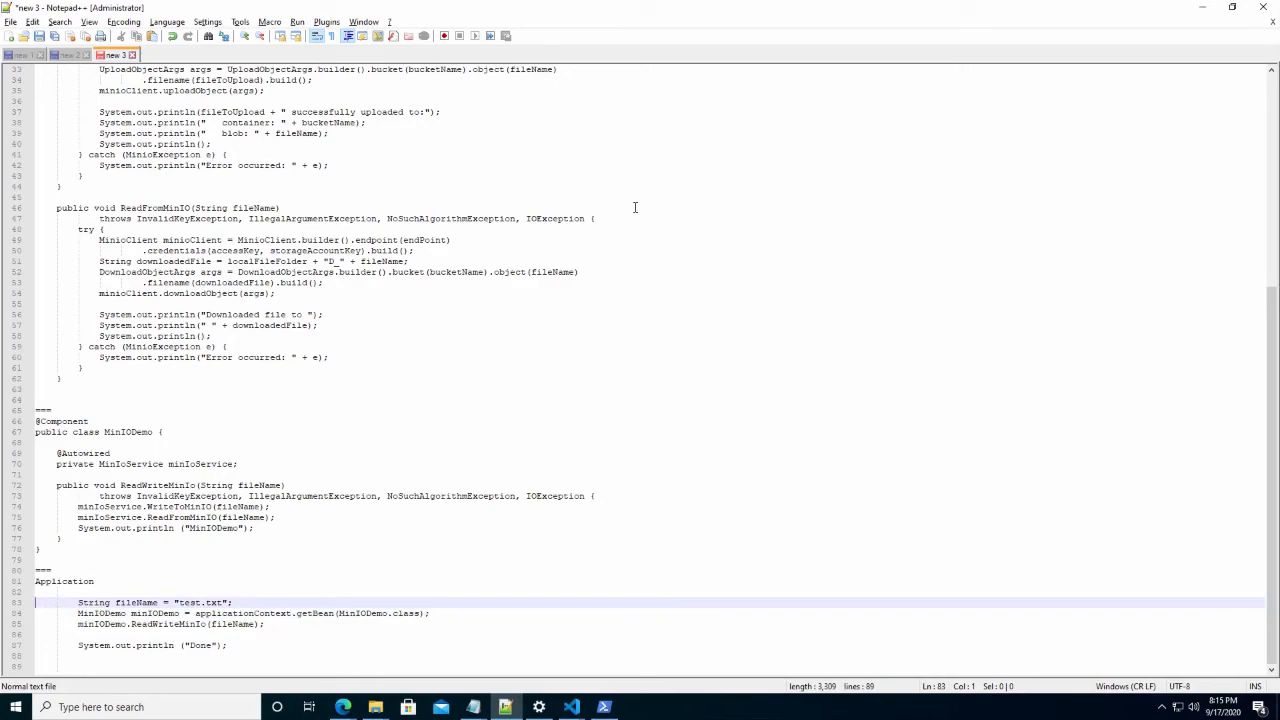
# - Assign SpringApplication.run to applicationContext in main and select the MinIODemo type in getBean for replacement
pyautogui.click(570, 704)
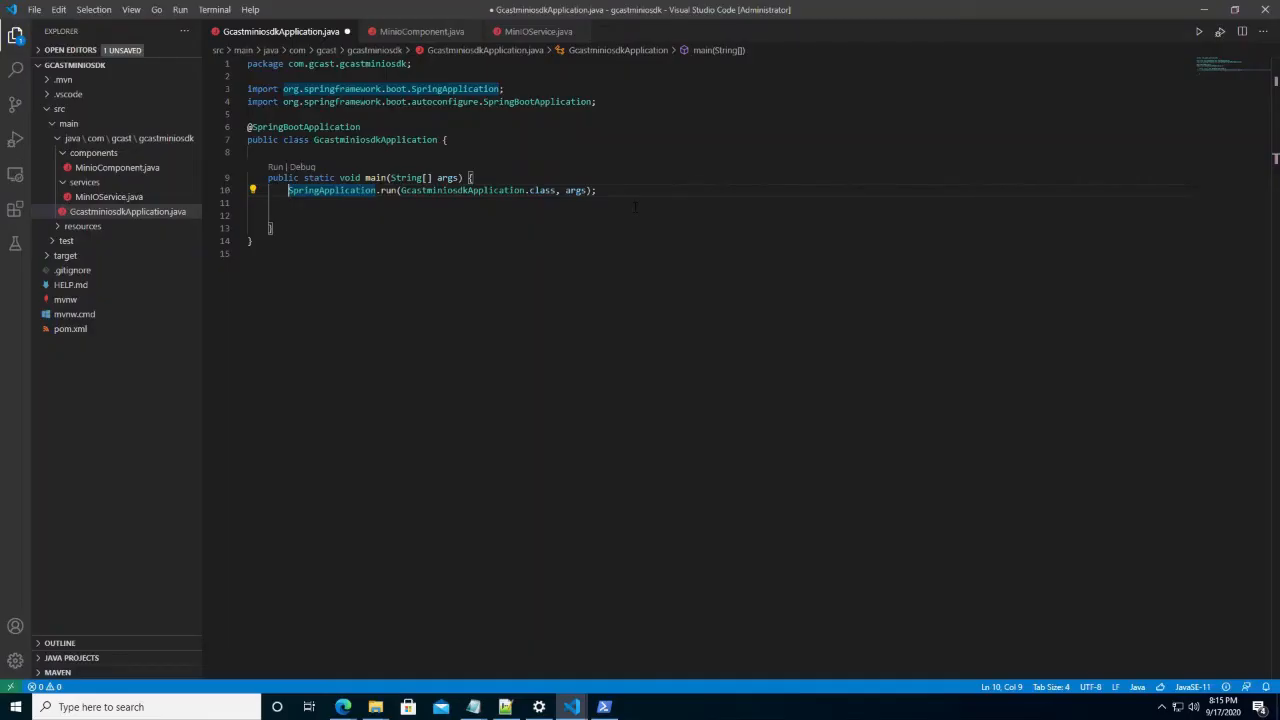
pyautogui.write('ApplicationContext')
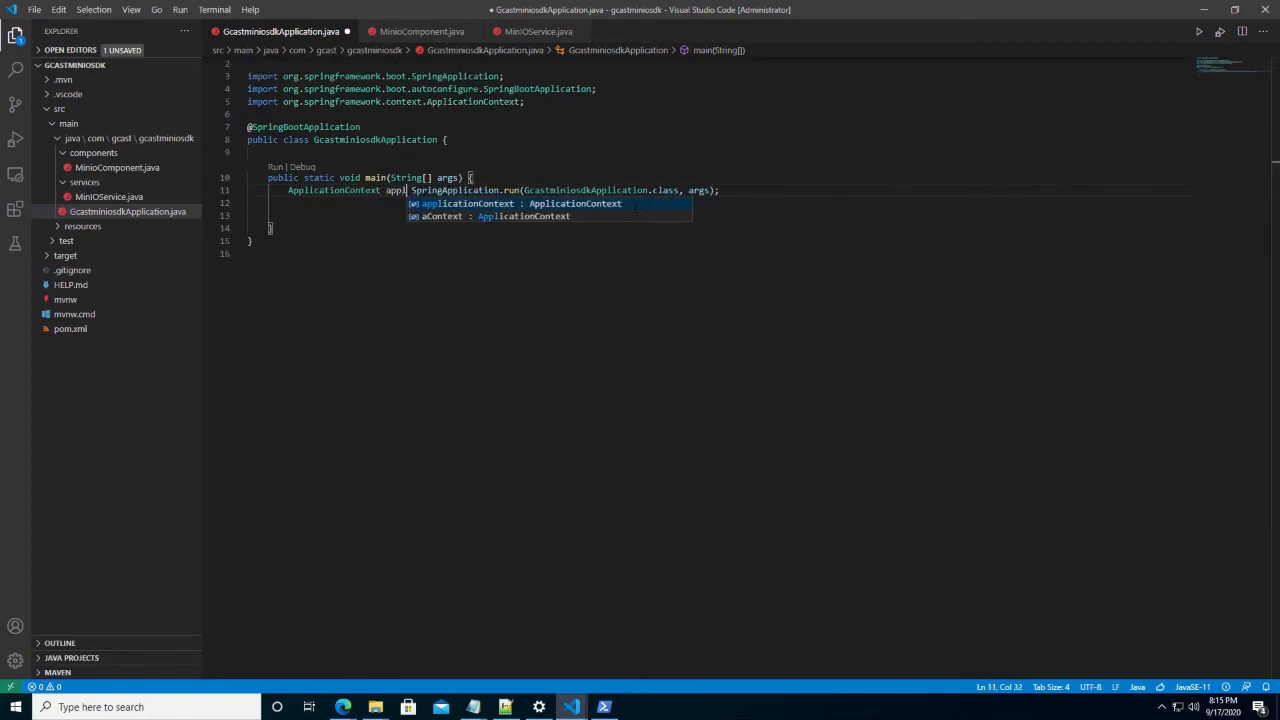
pyautogui.write('applicationContext')
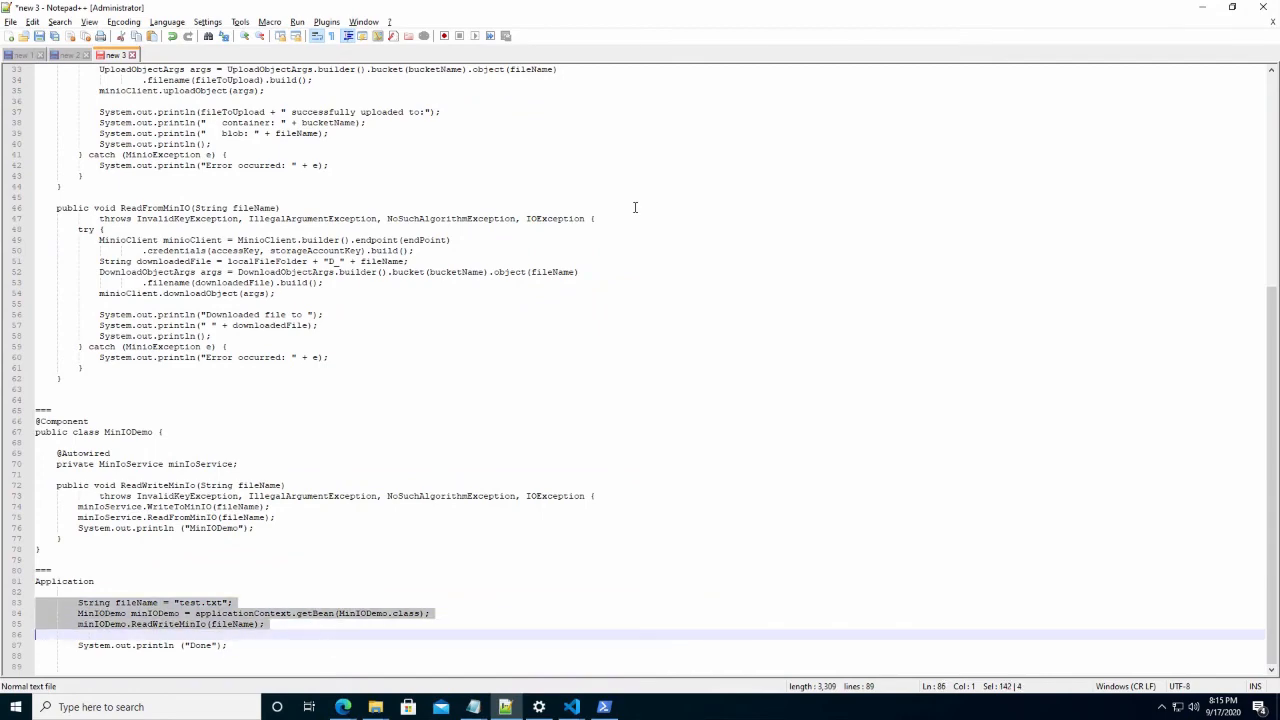
pyautogui.click(572, 706)
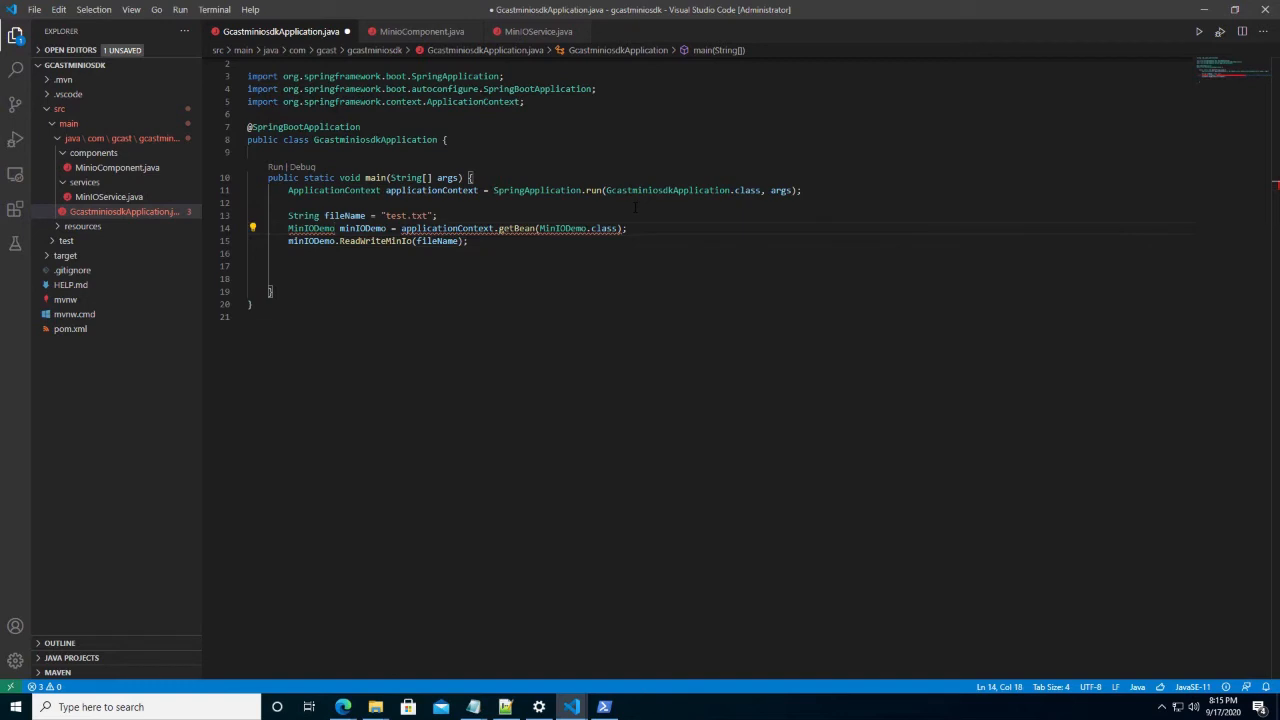
pyautogui.doubleClick(446, 228)
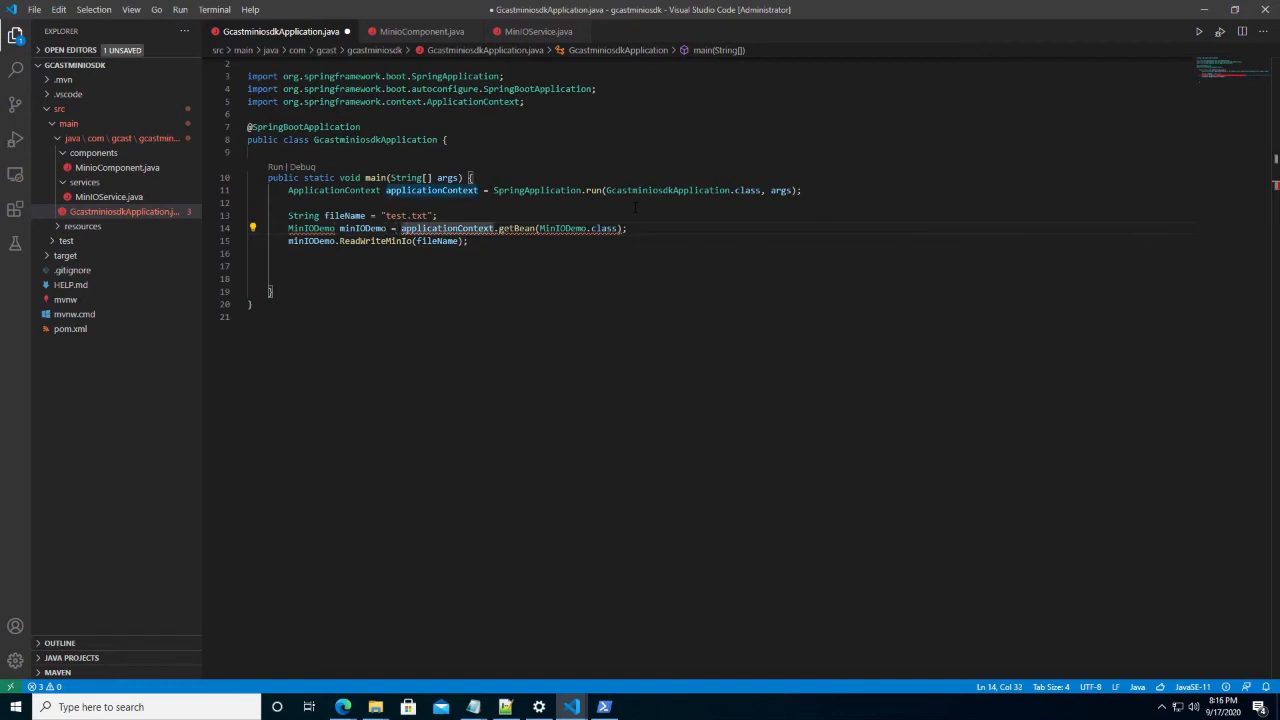
pyautogui.moveTo(400, 228); pyautogui.dragTo(536, 228)
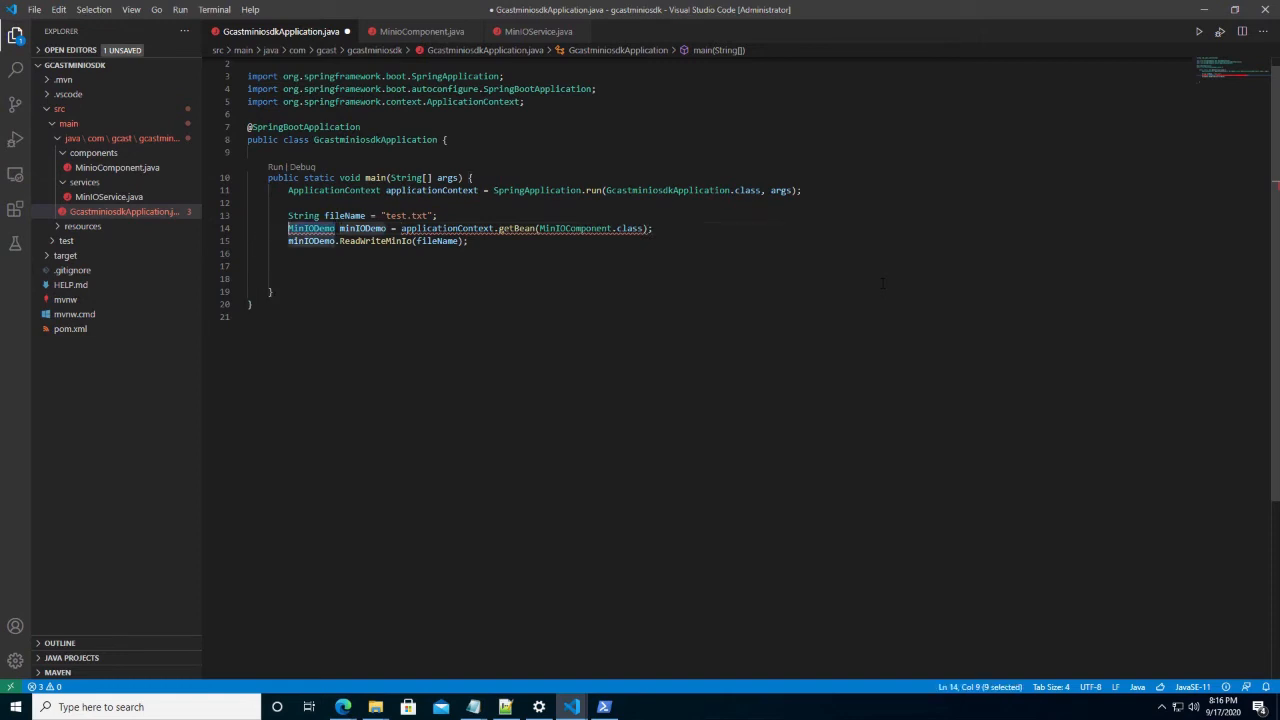
pyautogui.write('MinIOComponent')
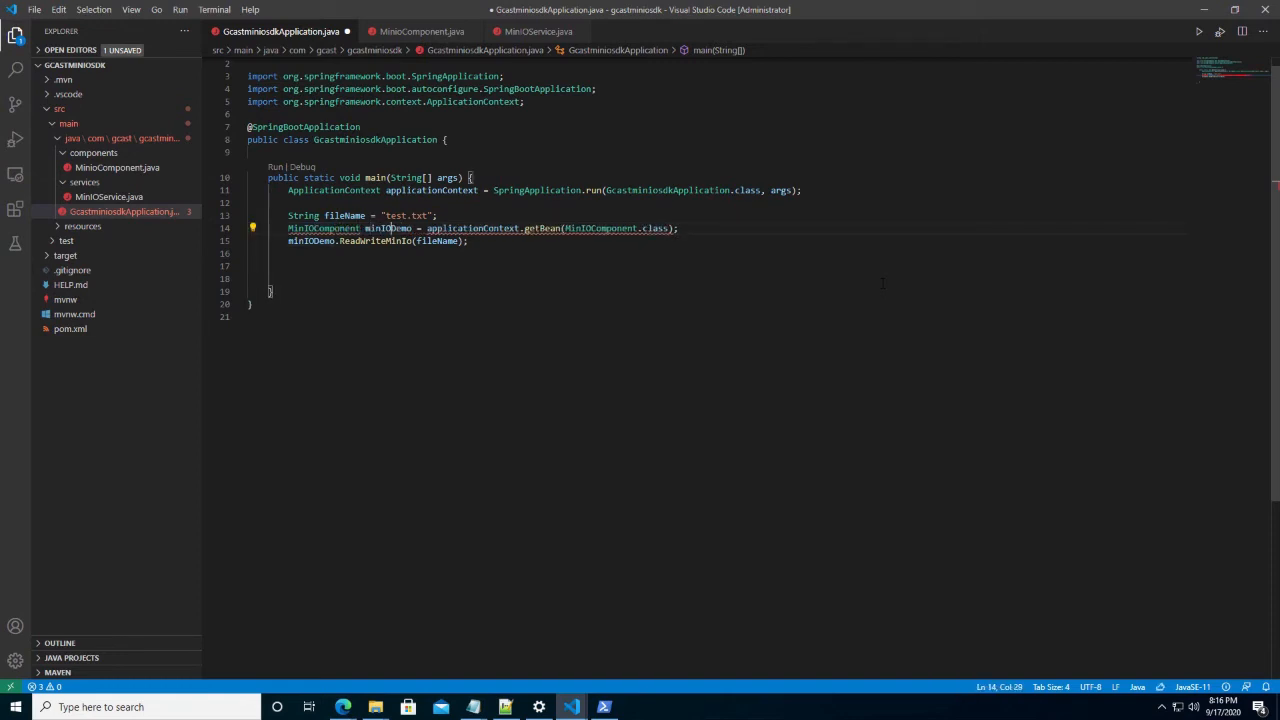
pyautogui.doubleClick(384, 228)
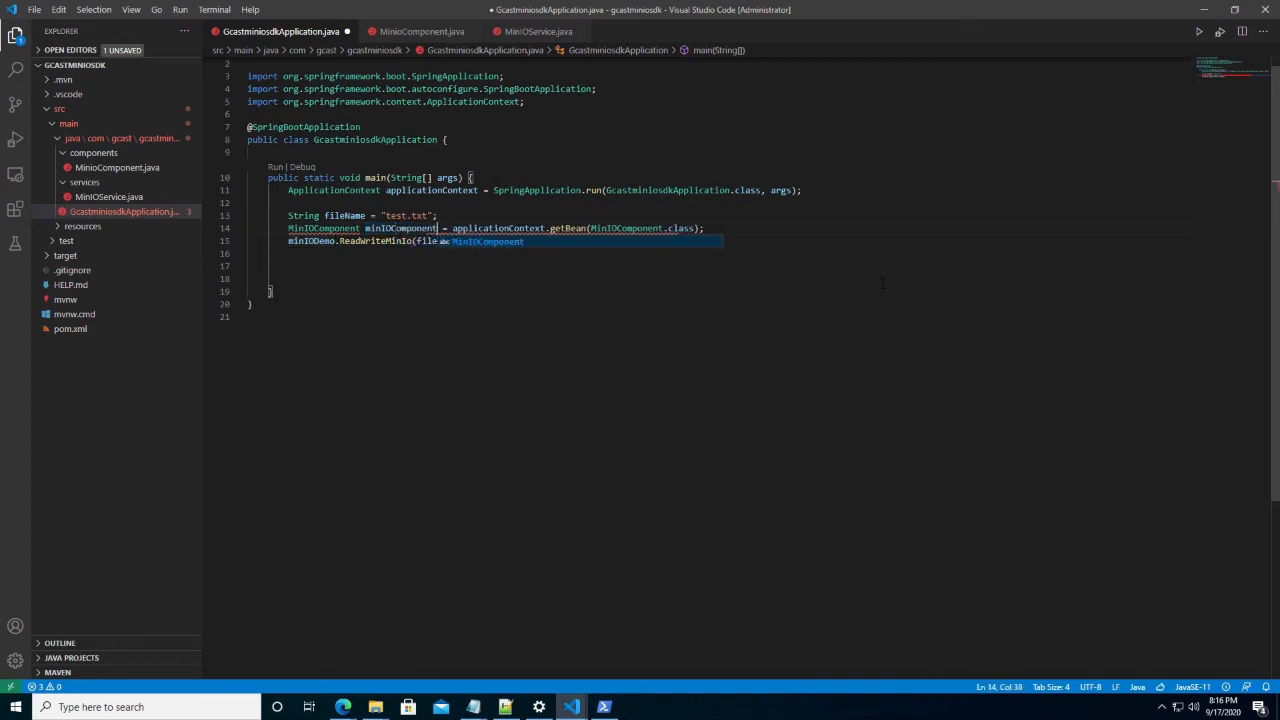
pyautogui.click(420, 32)
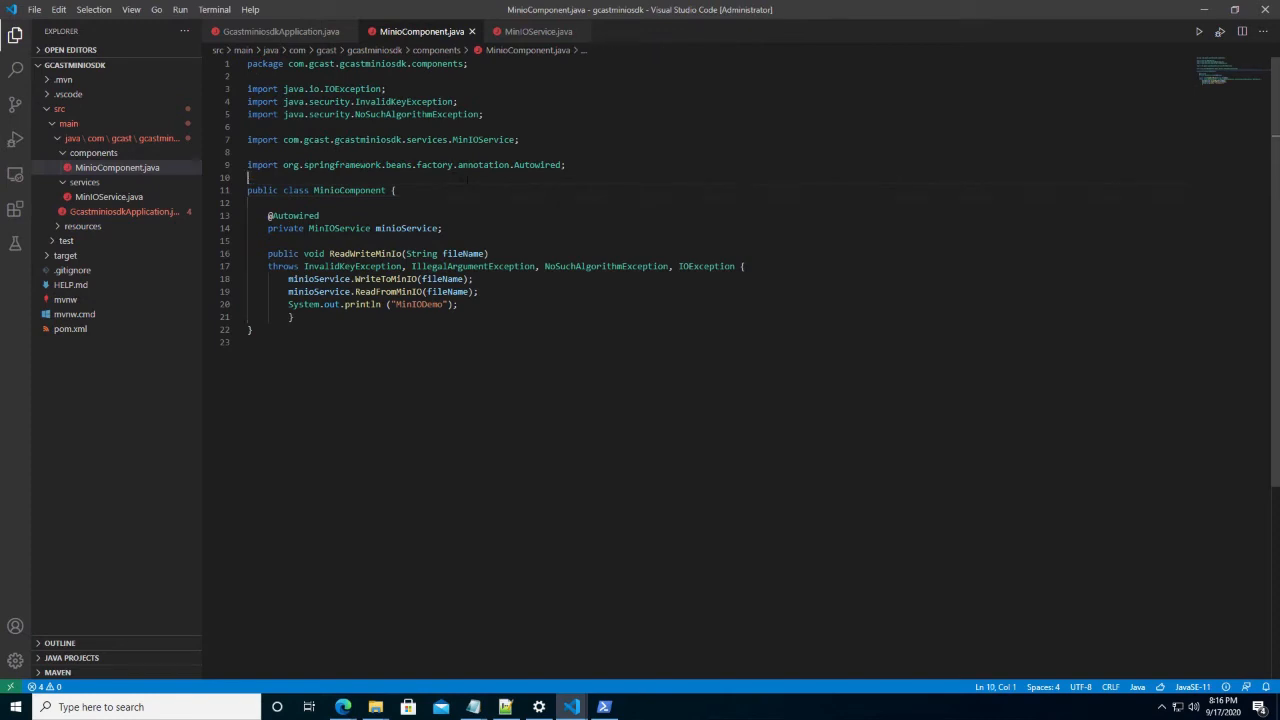
pyautogui.press('Enter')
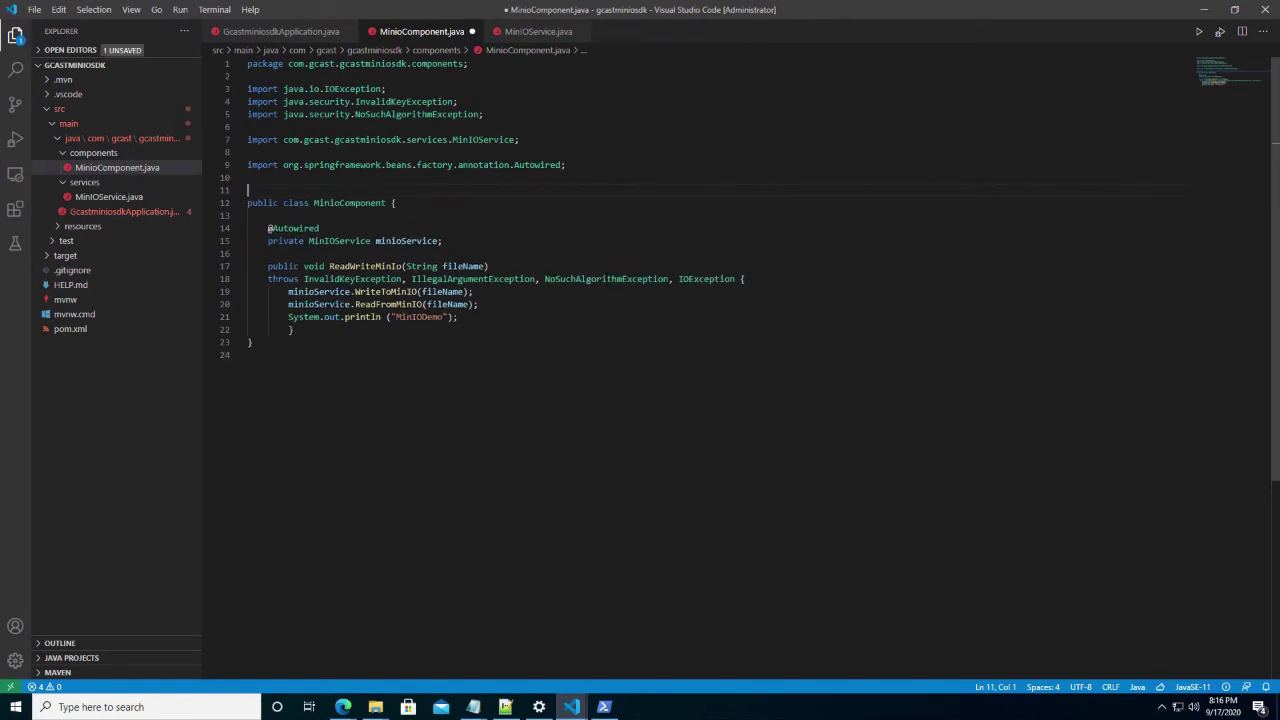
pyautogui.write('@Component')
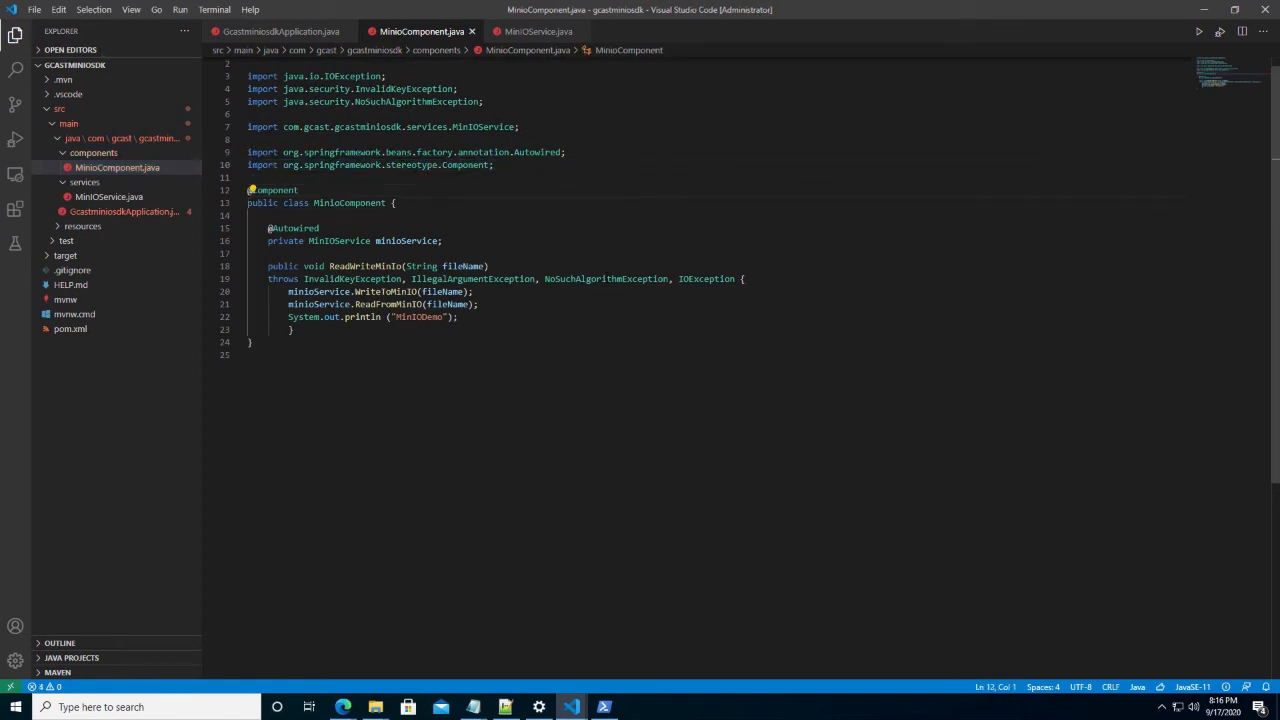
pyautogui.click(280, 32)
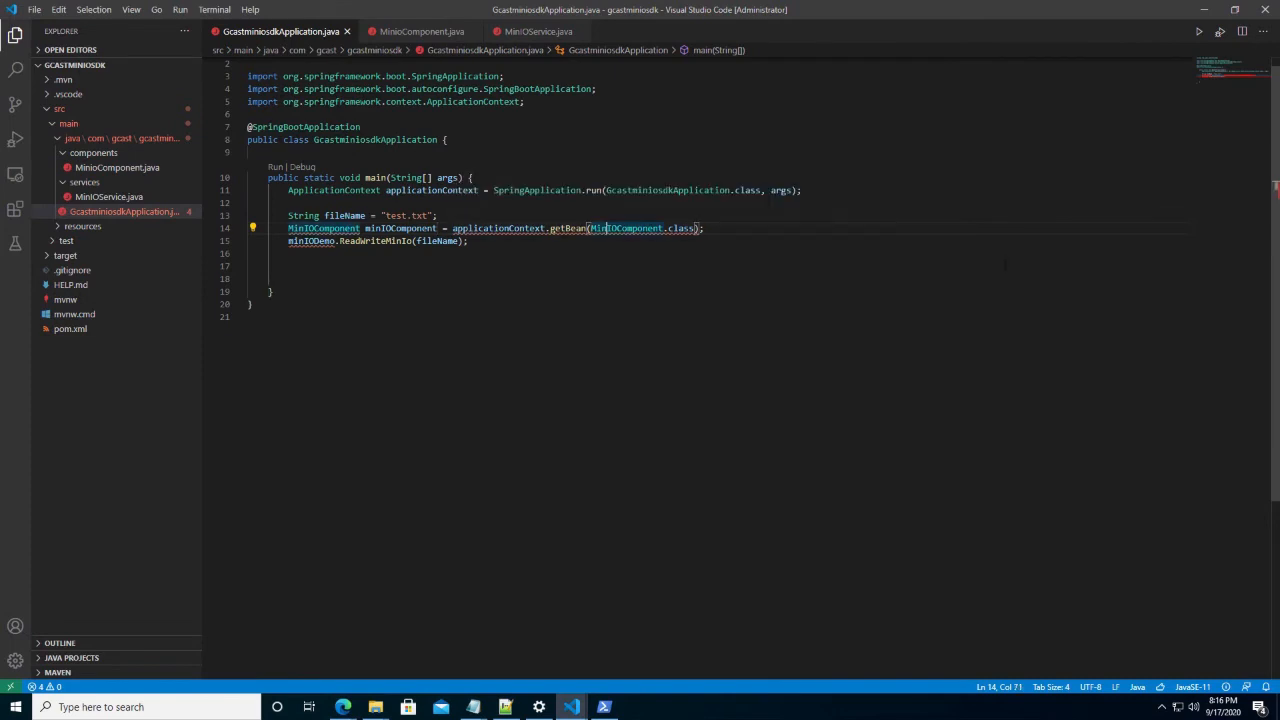
# - Check the exact class spelling MinioComponent and select the name in main's getBean call to correct it
pyautogui.click(252, 228)
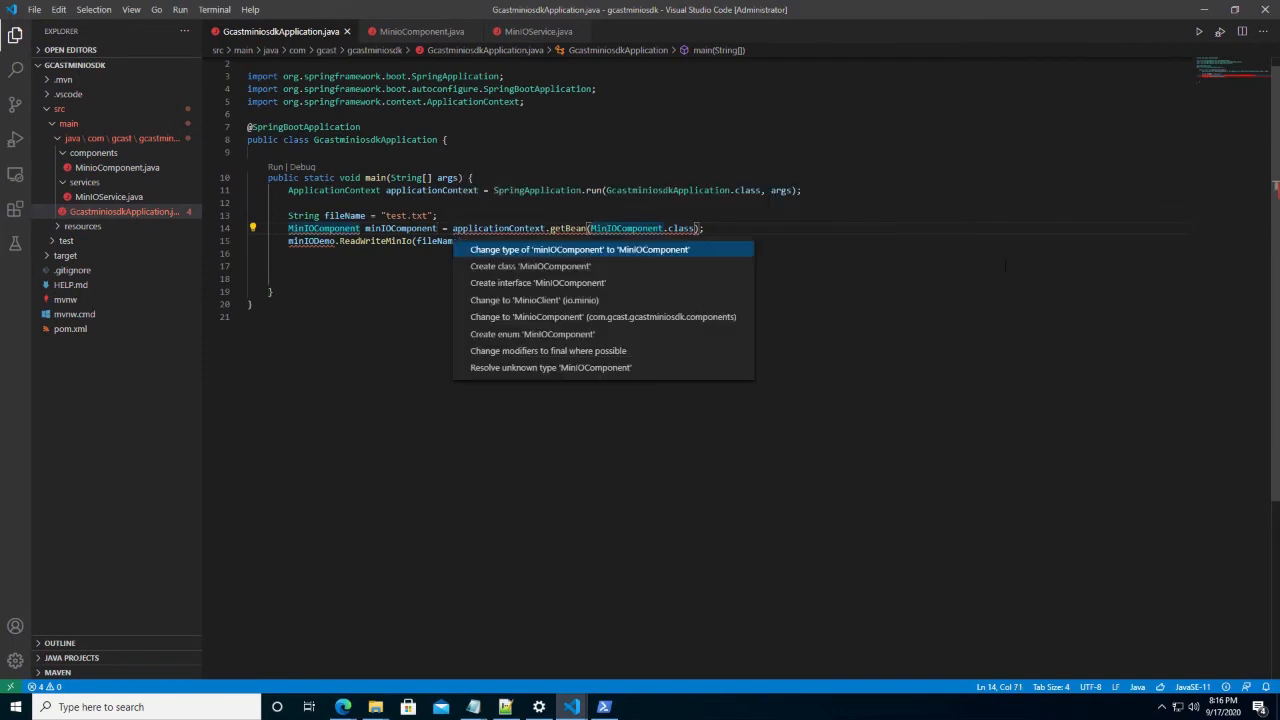
pyautogui.press('Escape')
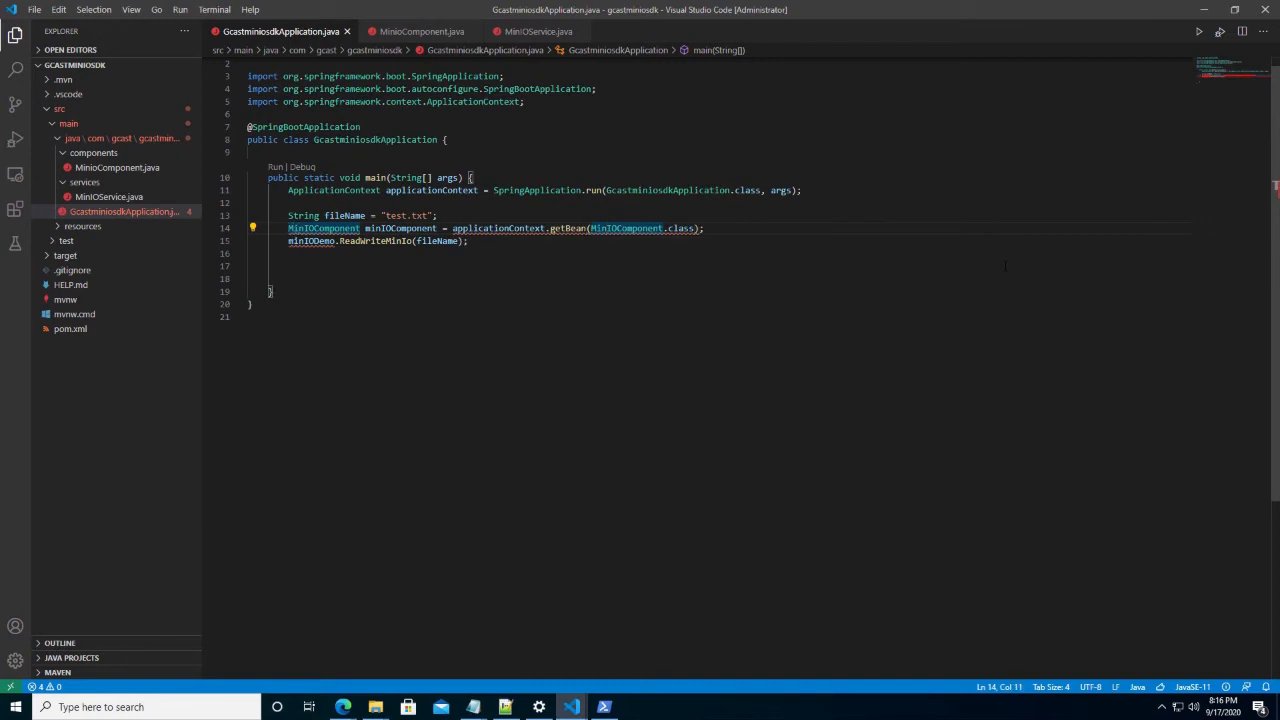
pyautogui.click(452, 32)
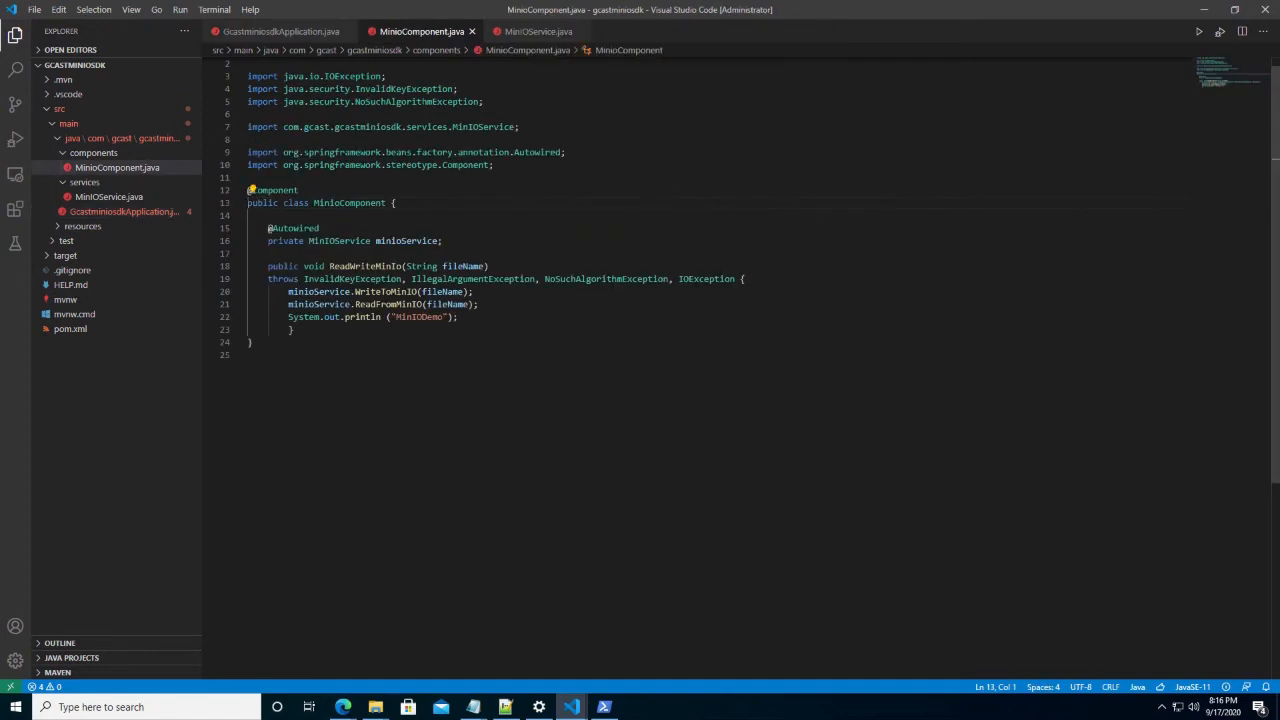
pyautogui.doubleClick(348, 202)
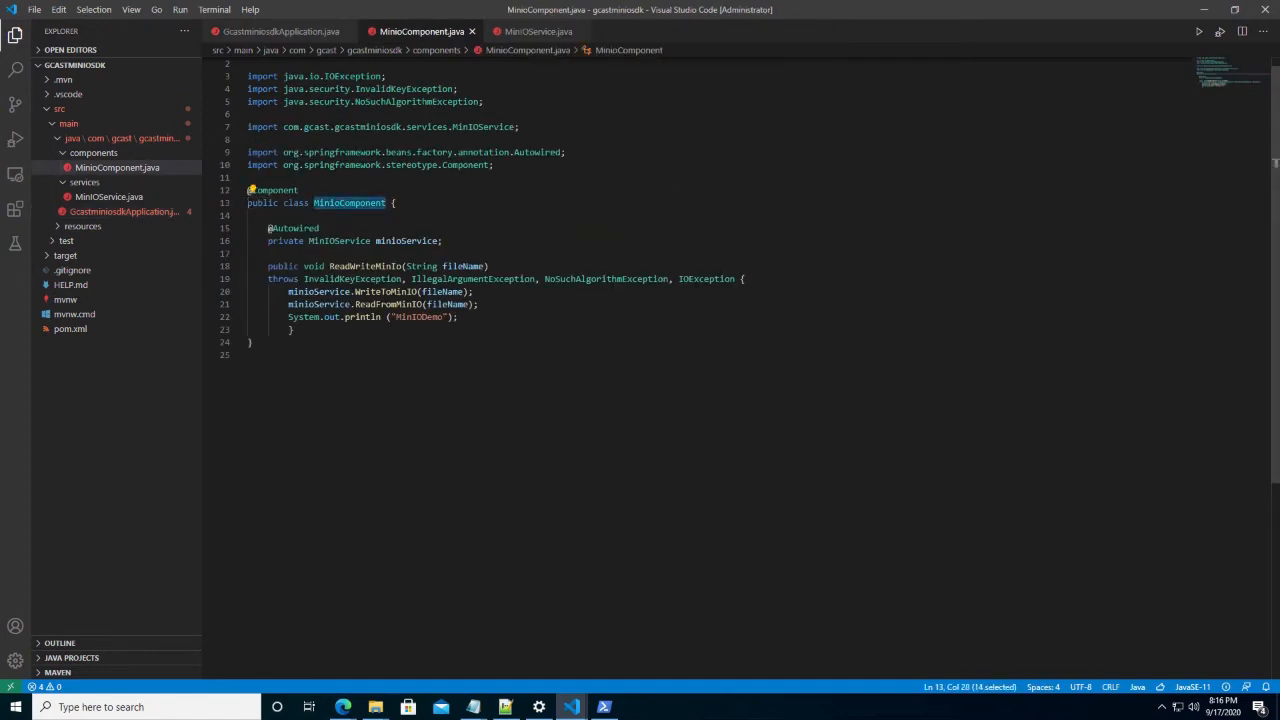
pyautogui.click(272, 32)
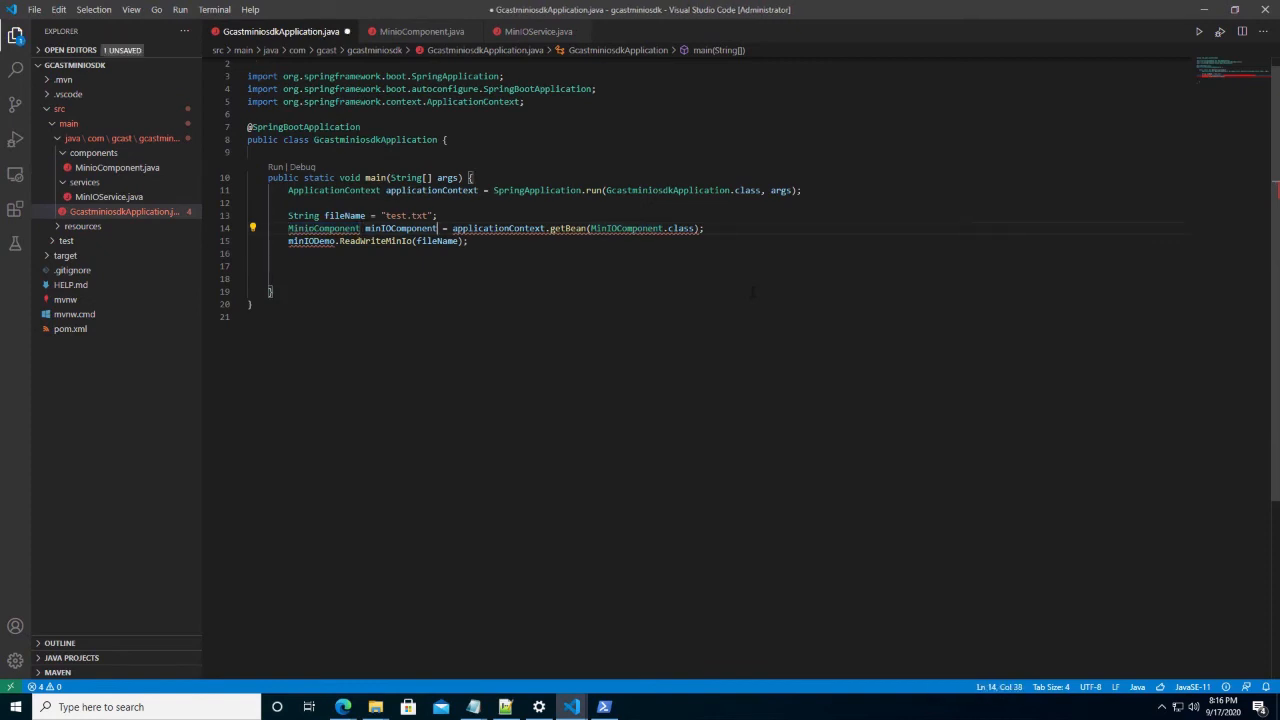
pyautogui.doubleClick(628, 228)
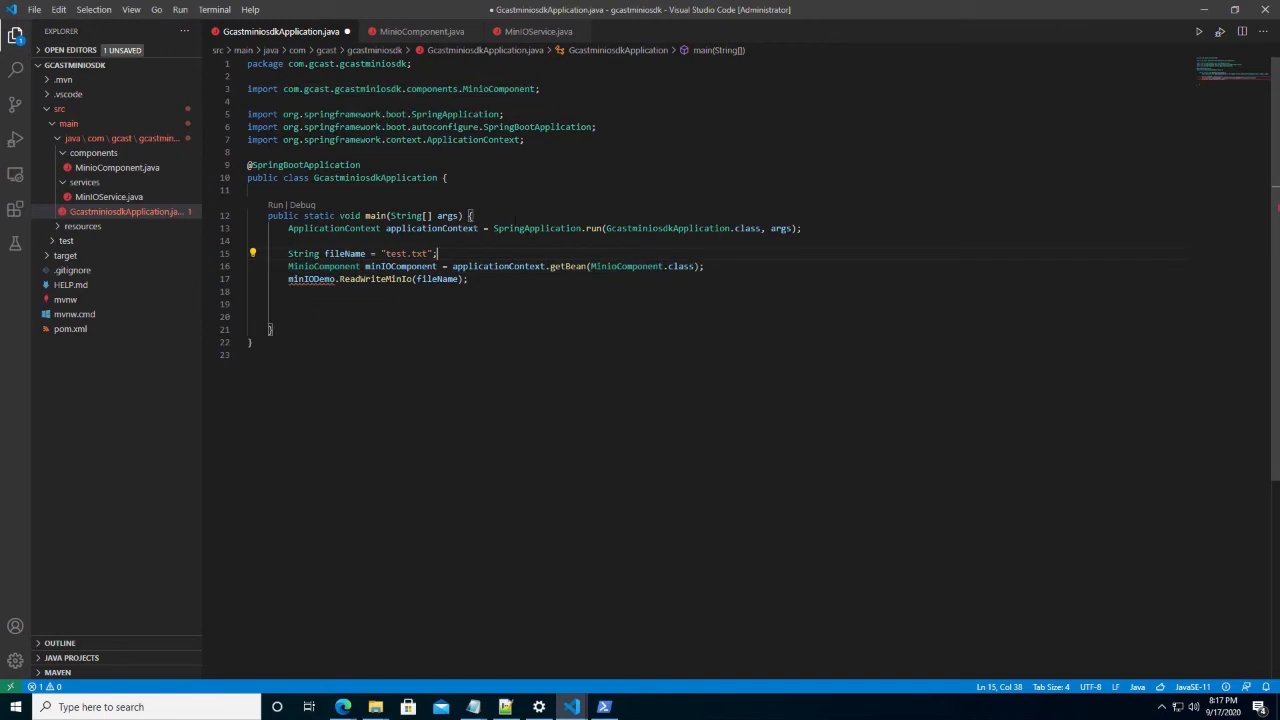
# - Write the call minIOComponent.ReadWriteMinIO(fileName); in main on a new line
pyautogui.doubleClick(432, 228)
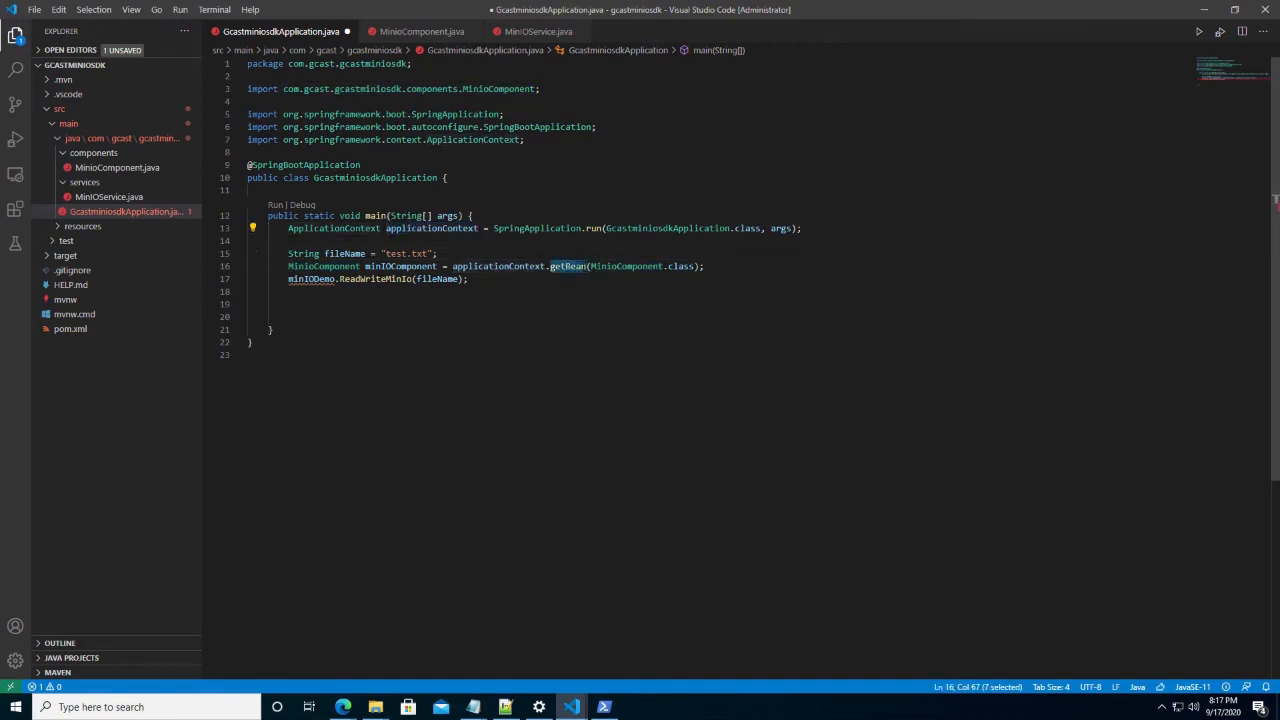
pyautogui.moveTo(628, 266)
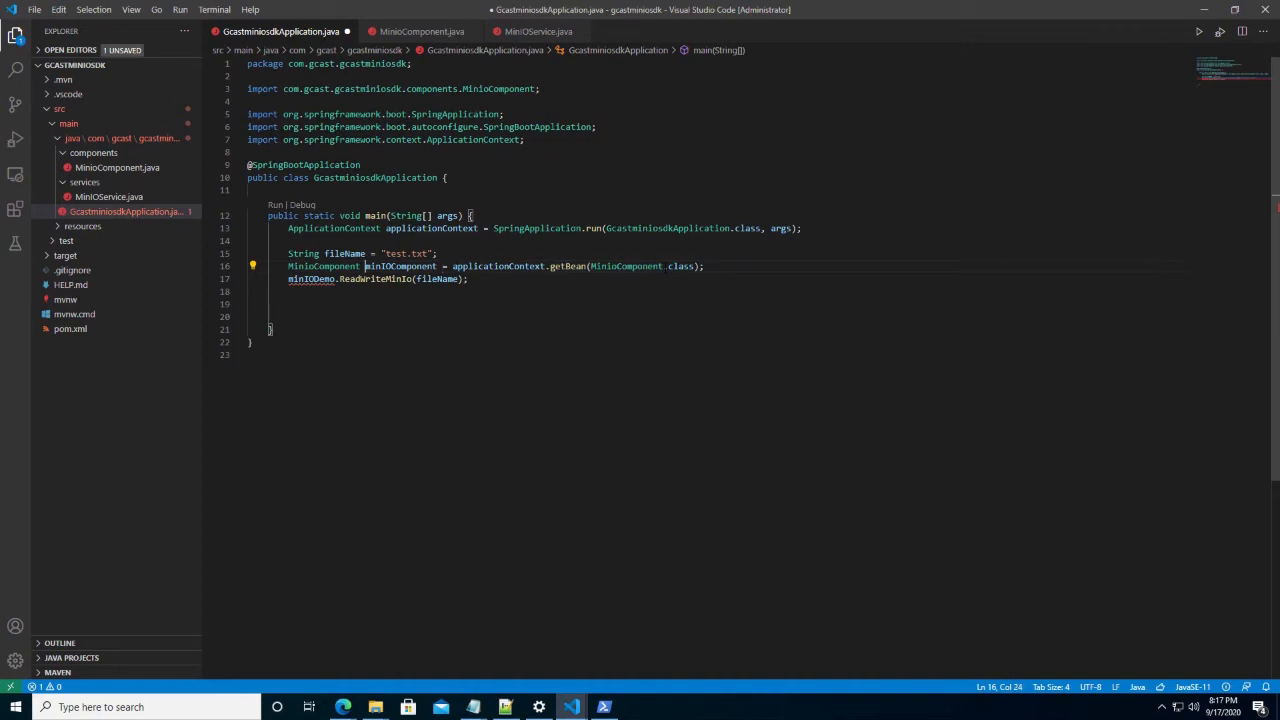
pyautogui.click(440, 32)
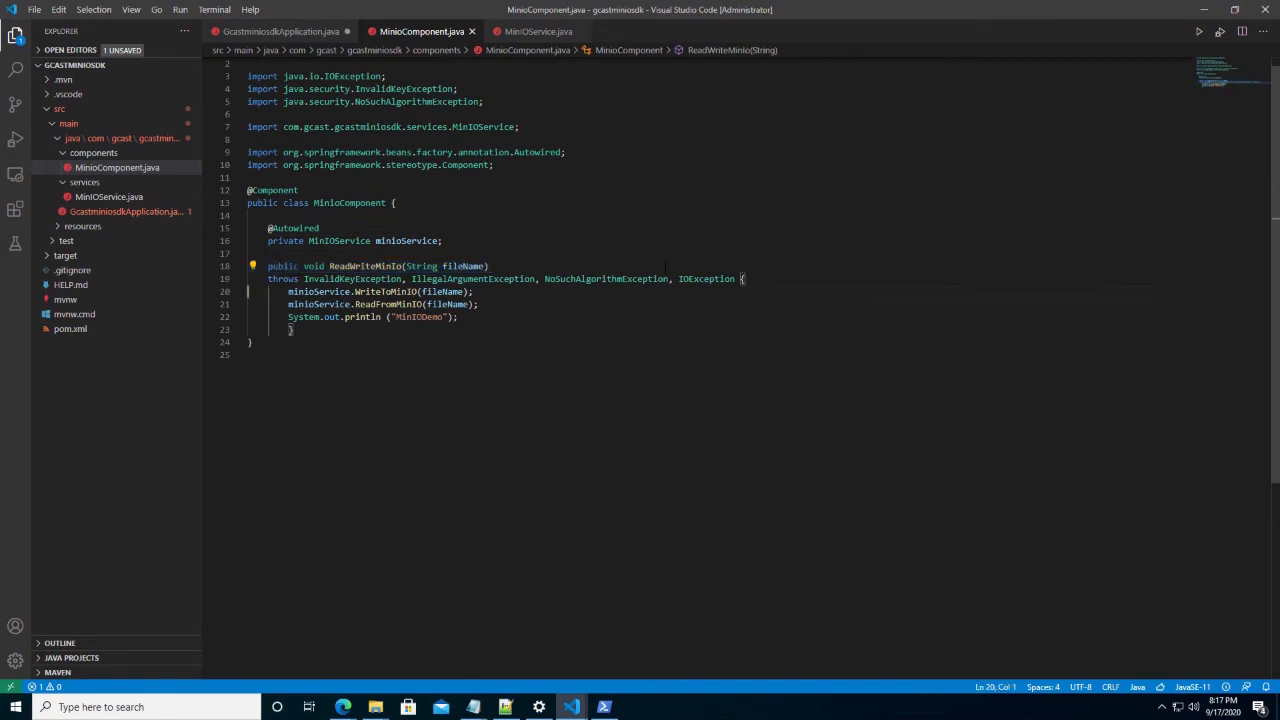
pyautogui.click(290, 32)
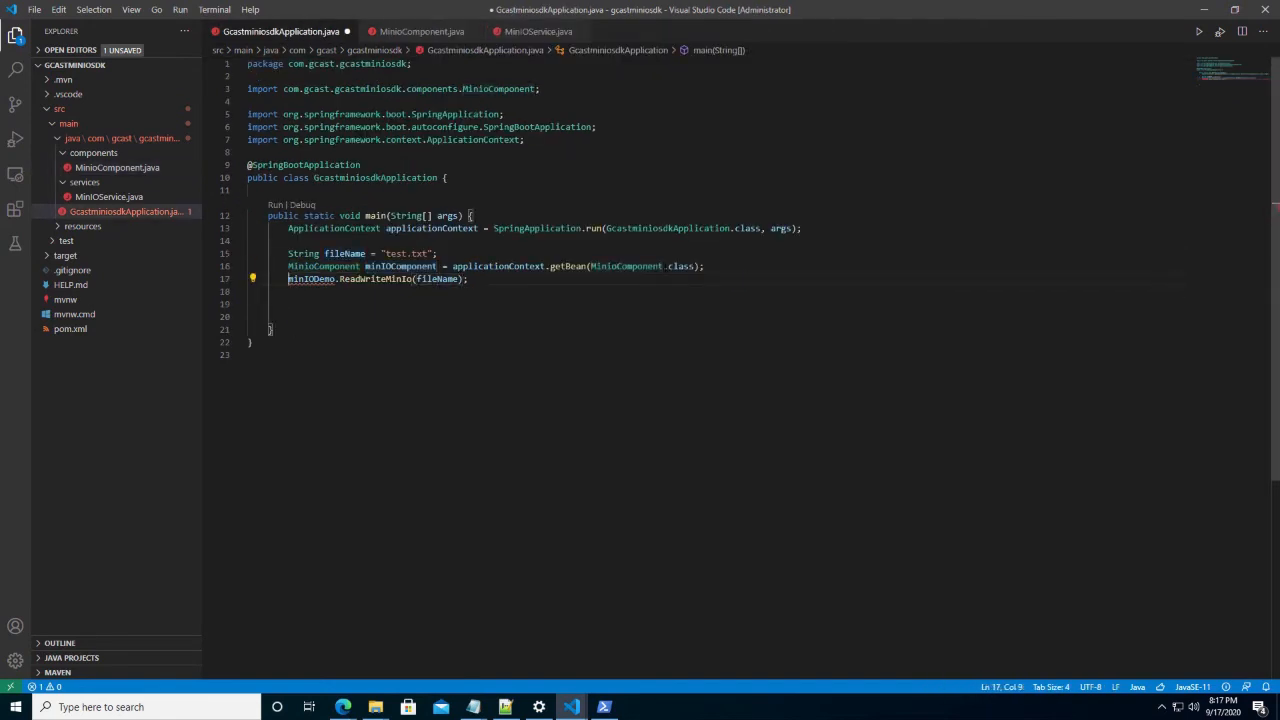
pyautogui.press('Enter')
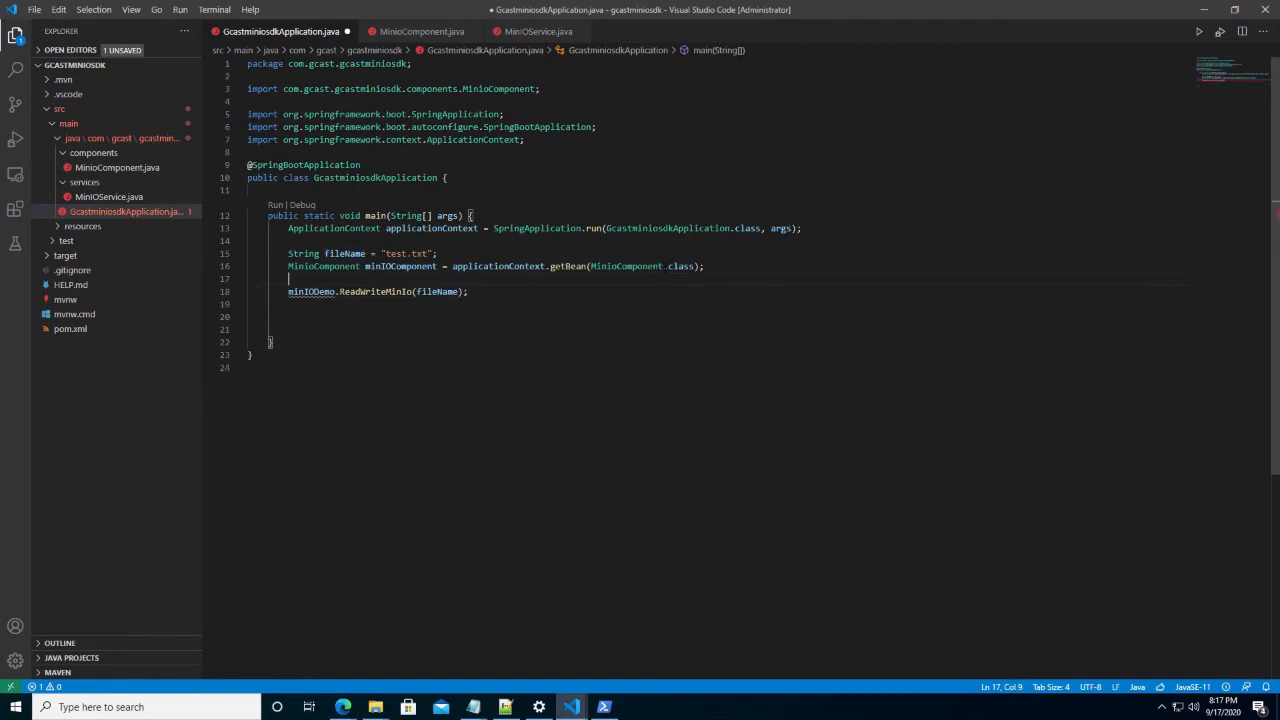
pyautogui.write('MinioComponent')
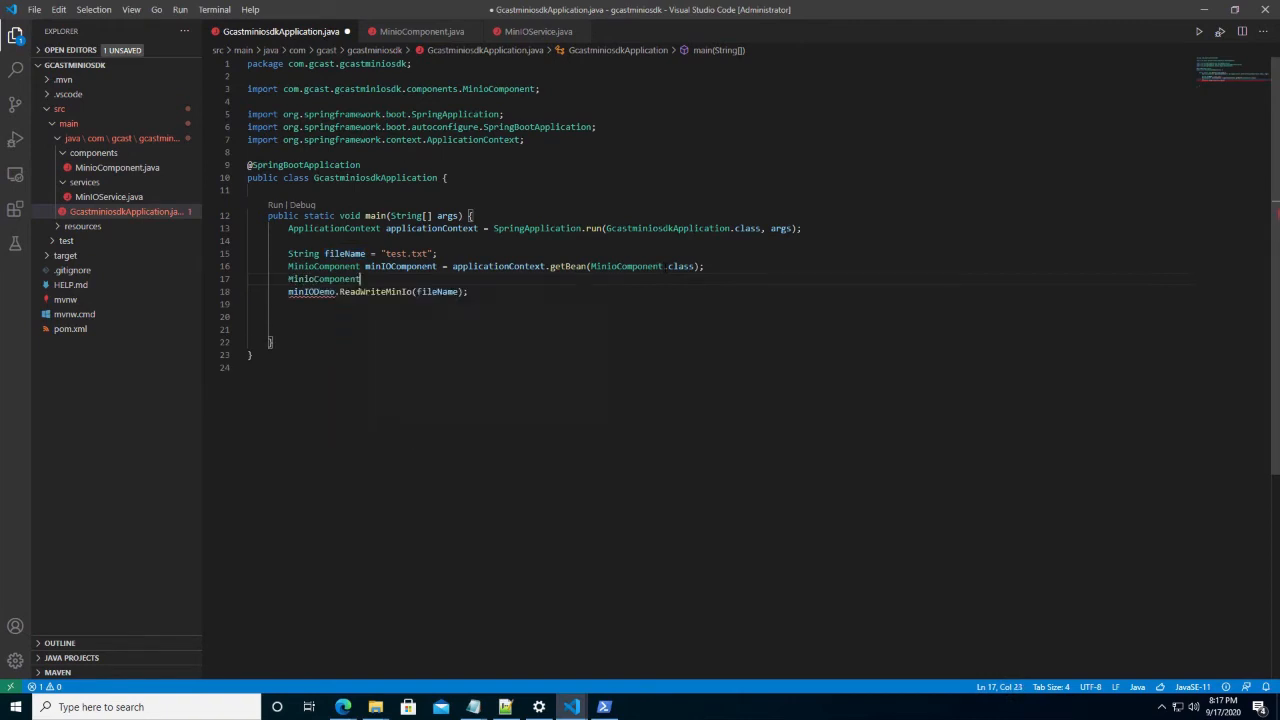
pyautogui.write('.R')
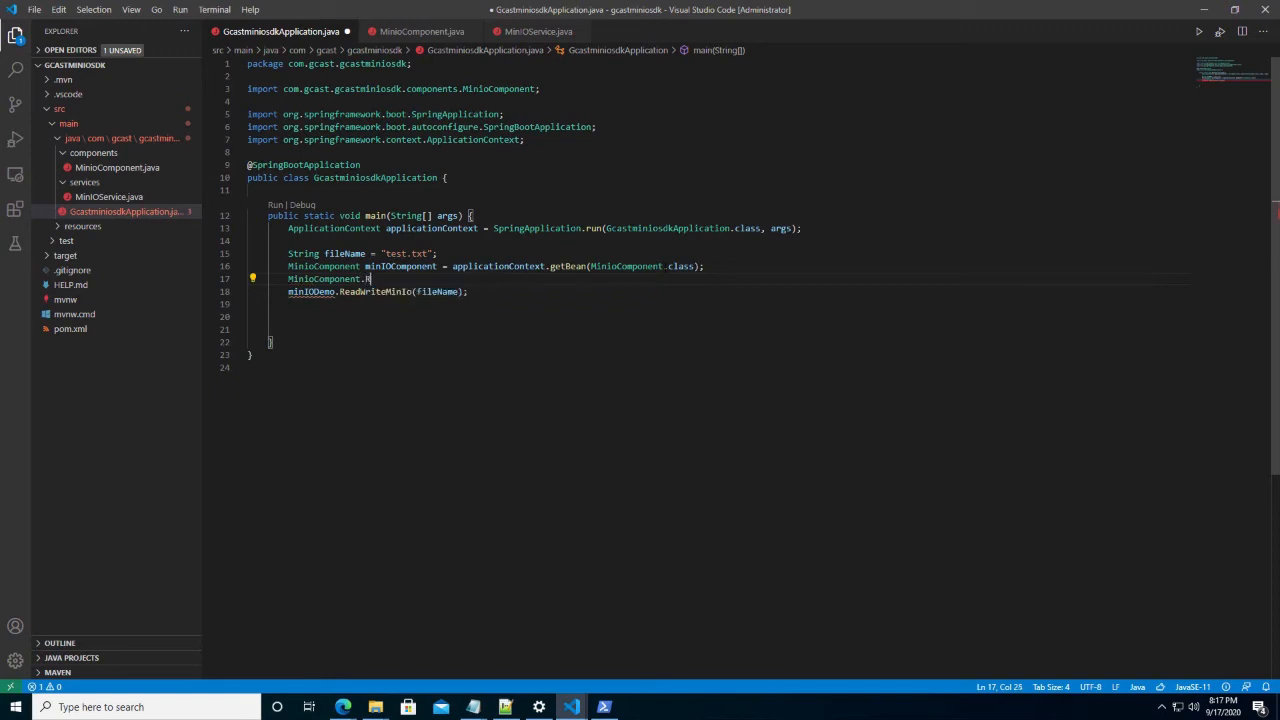
pyautogui.write('ReadWrite')
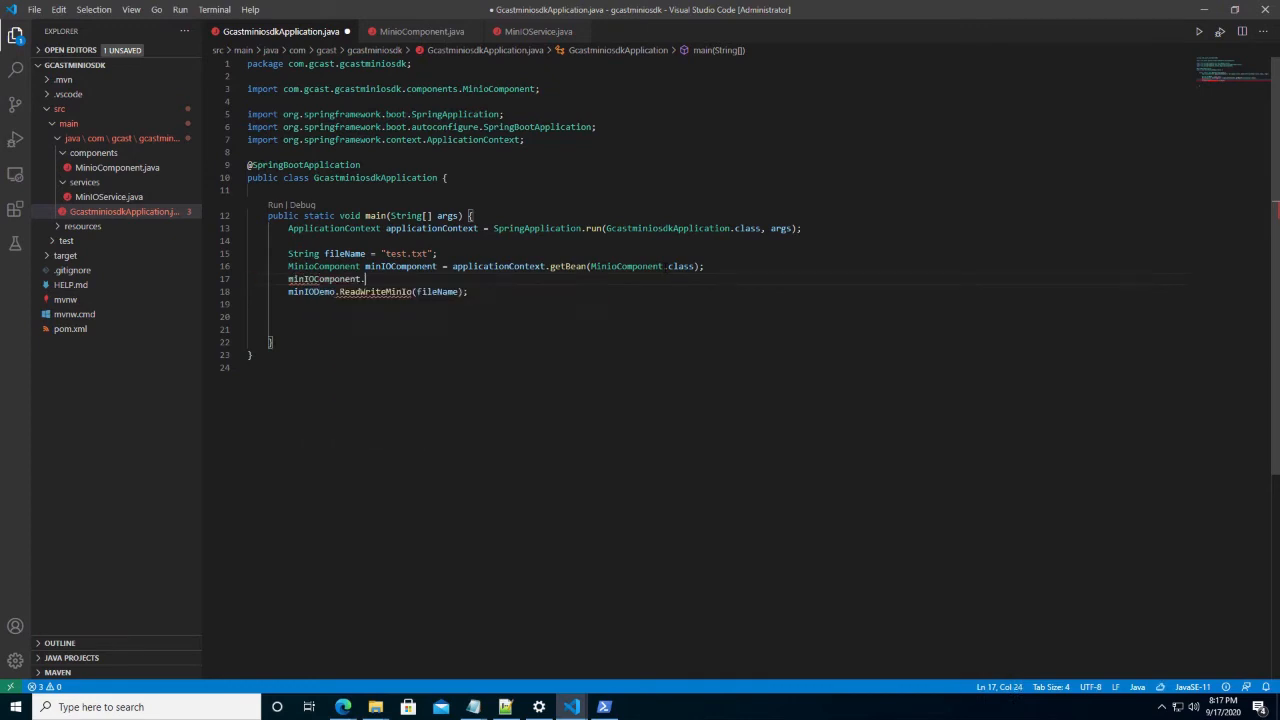
pyautogui.write('ReadWriteMinIO(fileName);')
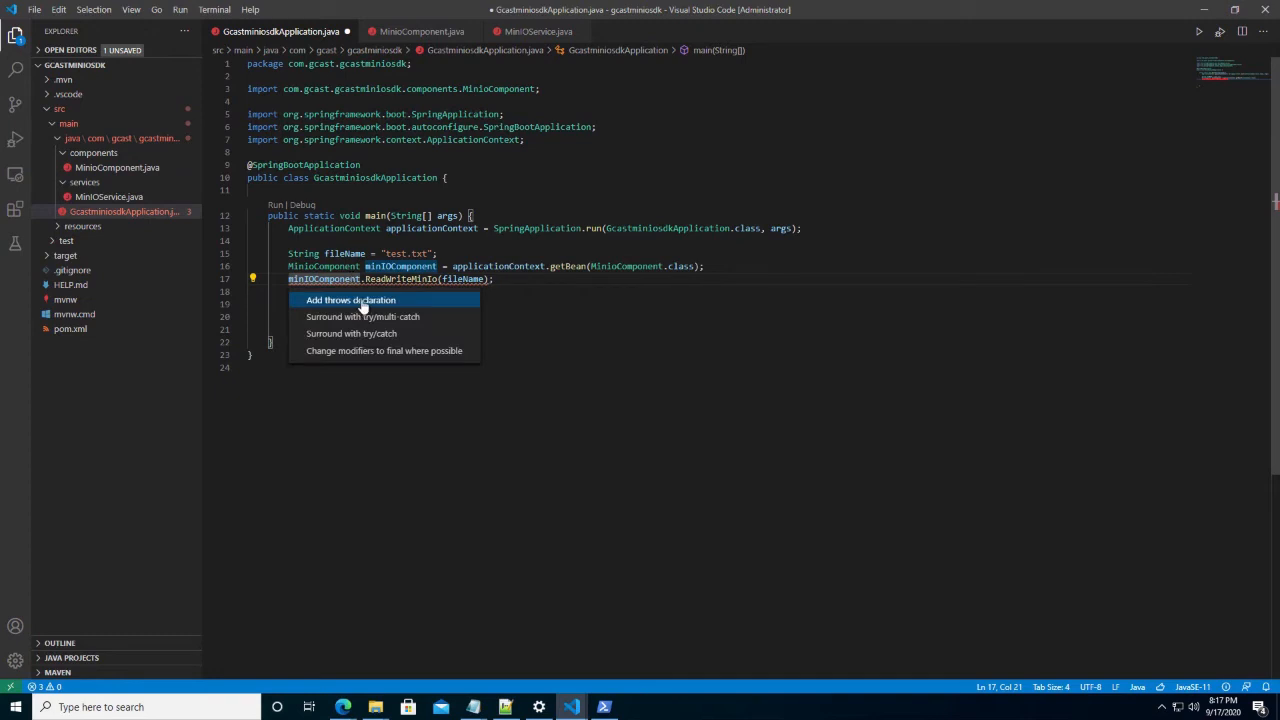
# - Add the throws declaration to main and start the System.out.println("Done") line
pyautogui.click(352, 300)
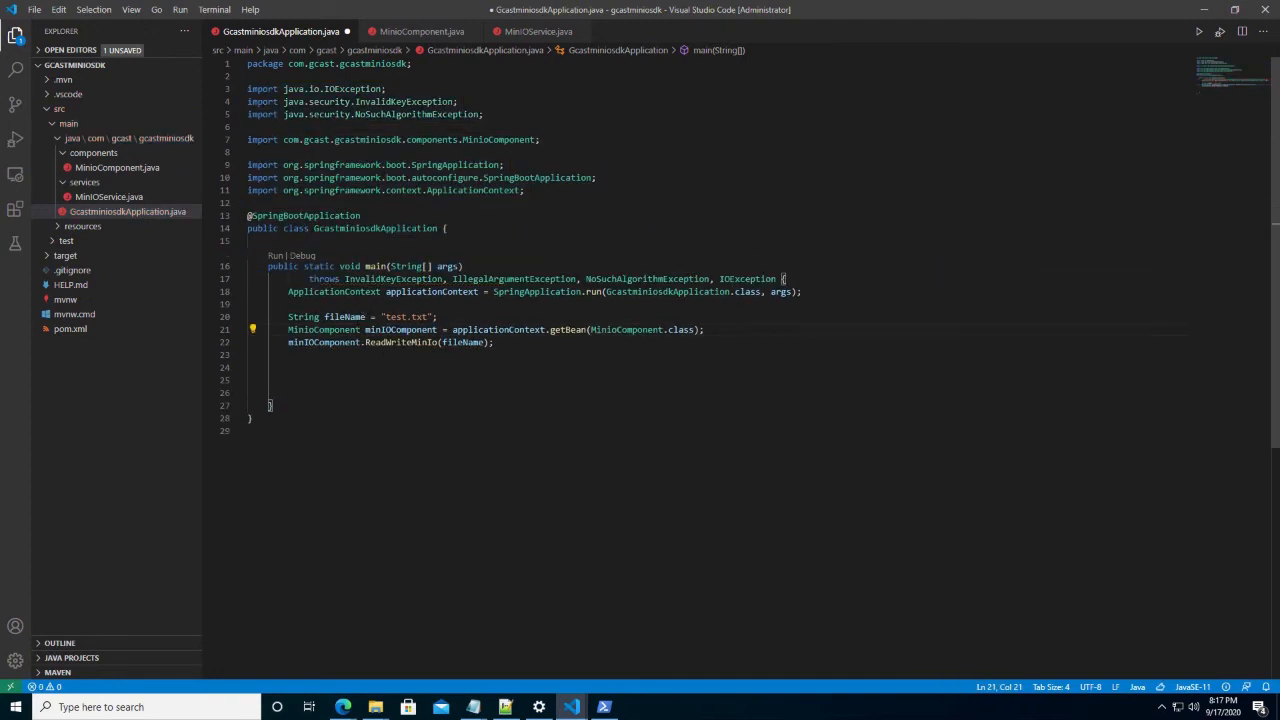
pyautogui.doubleClick(404, 342)
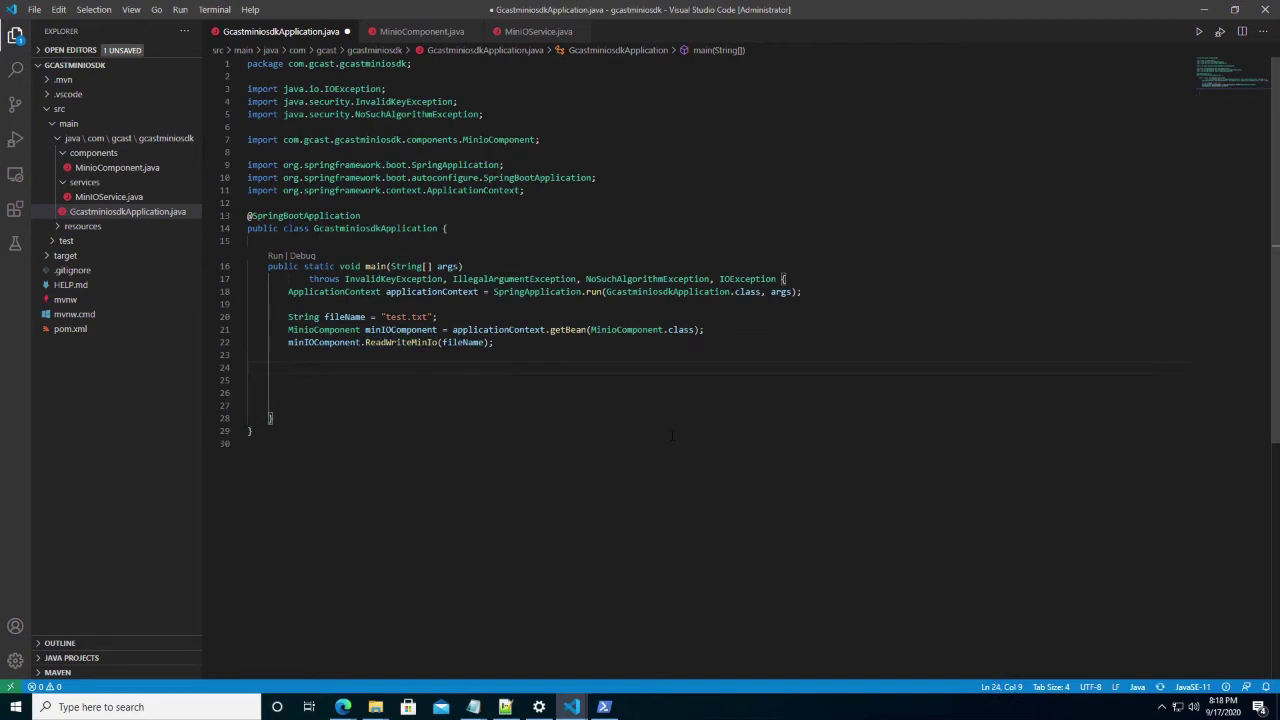
pyautogui.write('stem.out.println ("Done");')
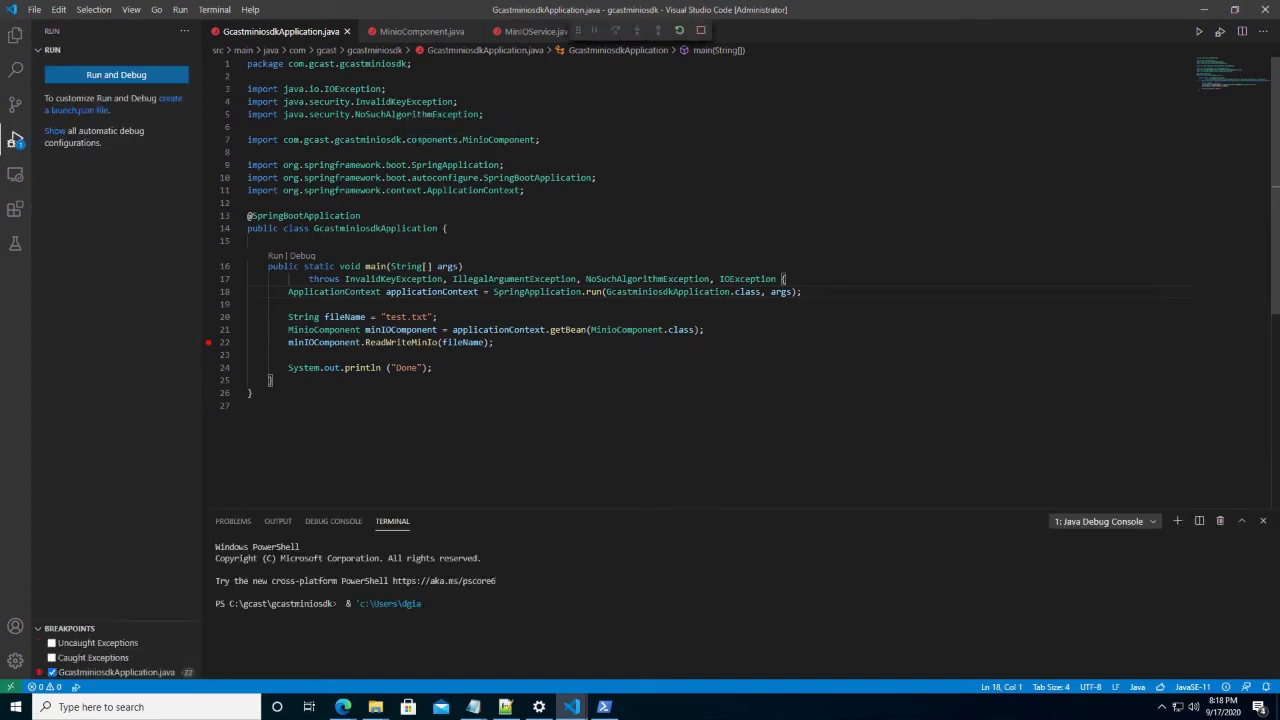
# - Run the app, which fails on the missing MinIOService bean, and reopen MinioComponent.java
pyautogui.click(116, 74)
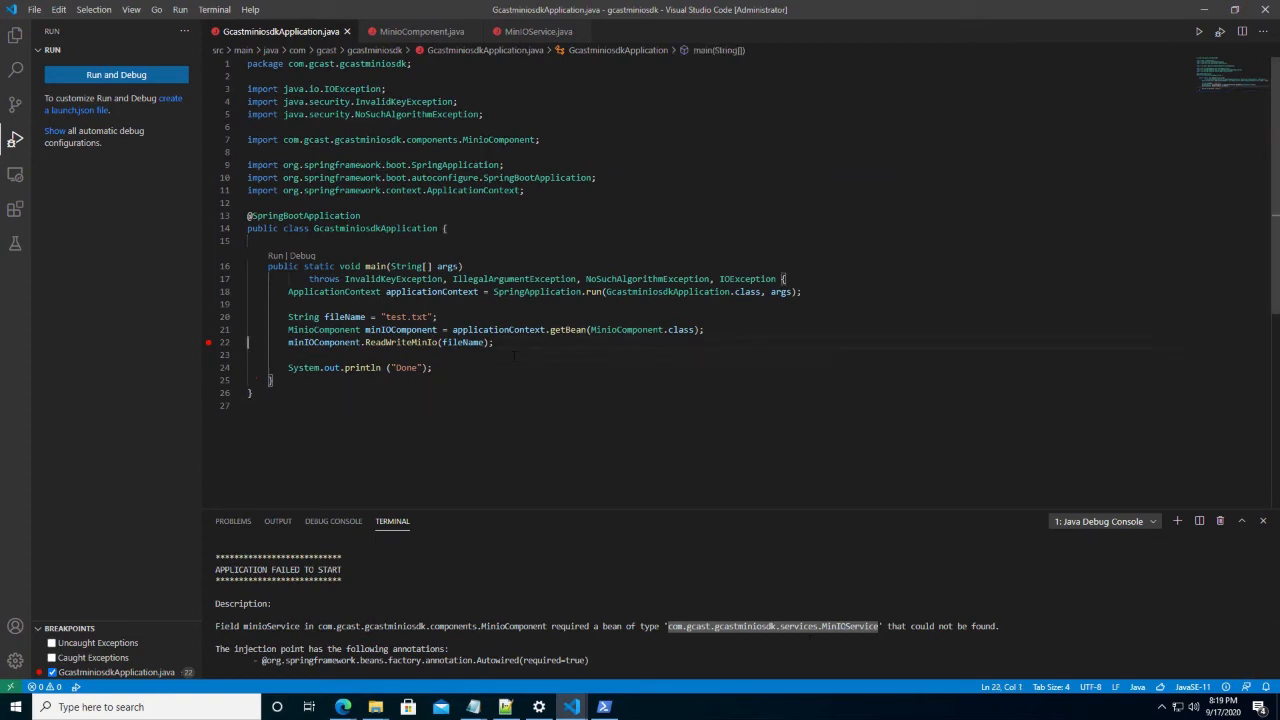
pyautogui.click(440, 32)
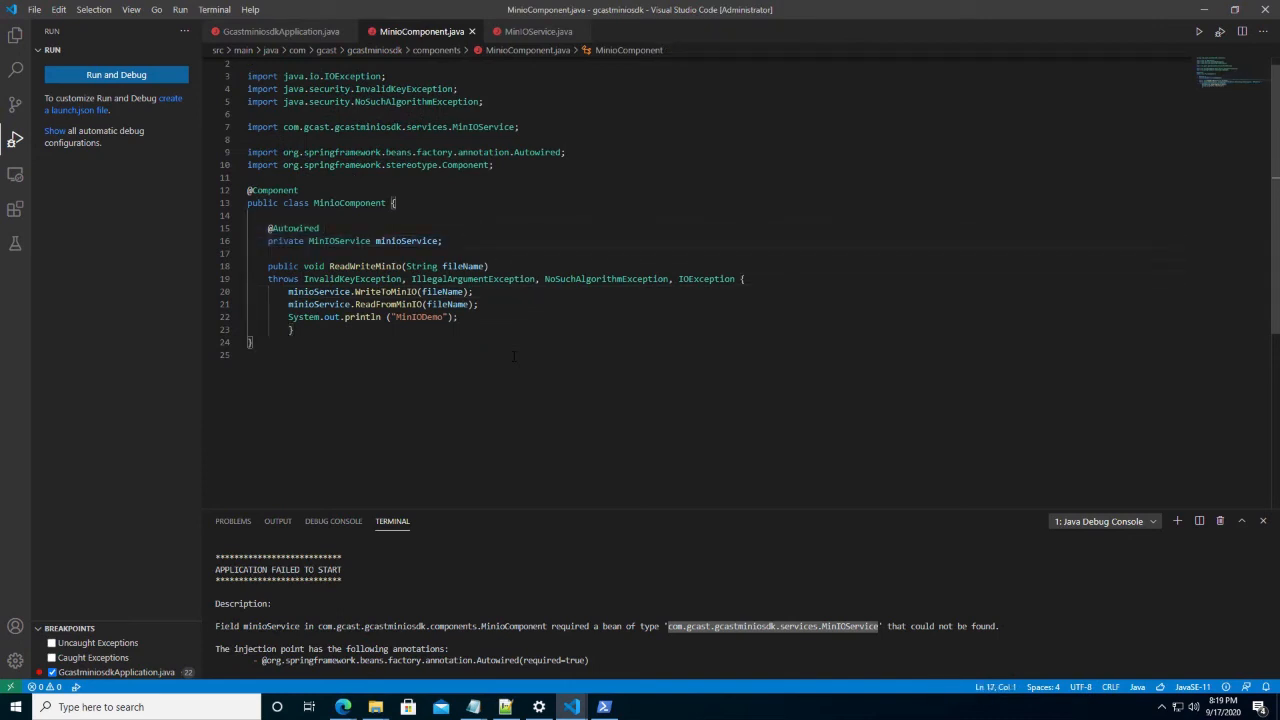
pyautogui.click(310, 240)
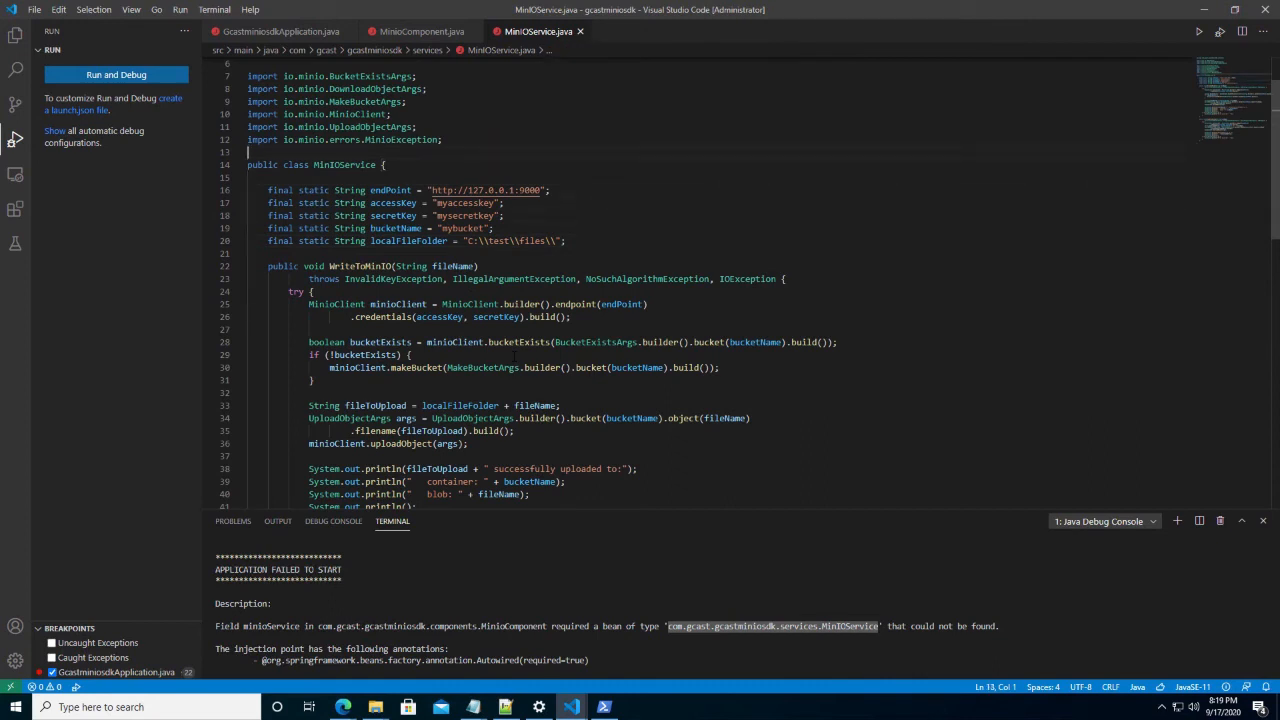
pyautogui.write('@Service')
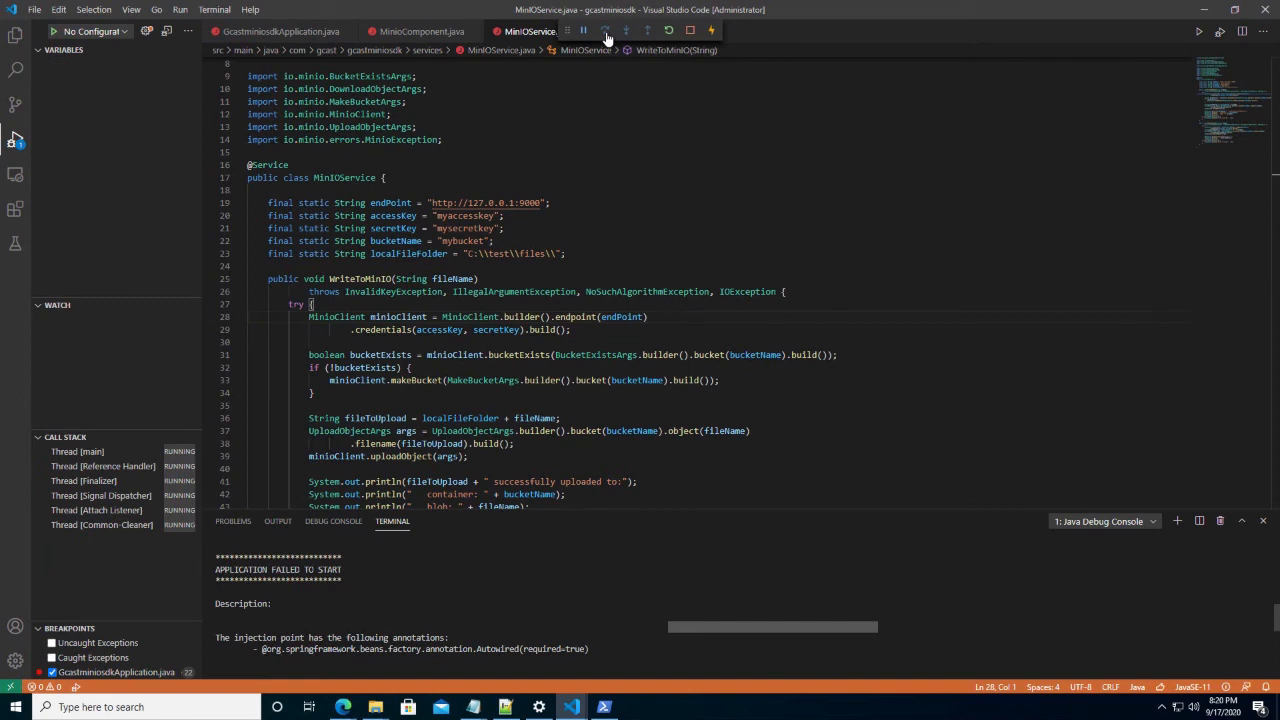
# - Step through WriteToMinIO: build the MinioClient, see bucketExists return false, and create the bucket
pyautogui.click(620, 30)
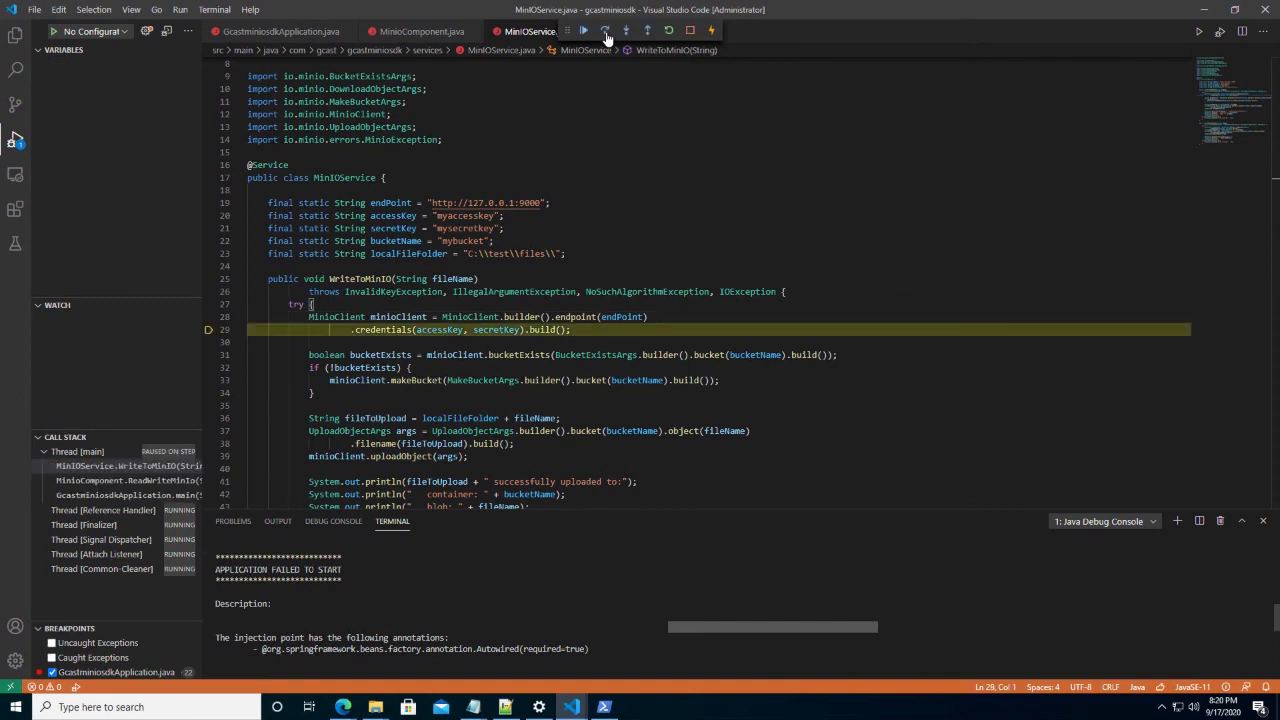
pyautogui.click(558, 32)
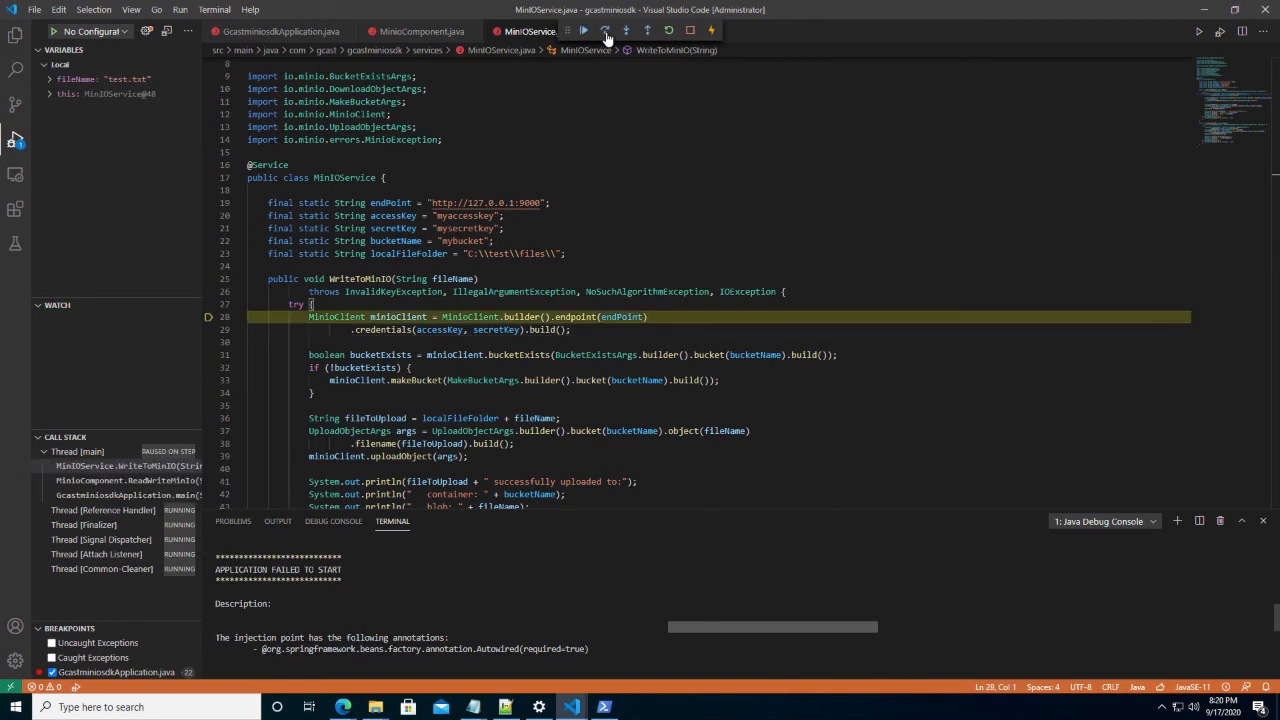
pyautogui.click(608, 30)
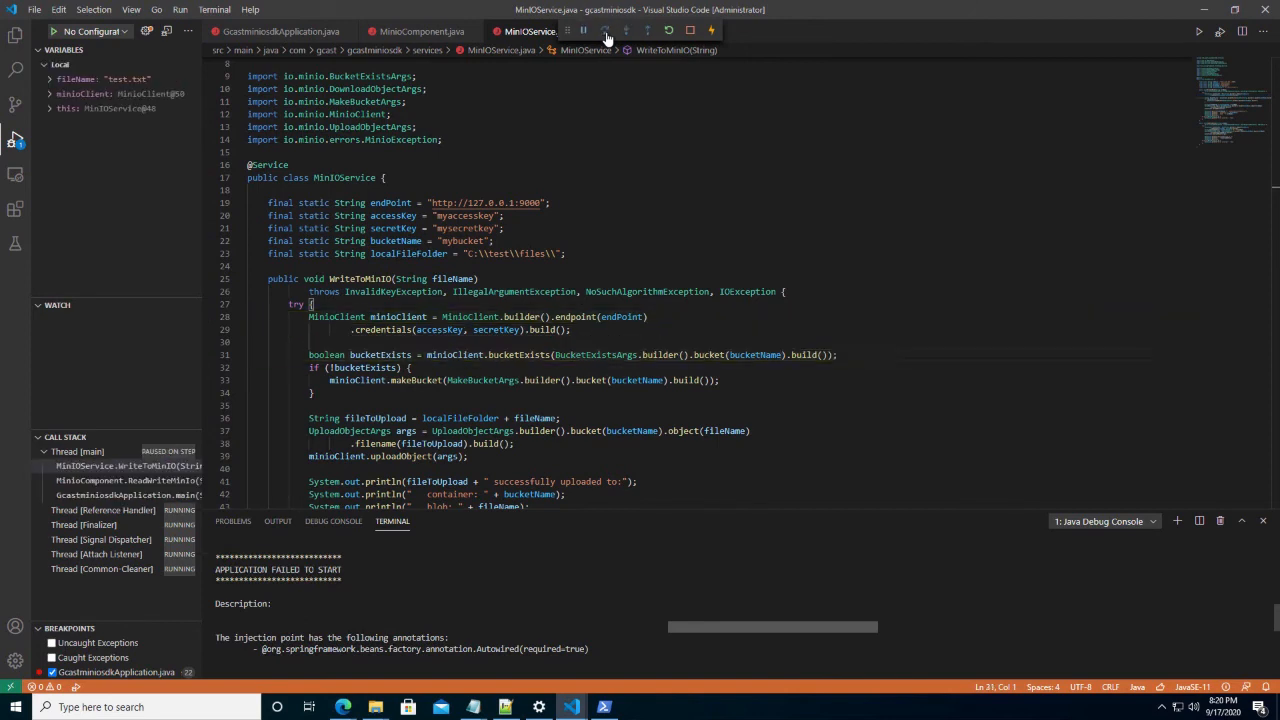
pyautogui.click(602, 30)
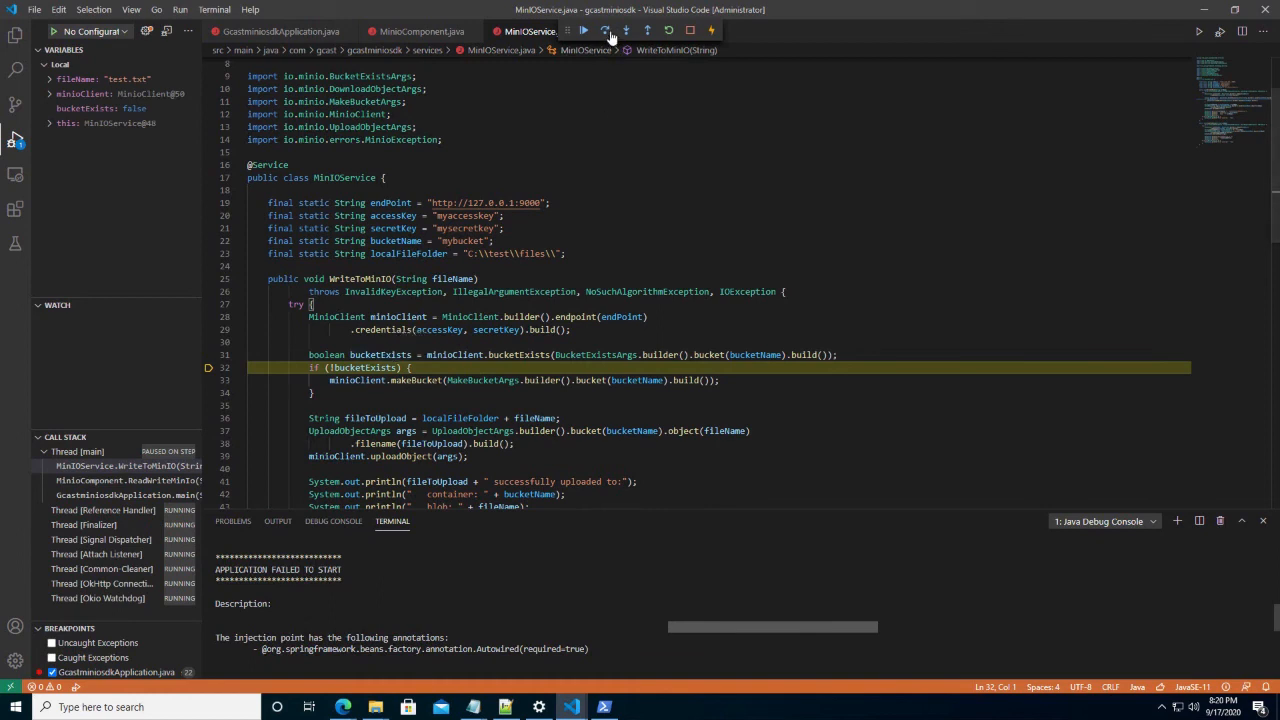
pyautogui.click(612, 30)
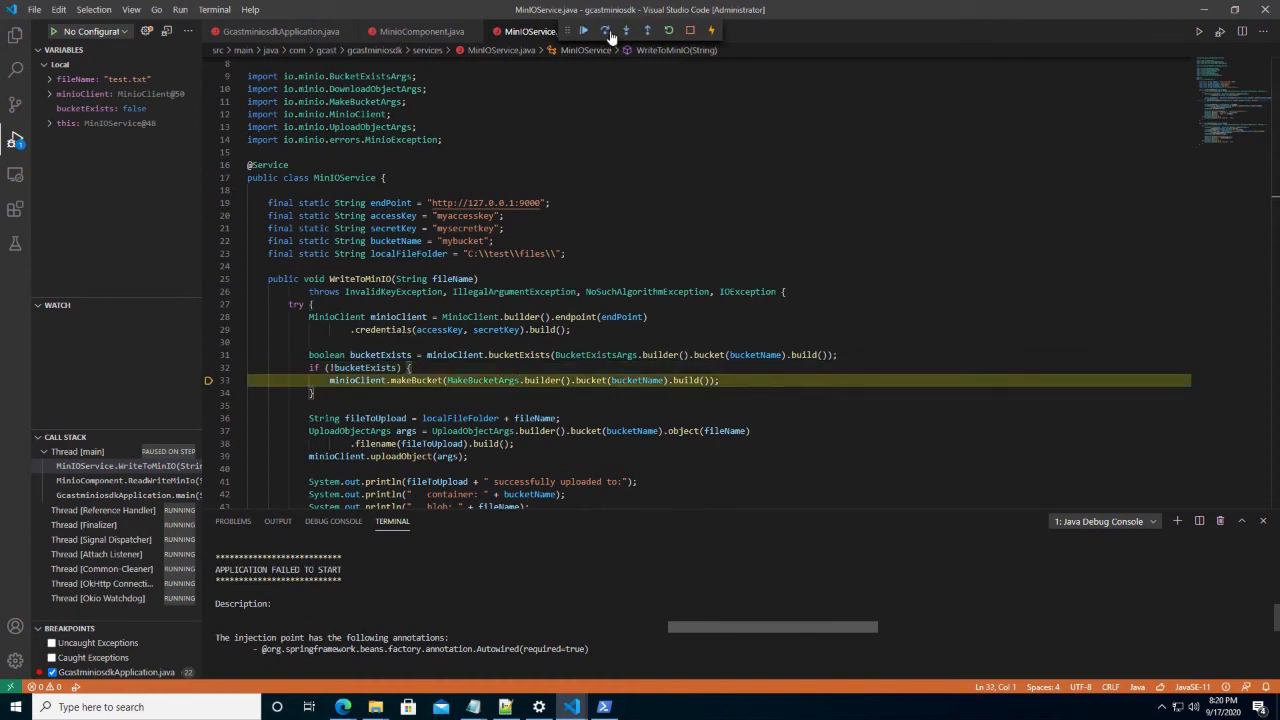
pyautogui.click(608, 30)
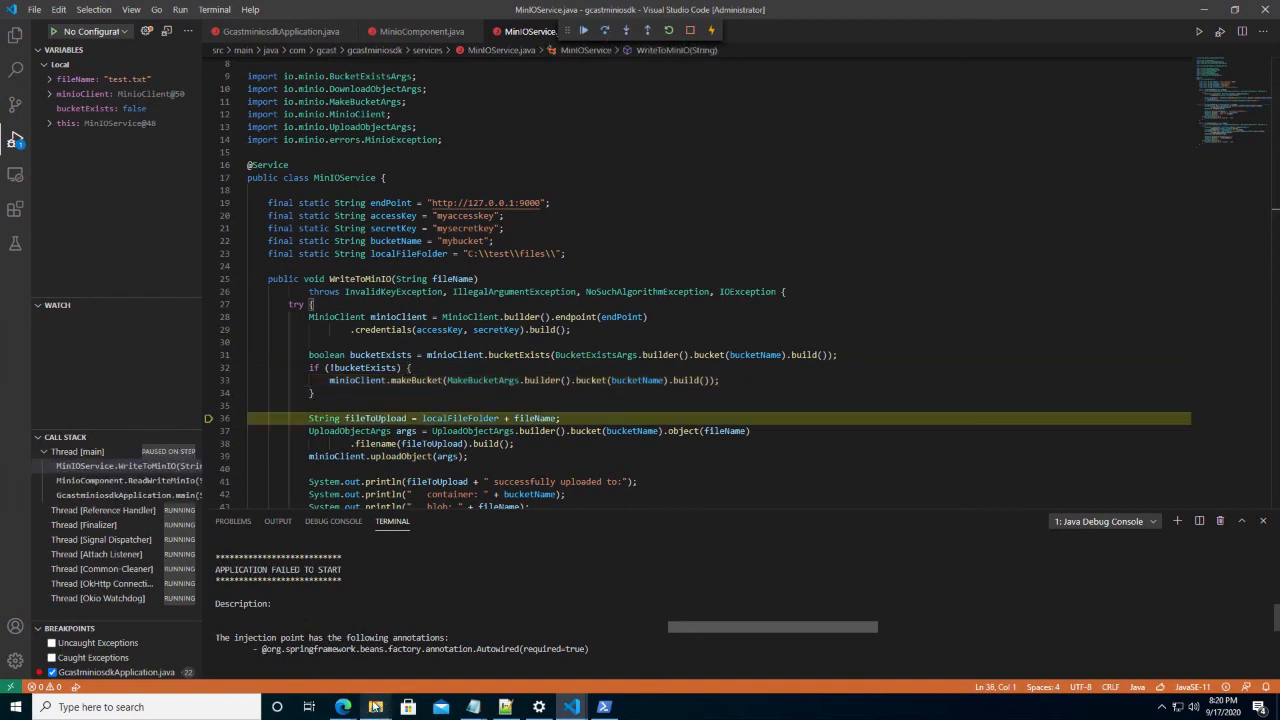
# - Switch over to the Microsoft Edge browser
pyautogui.click(344, 708)
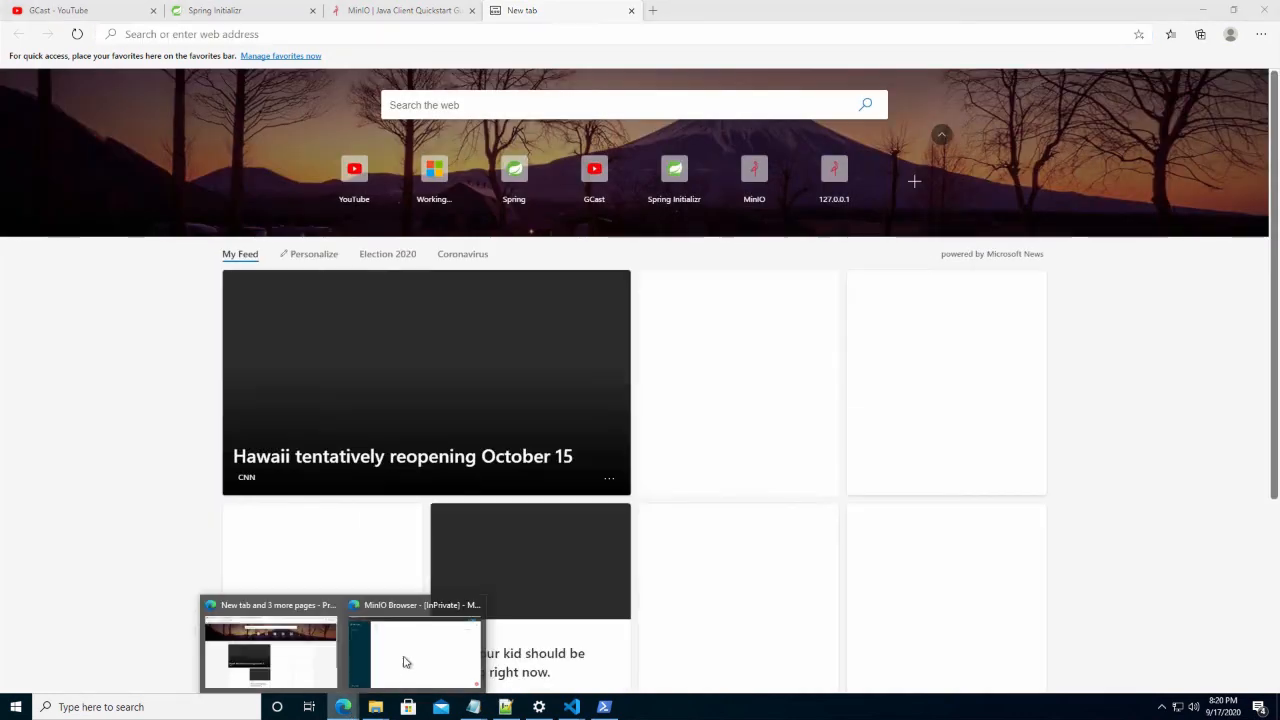
# - Reload the MinIO Browser page, see the new mybucket listed, and return to the debugger
pyautogui.click(436, 650)
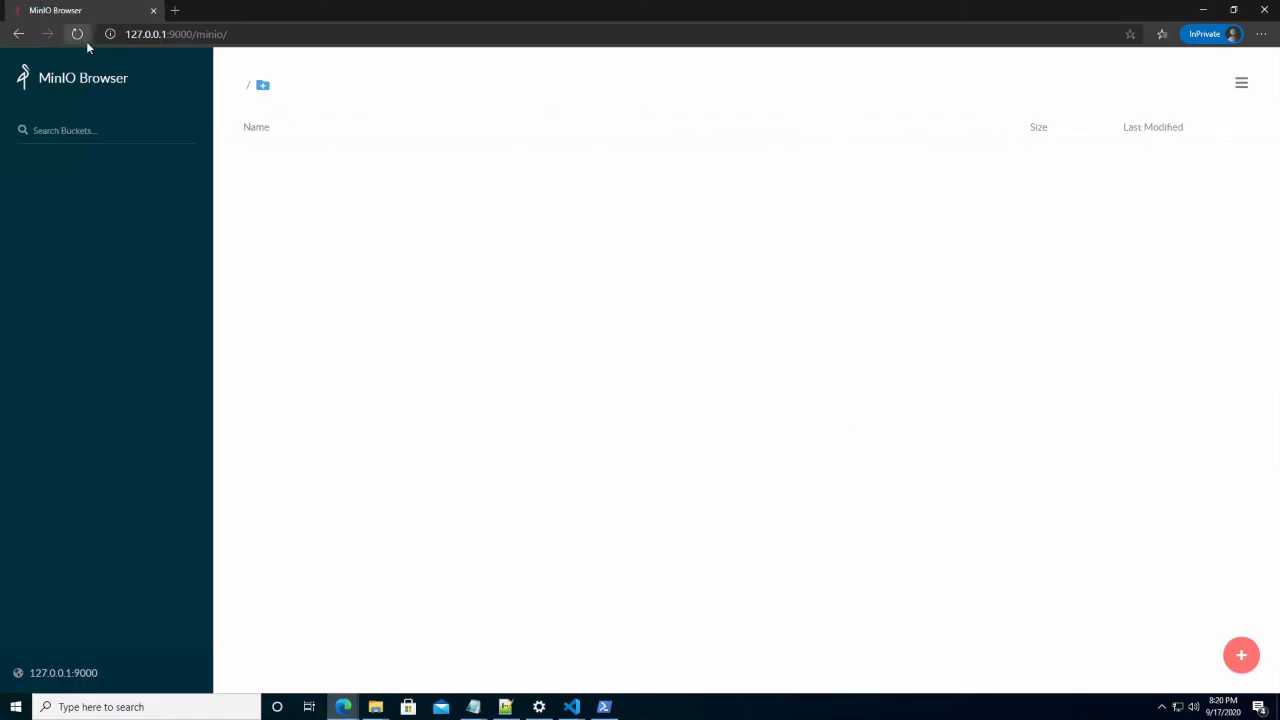
pyautogui.click(78, 36)
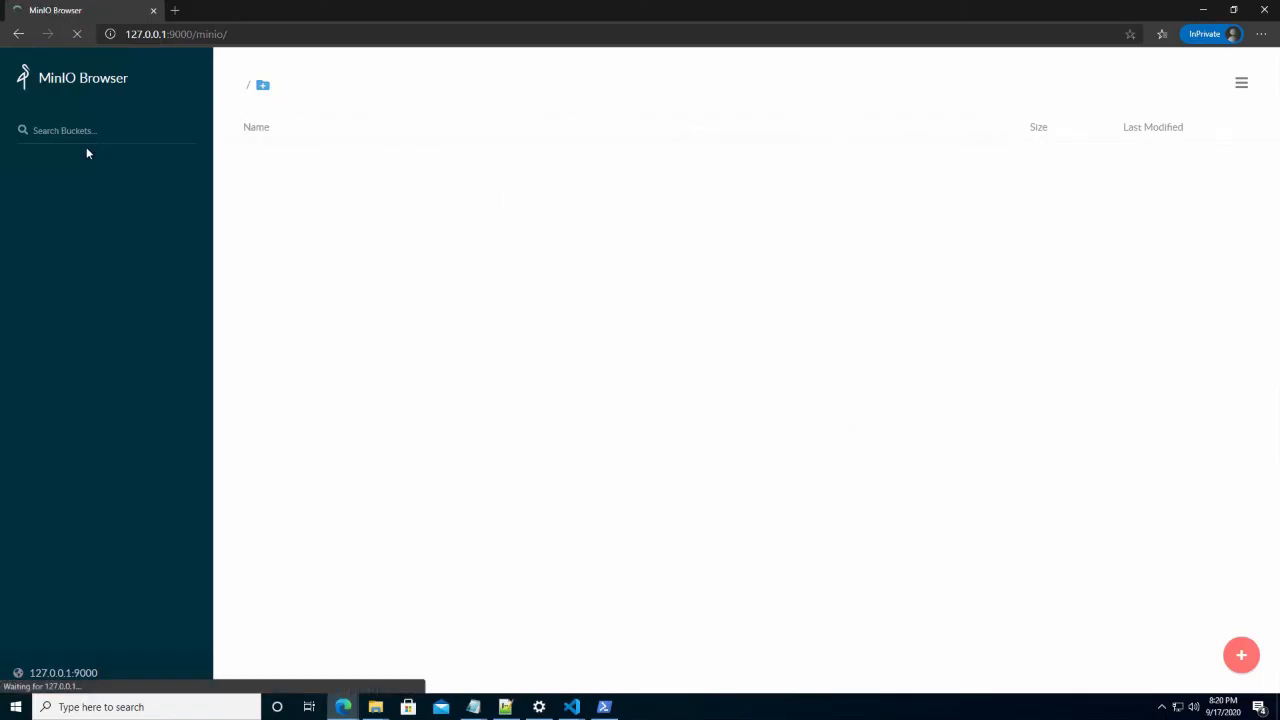
pyautogui.click(60, 174)
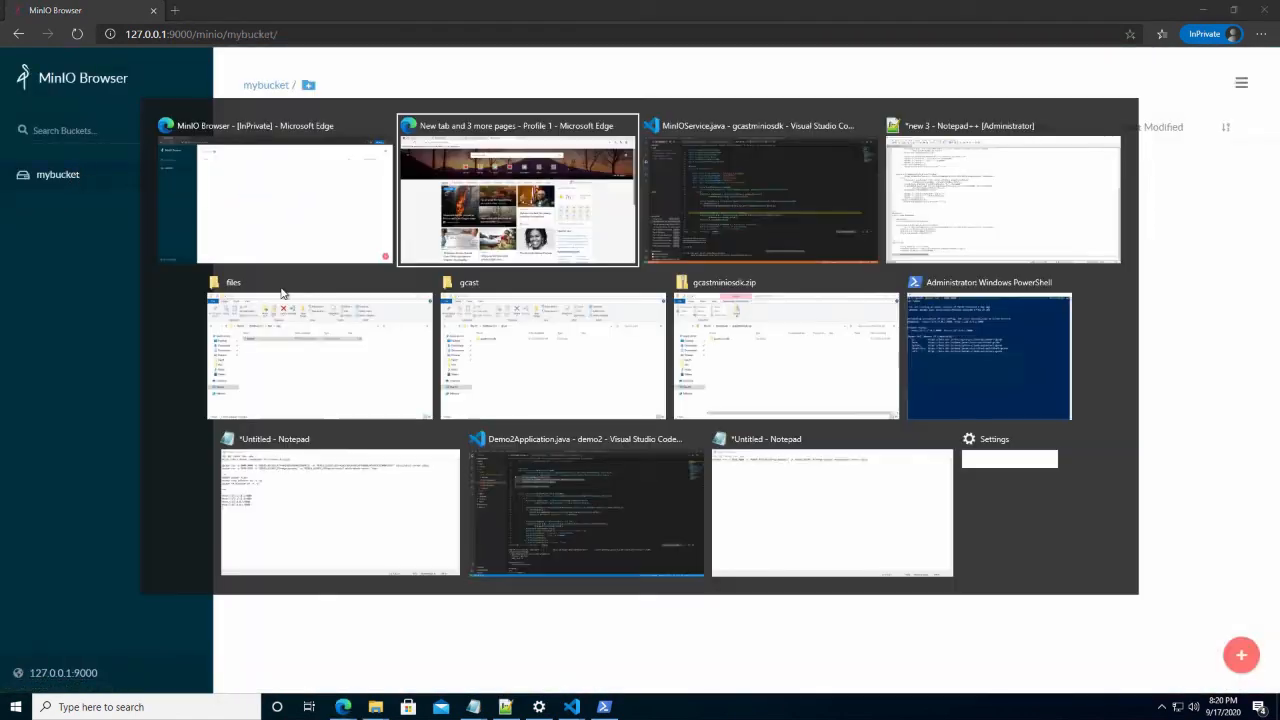
pyautogui.click(762, 190)
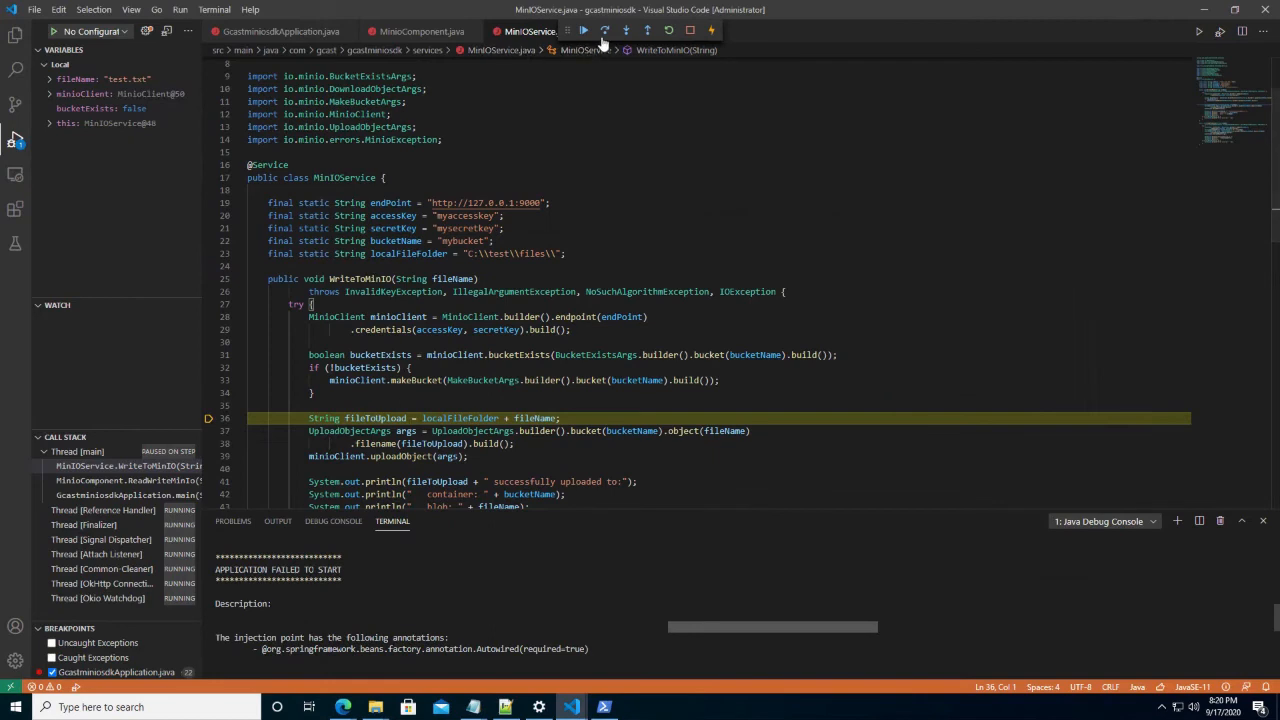
# - Step over the test.txt upload lines and return to MinioComponent at the ReadFromMinIO call
pyautogui.click(612, 30)
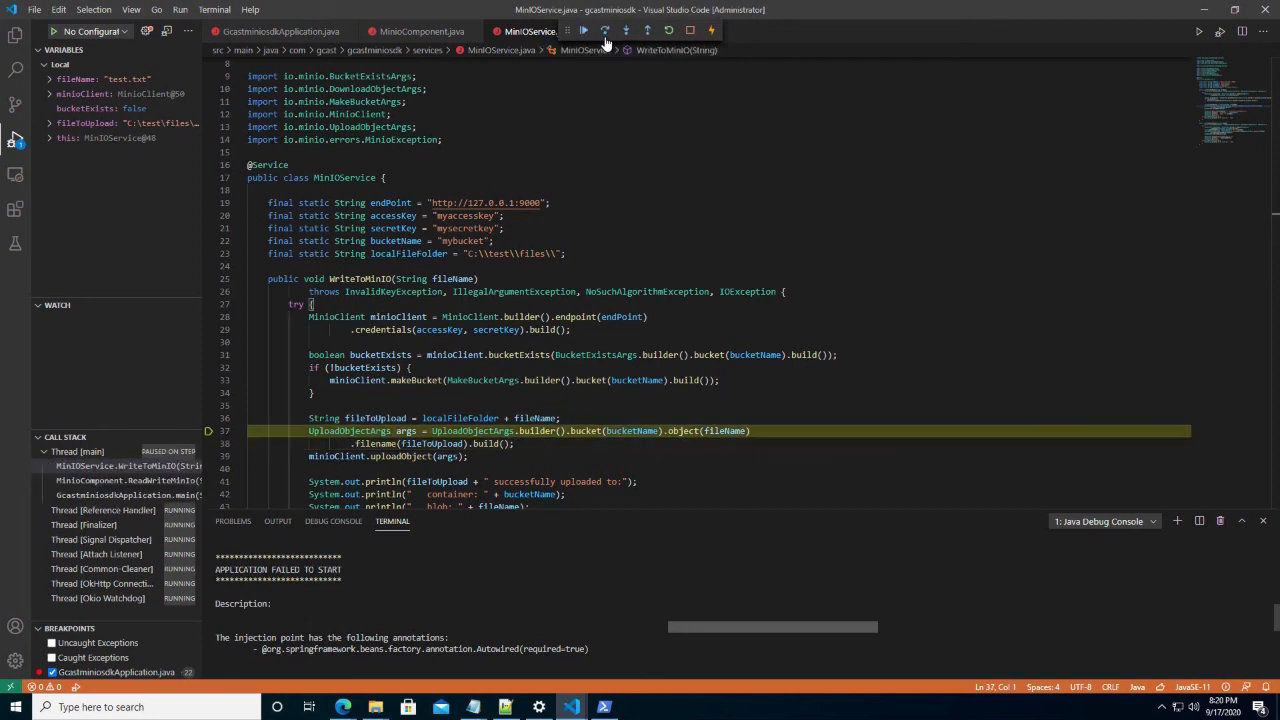
pyautogui.click(600, 30)
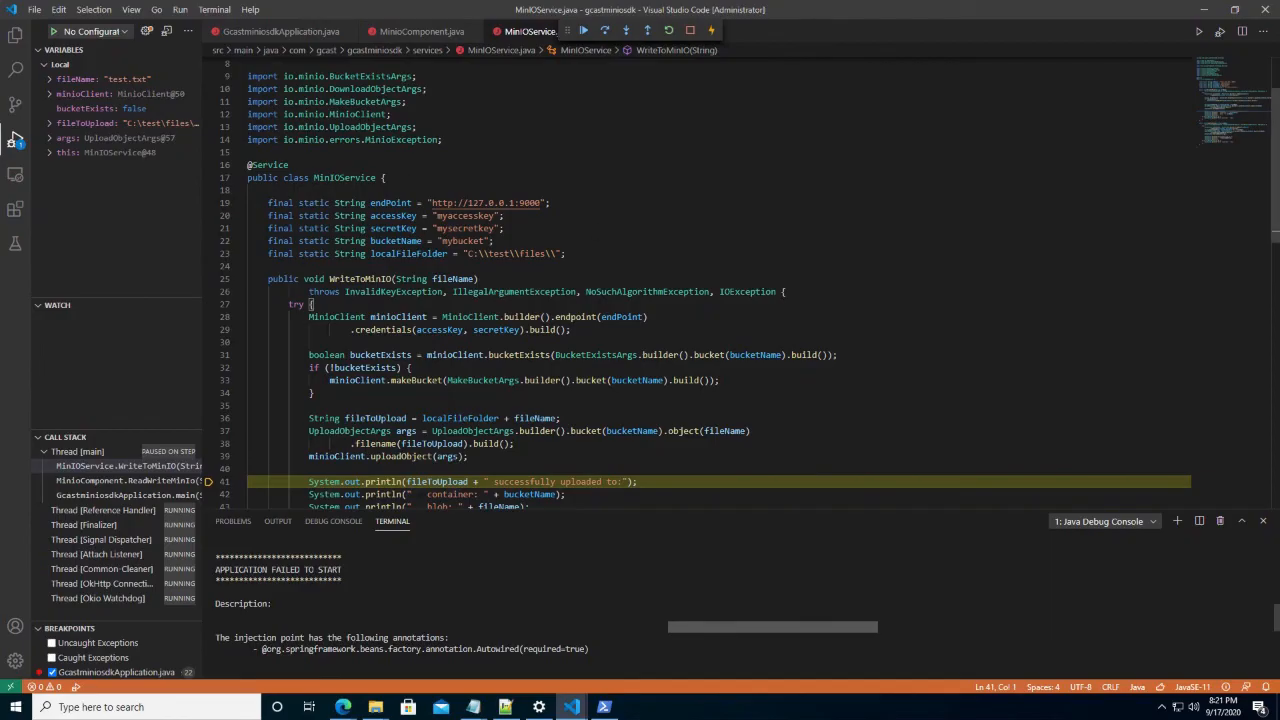
pyautogui.click(604, 30)
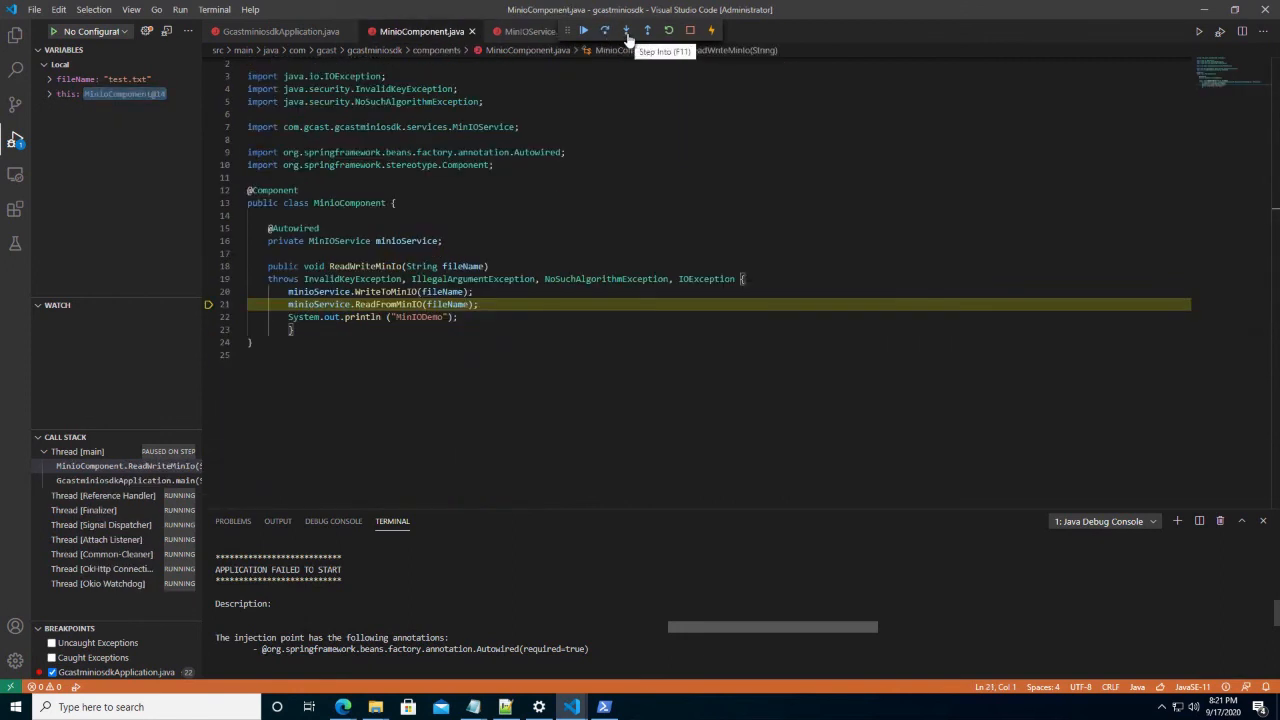
# - Step into ReadFromMinIO and run through building the client, arguments and the downloadObject call
pyautogui.click(632, 30)
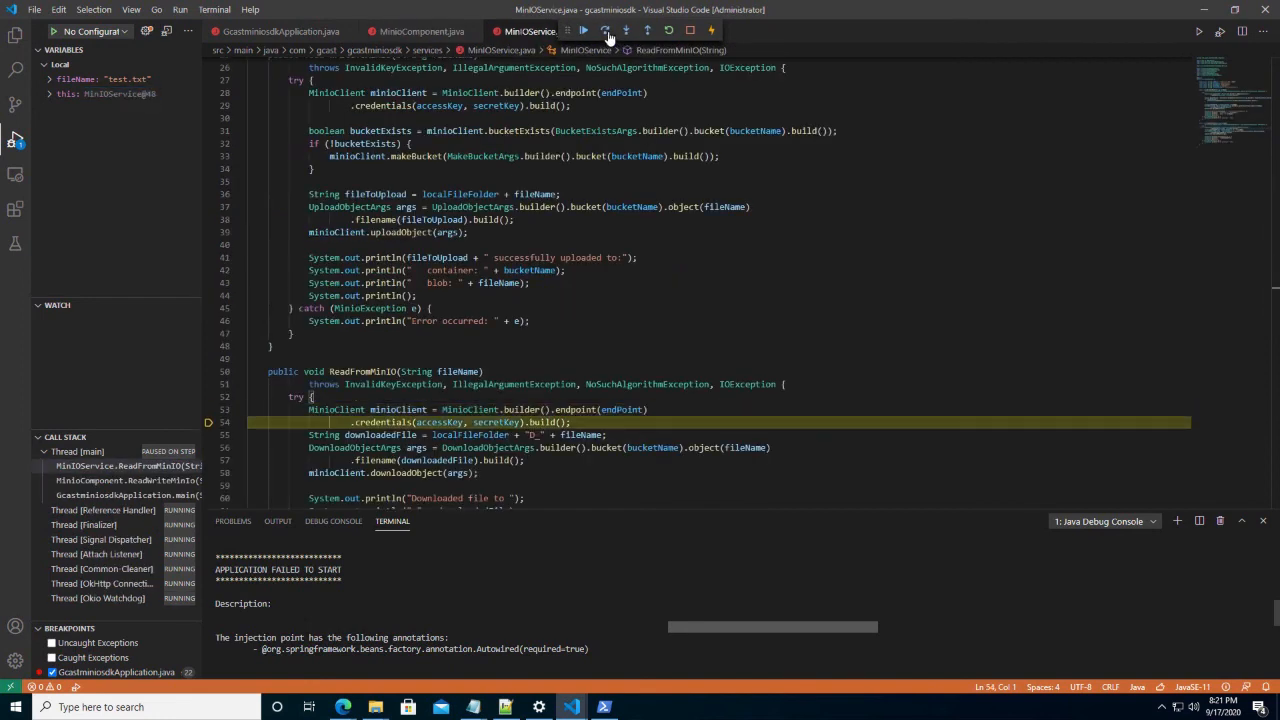
pyautogui.click(606, 32)
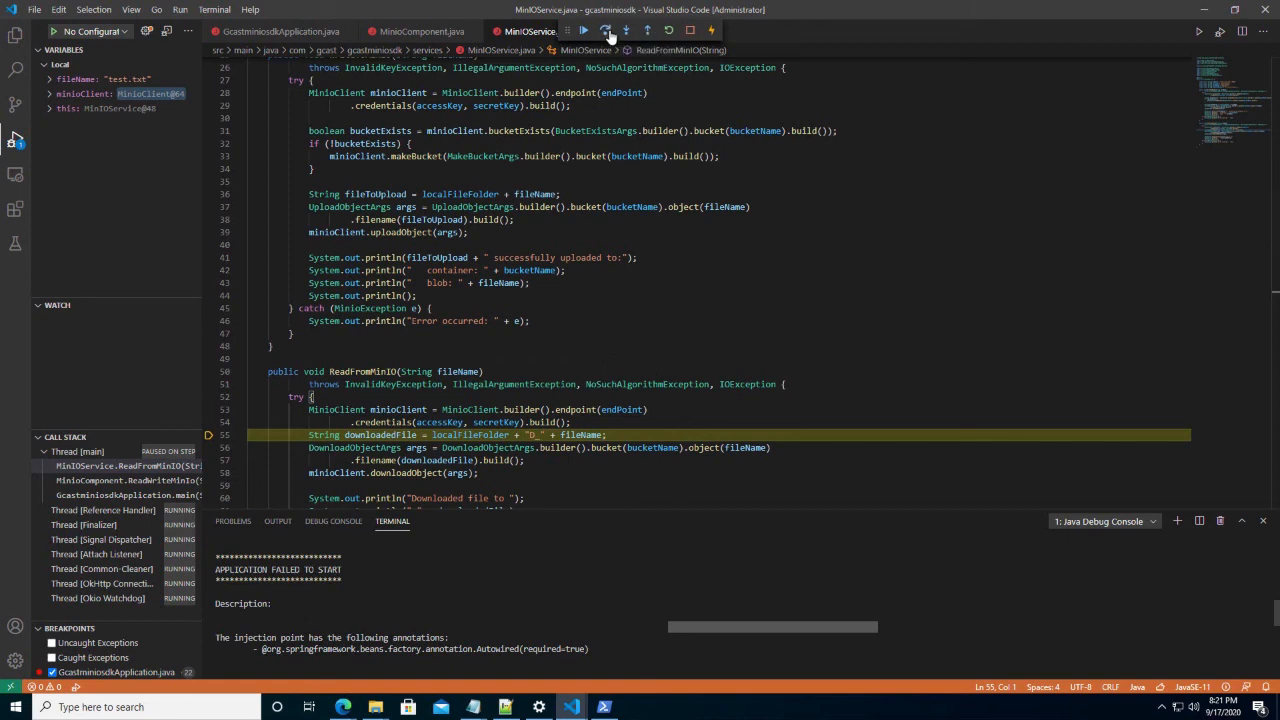
pyautogui.click(604, 28)
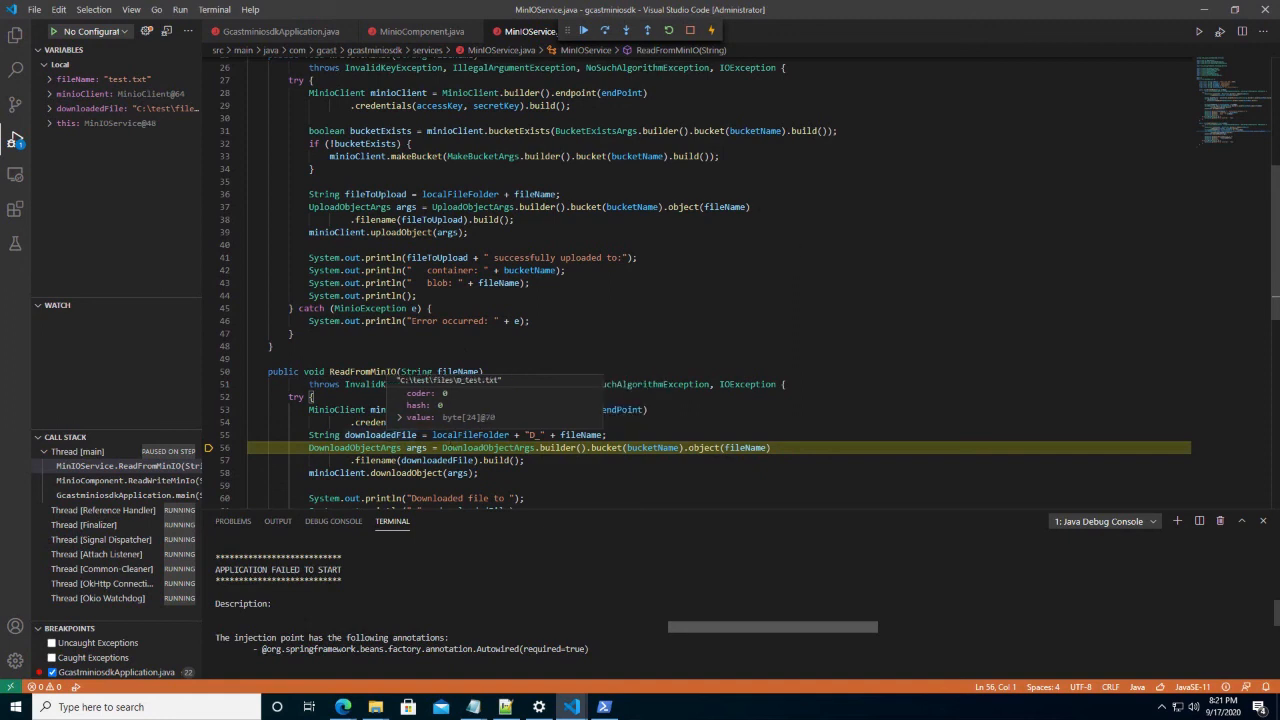
pyautogui.click(608, 28)
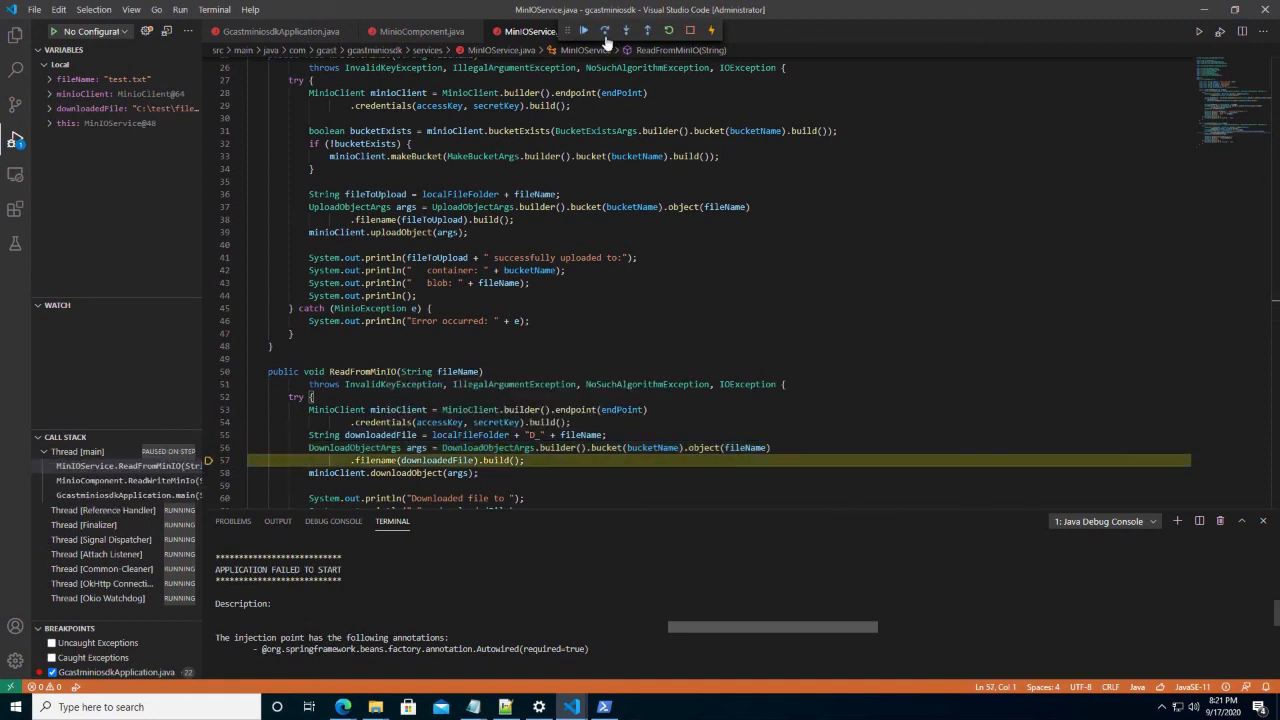
pyautogui.click(604, 28)
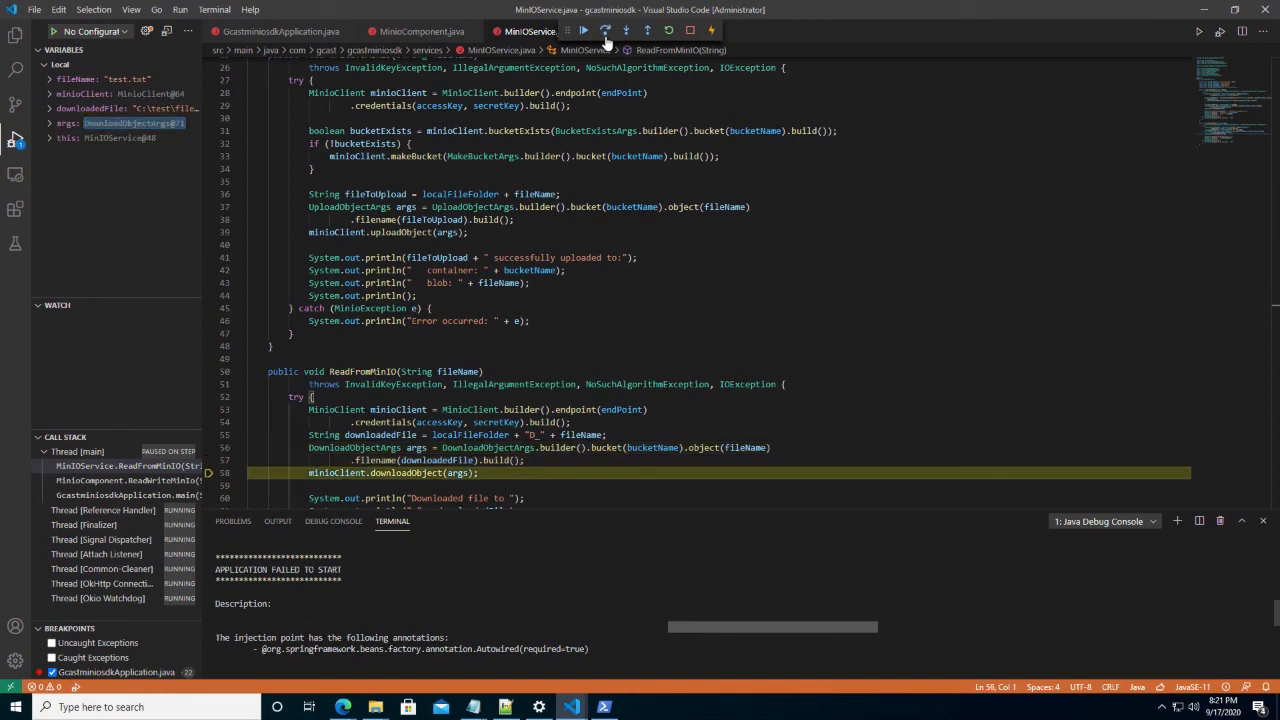
pyautogui.click(606, 30)
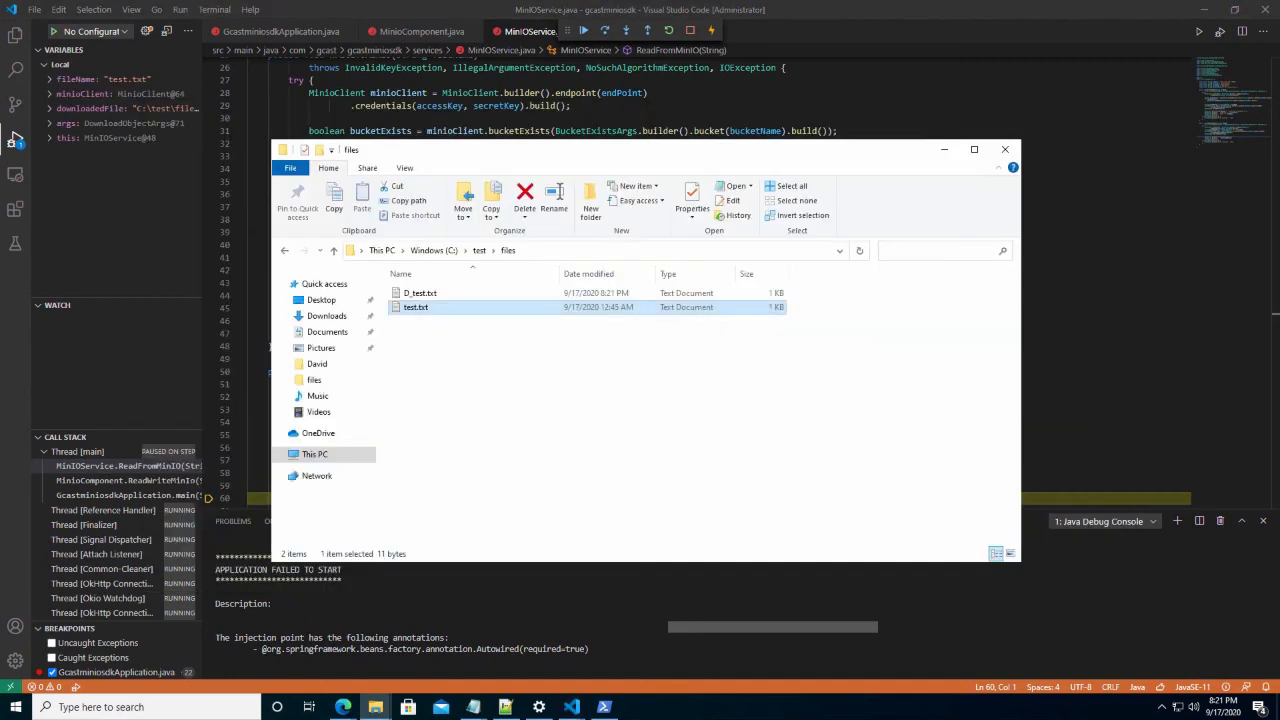
# - Check D_test.txt beside test.txt in the Files folder and return to the editor
pyautogui.click(418, 292)
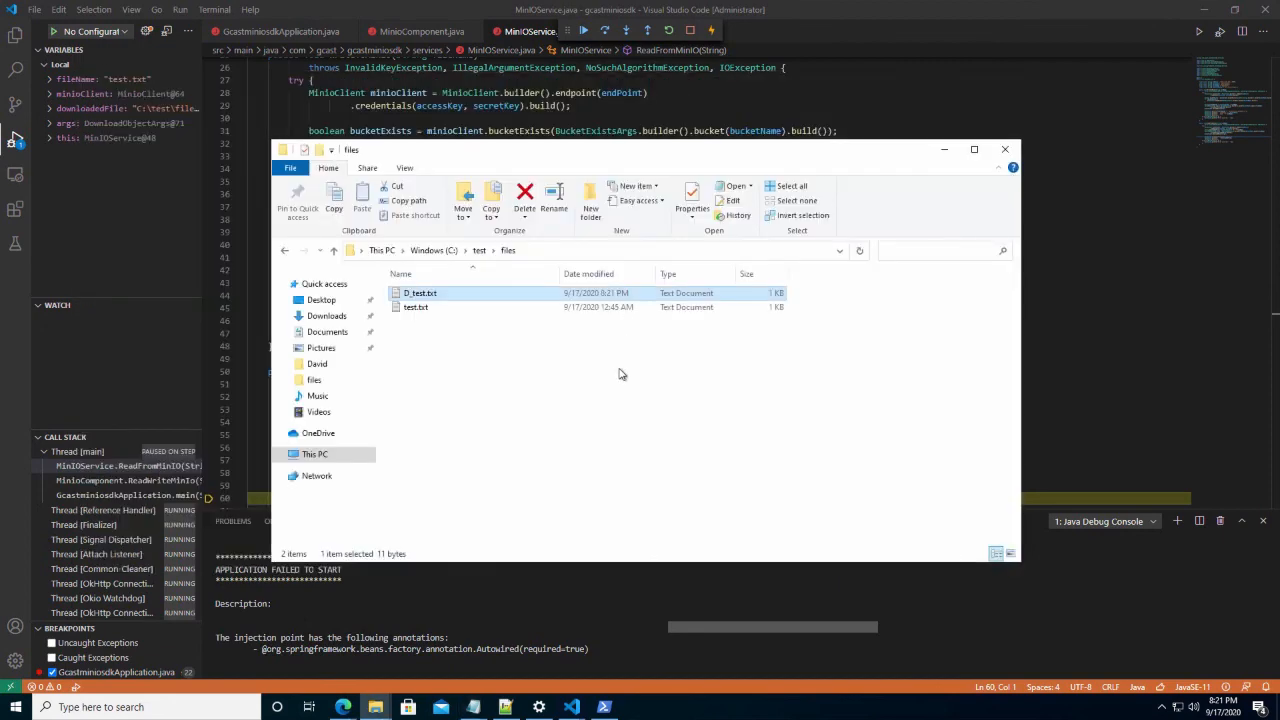
pyautogui.click(1004, 148)
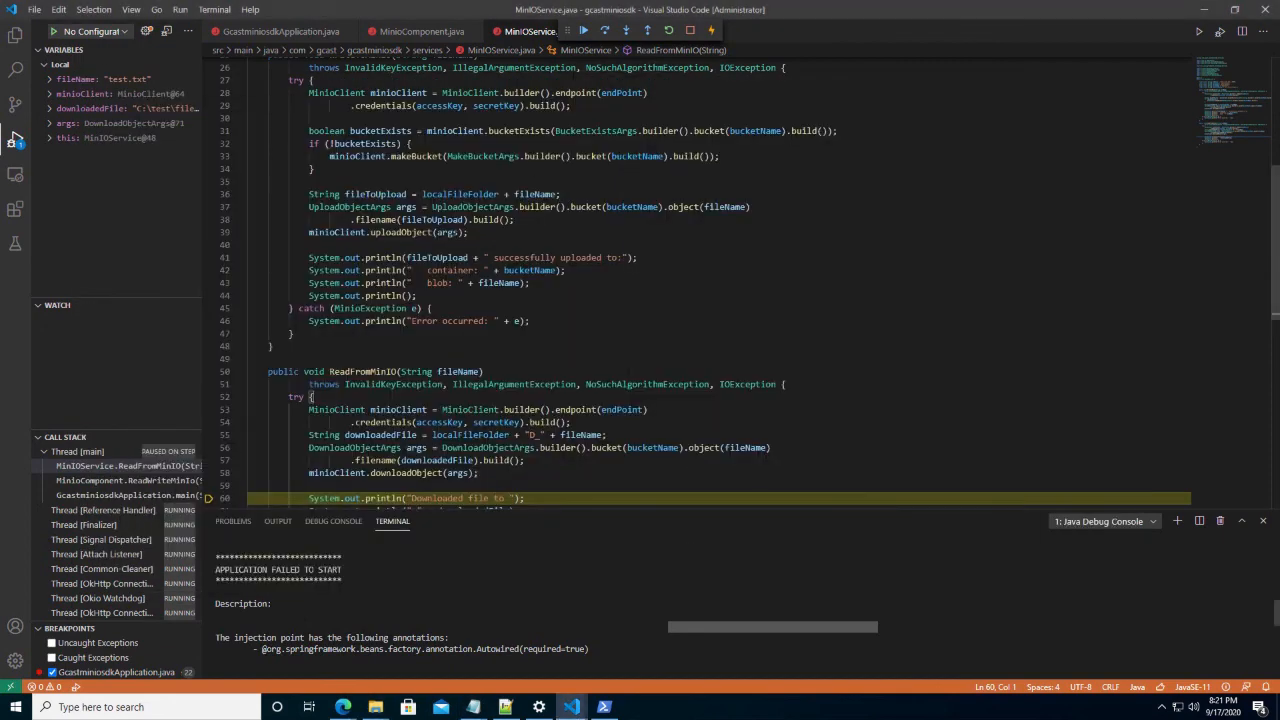
# - Step over the remaining println lines to main's Done and continue to end the debug session
pyautogui.click(604, 30)
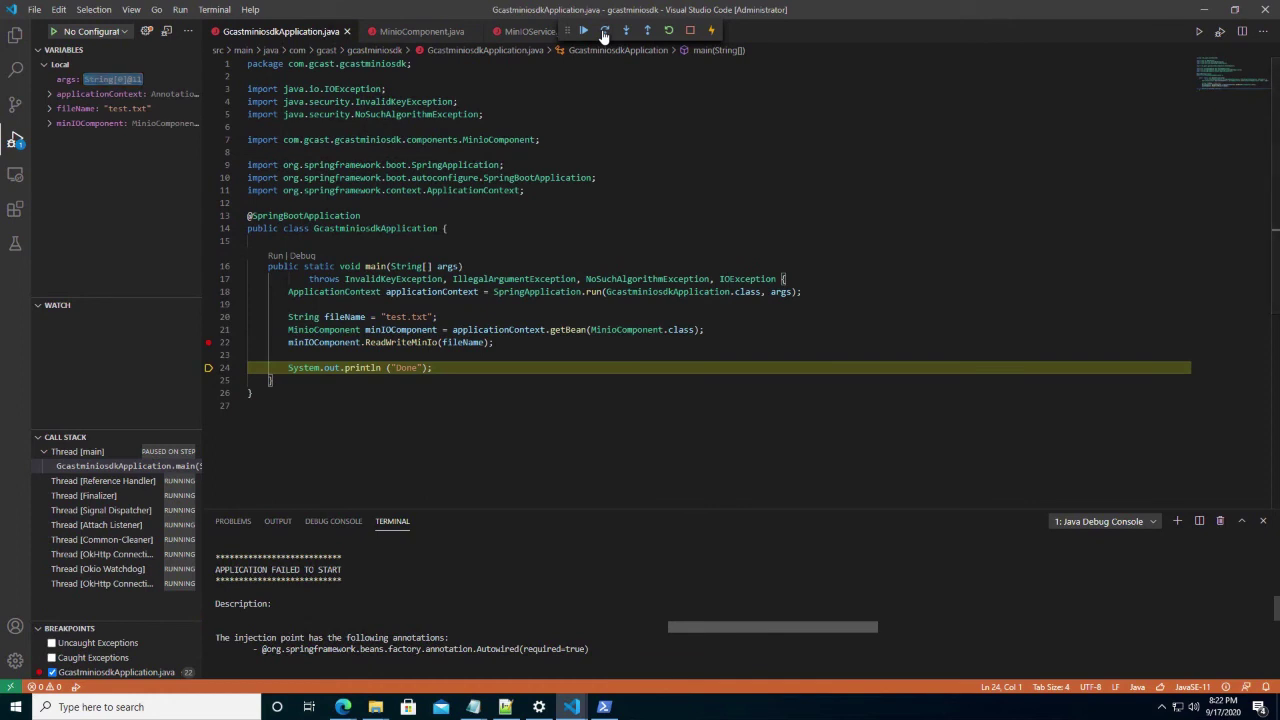
pyautogui.click(592, 32)
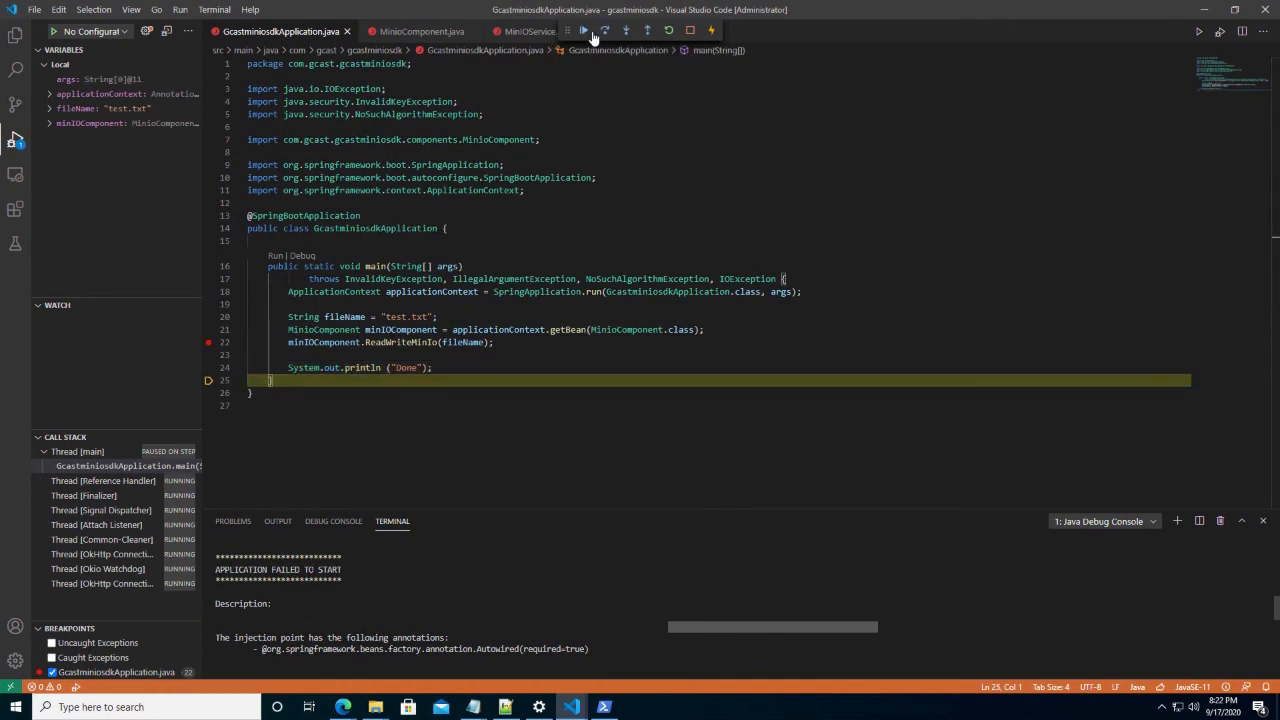
pyautogui.click(718, 30)
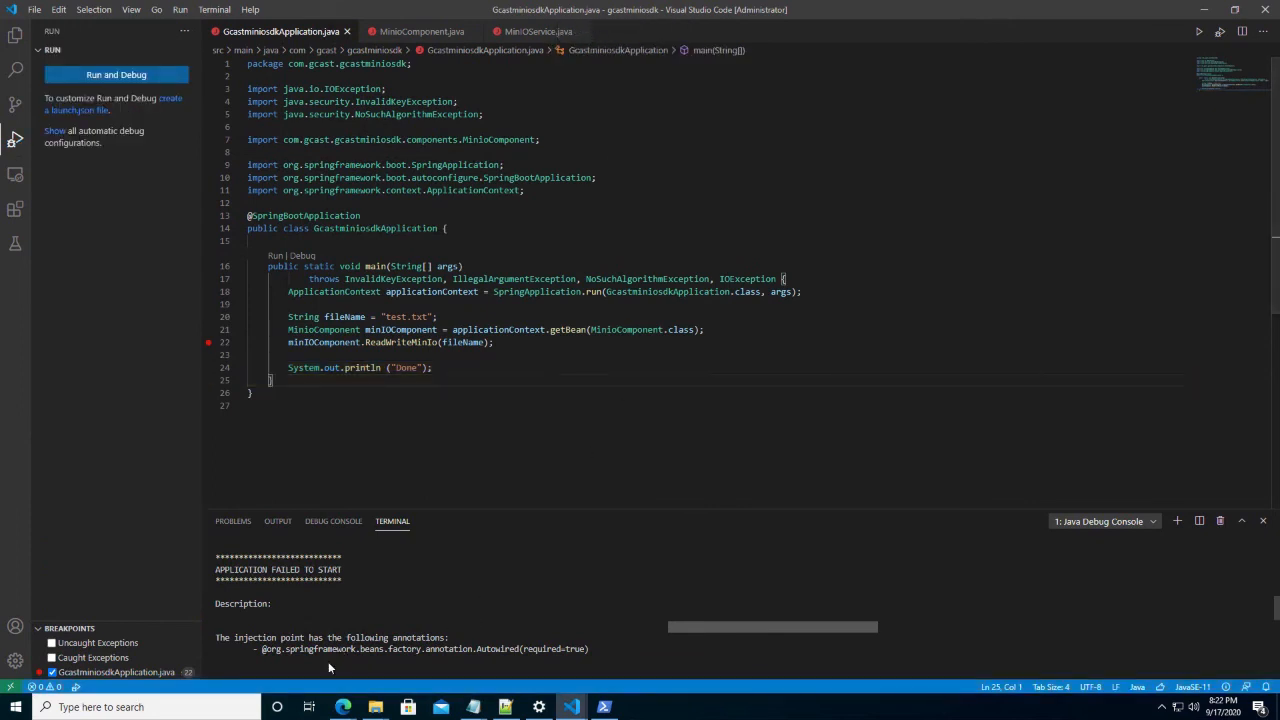